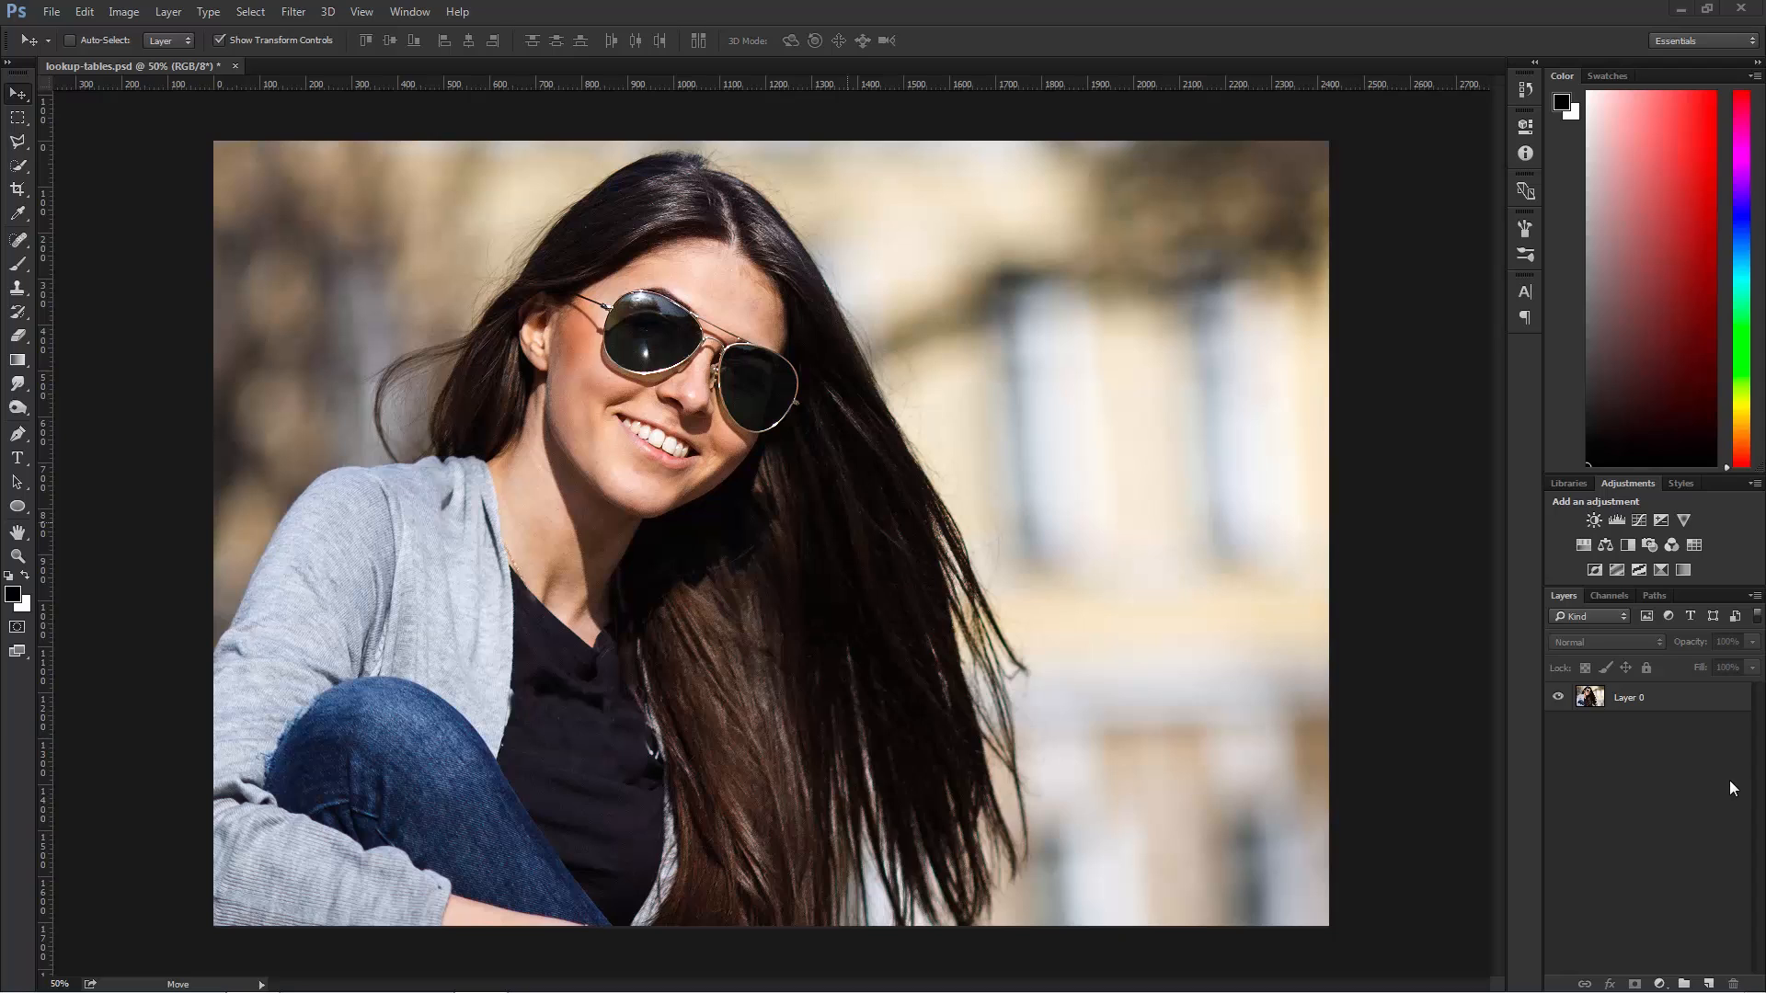
{"action": "mouse_move", "coordinate": [1701, 824]}
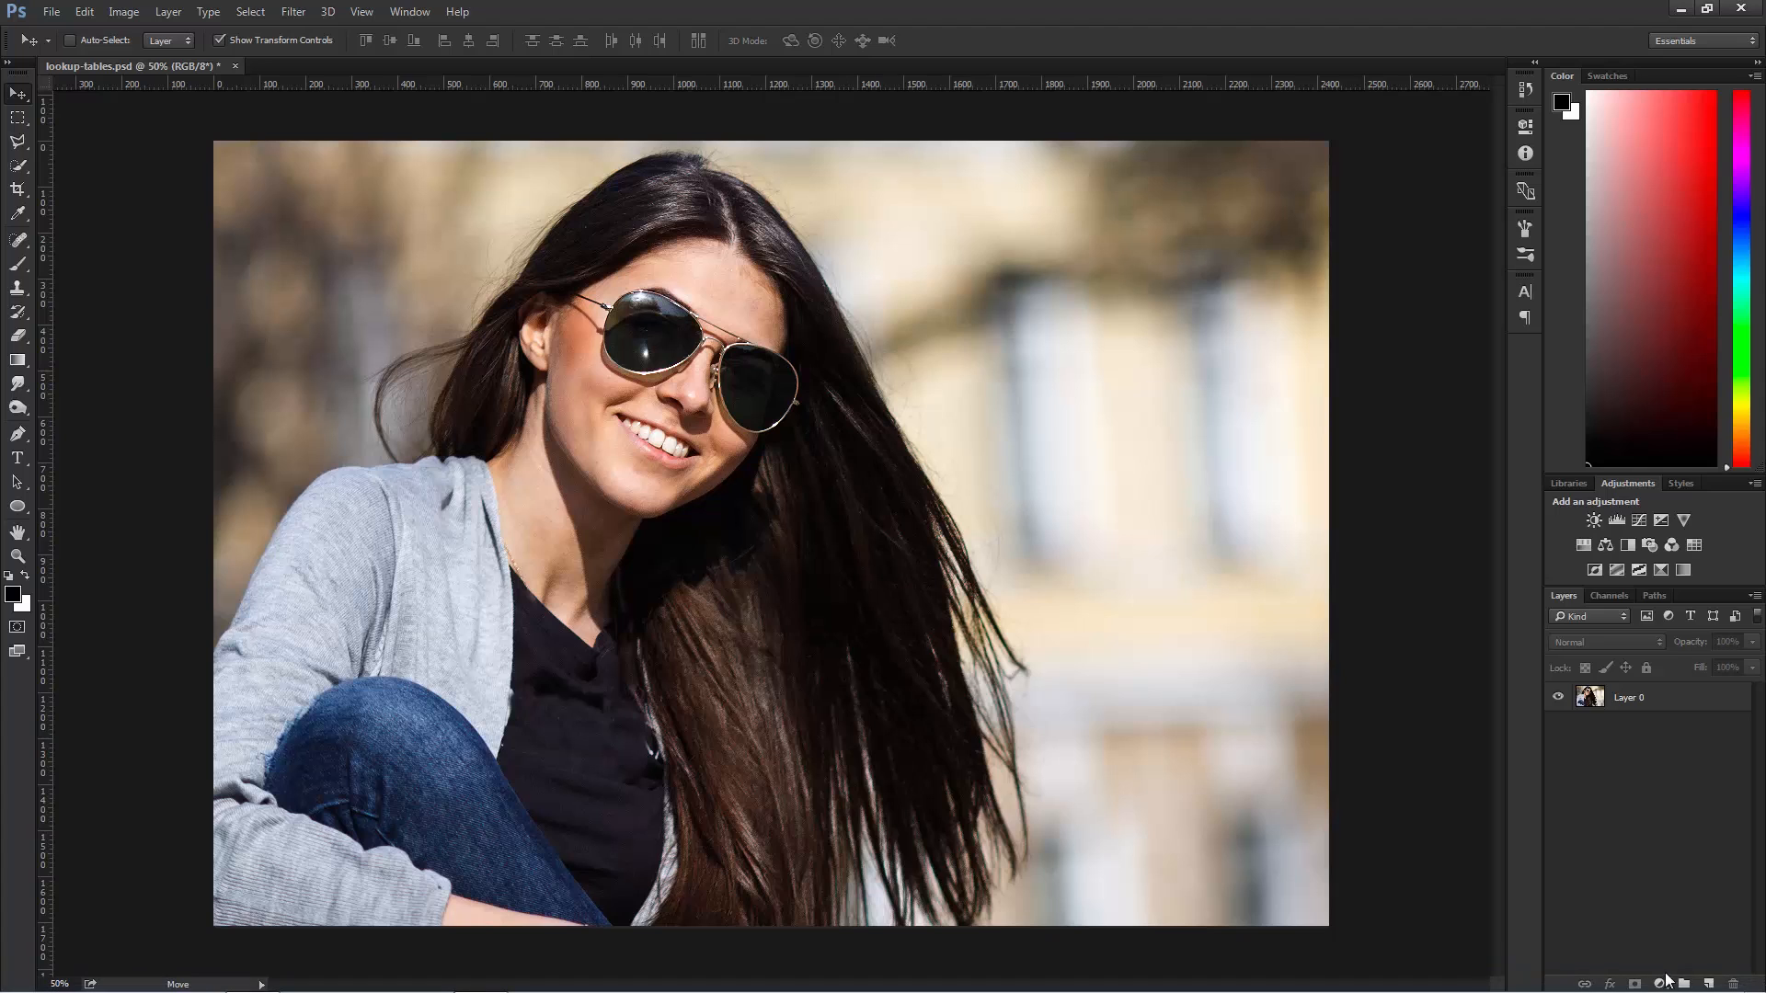
Step: Add a Color Lookup adjustment layer above the portrait photo
{"action": "left_click", "coordinate": [1692, 544]}
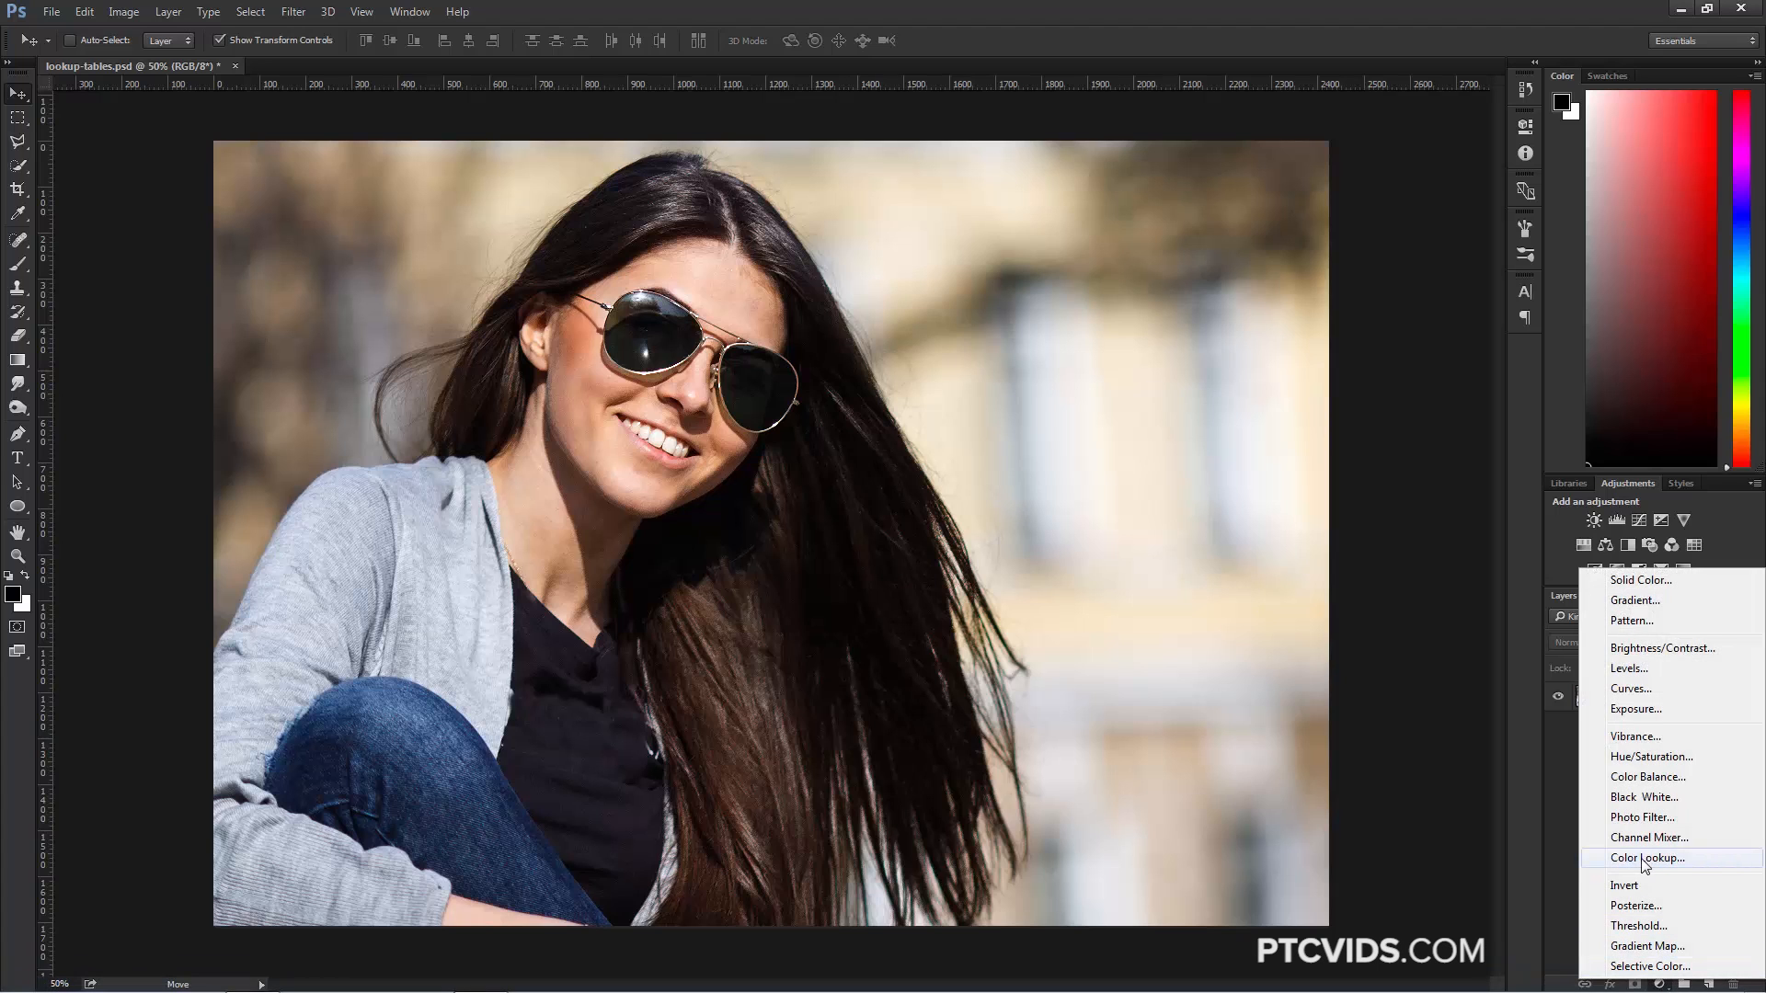
{"action": "left_click", "coordinate": [1644, 857]}
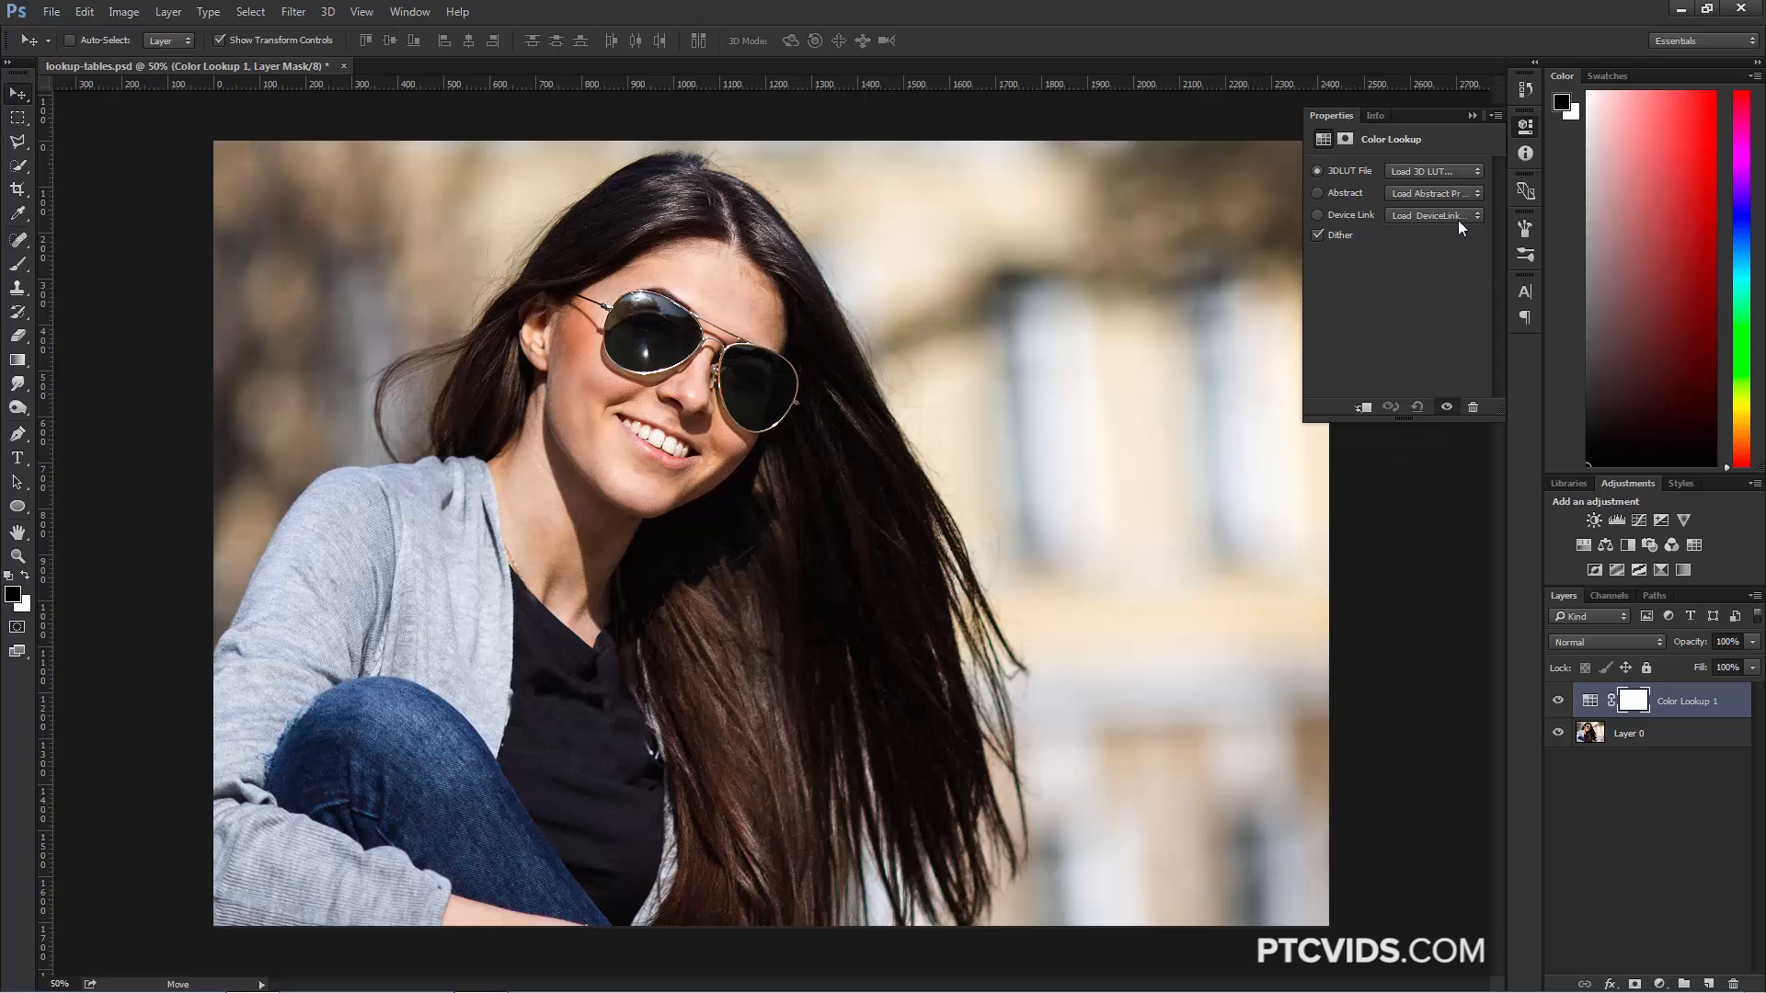
Step: Try the filmstock_50 look, then settle on TealOrangePlusContrast from the 3DLUT File list
{"action": "left_click", "coordinate": [1433, 169]}
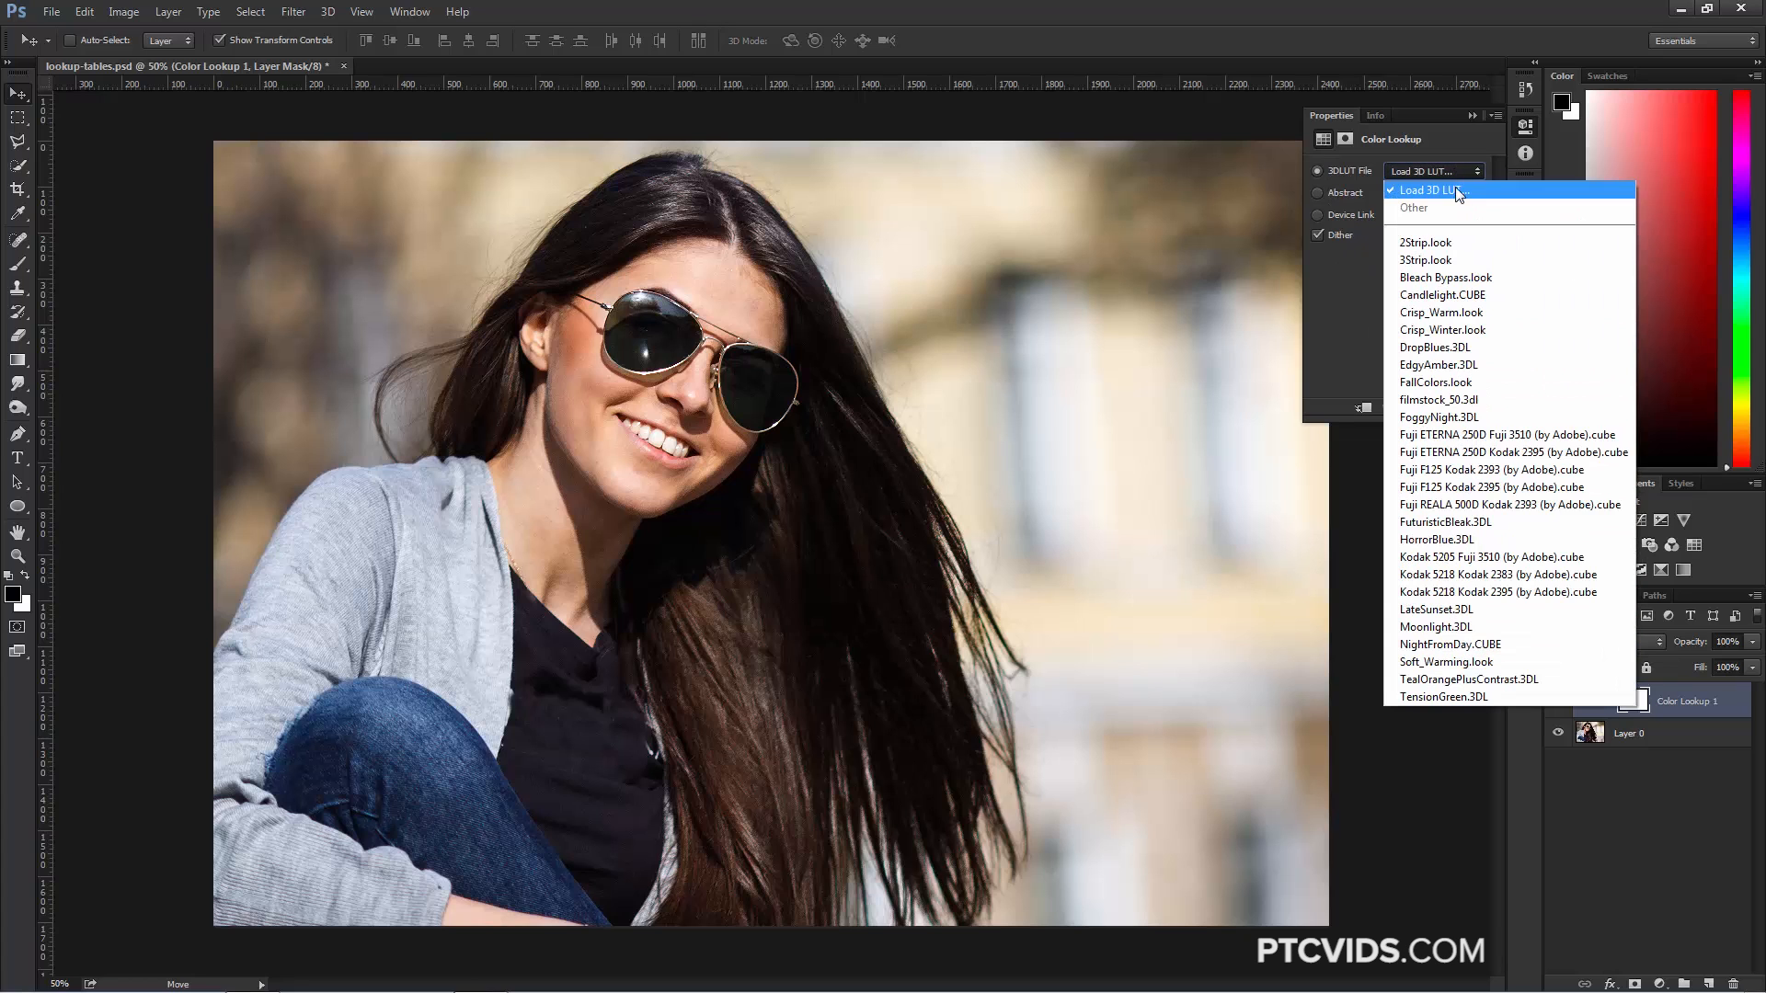
{"action": "mouse_move", "coordinate": [1495, 662]}
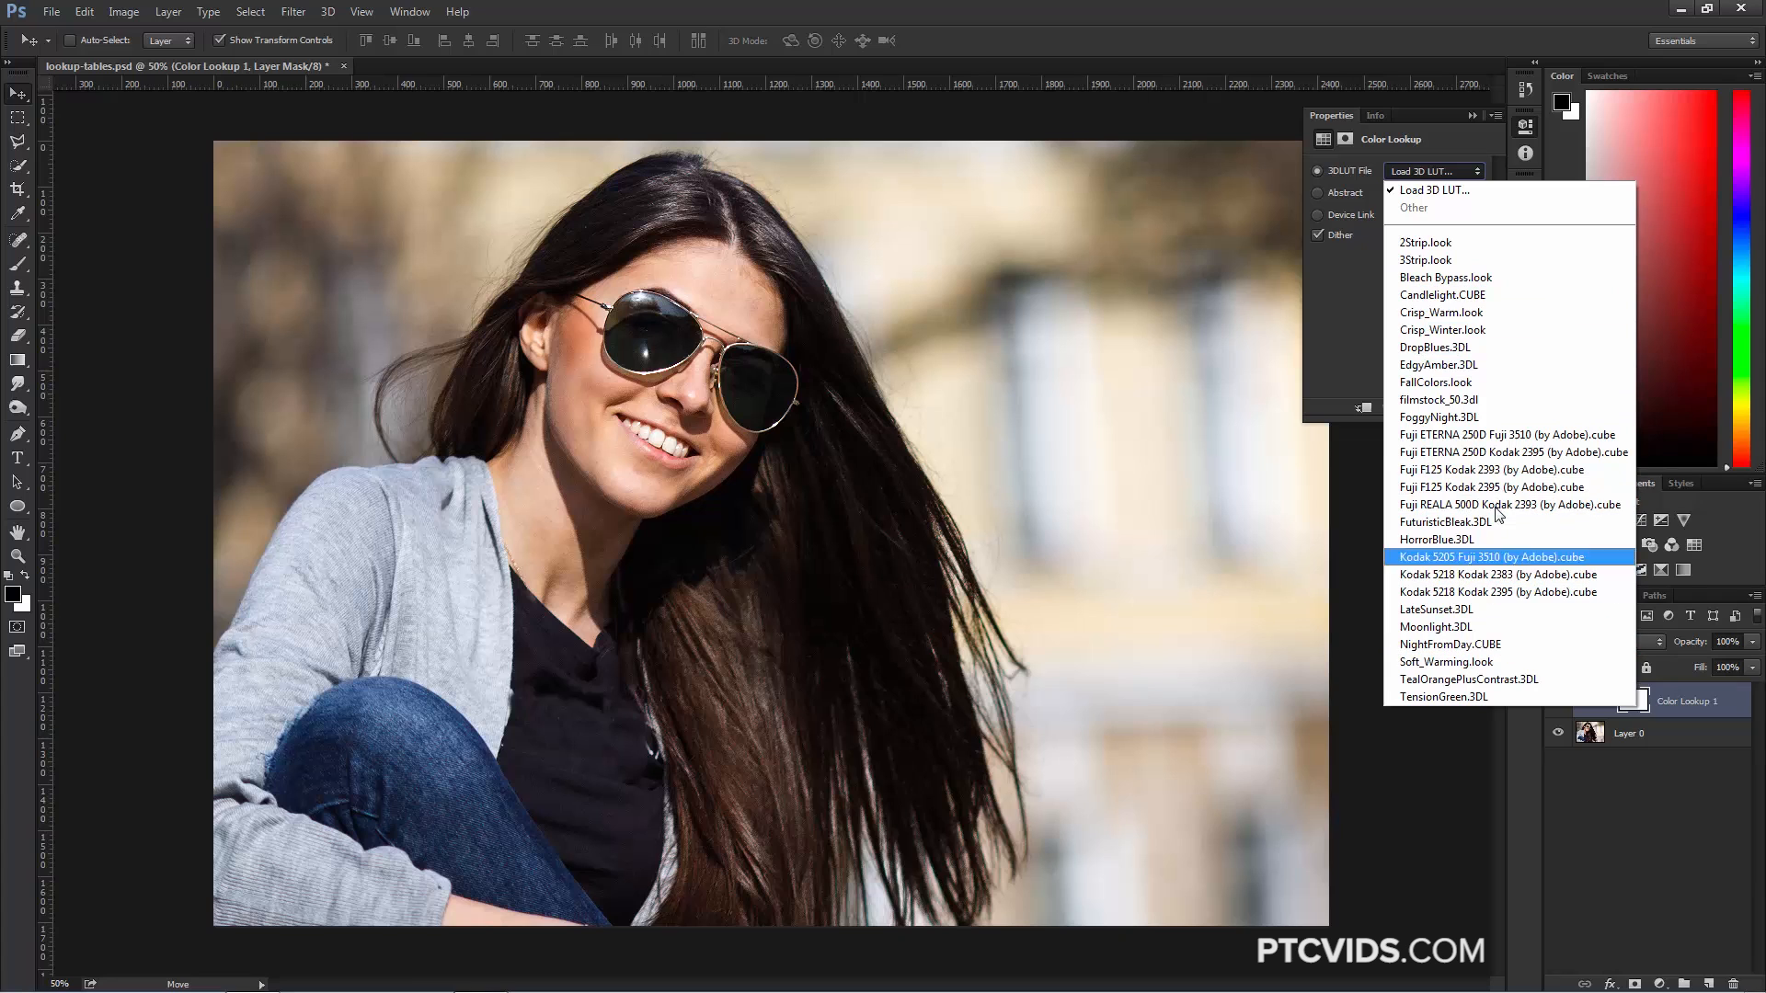
{"action": "left_click", "coordinate": [1438, 399]}
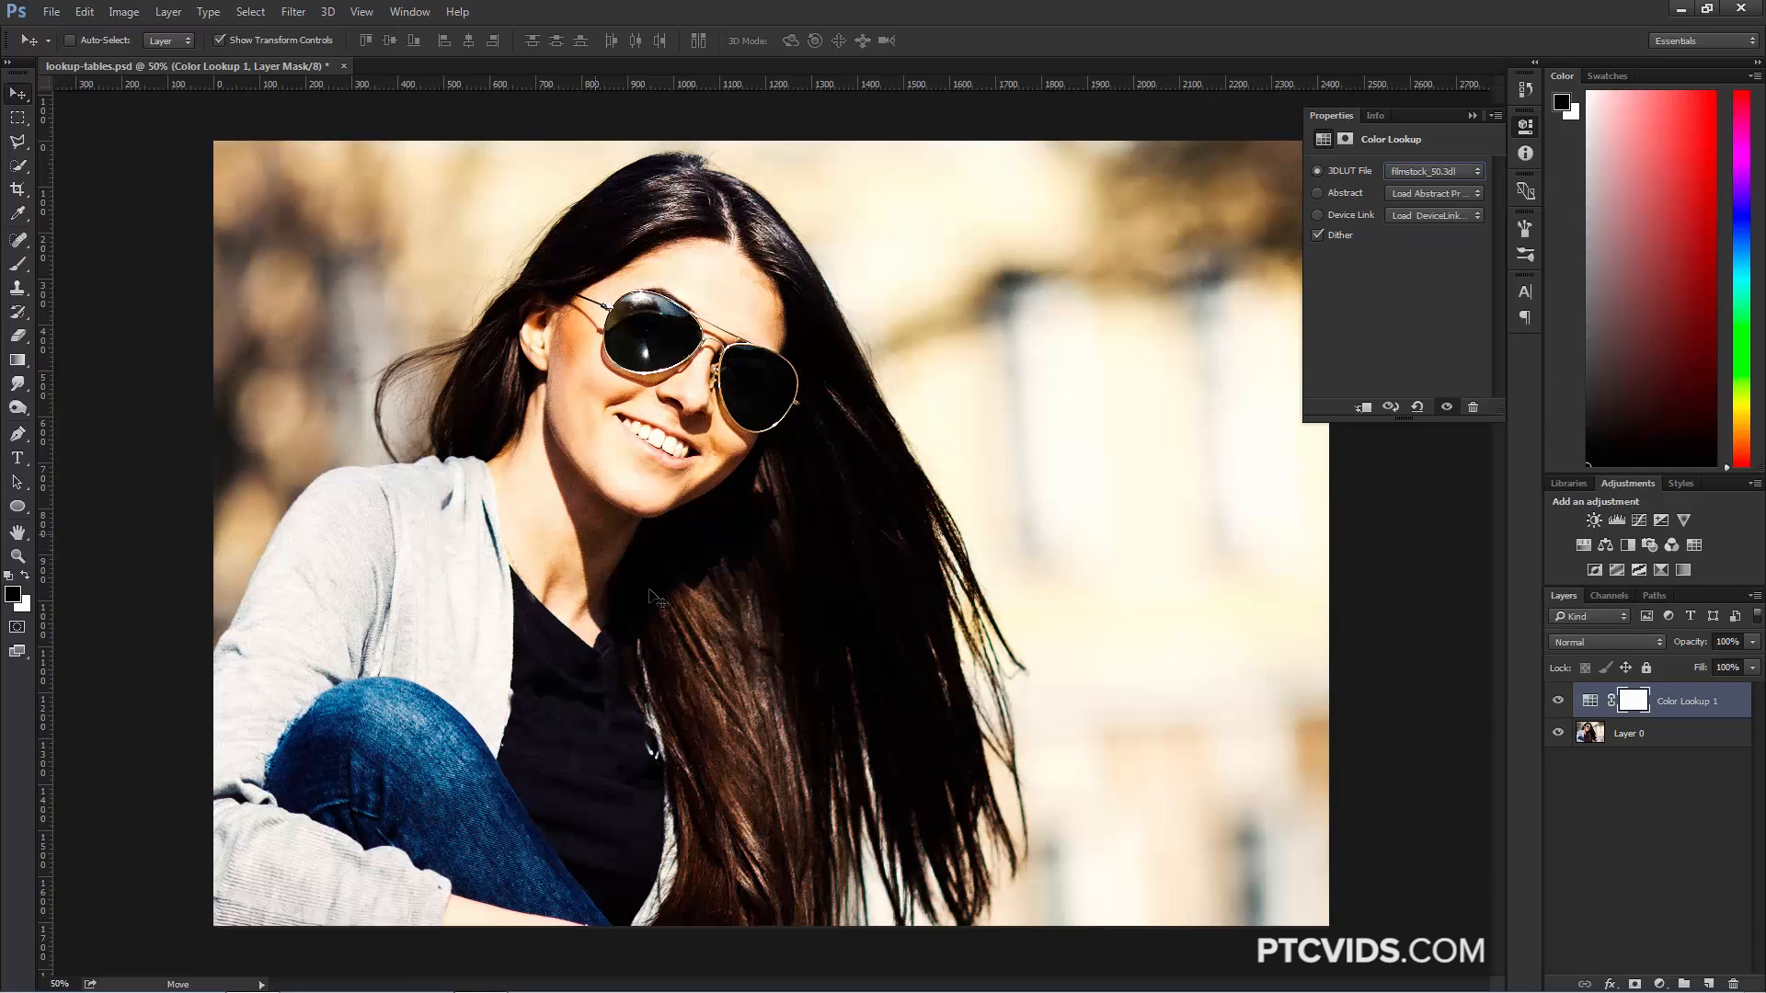
{"action": "left_click", "coordinate": [1433, 169]}
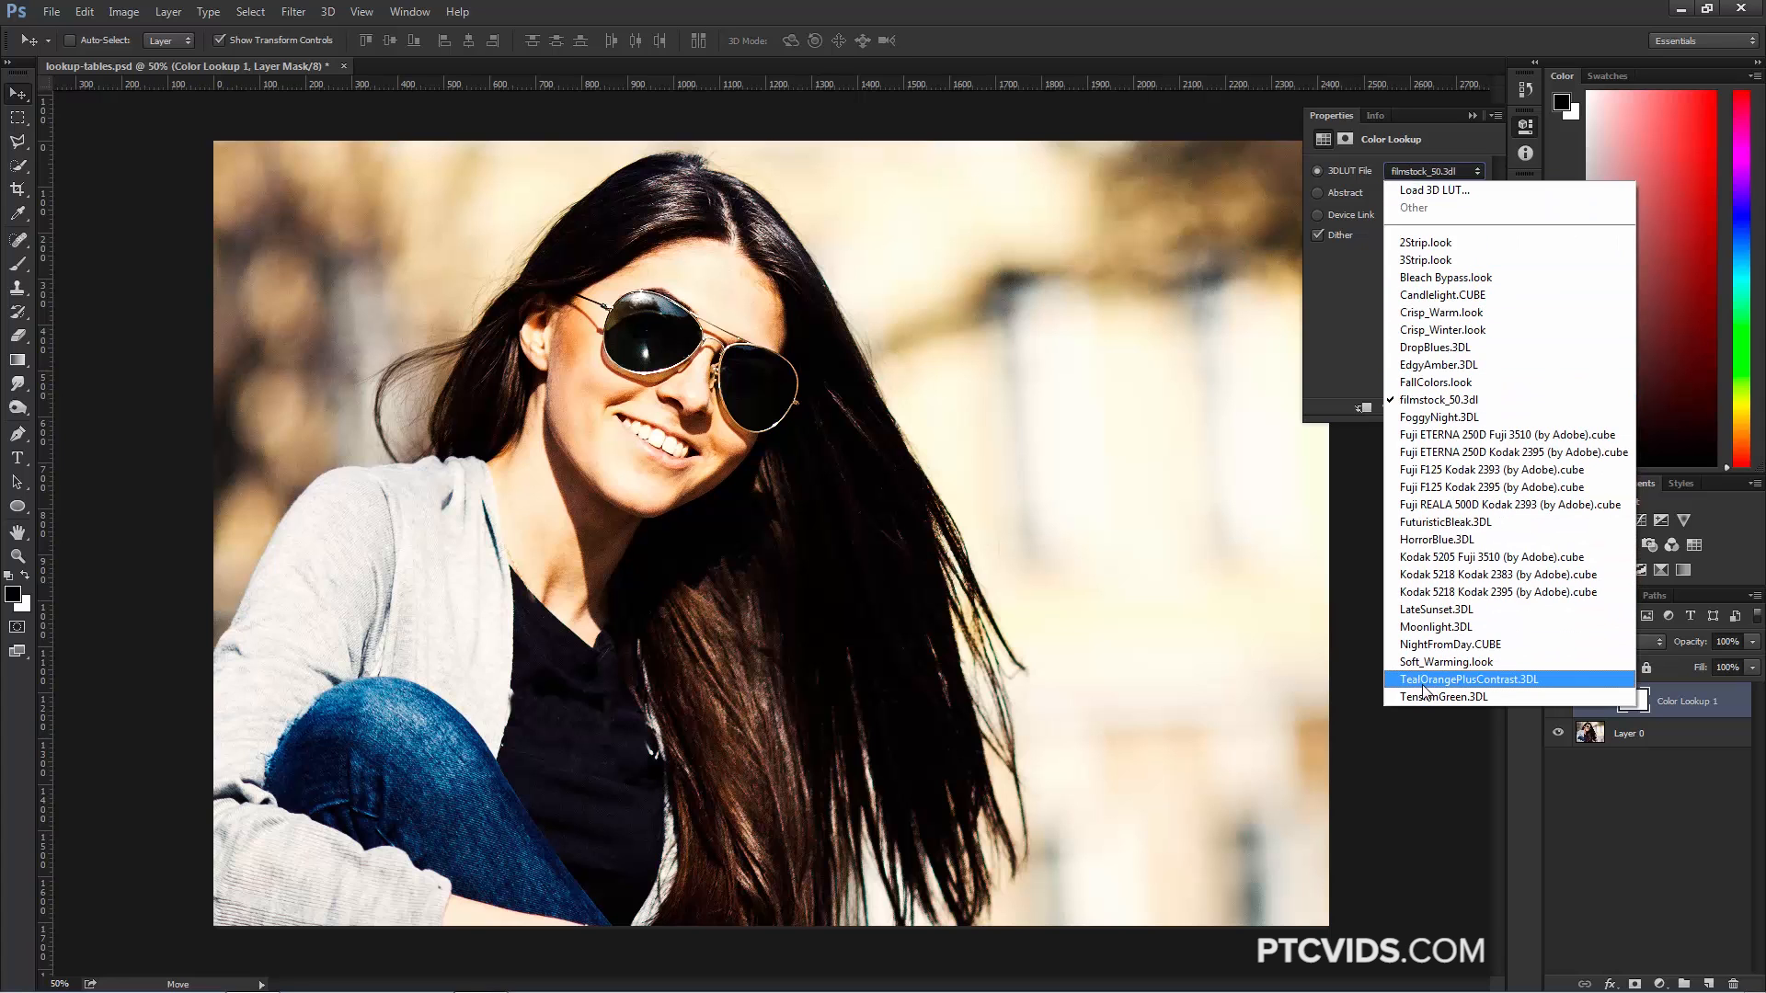
{"action": "left_click", "coordinate": [1468, 679]}
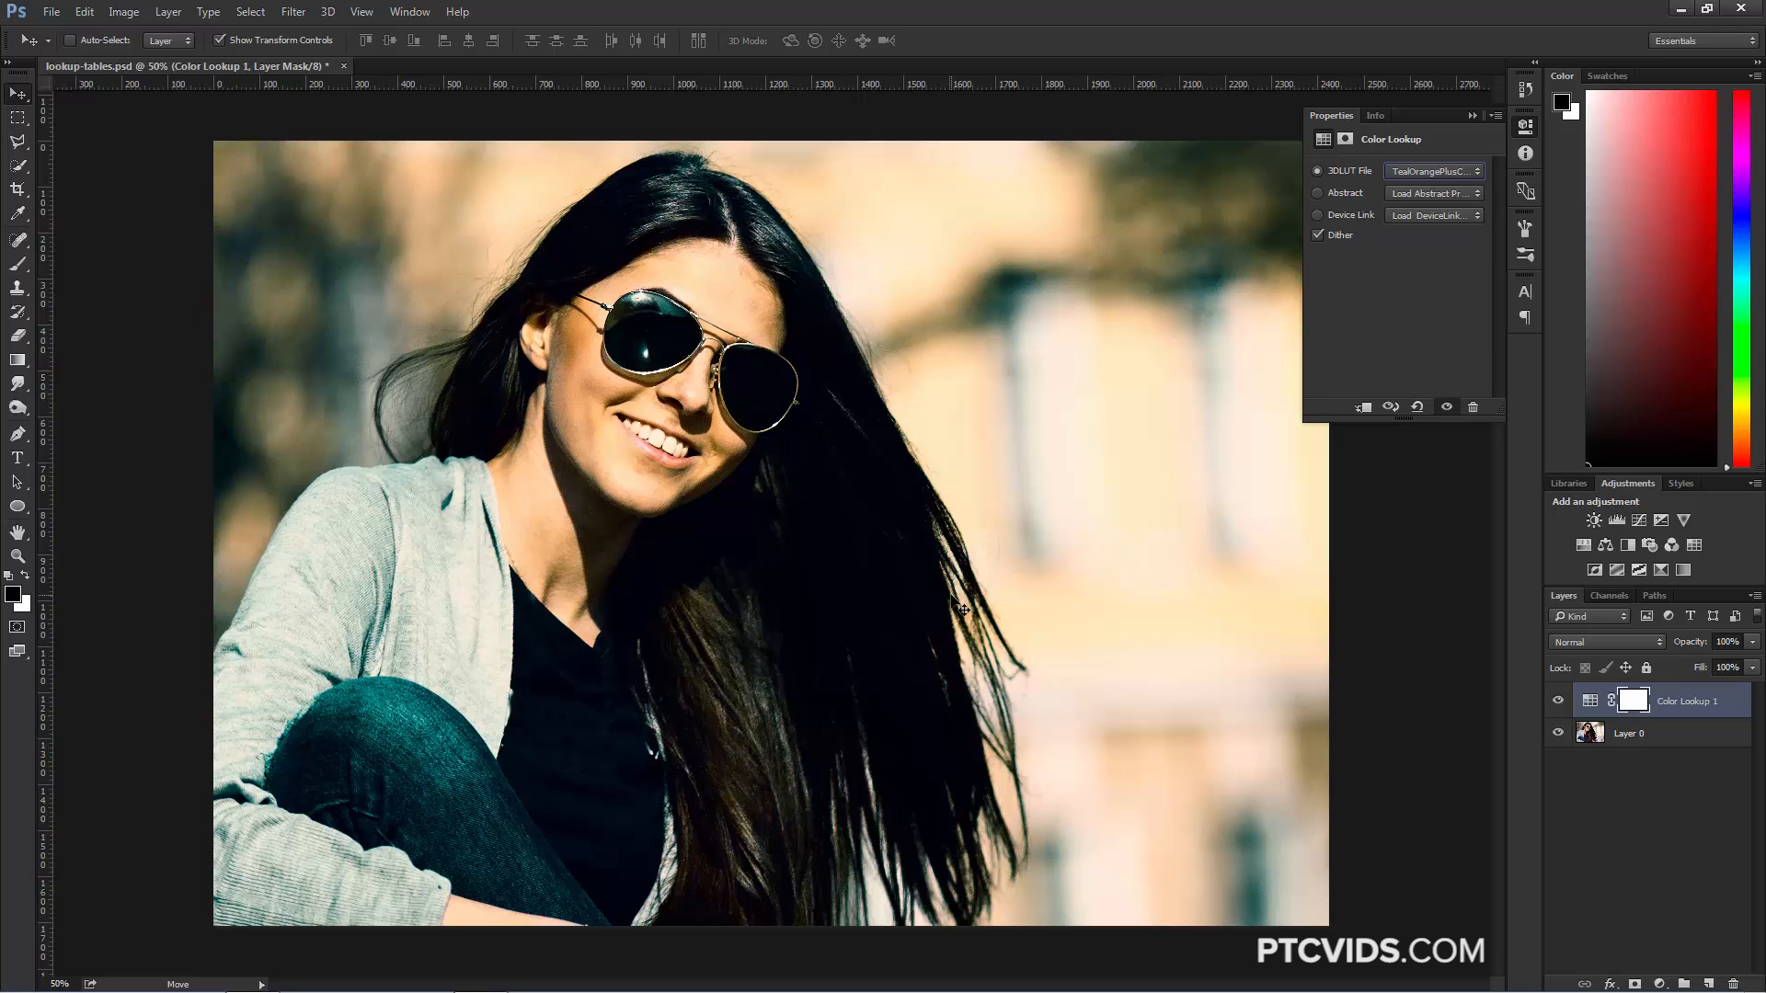
{"action": "mouse_move", "coordinate": [1341, 184]}
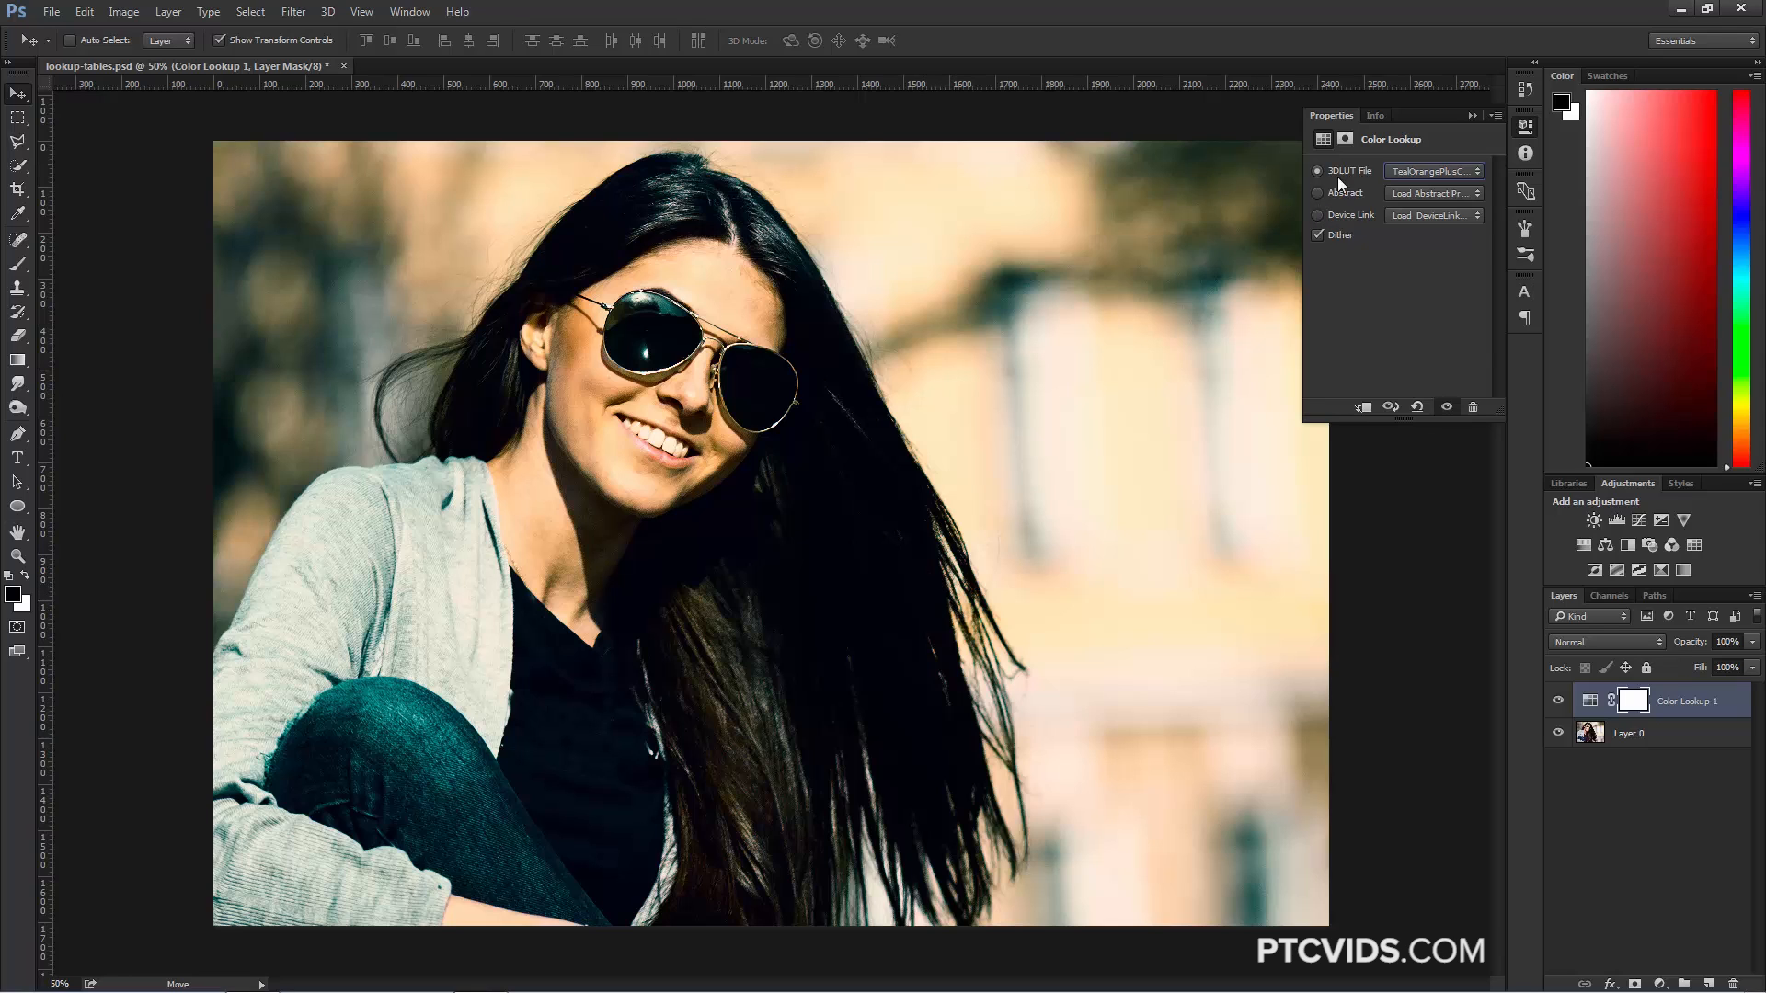
{"action": "mouse_move", "coordinate": [1387, 180]}
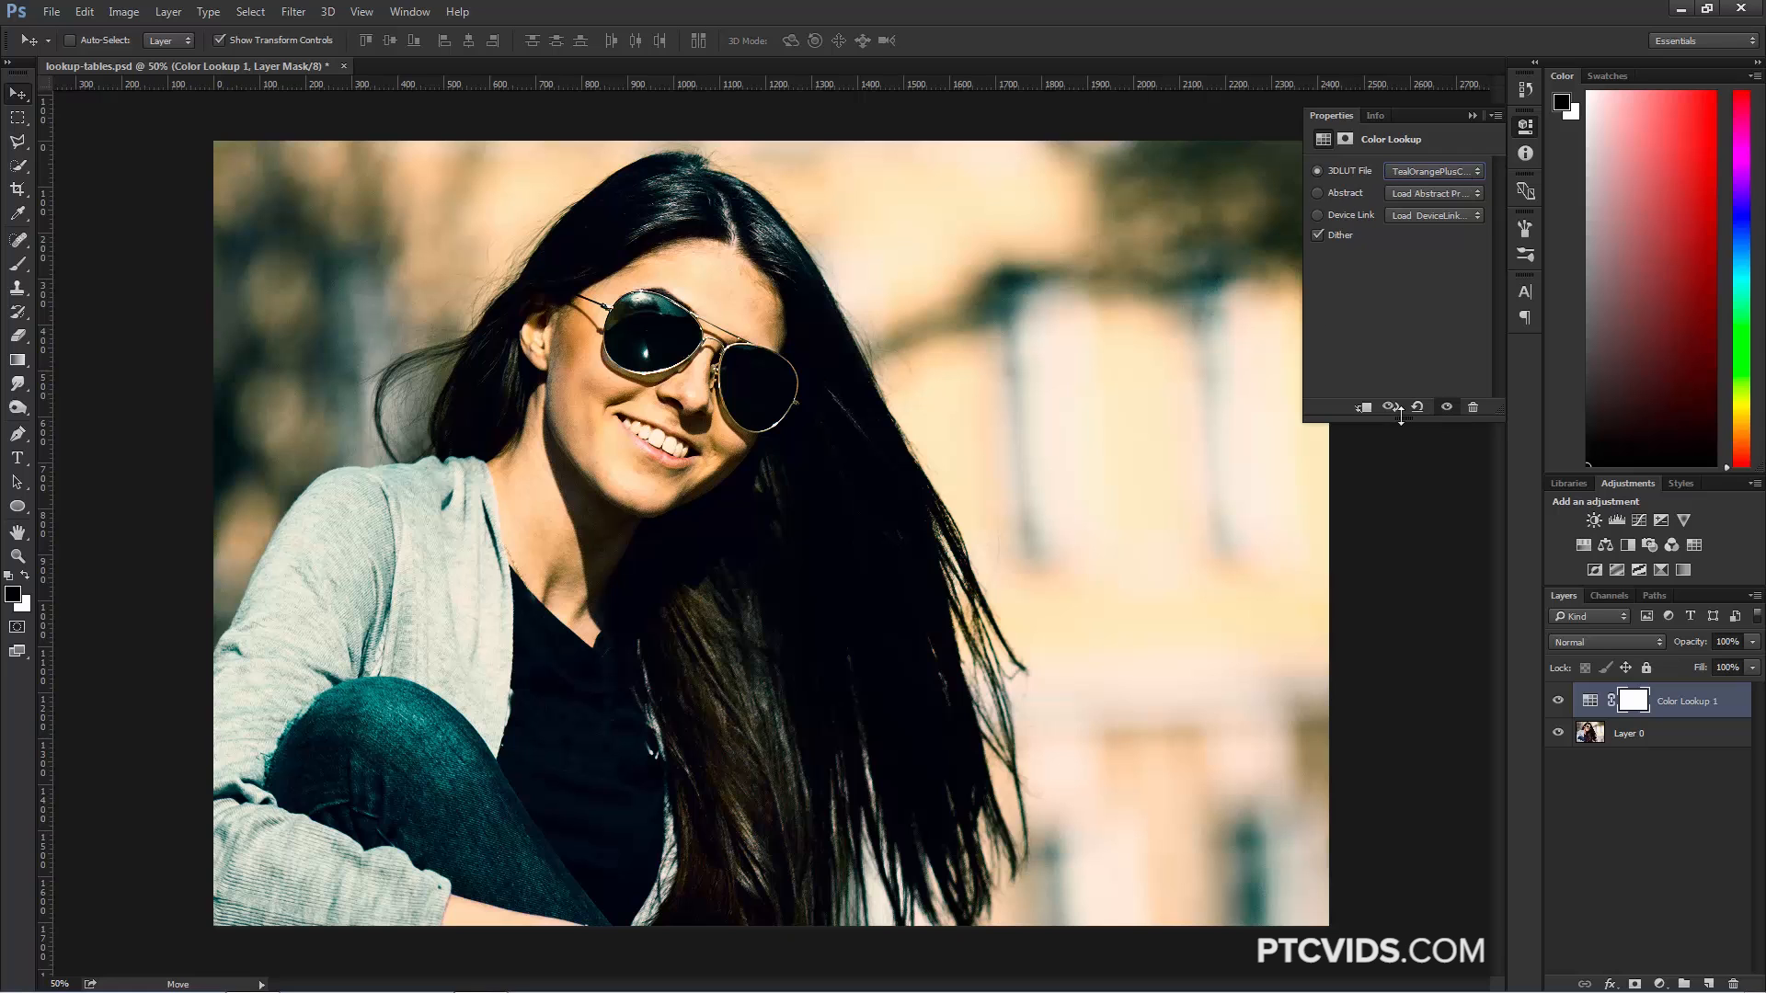
{"action": "mouse_move", "coordinate": [1564, 664]}
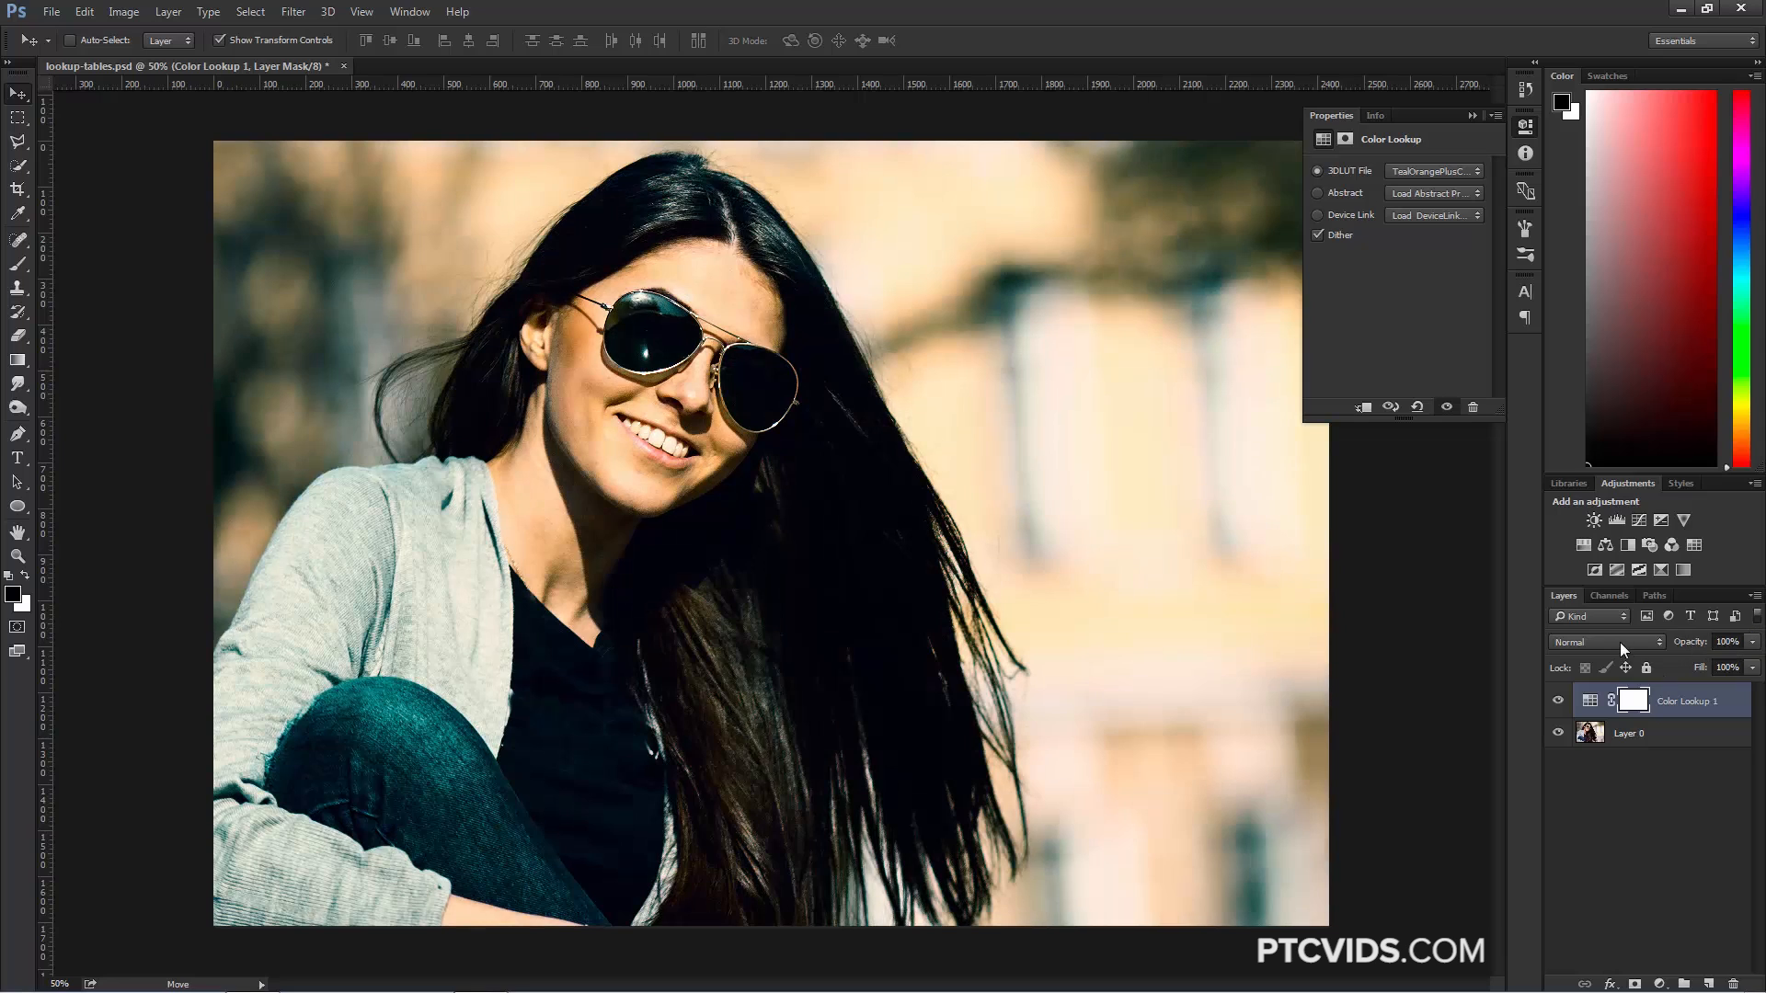
{"action": "left_click", "coordinate": [1603, 642]}
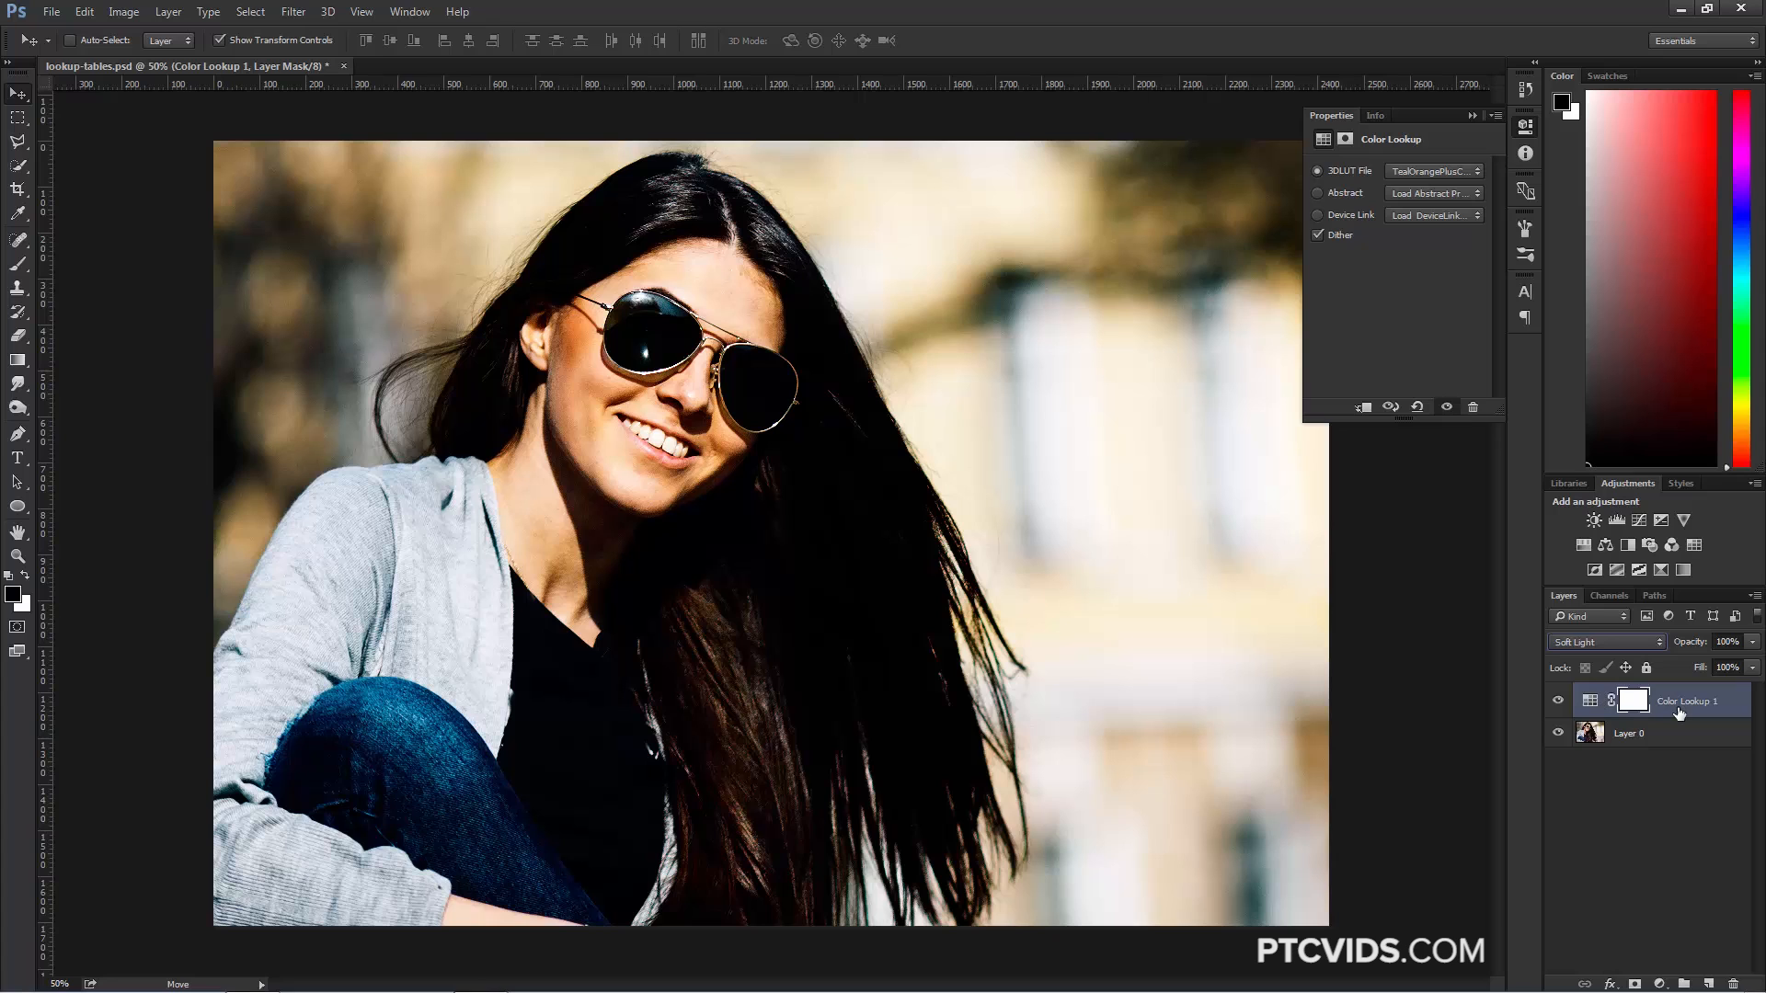
{"action": "left_click", "coordinate": [1602, 642]}
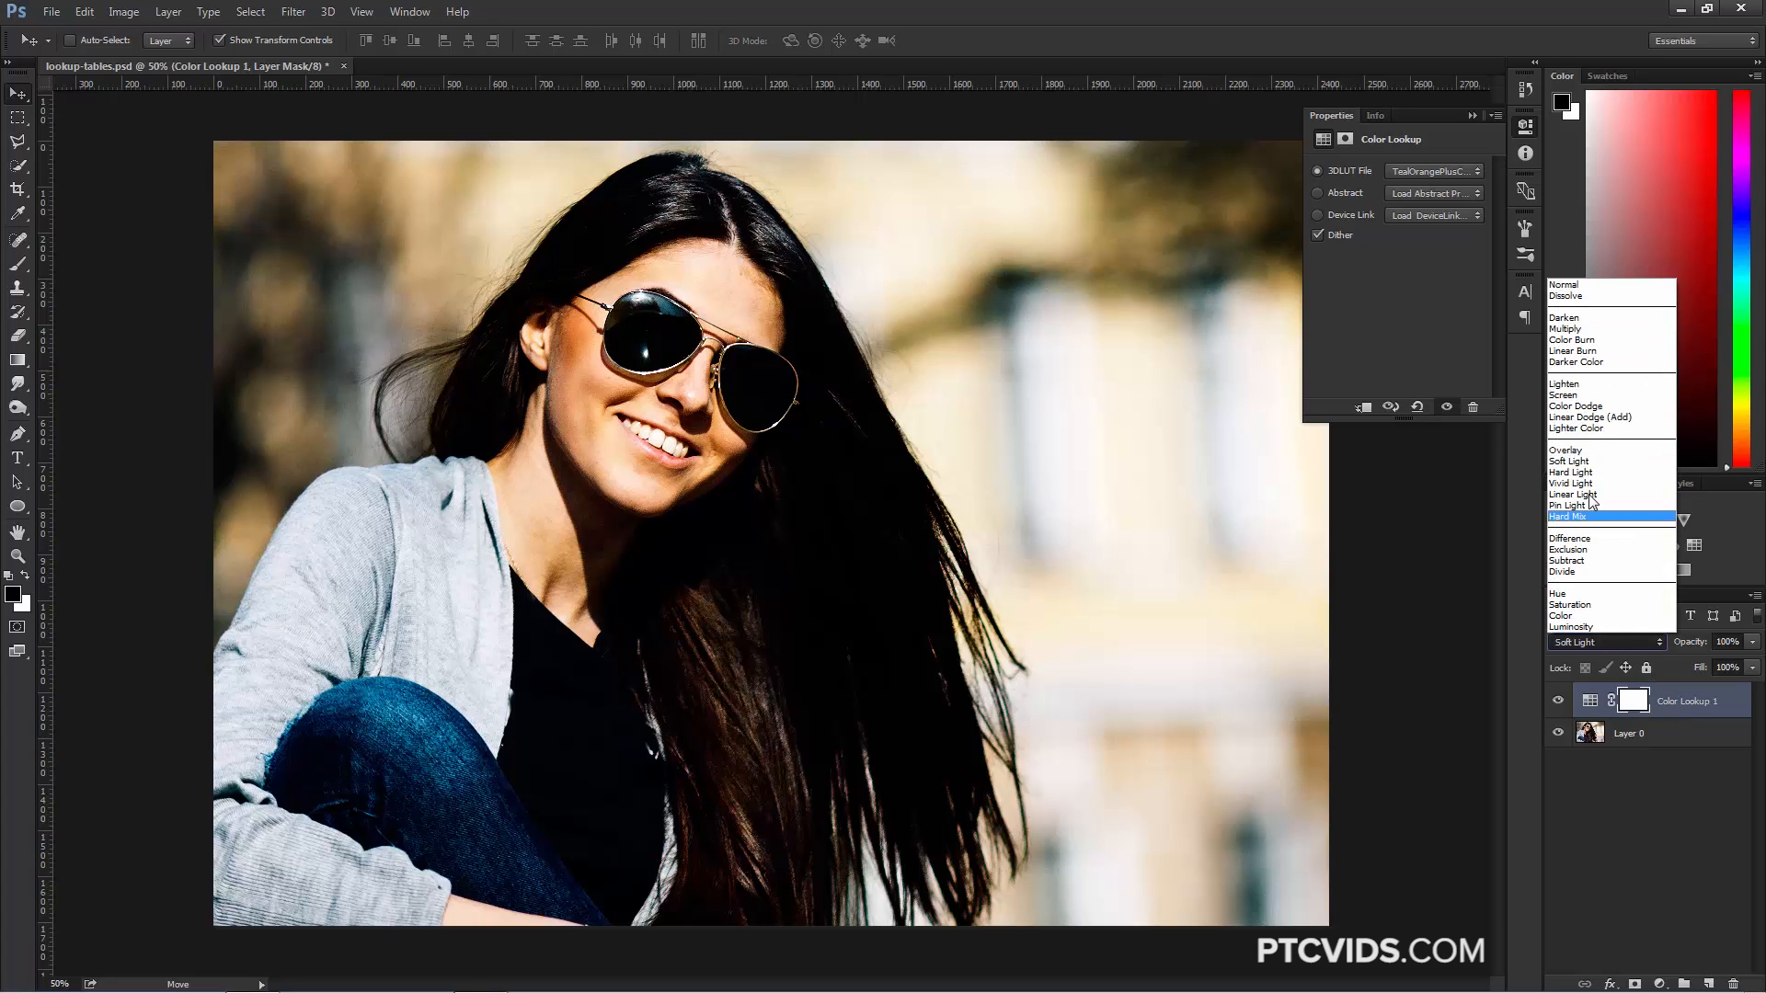
{"action": "left_click", "coordinate": [1565, 600]}
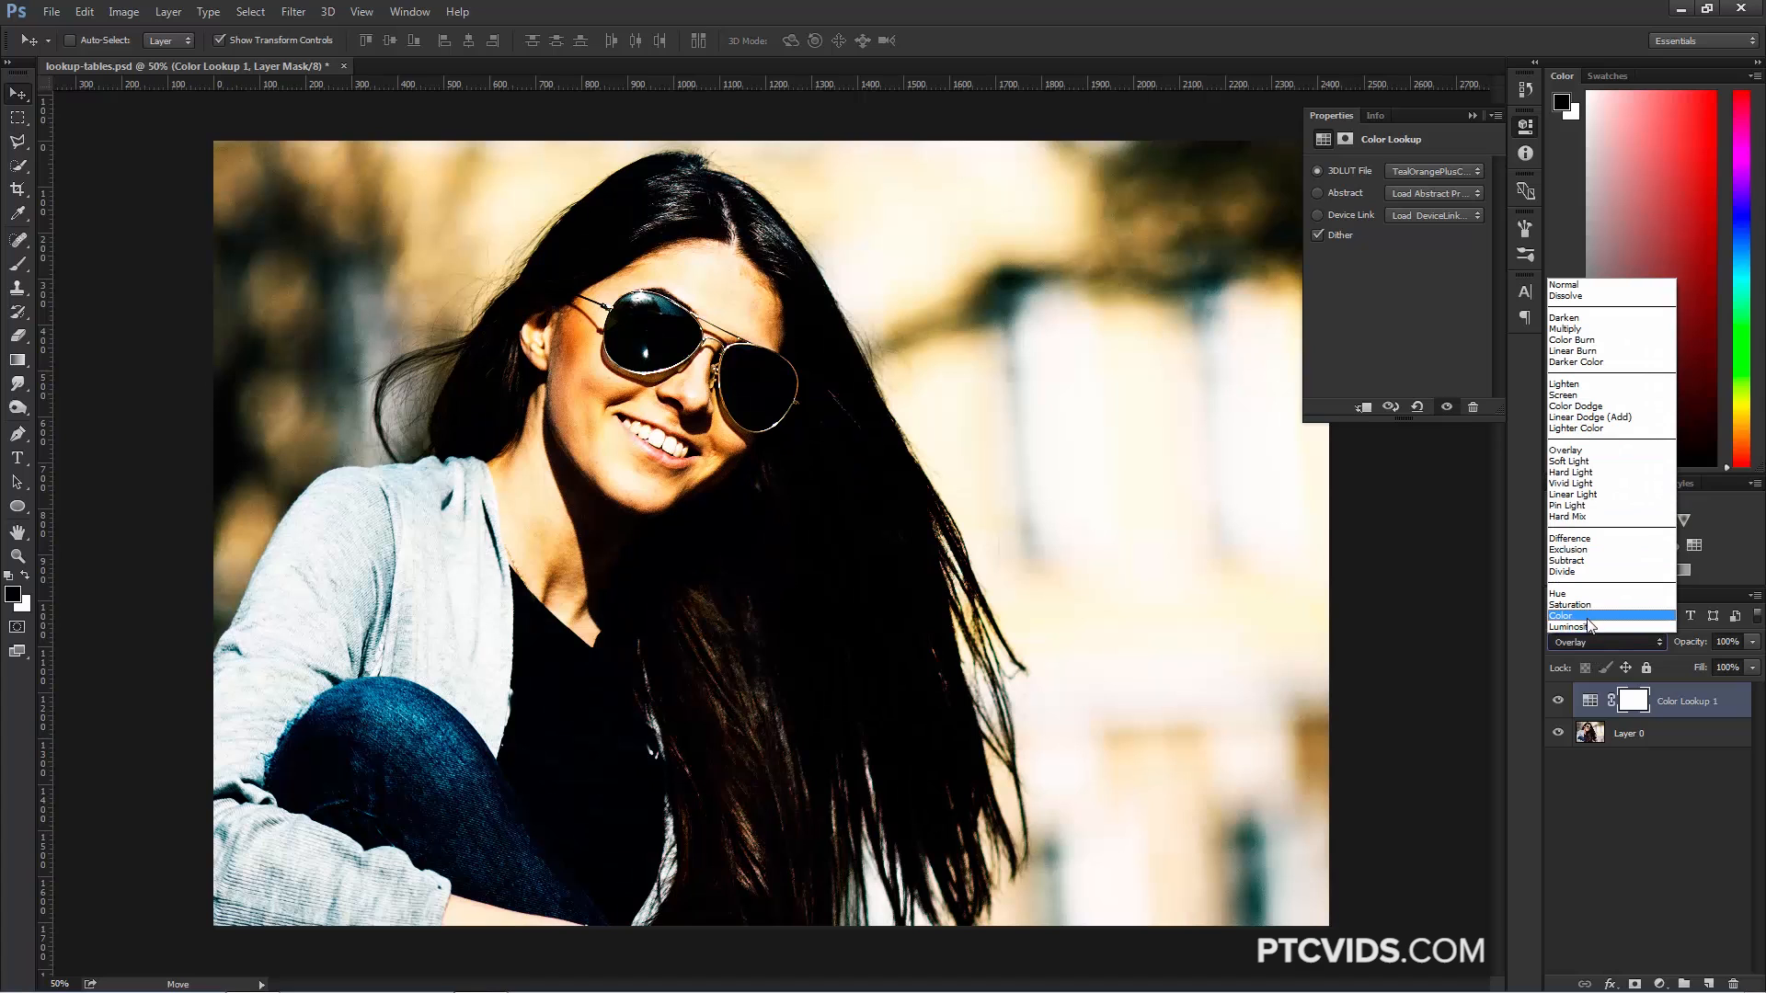
{"action": "left_click", "coordinate": [1563, 616]}
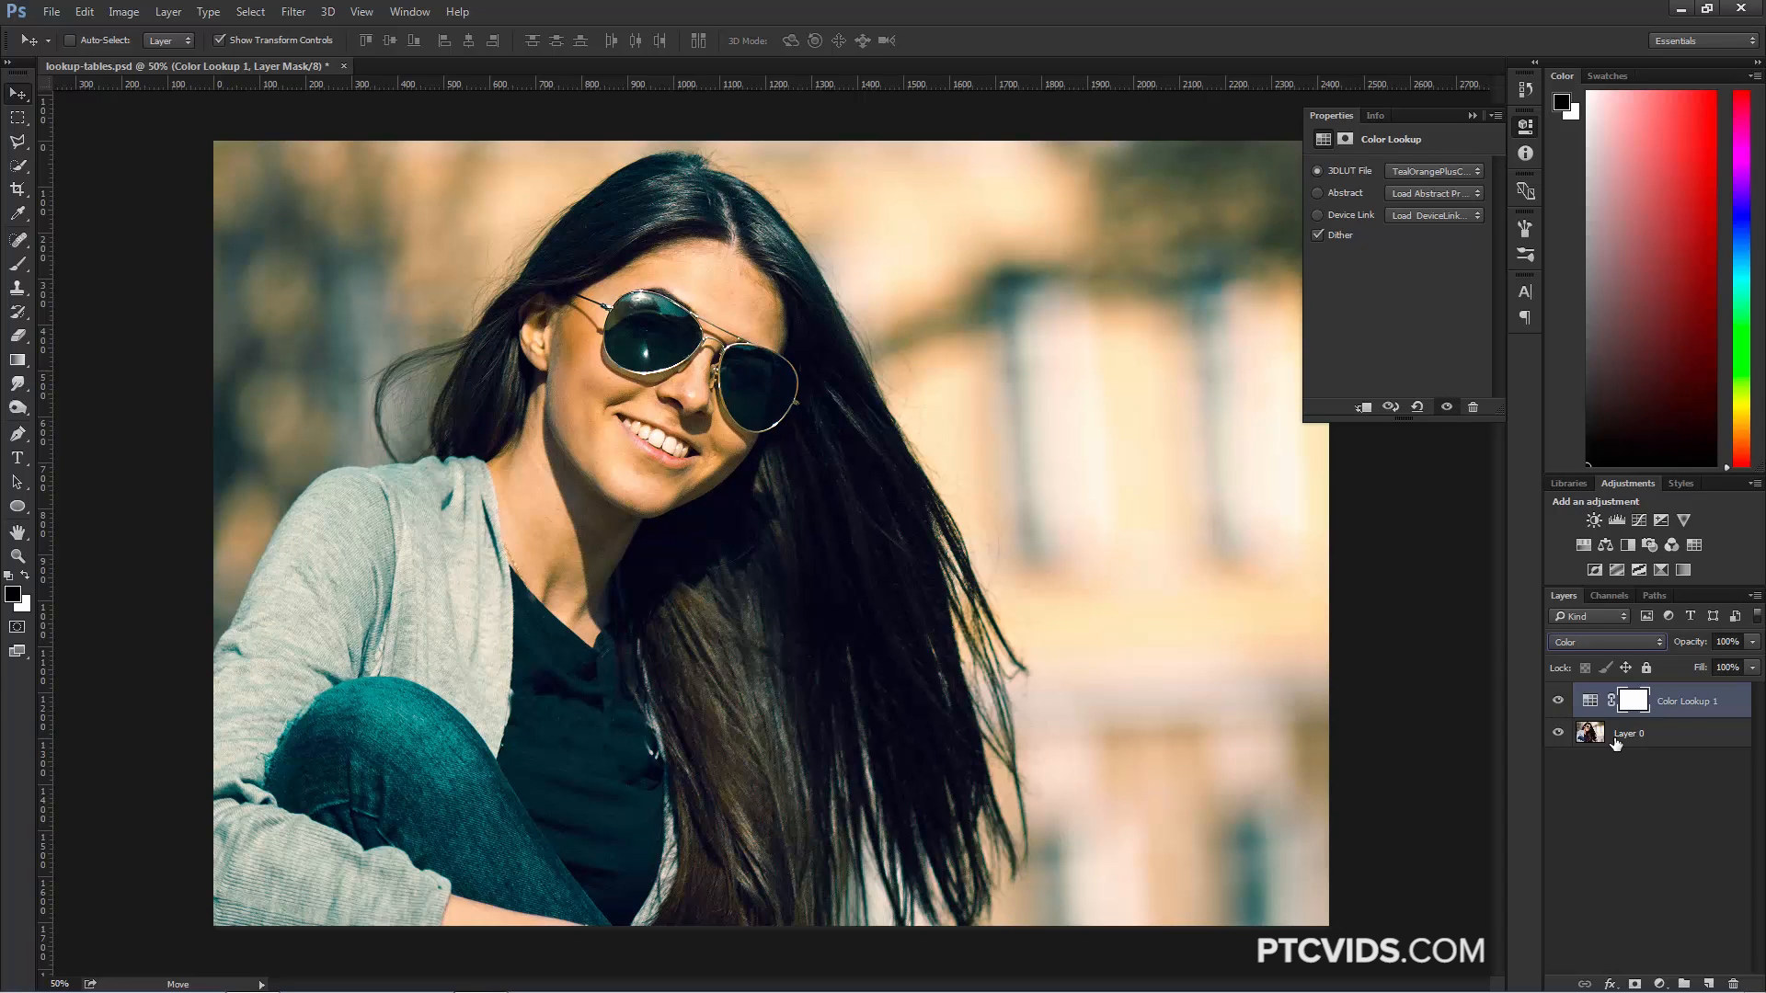
{"action": "left_click", "coordinate": [1606, 642]}
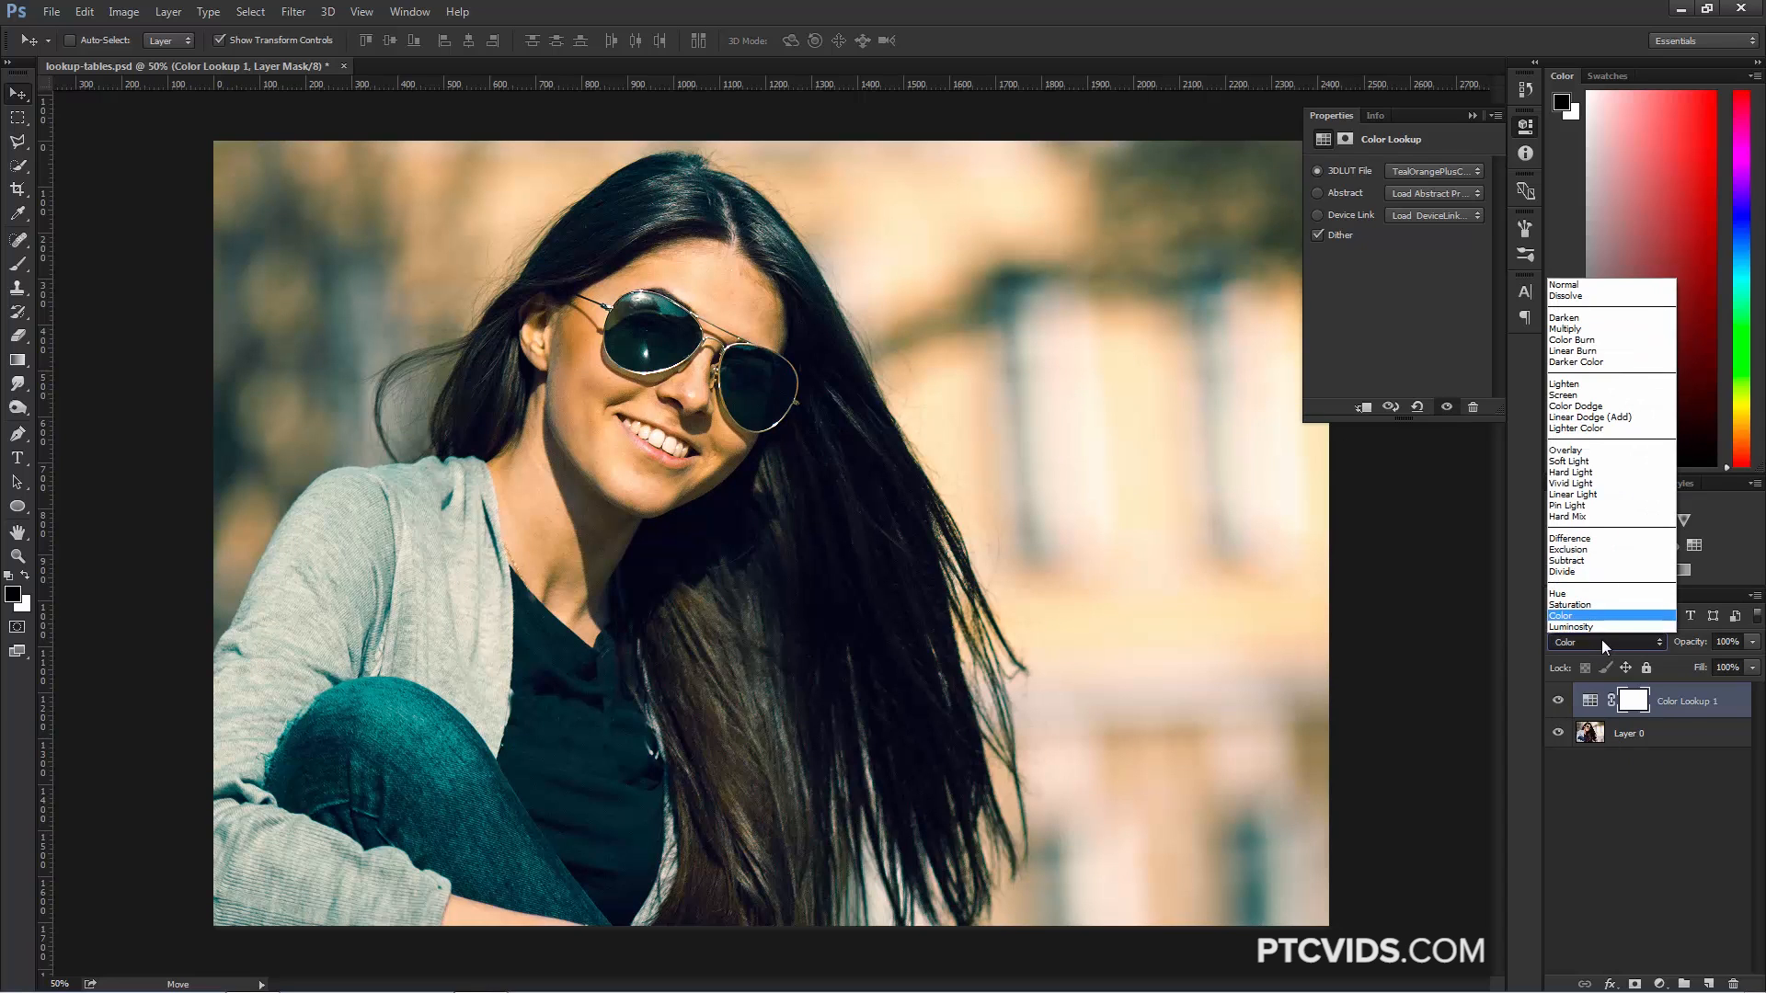
{"action": "left_click", "coordinate": [1569, 627]}
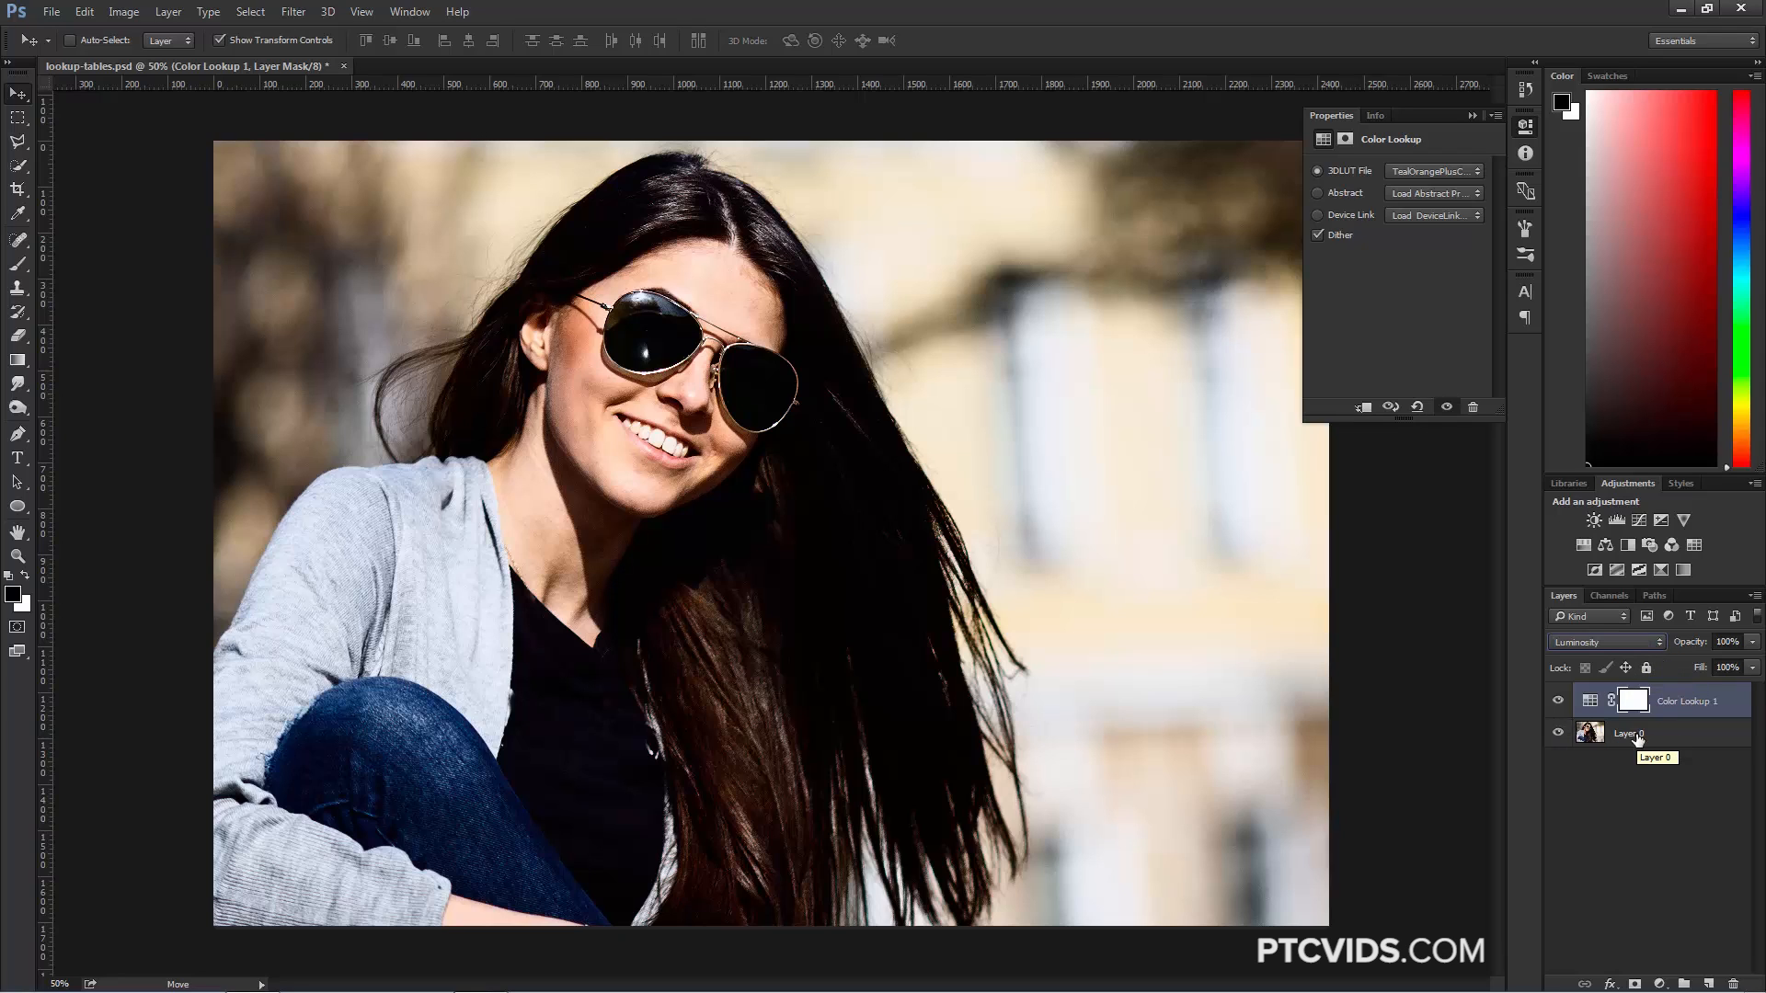
{"action": "left_click", "coordinate": [1602, 642]}
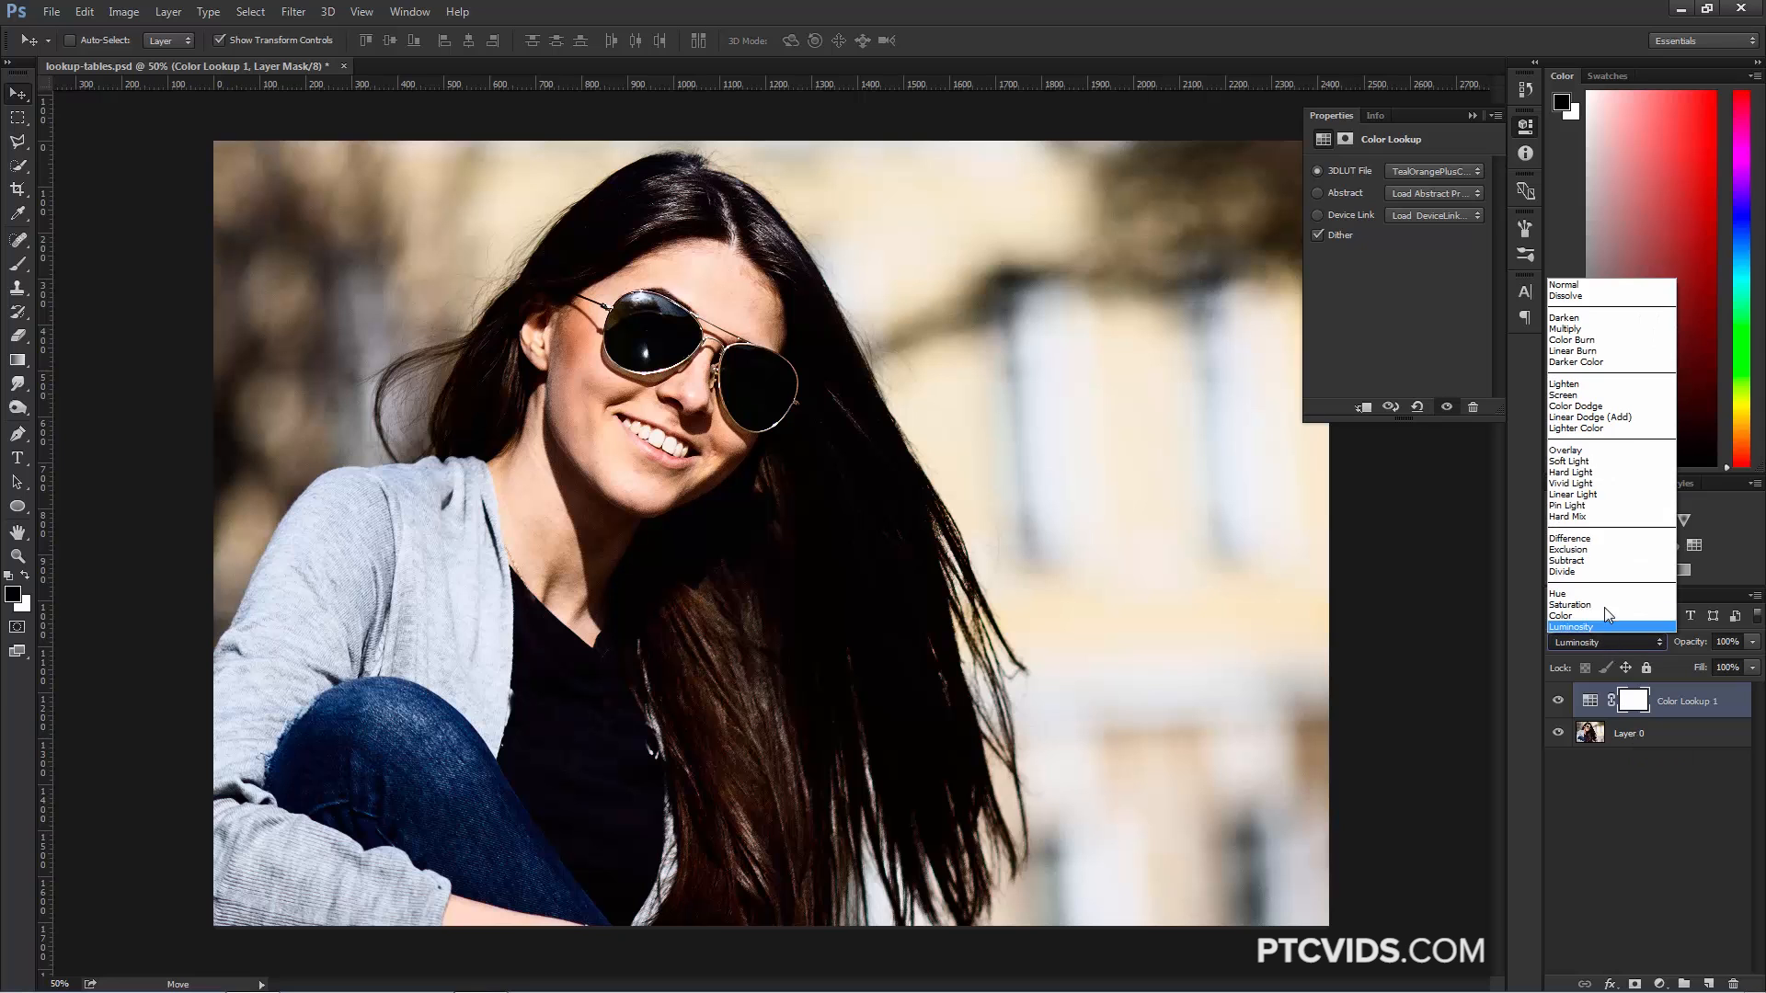
{"action": "left_click", "coordinate": [1565, 330]}
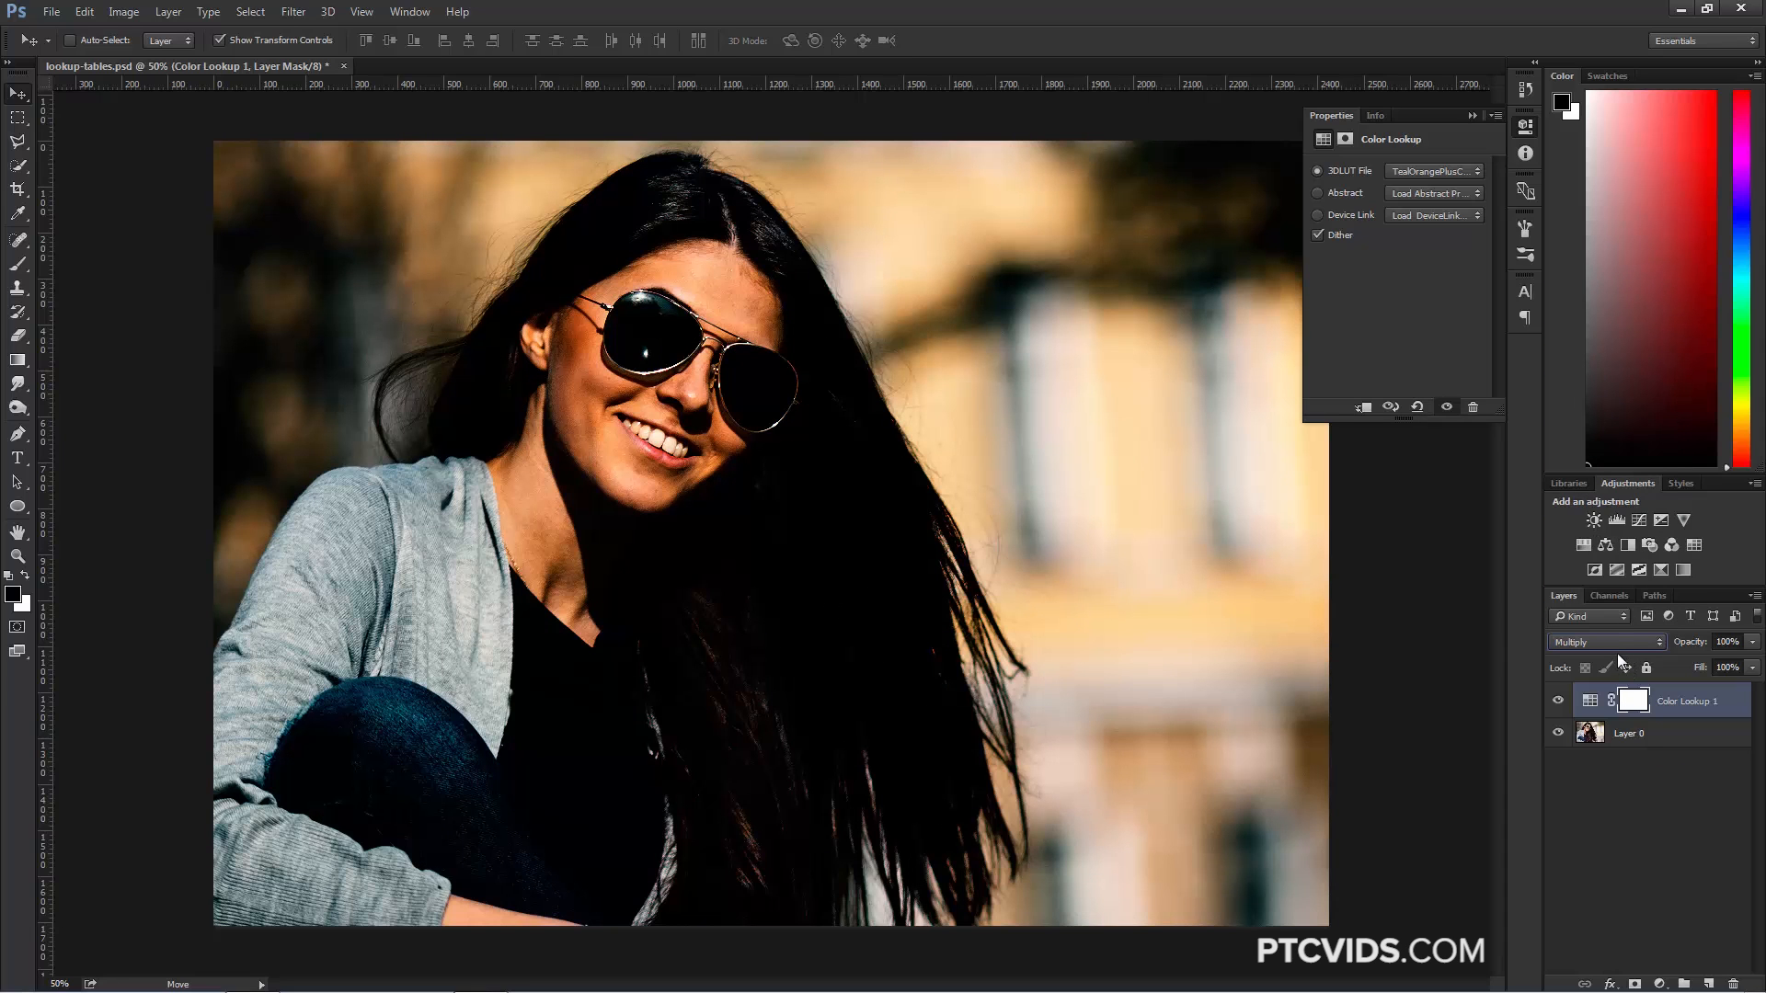
{"action": "left_click", "coordinate": [1604, 642]}
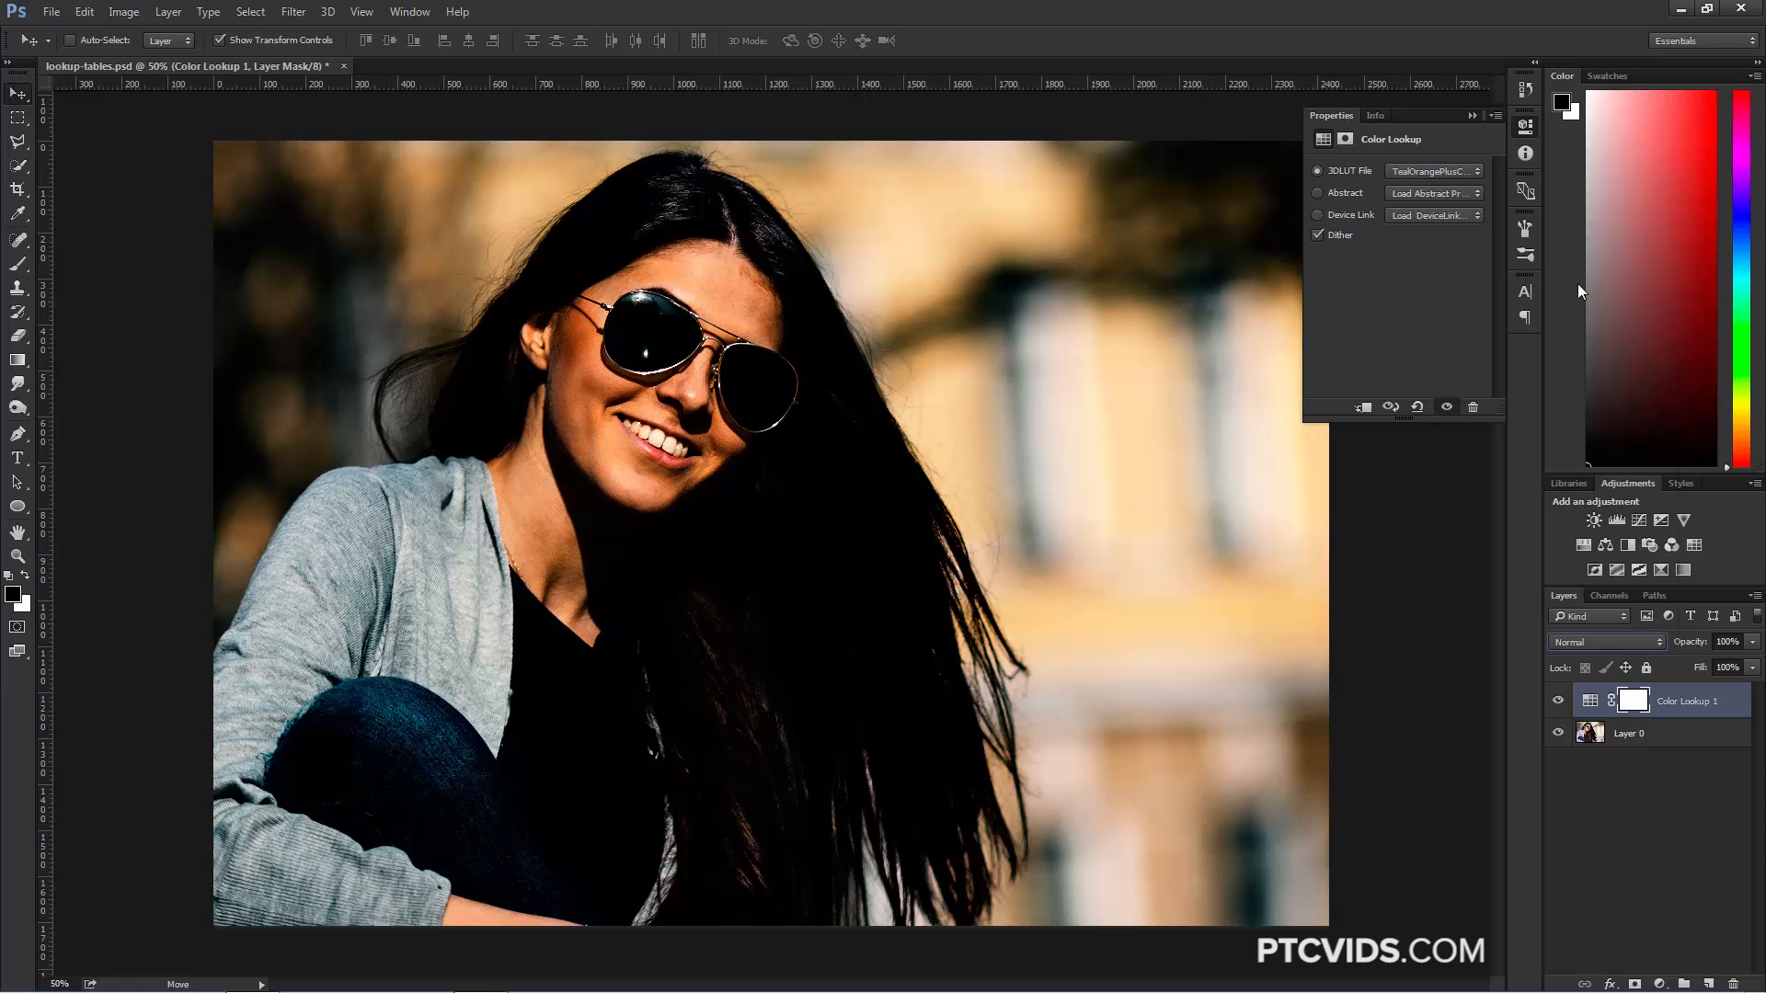
Step: Try EdgyAmber and another look from the 3DLUT File list
{"action": "left_click", "coordinate": [1436, 169]}
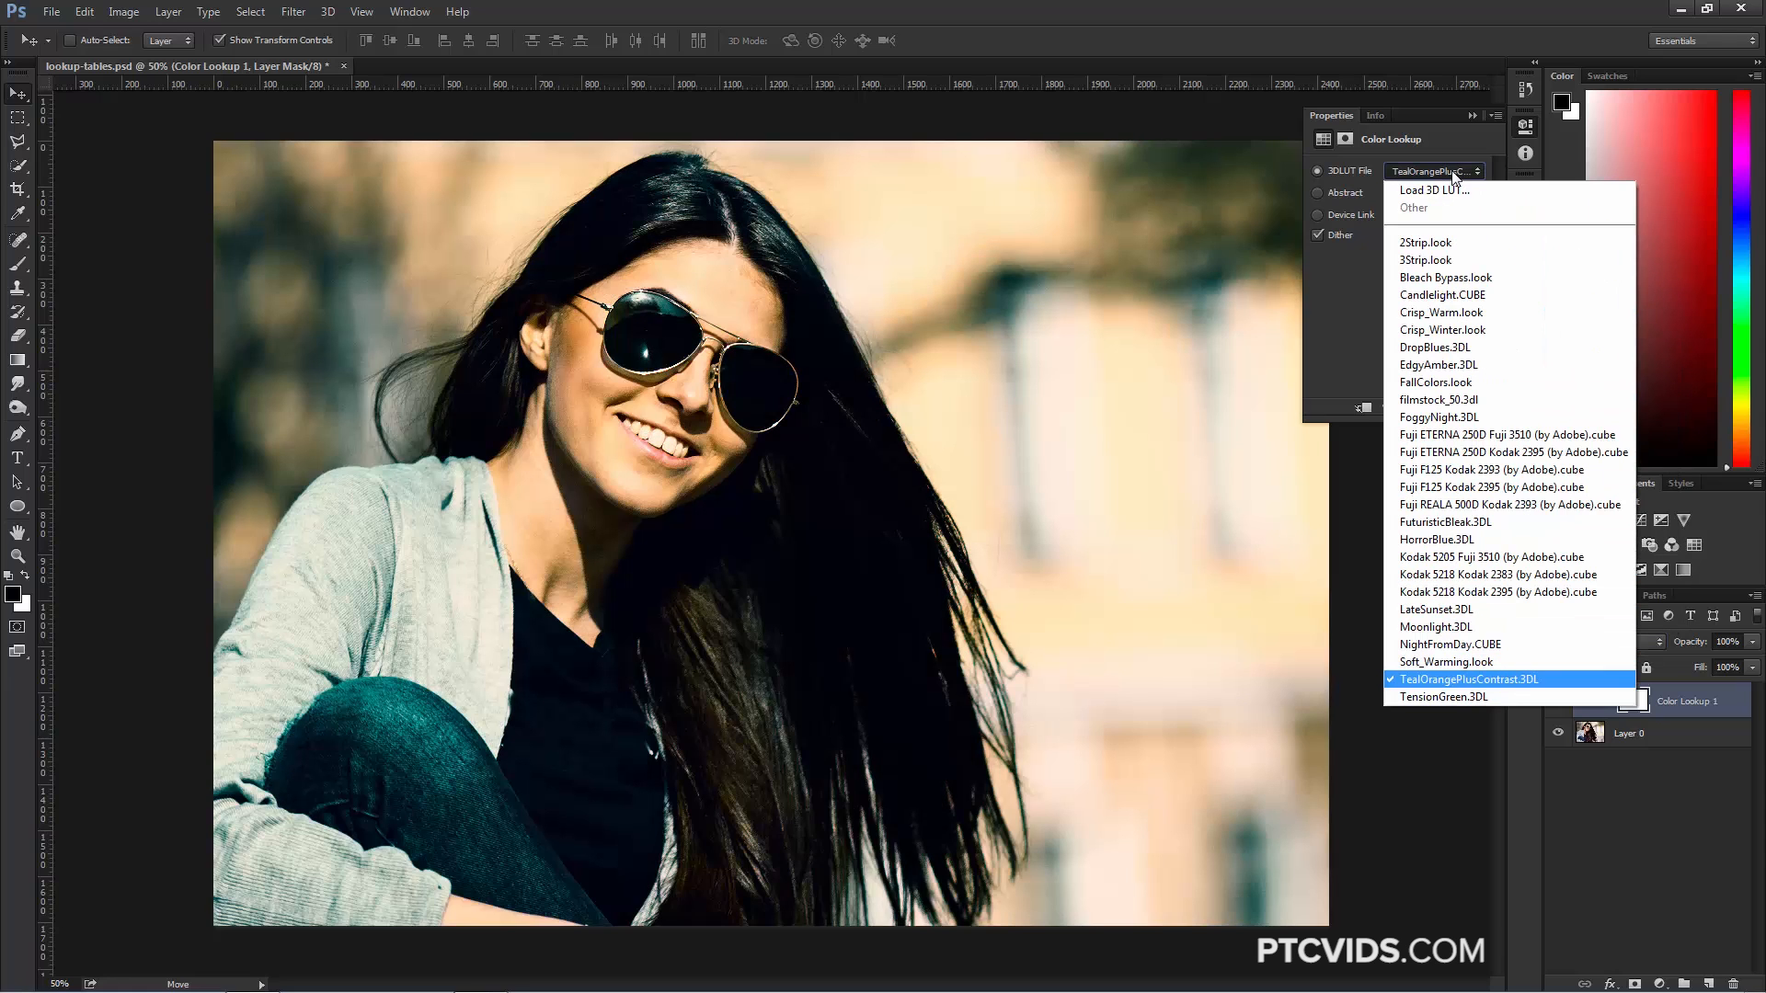
{"action": "left_click", "coordinate": [1437, 364]}
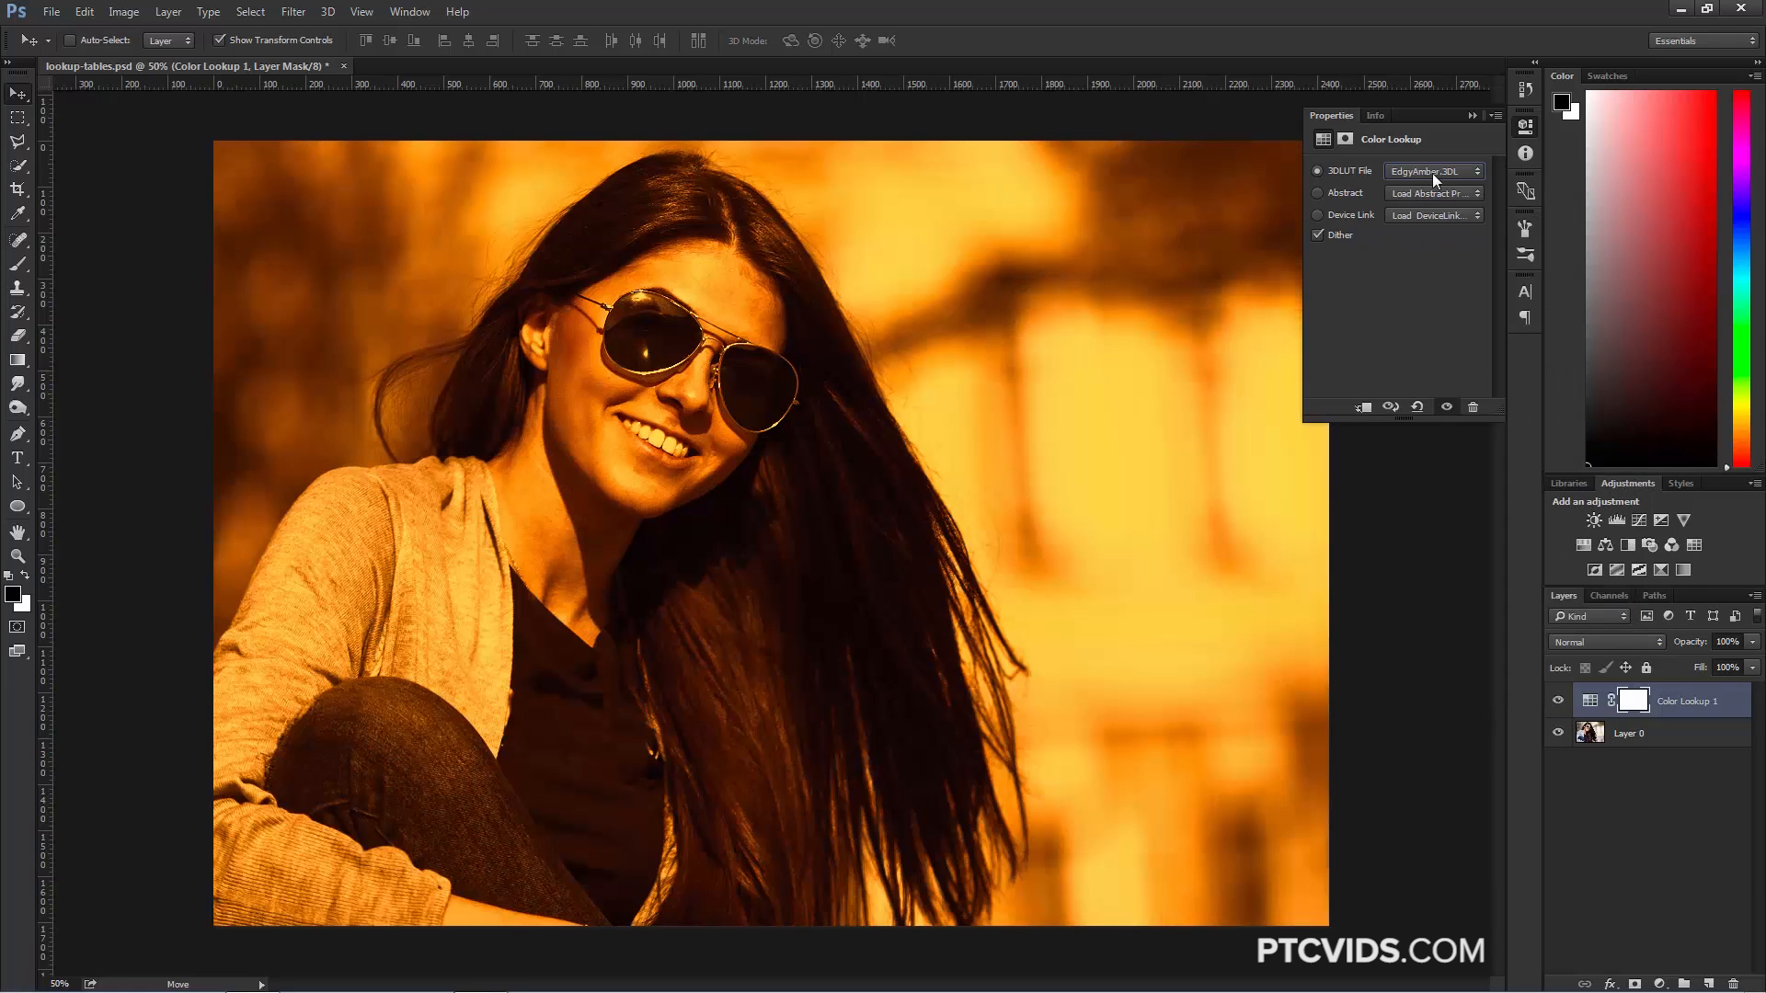
{"action": "left_click", "coordinate": [1432, 169]}
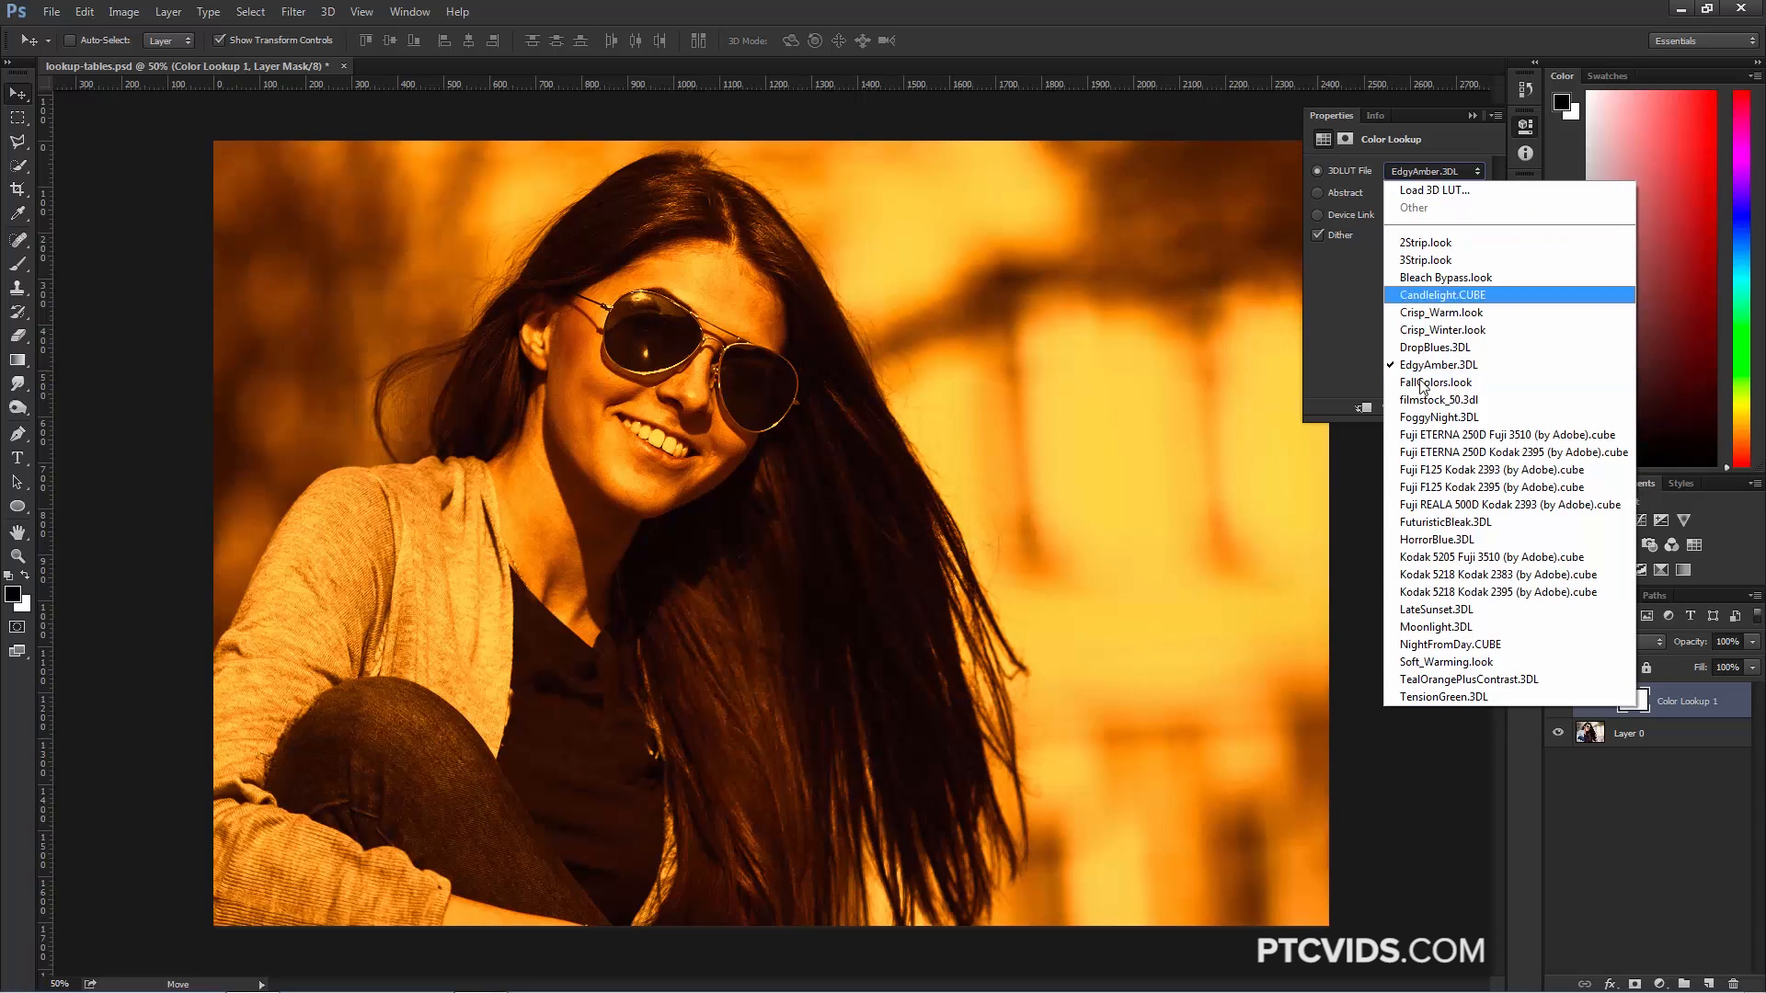
{"action": "left_click", "coordinate": [1451, 643]}
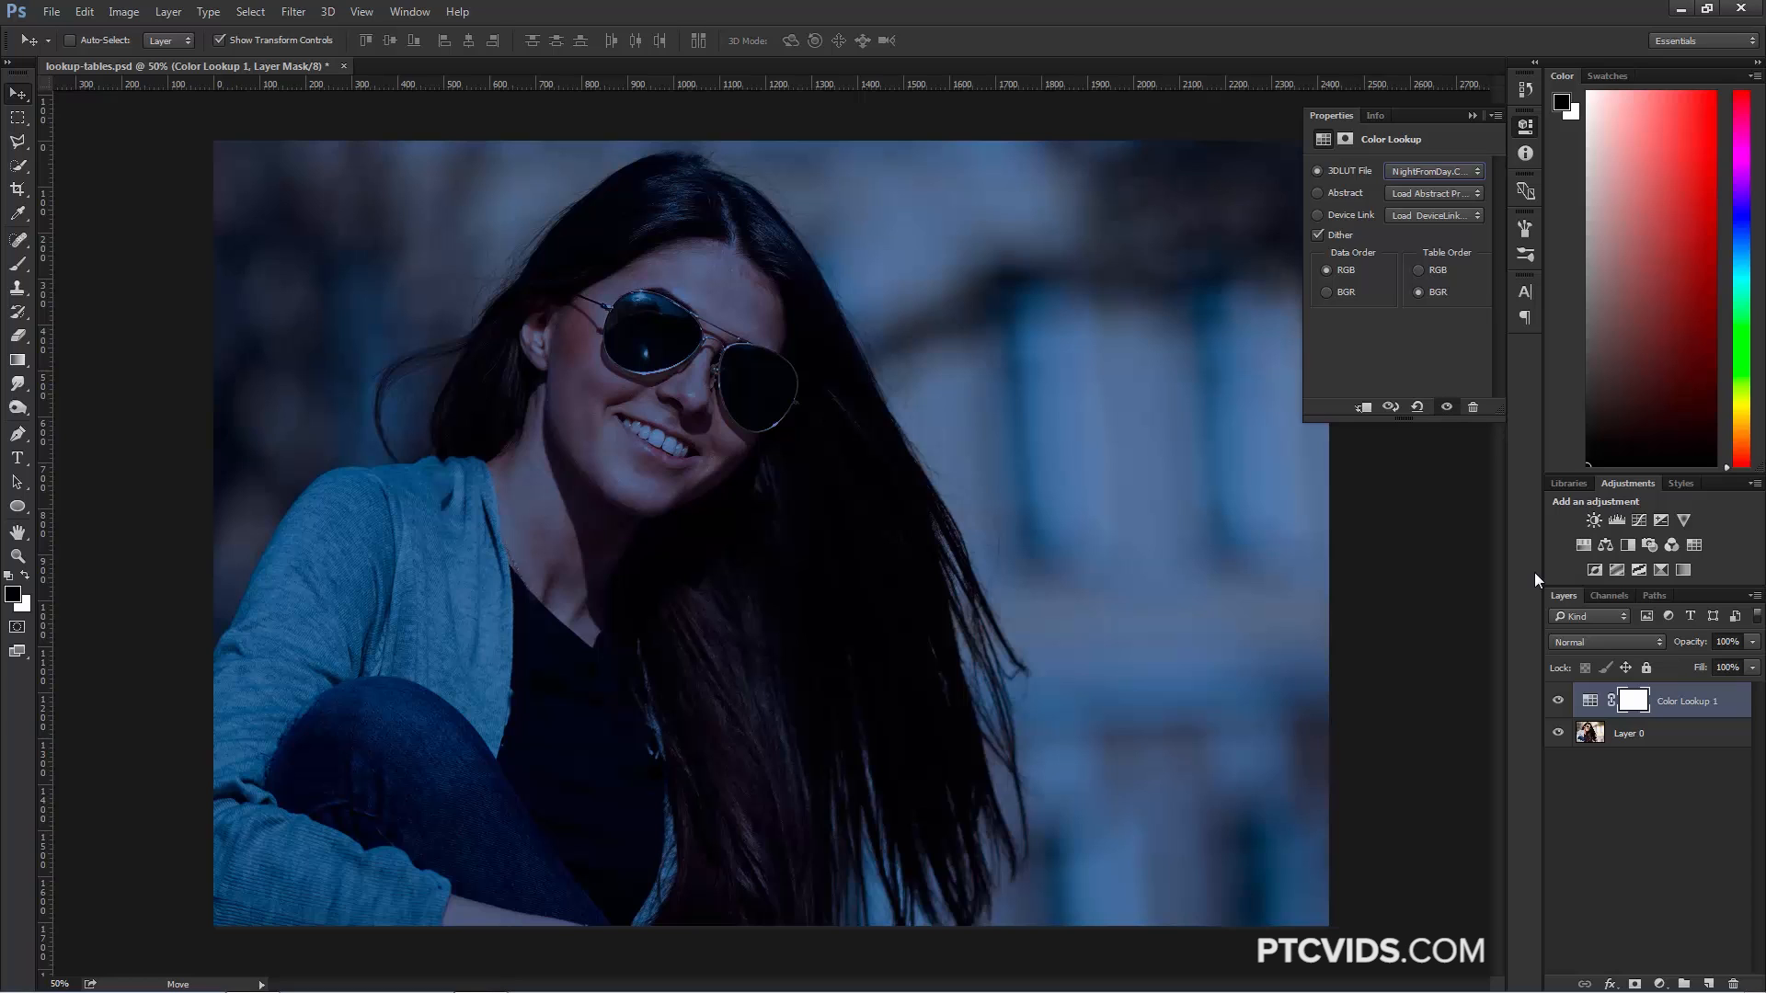
{"action": "mouse_move", "coordinate": [1539, 578]}
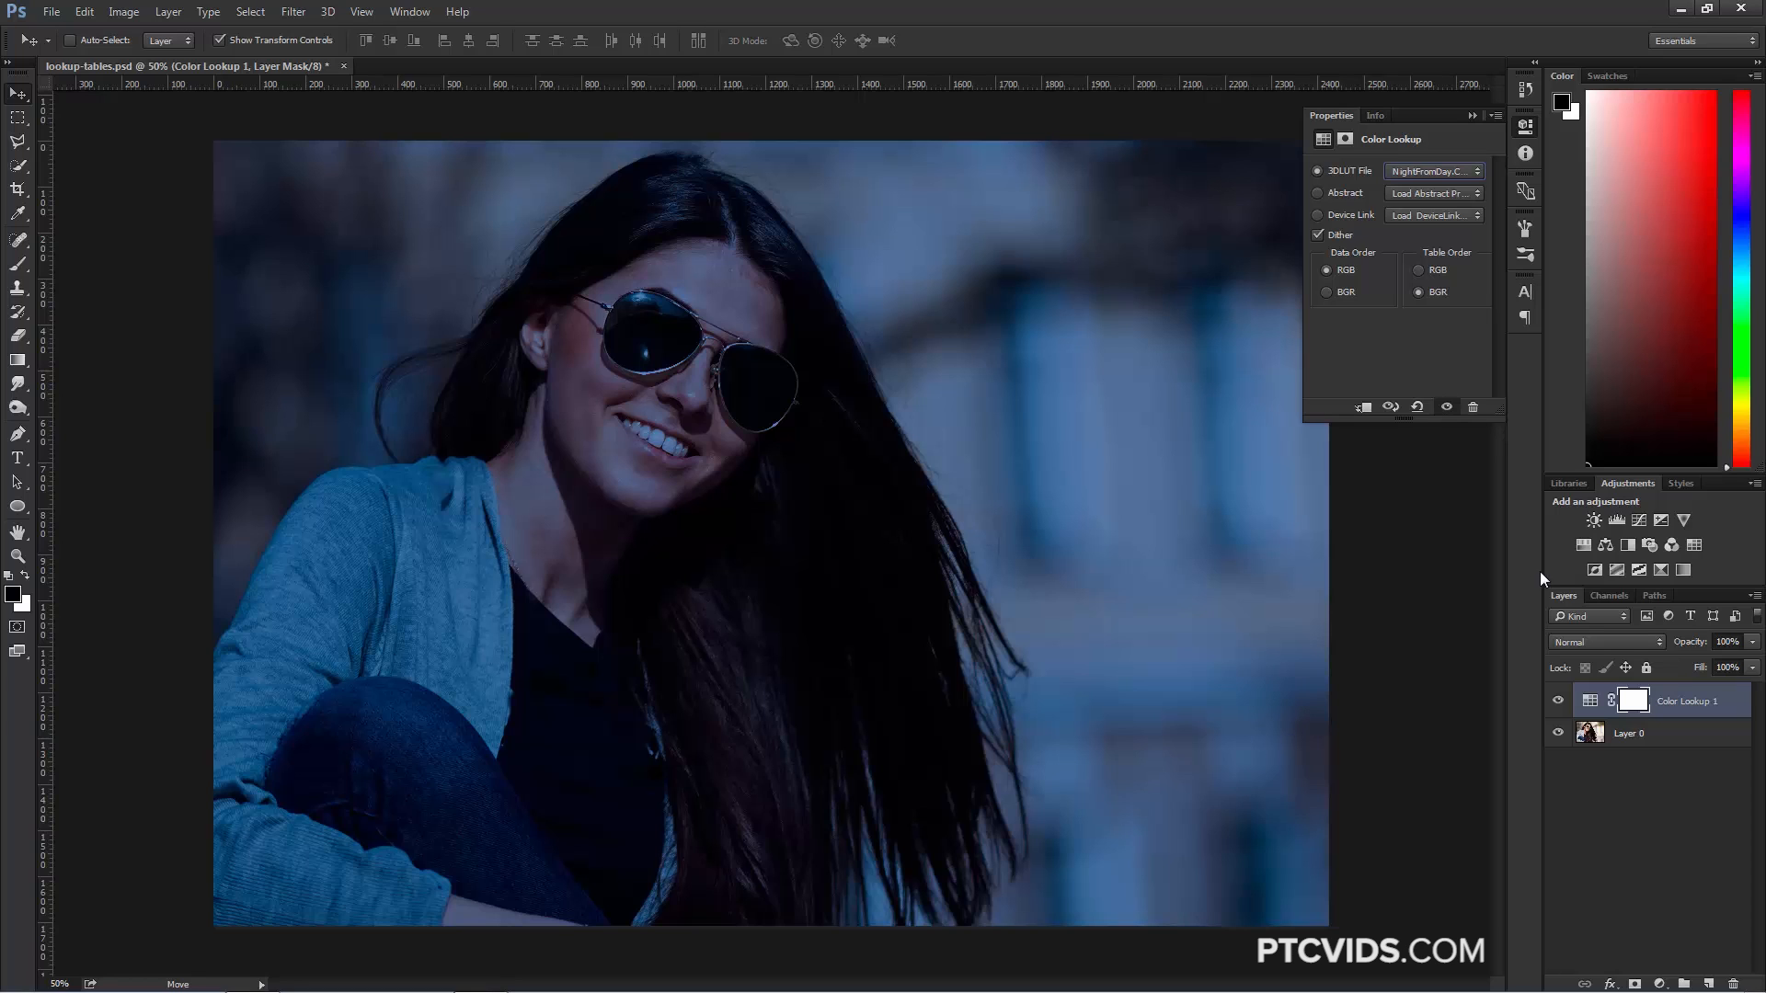
Step: Try the Abstract looks Pastel 8 Hues and Green-Red, then the ColorNegative device link
{"action": "left_click", "coordinate": [1432, 193]}
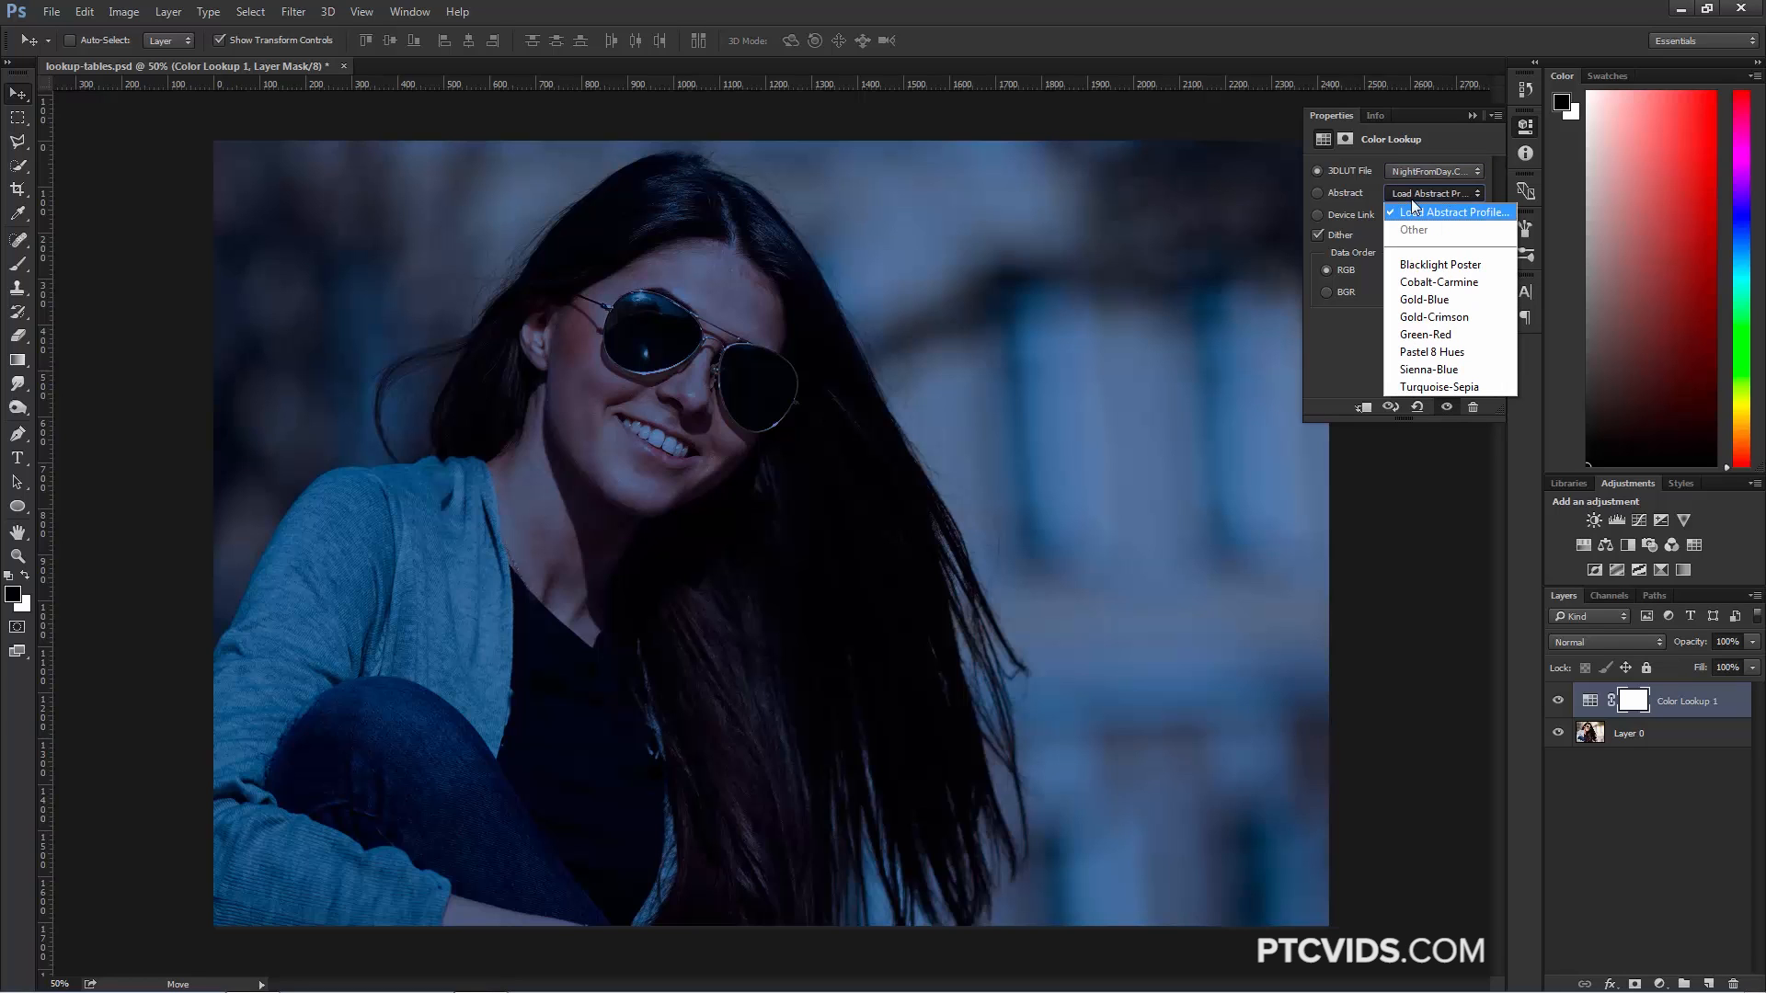
{"action": "mouse_move", "coordinate": [1450, 263]}
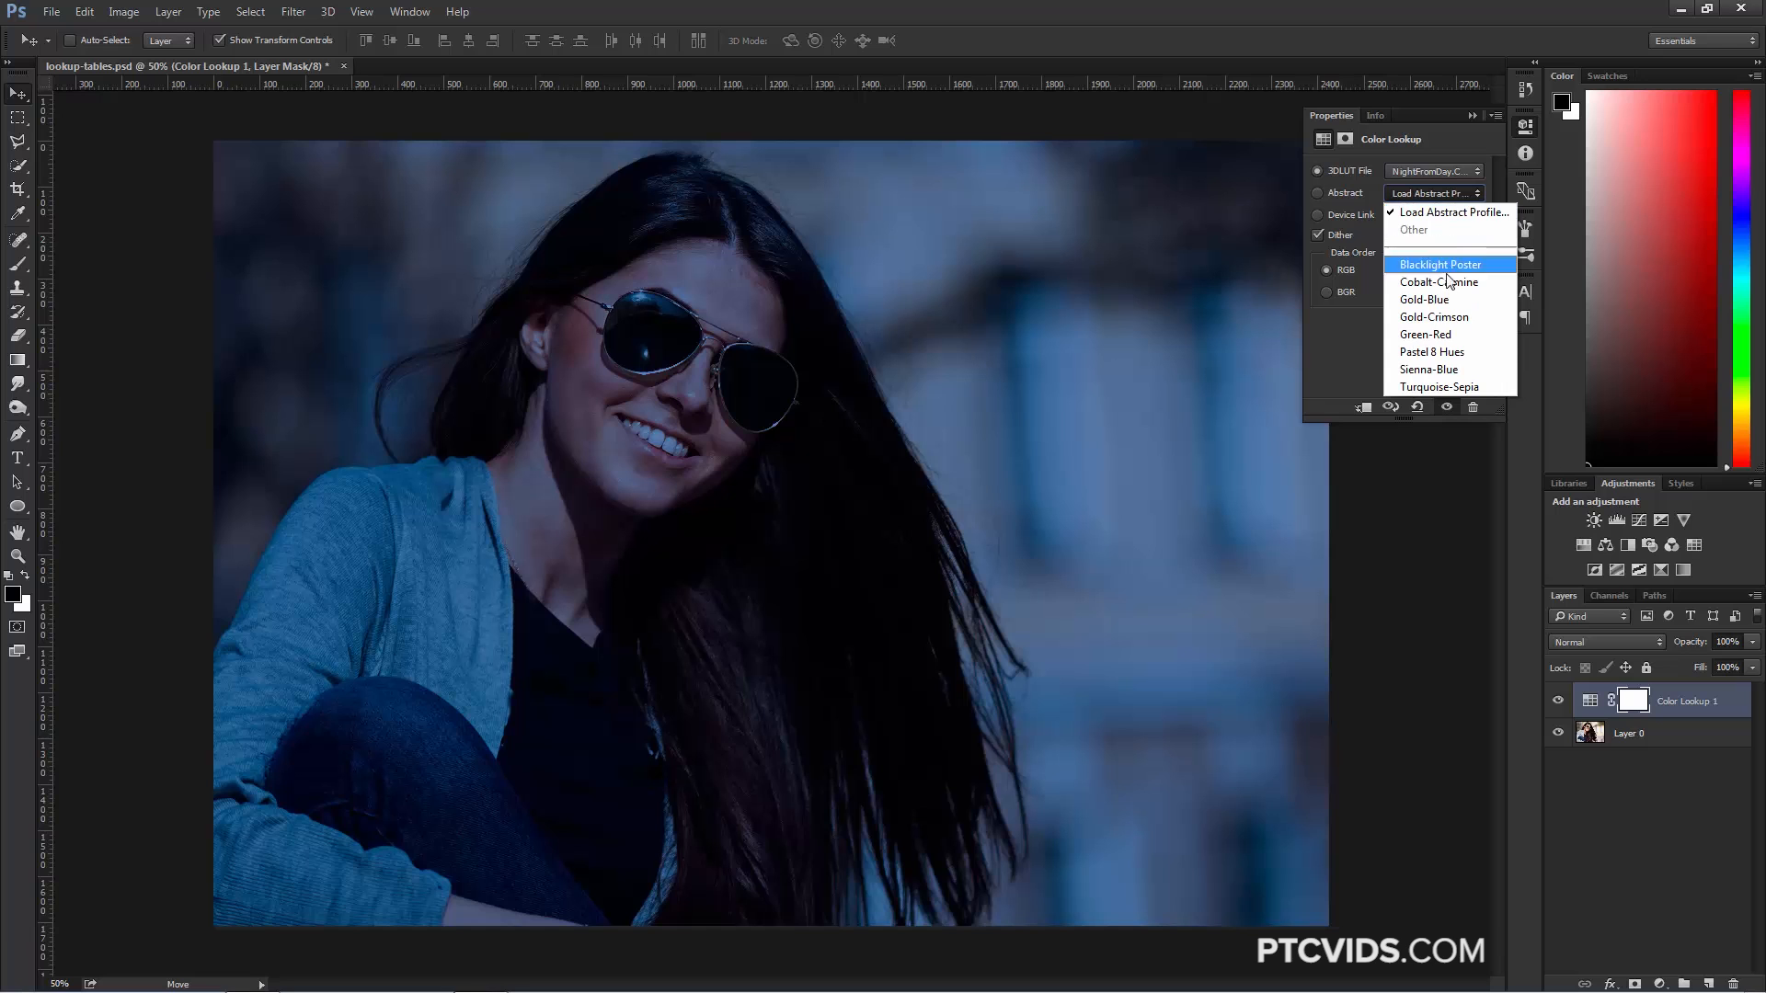
{"action": "left_click", "coordinate": [1431, 351]}
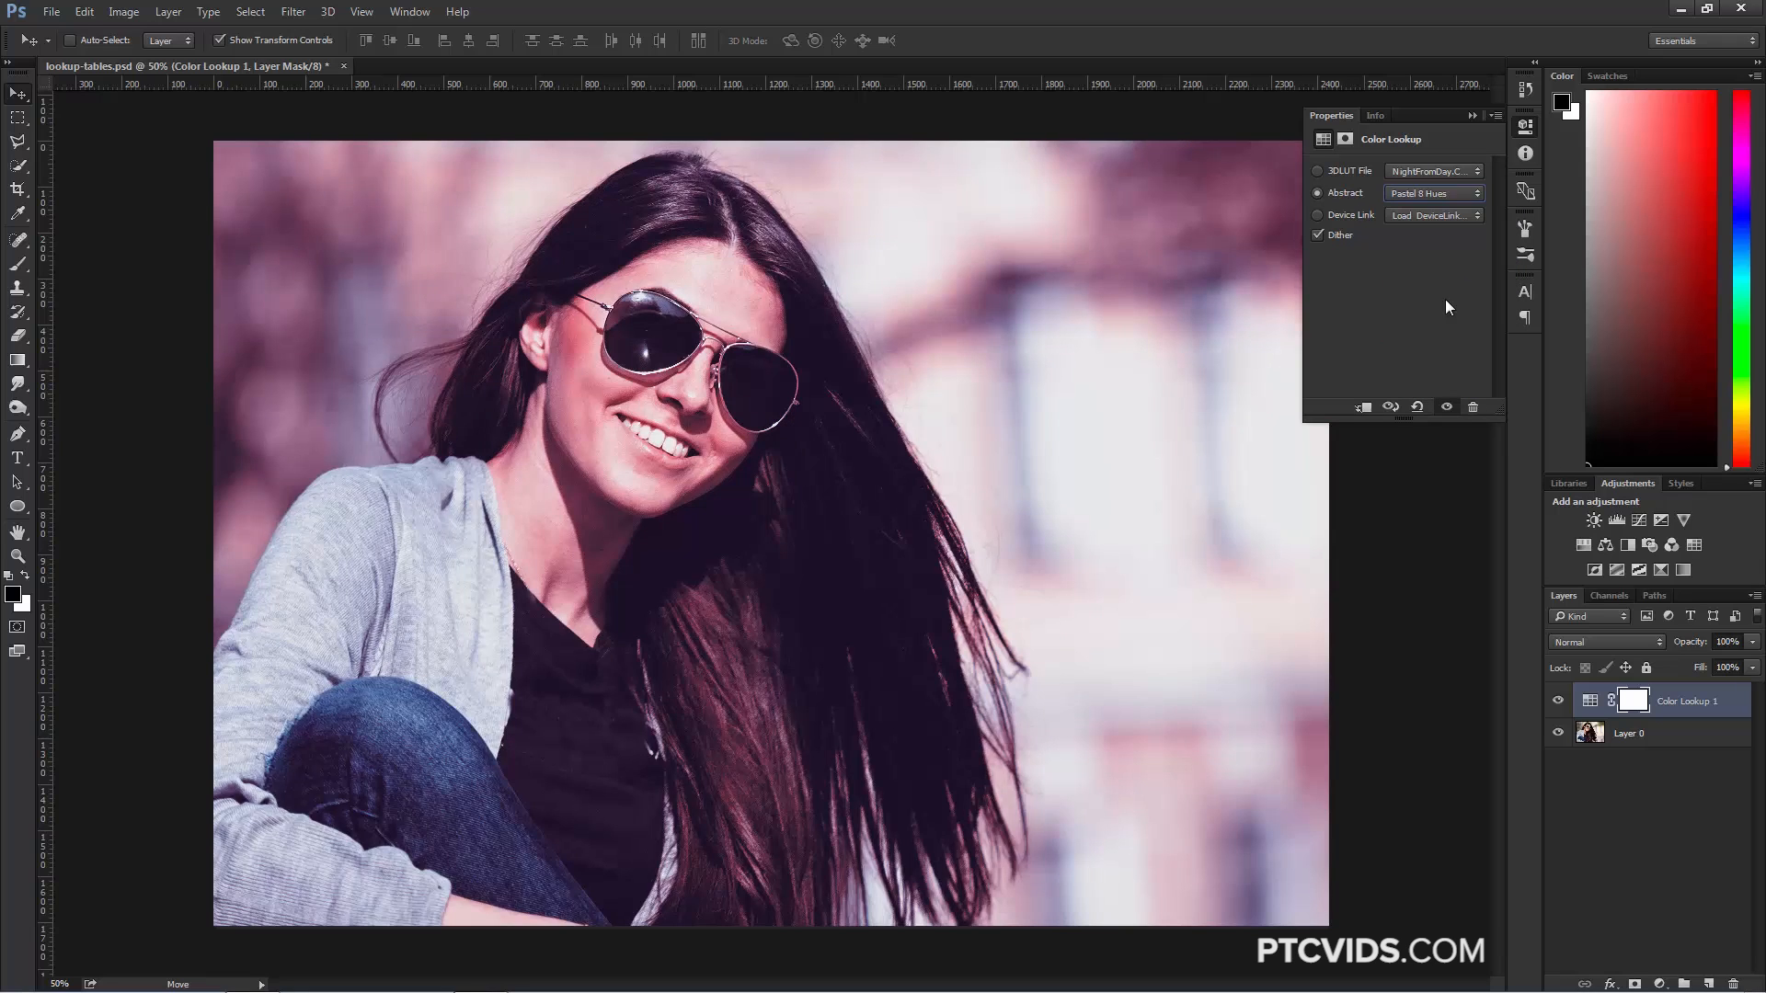
{"action": "left_click", "coordinate": [1431, 194]}
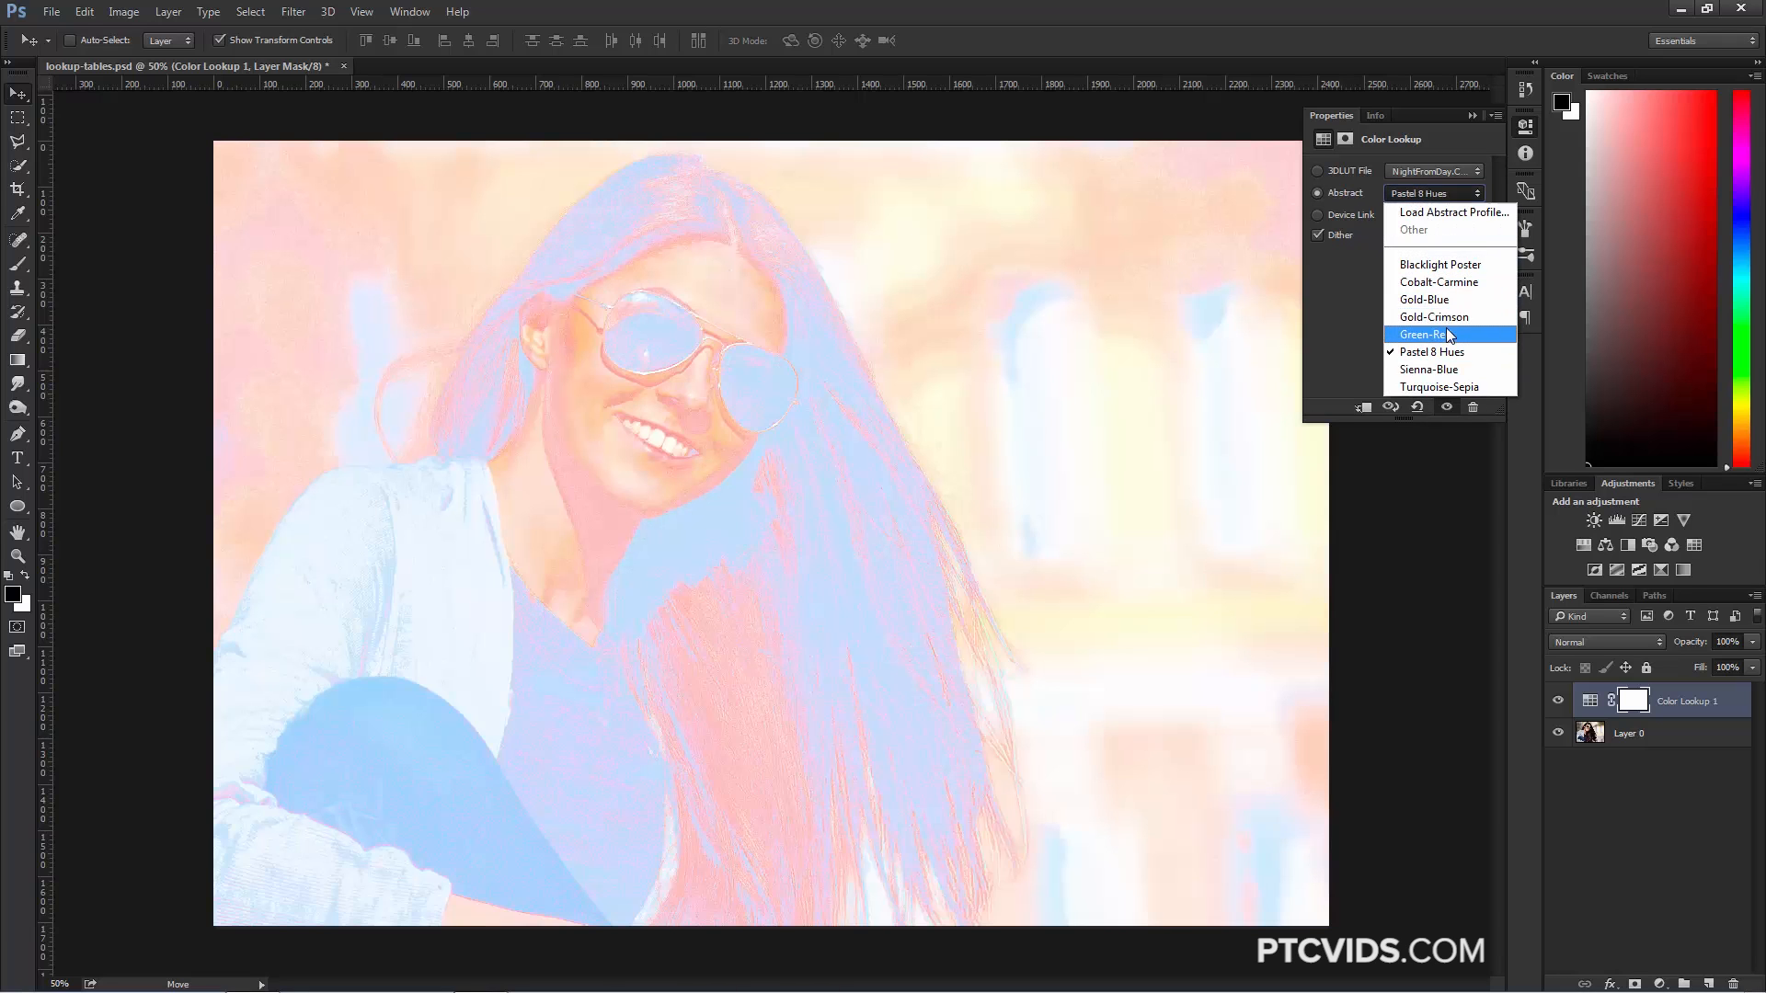
{"action": "left_click", "coordinate": [1424, 335]}
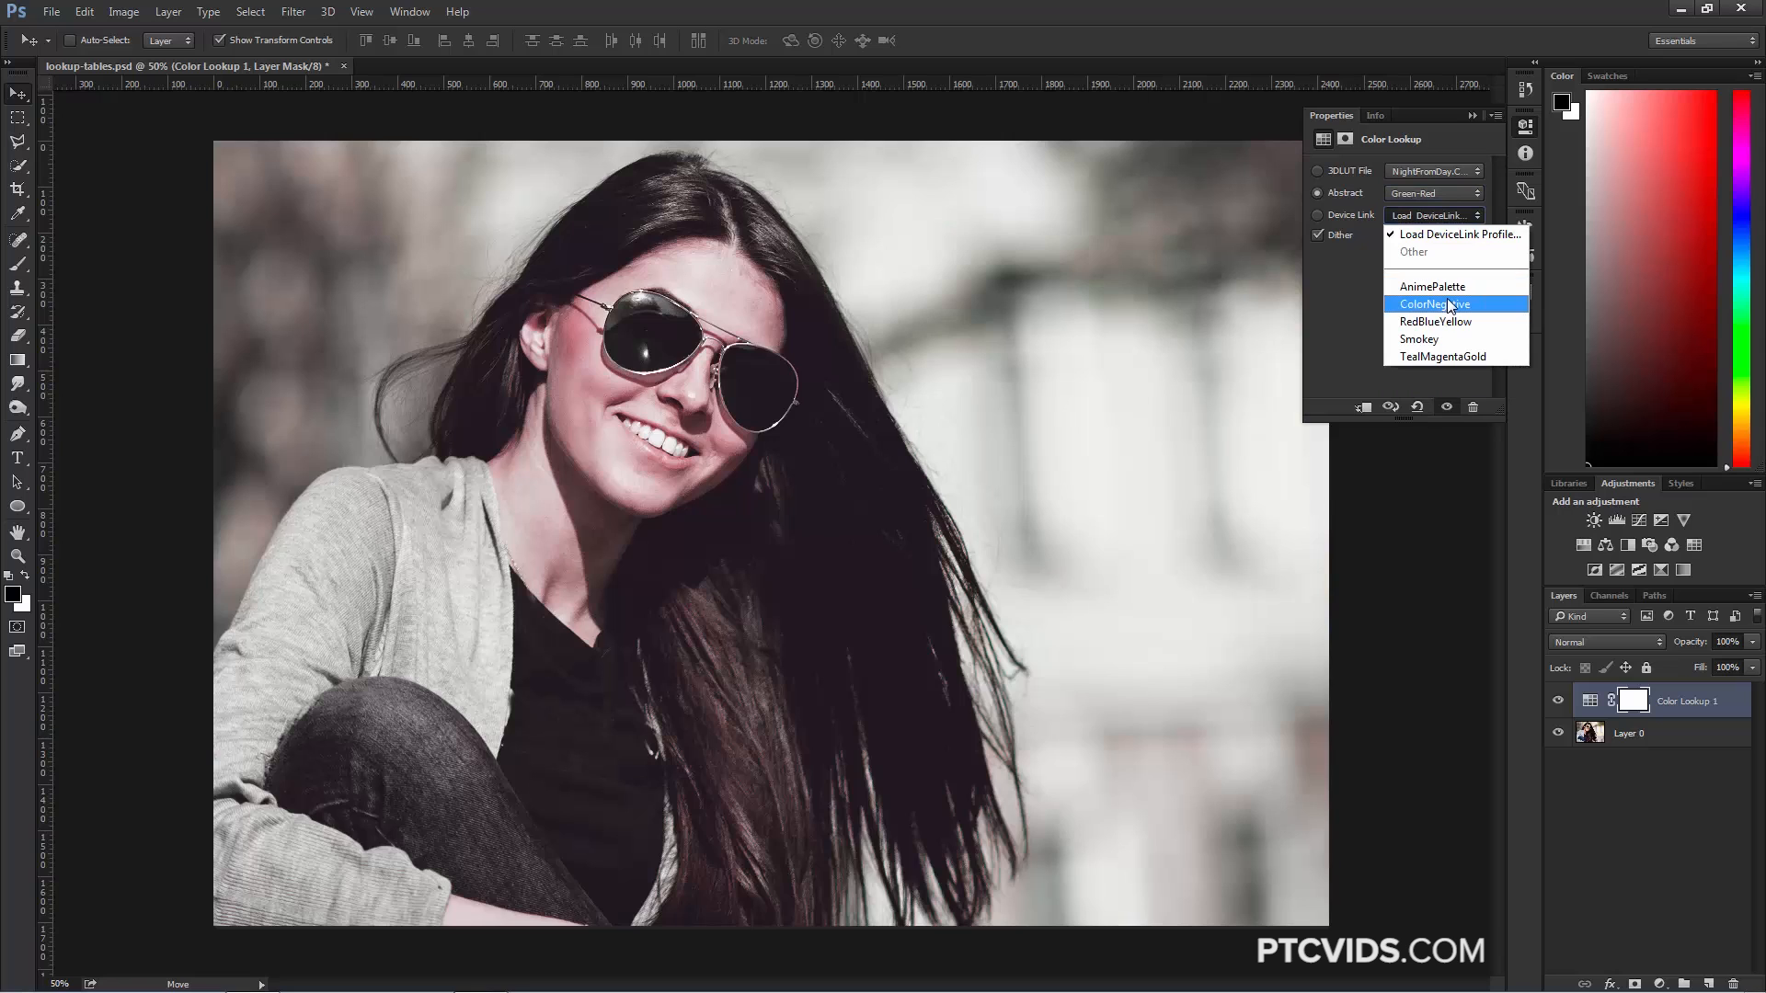
{"action": "left_click", "coordinate": [1418, 339]}
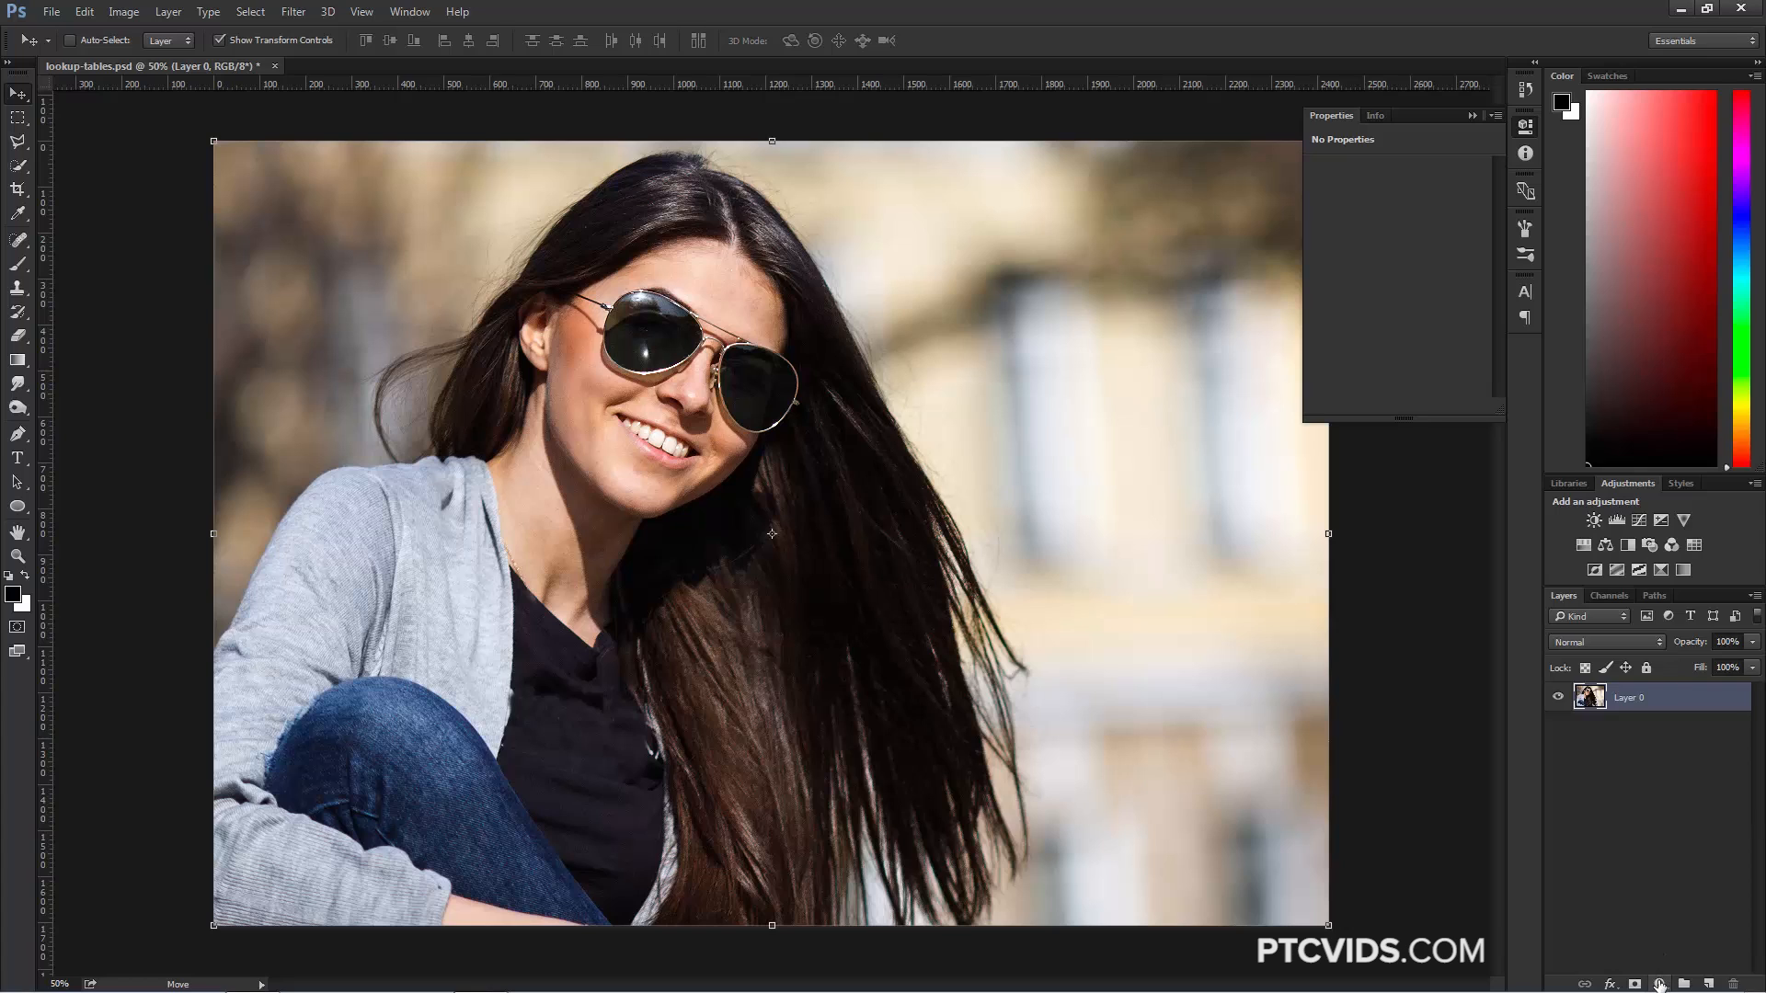
Step: Bring up the new adjustment layer choices above the unedited portrait
{"action": "left_click", "coordinate": [1657, 984]}
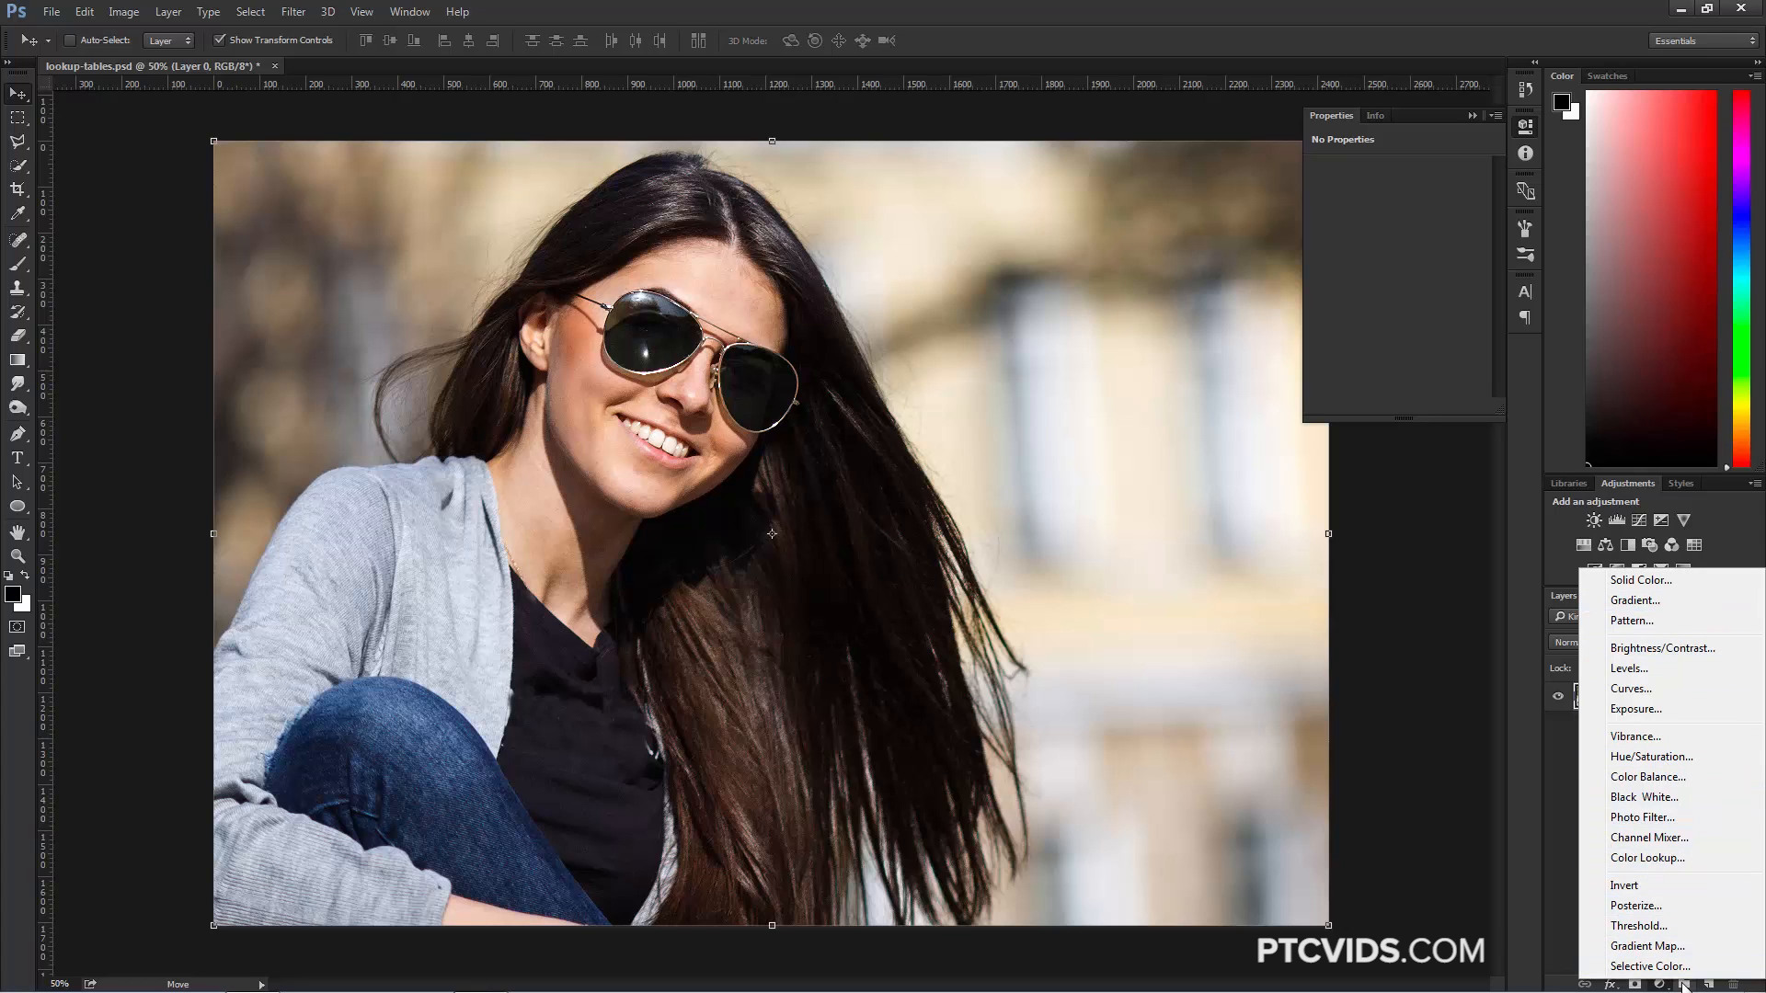
{"action": "mouse_move", "coordinate": [1652, 756]}
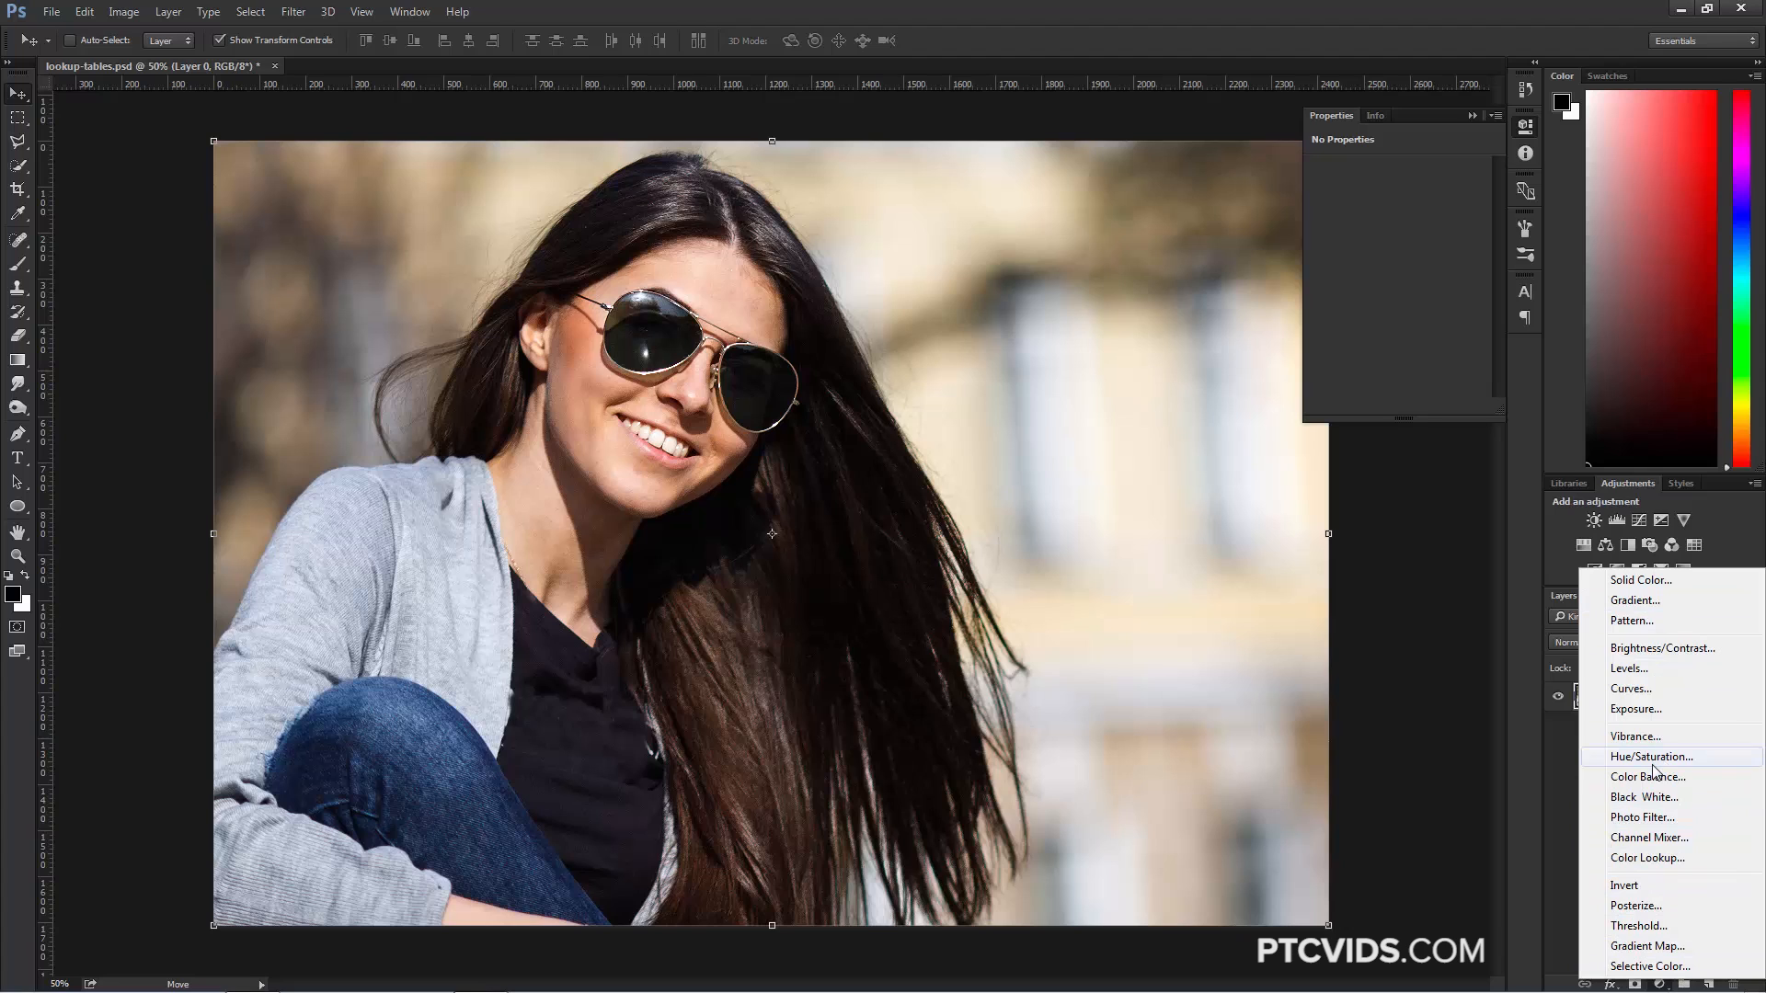
{"action": "mouse_move", "coordinate": [1653, 695]}
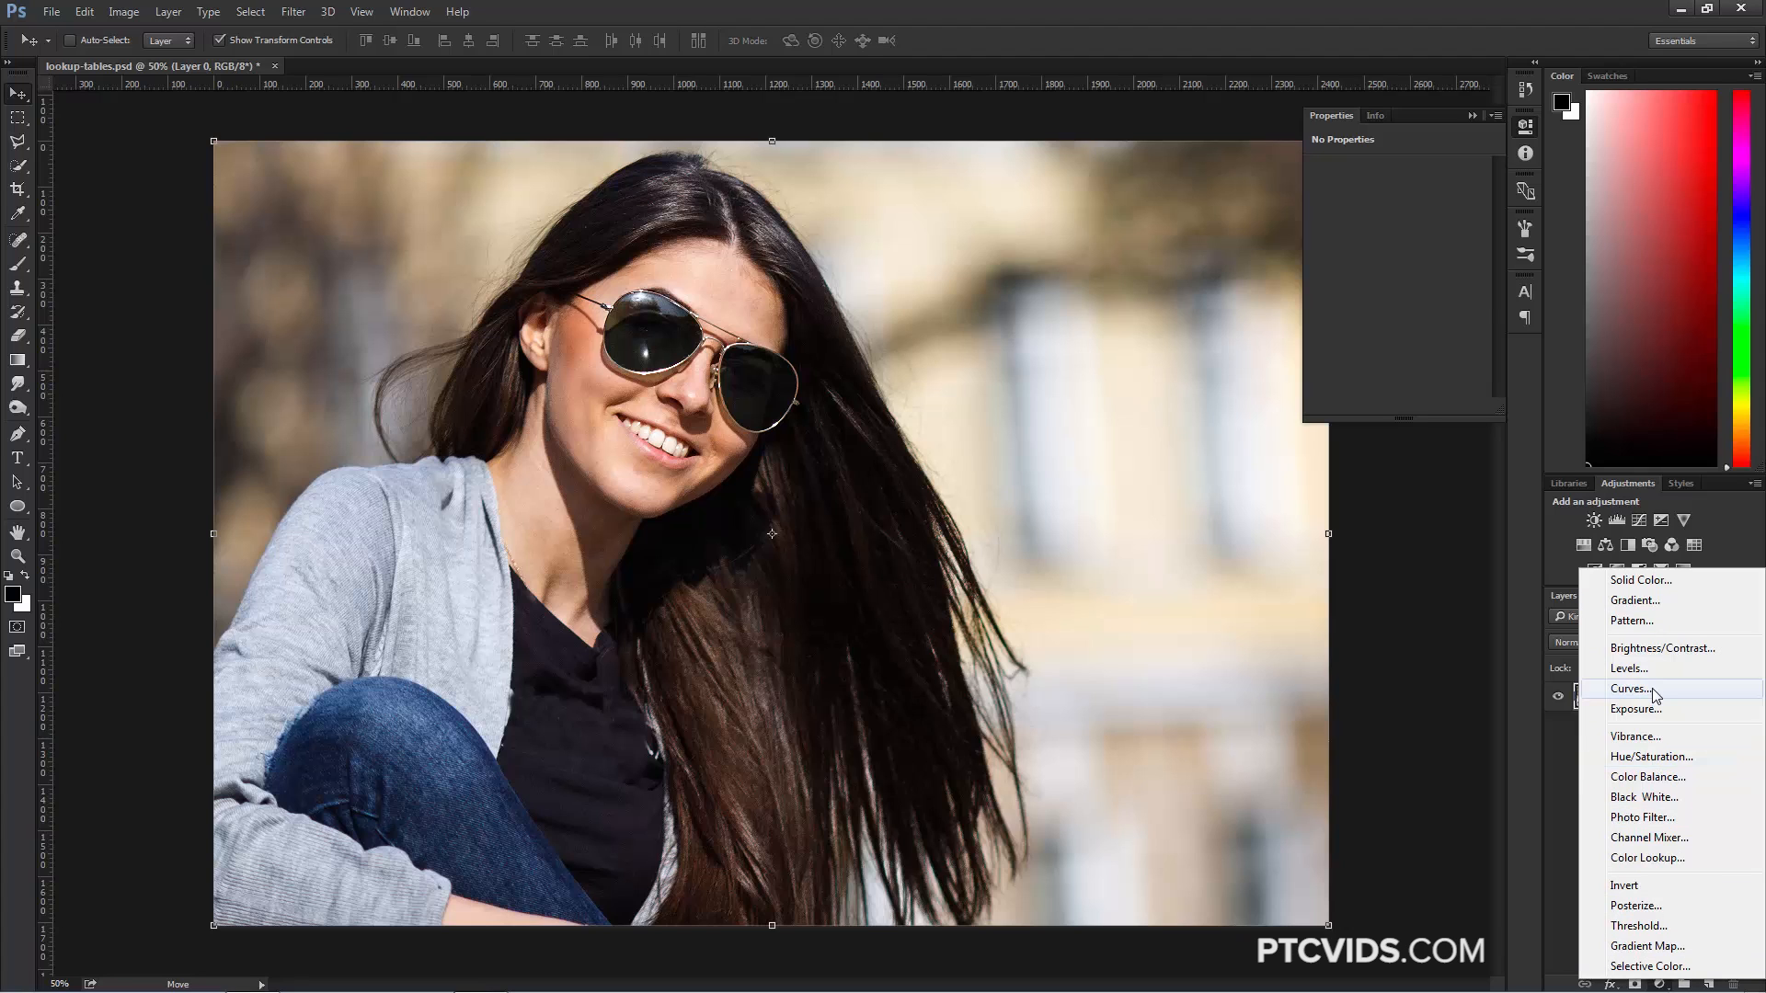
Step: Add a Curves layer using the Medium Contrast (RGB) preset
{"action": "left_click", "coordinate": [1632, 687]}
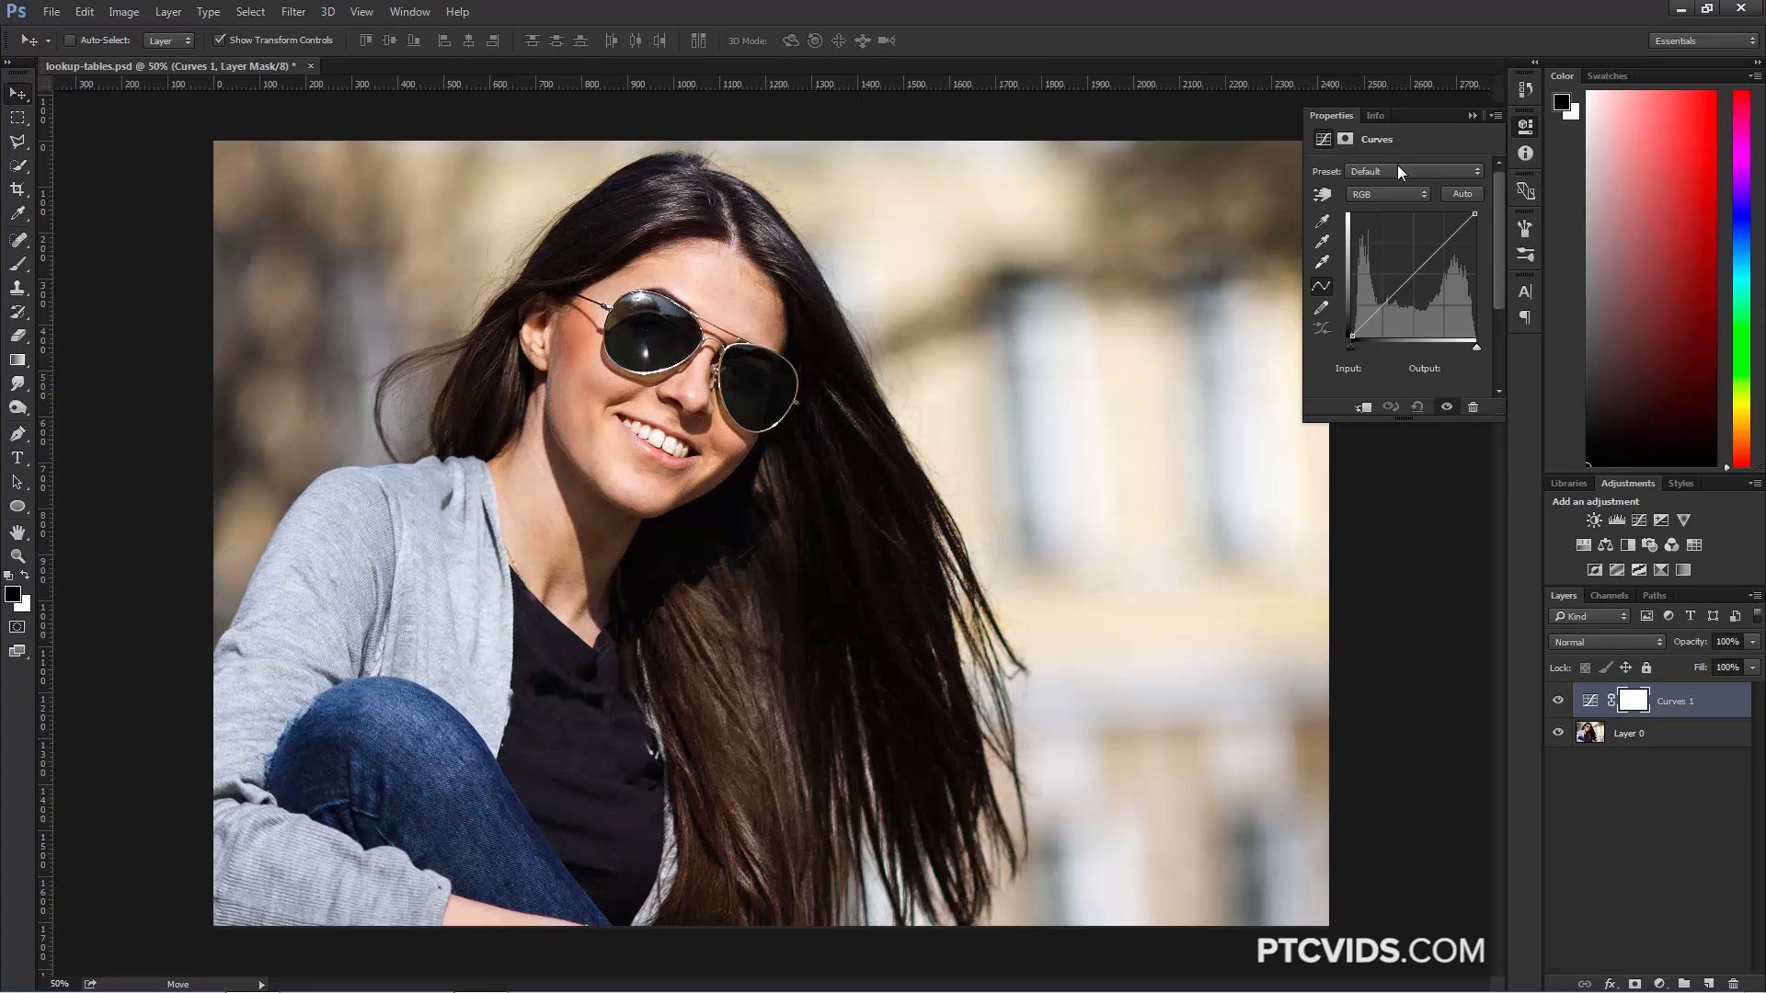
{"action": "left_click", "coordinate": [1413, 171]}
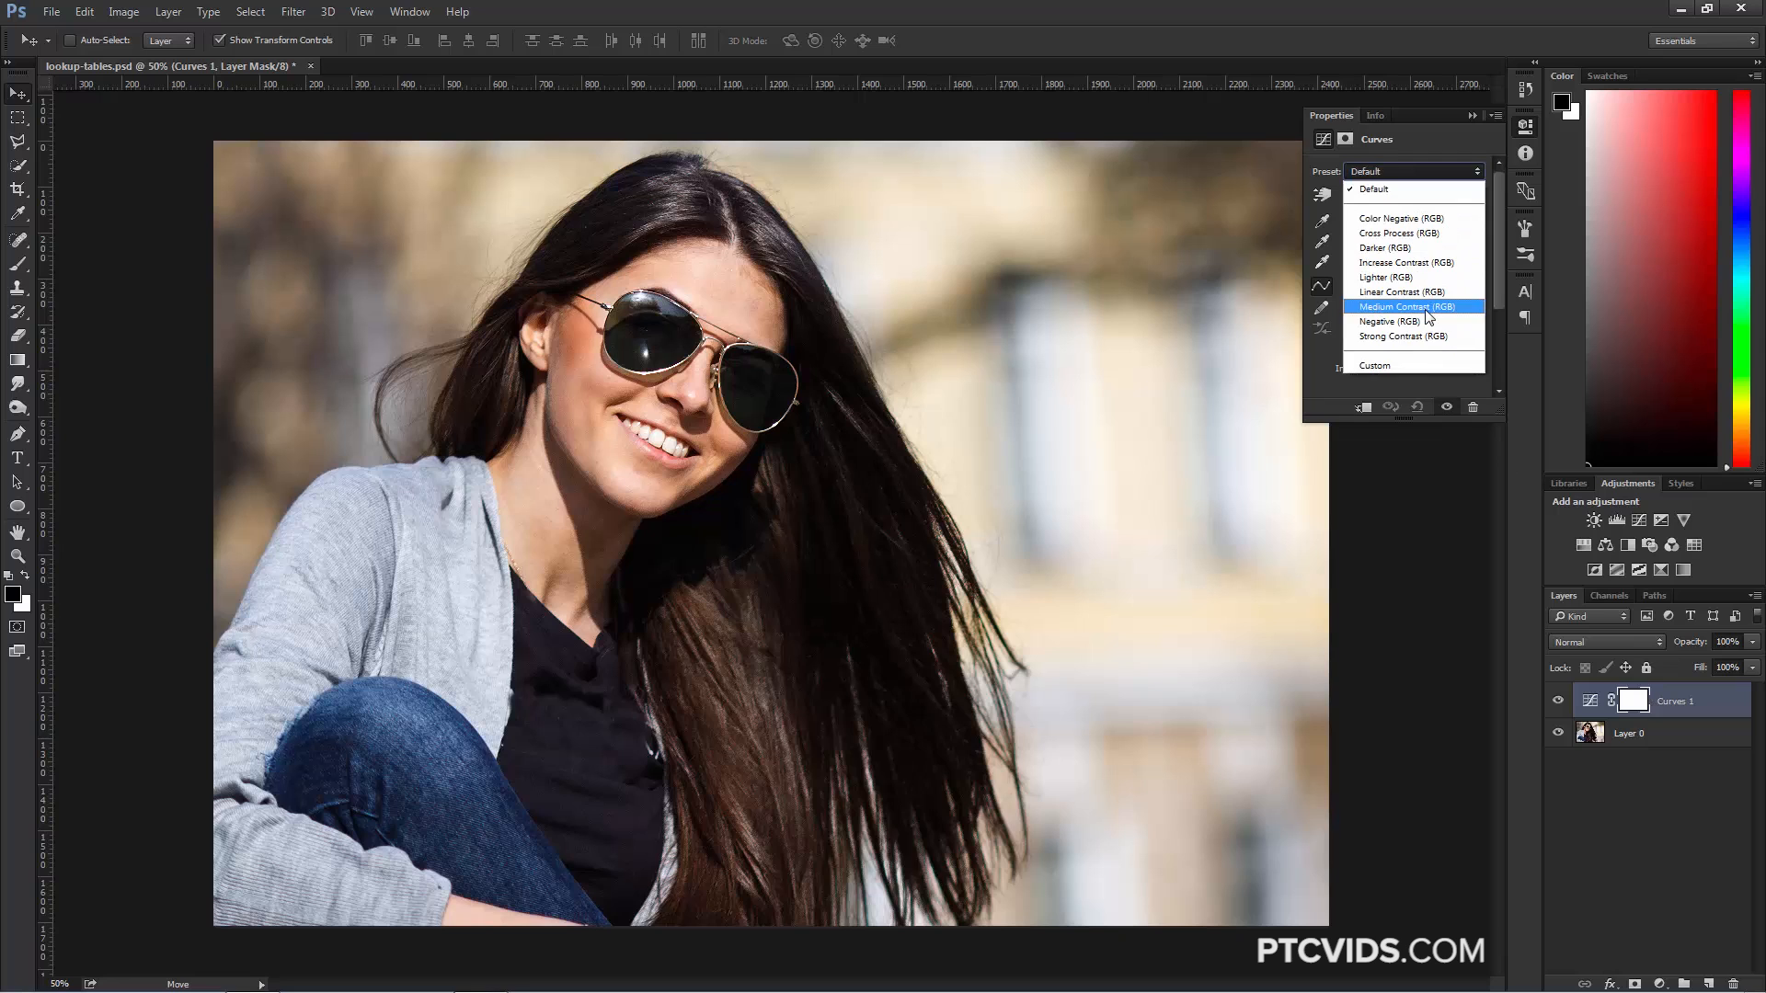
{"action": "left_click", "coordinate": [1409, 307]}
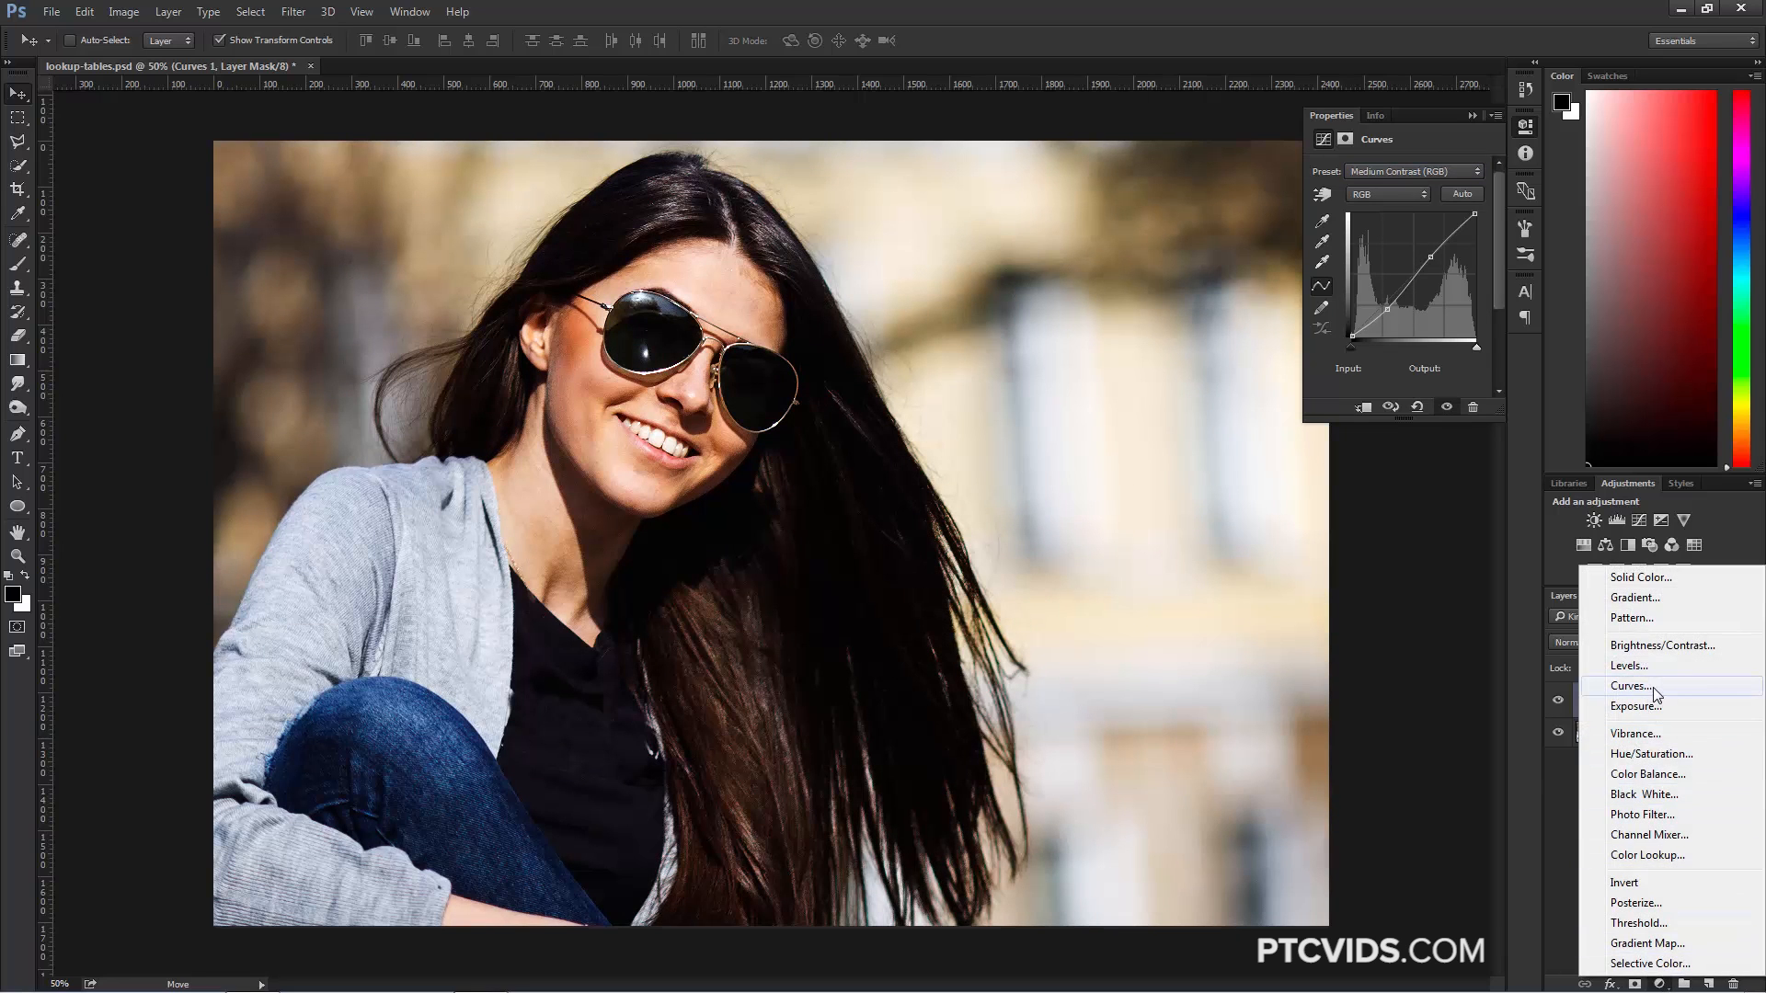
Step: Add a second Curves layer in Color blending and adjust its Blue and Red channel curves
{"action": "left_click", "coordinate": [1631, 686]}
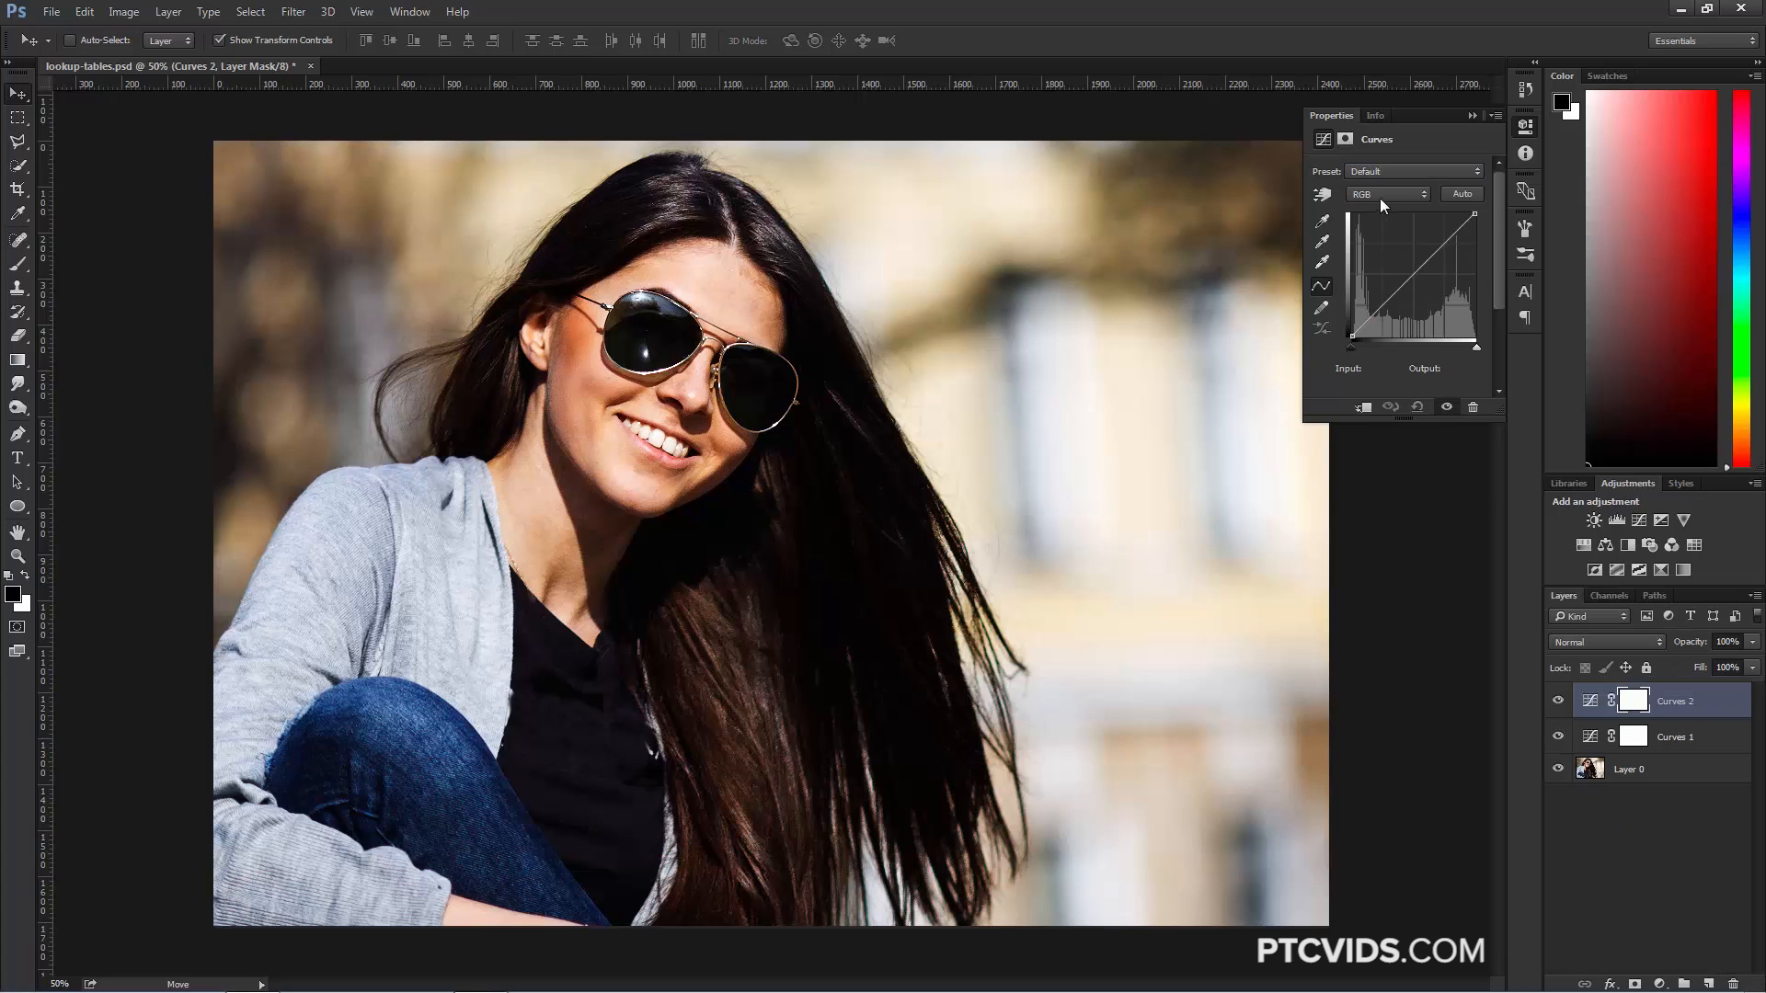
{"action": "left_click", "coordinate": [1604, 642]}
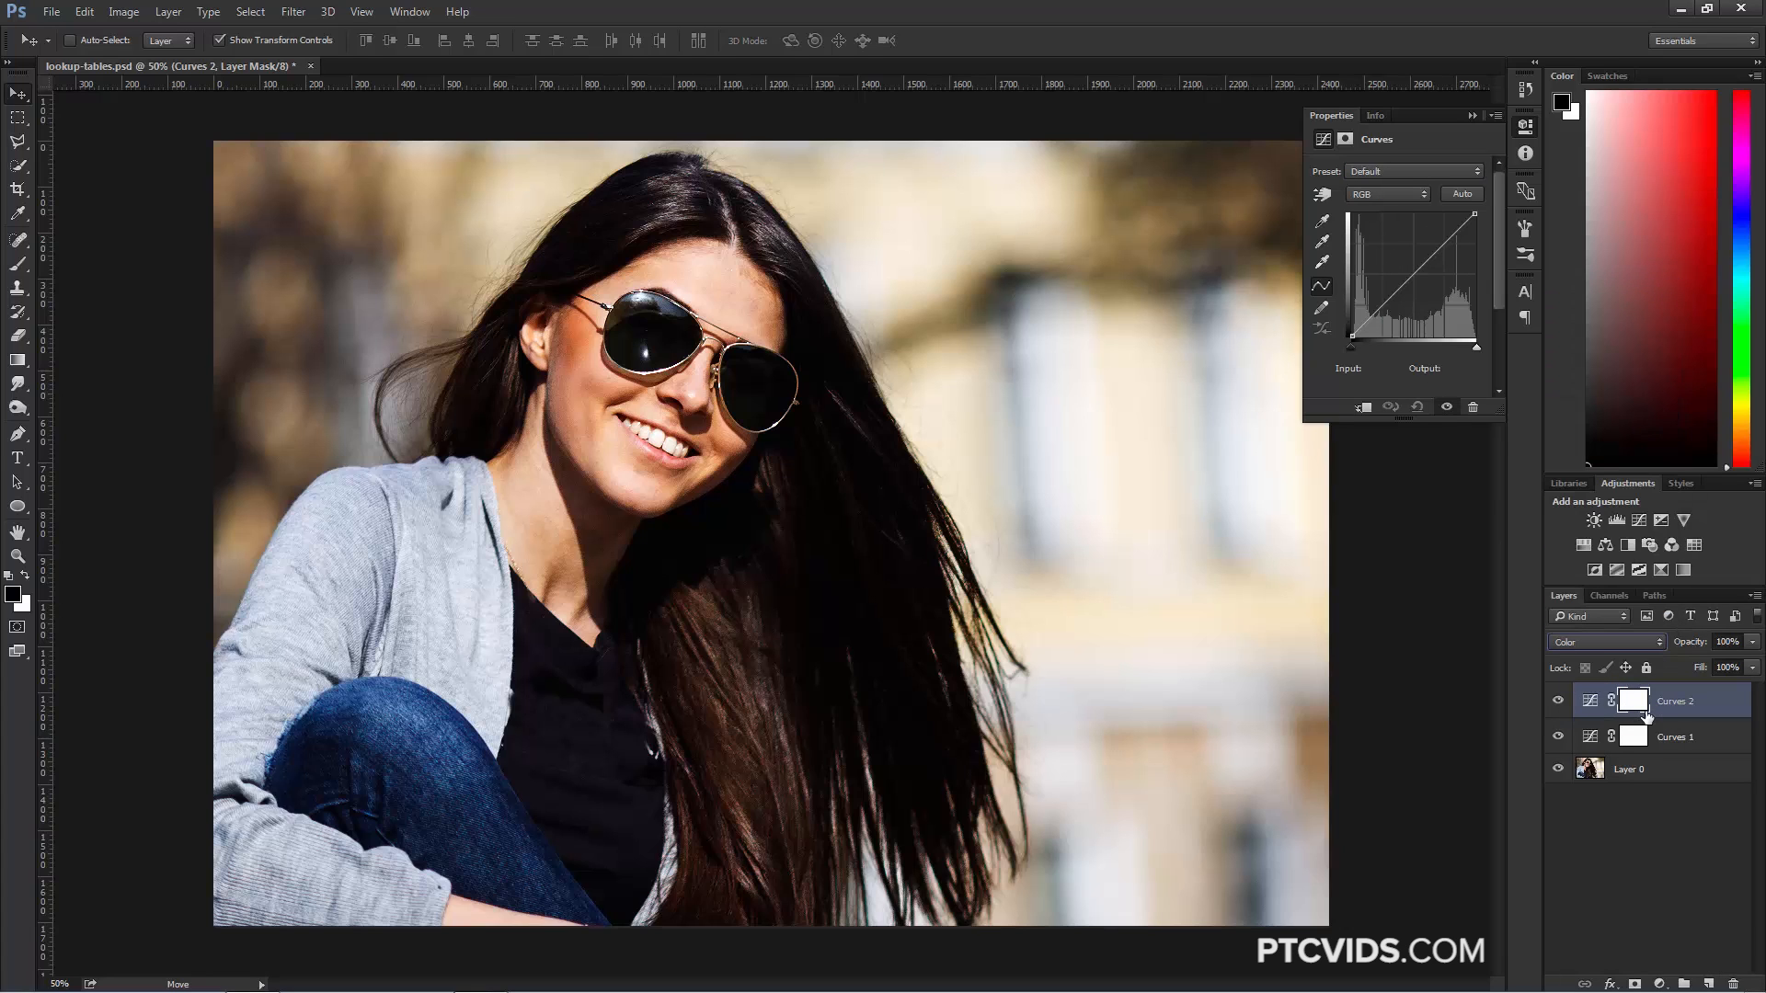
{"action": "left_click", "coordinate": [1387, 193]}
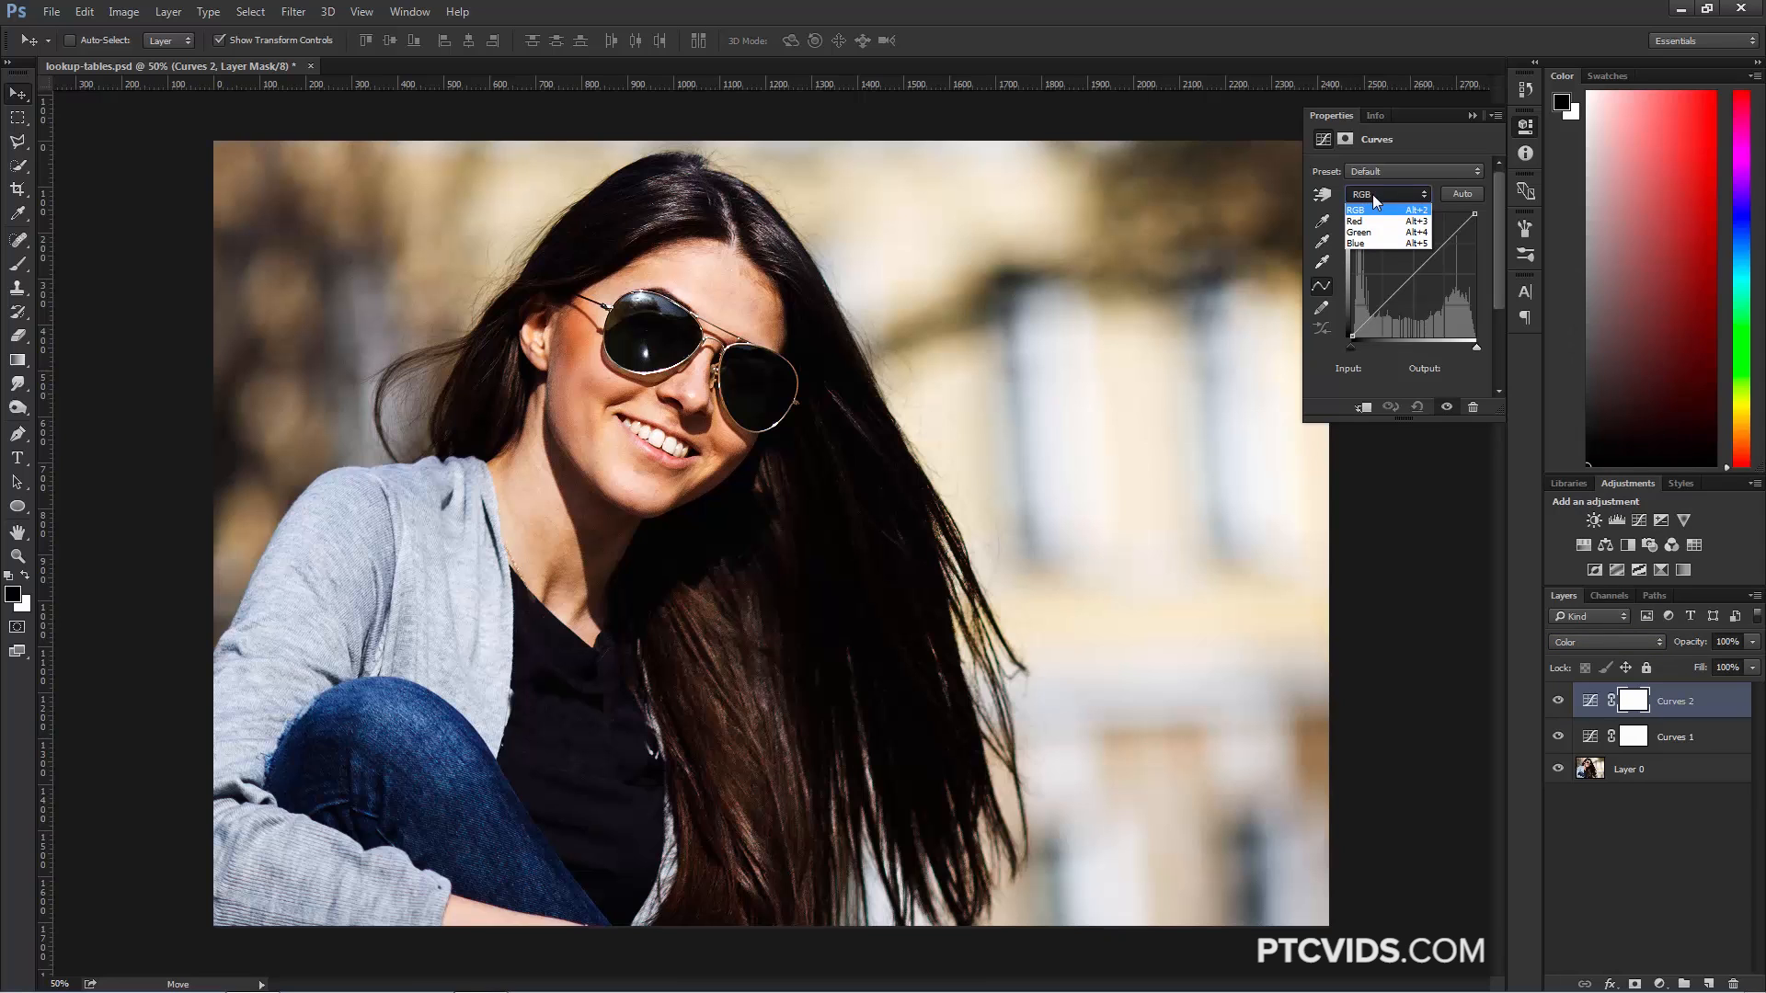
{"action": "left_click", "coordinate": [1357, 242]}
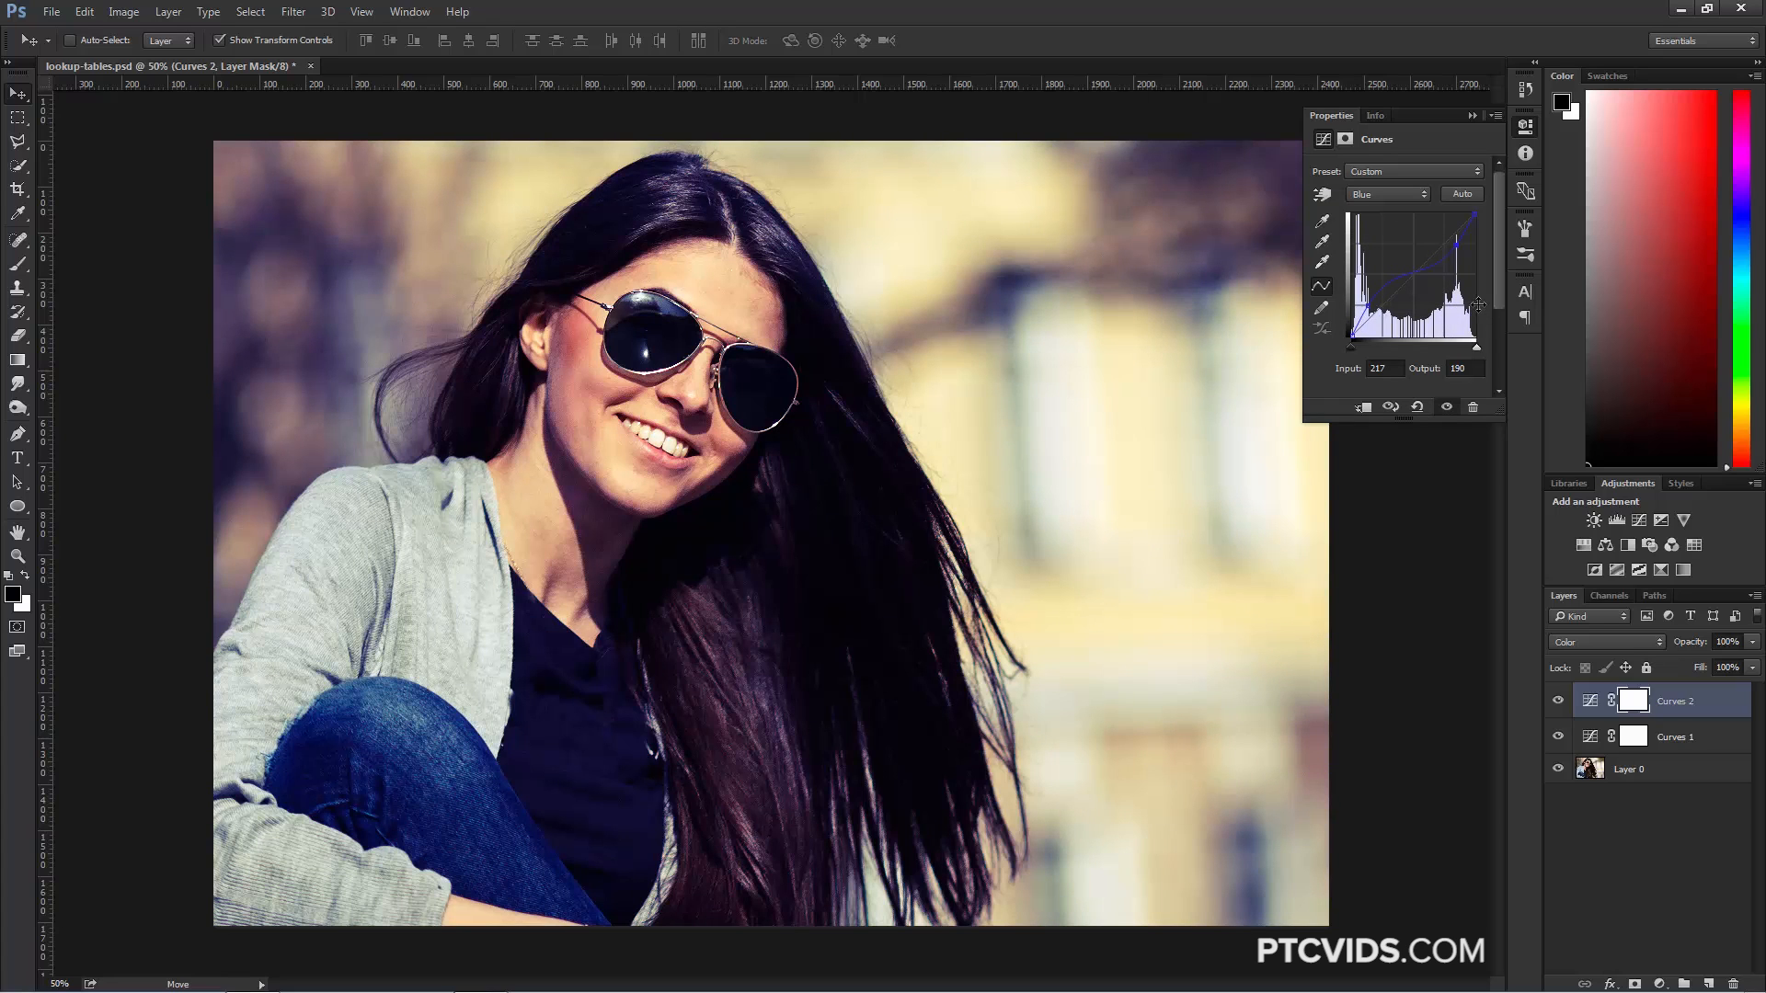
{"action": "left_click", "coordinate": [1384, 193]}
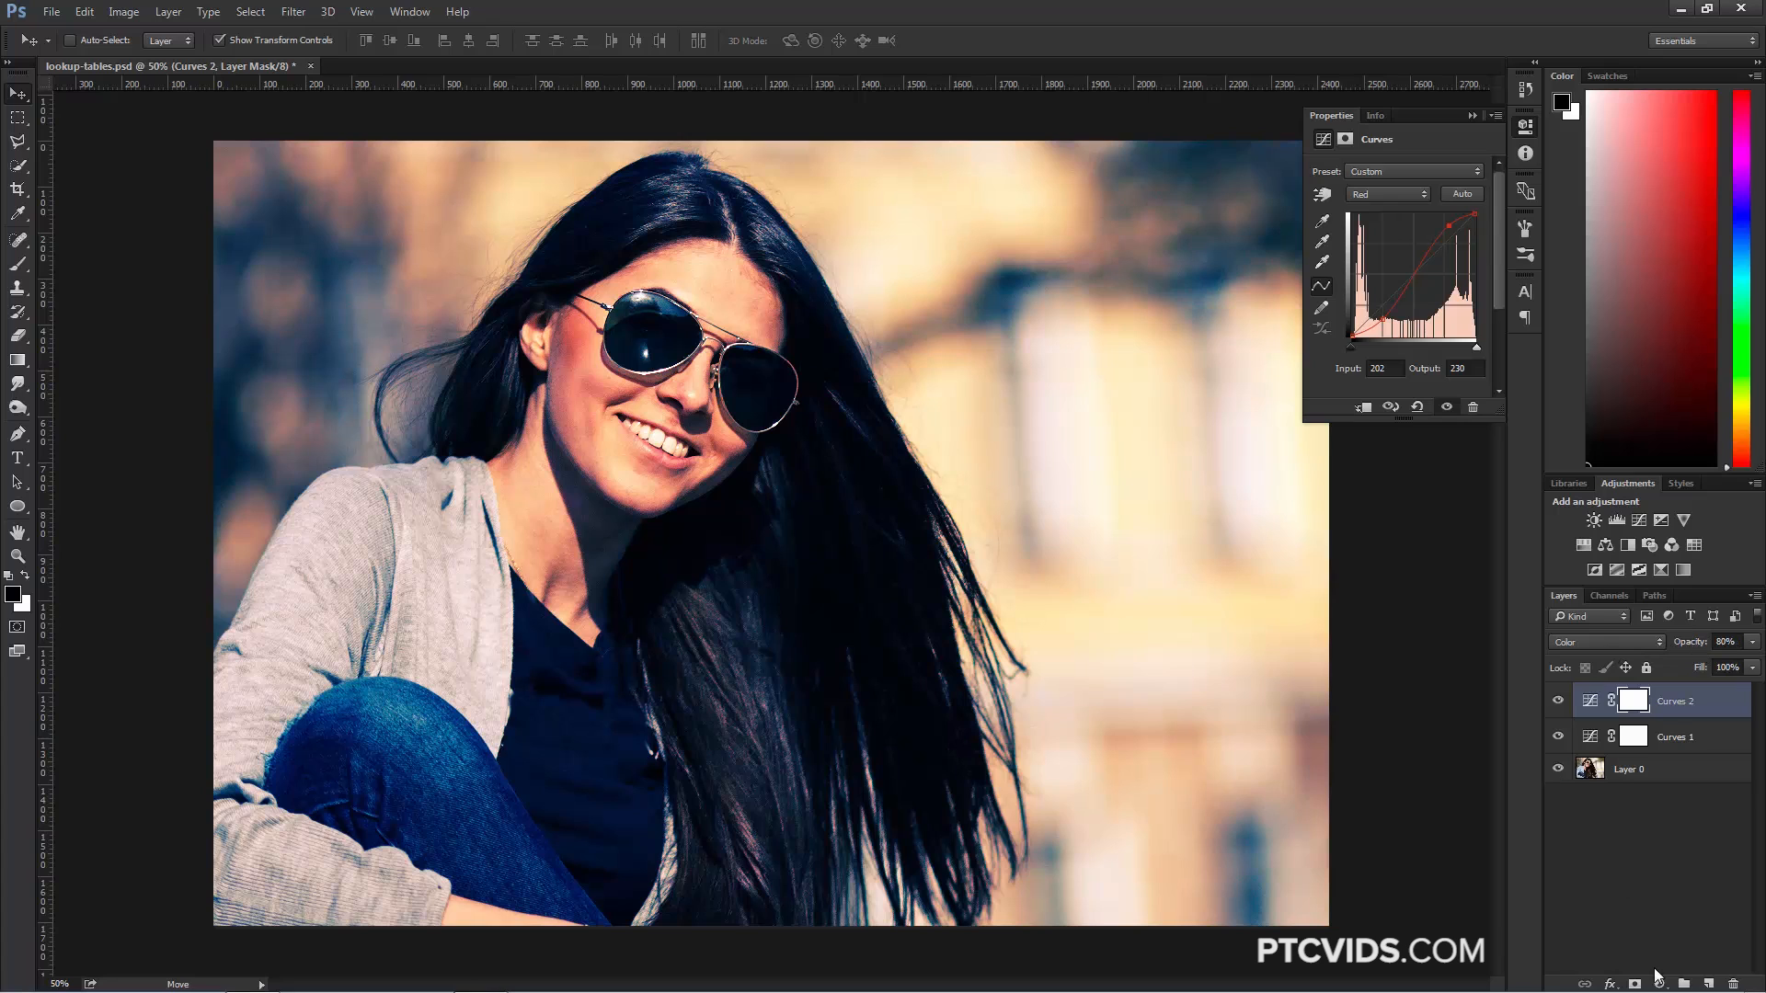
Step: Add a bright green Solid Color fill layer blended in Soft Light
{"action": "left_click", "coordinate": [1692, 544]}
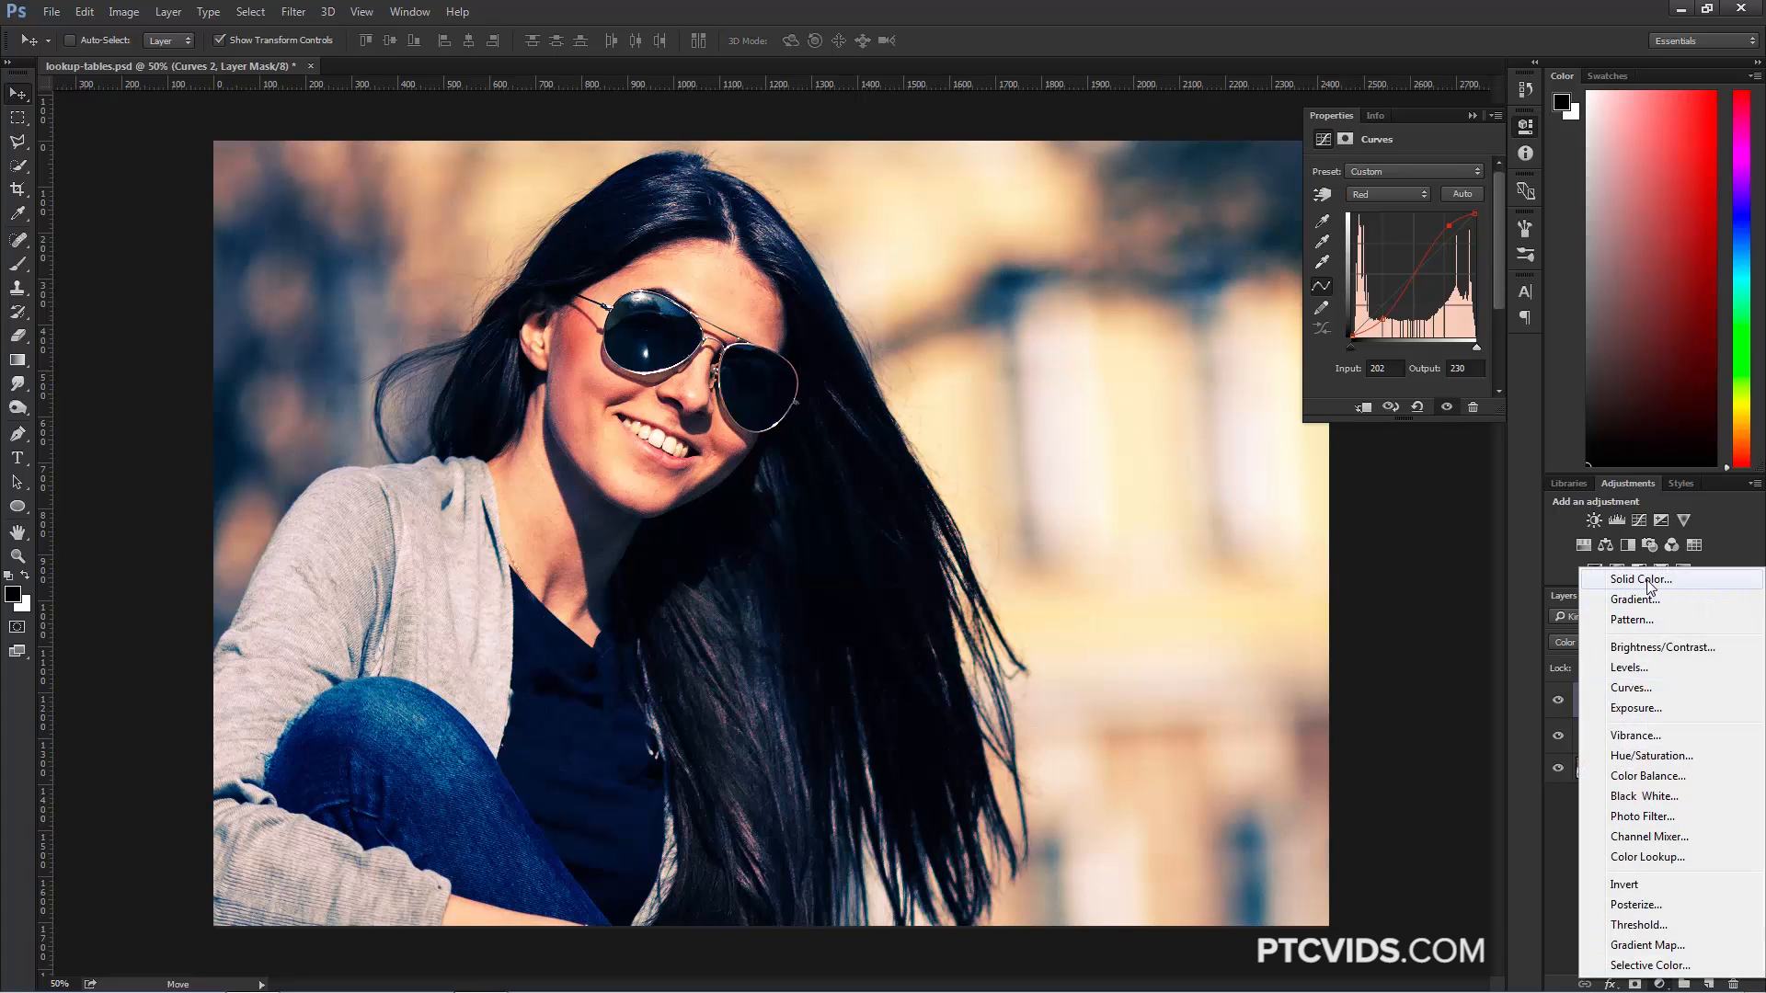
{"action": "left_click", "coordinate": [1636, 579]}
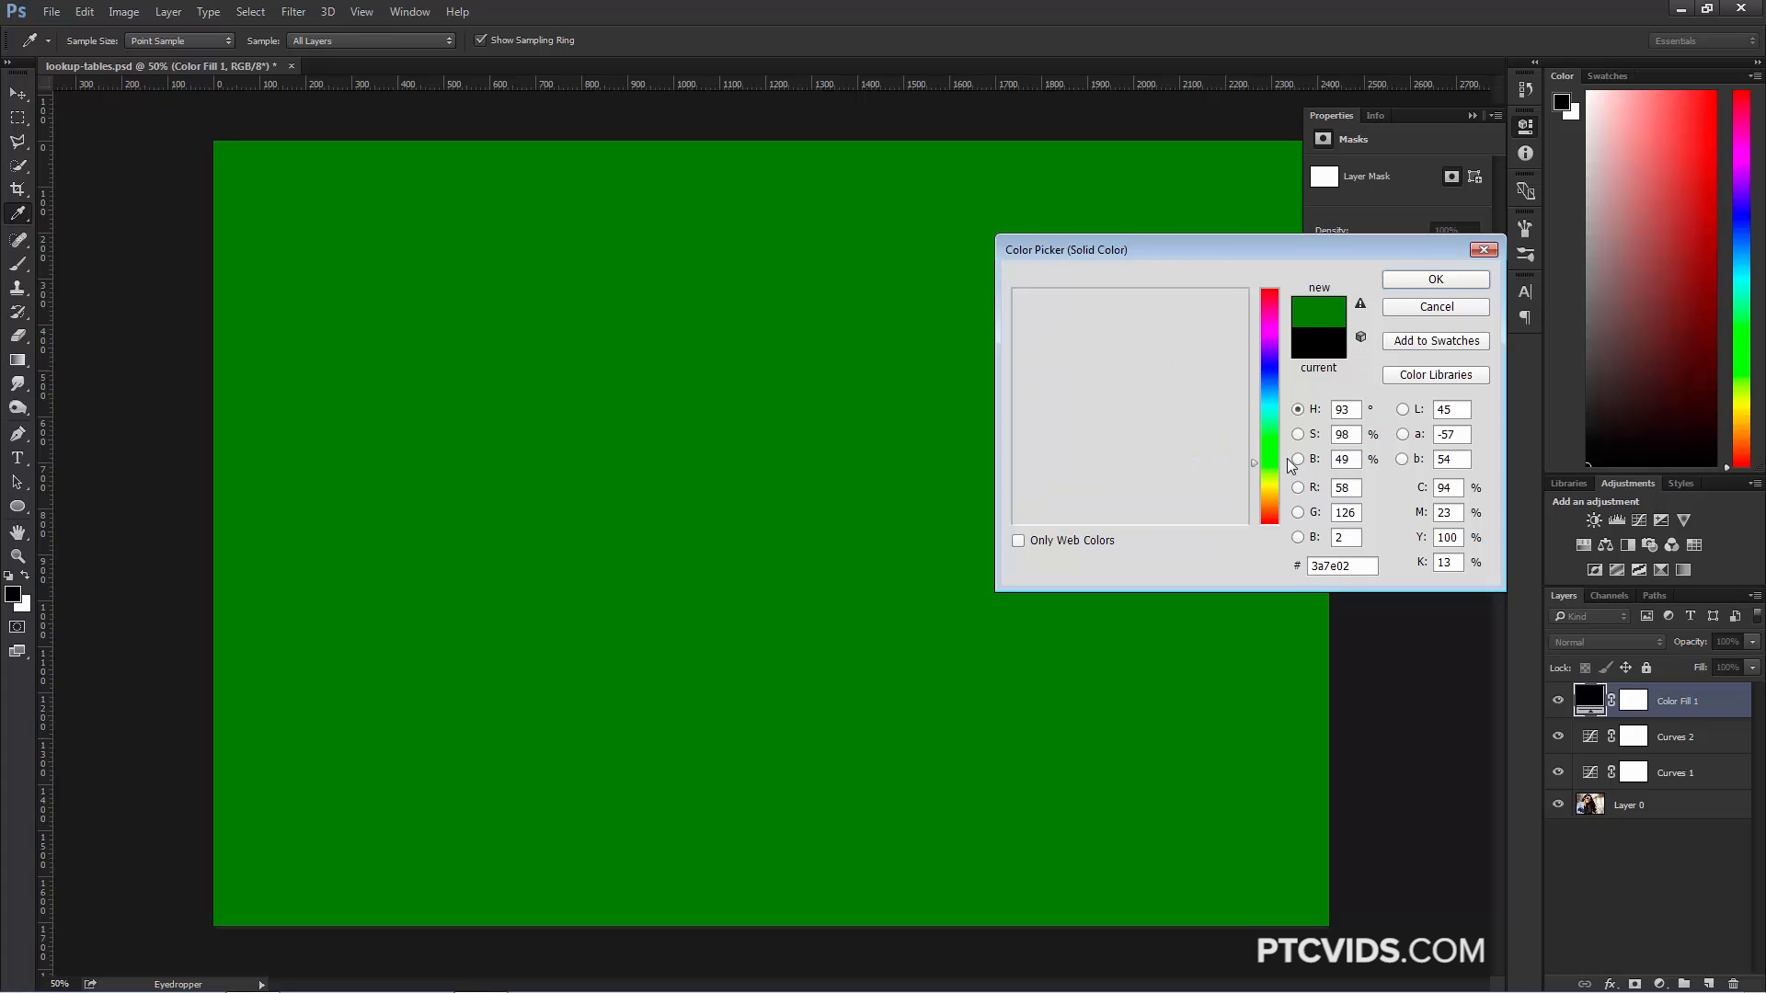
{"action": "left_click", "coordinate": [1435, 277]}
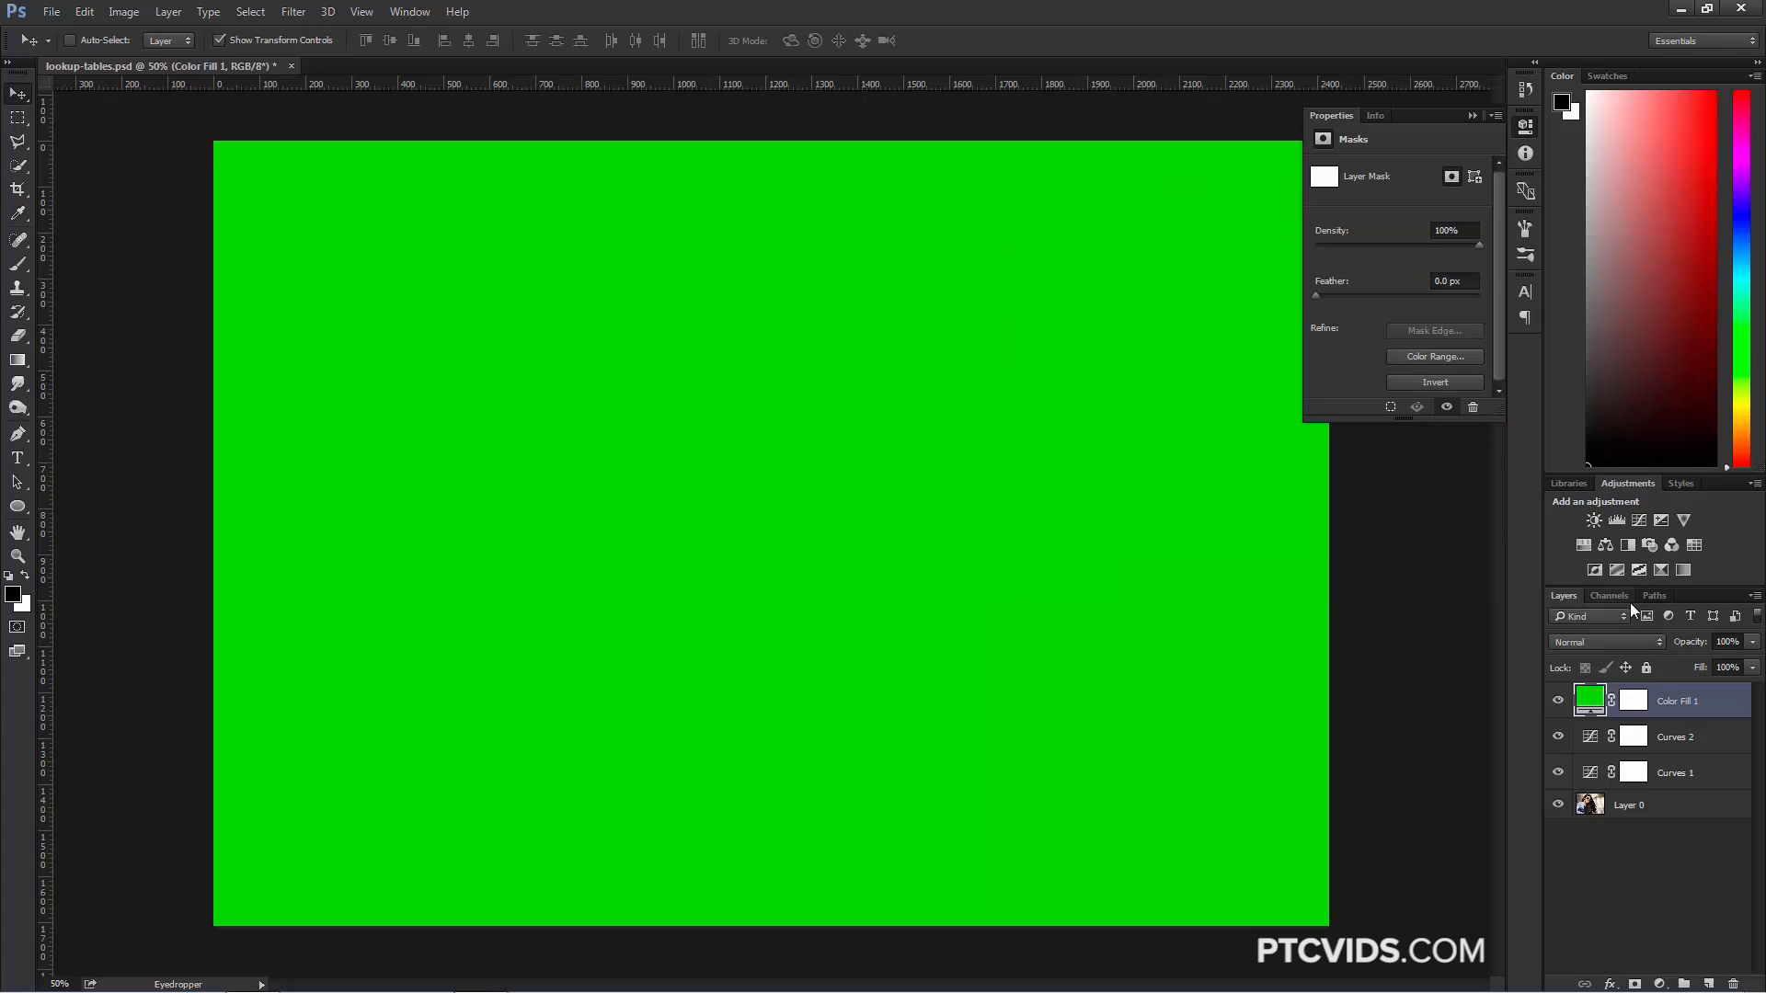
{"action": "left_click", "coordinate": [1603, 640]}
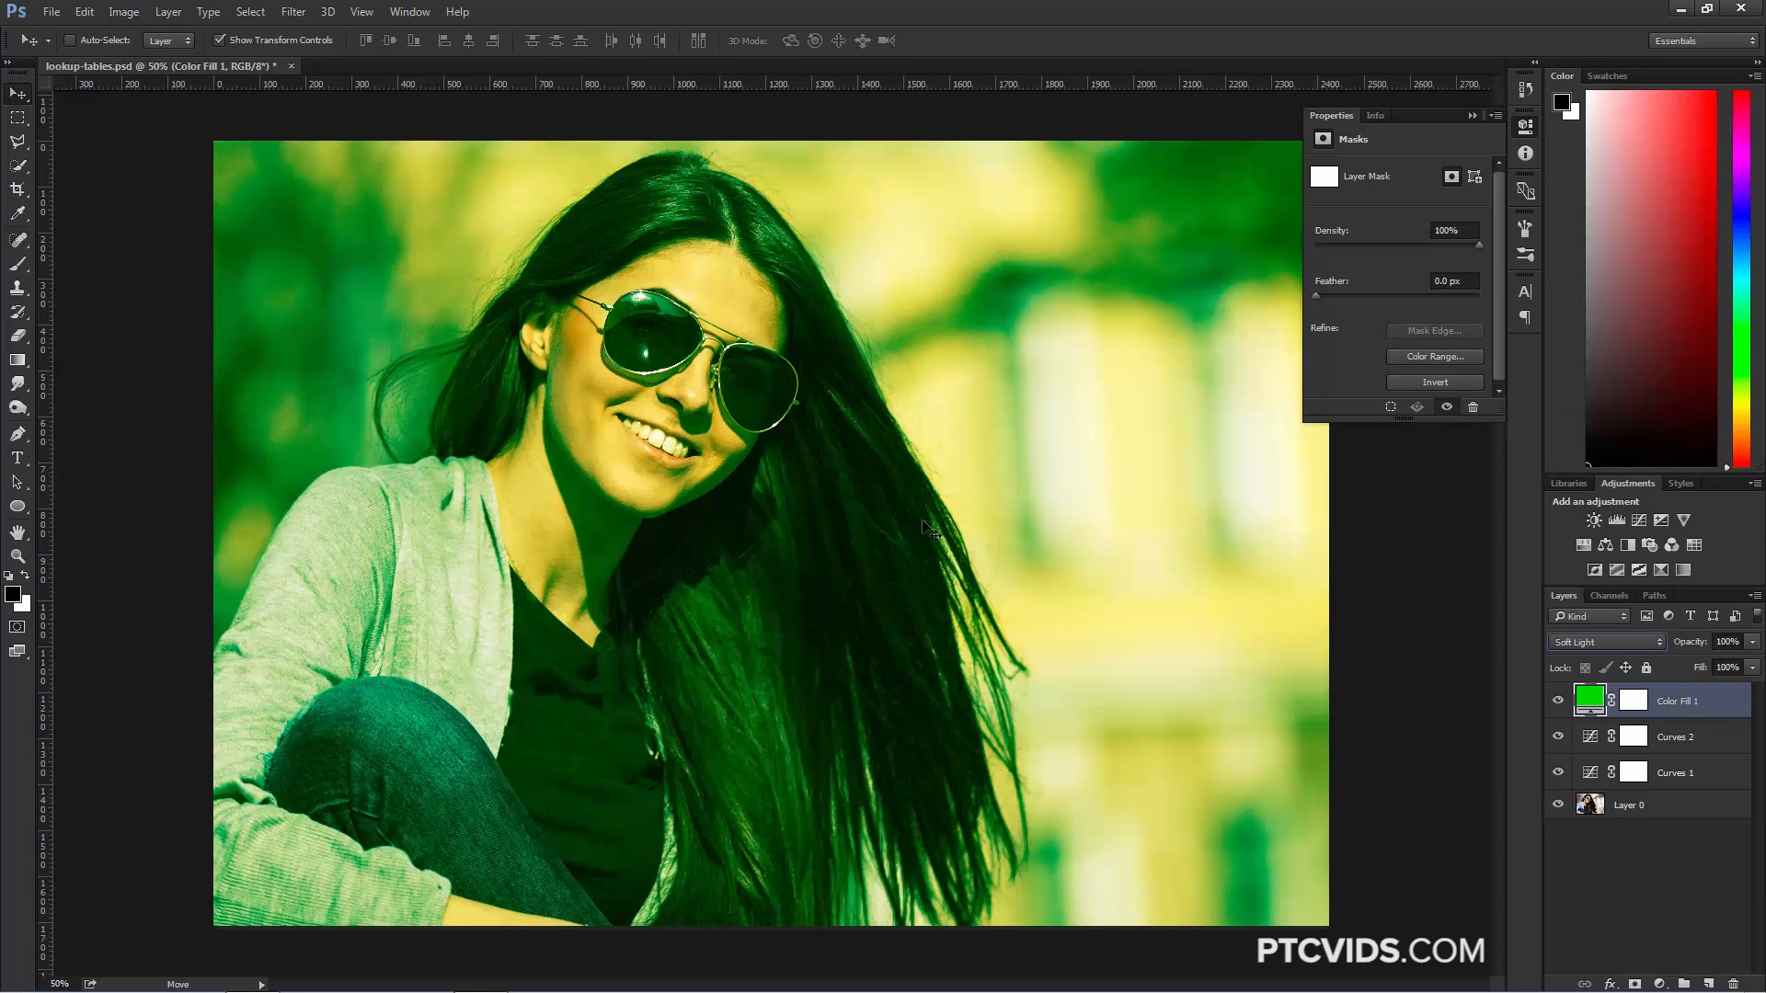
{"action": "mouse_move", "coordinate": [482, 794]}
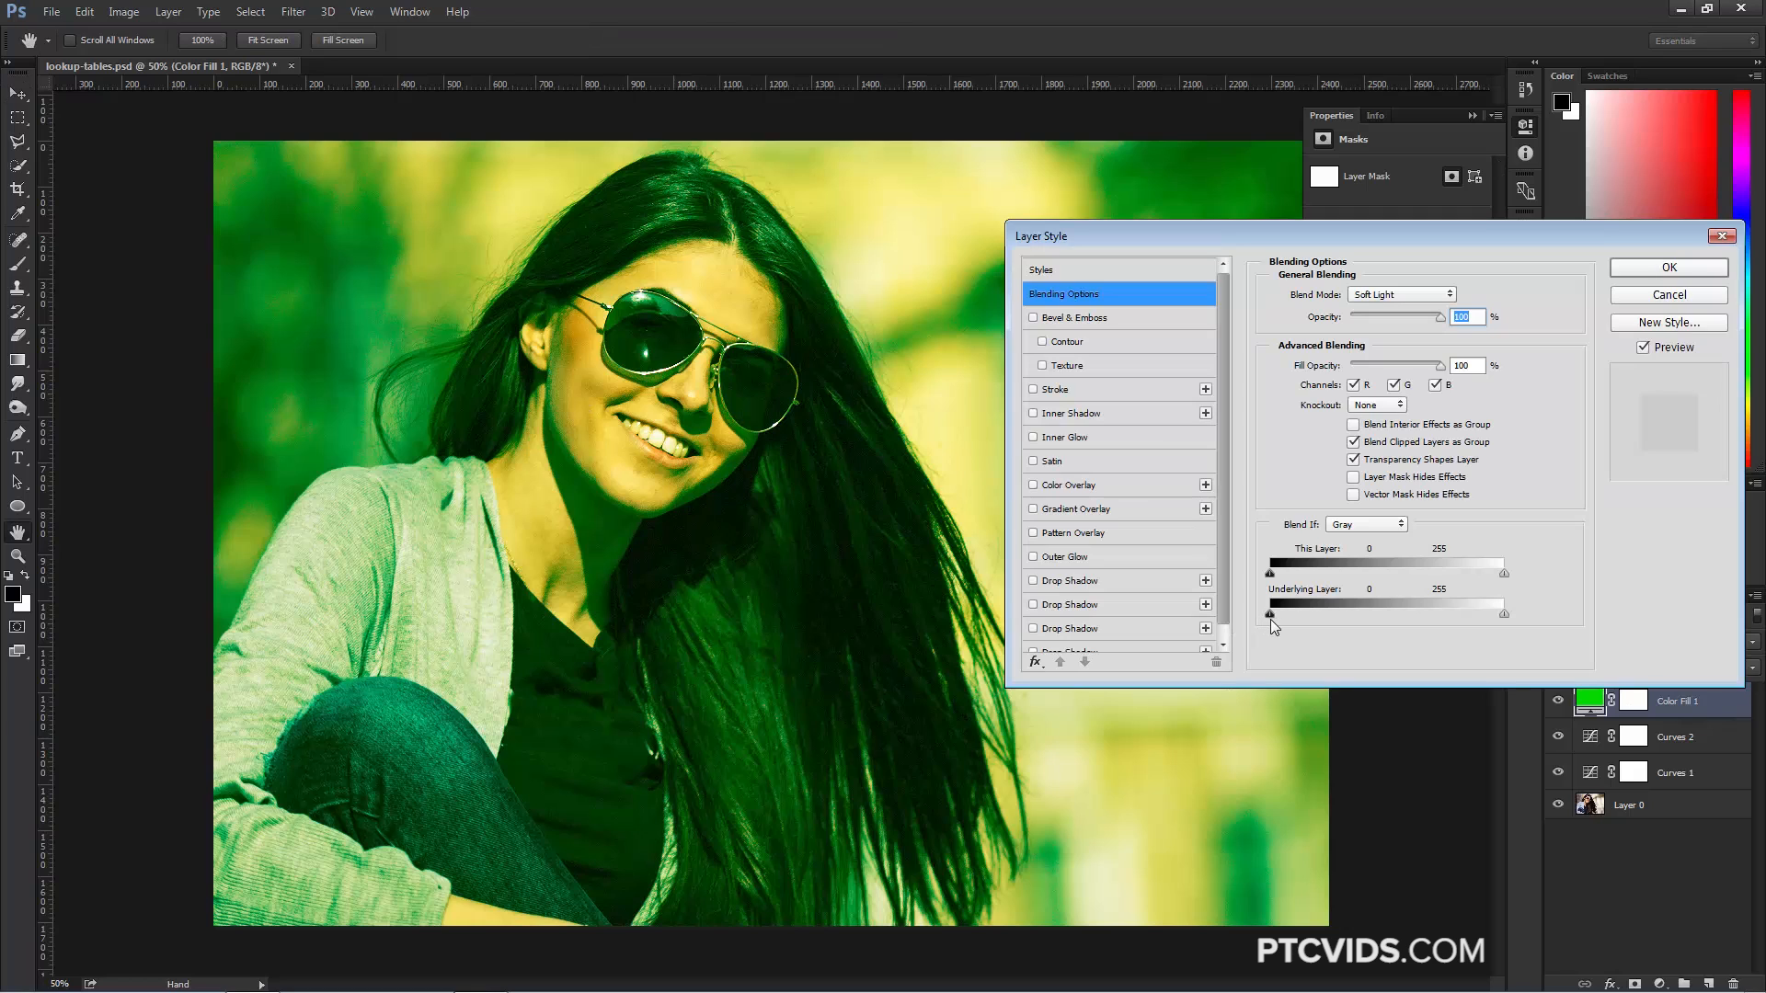
Step: Split the Underlying Layer shadow Blend If slider to fade the green out across 18/114
{"action": "left_click_drag", "start_coordinate": [1273, 617], "coordinate": [1278, 616]}
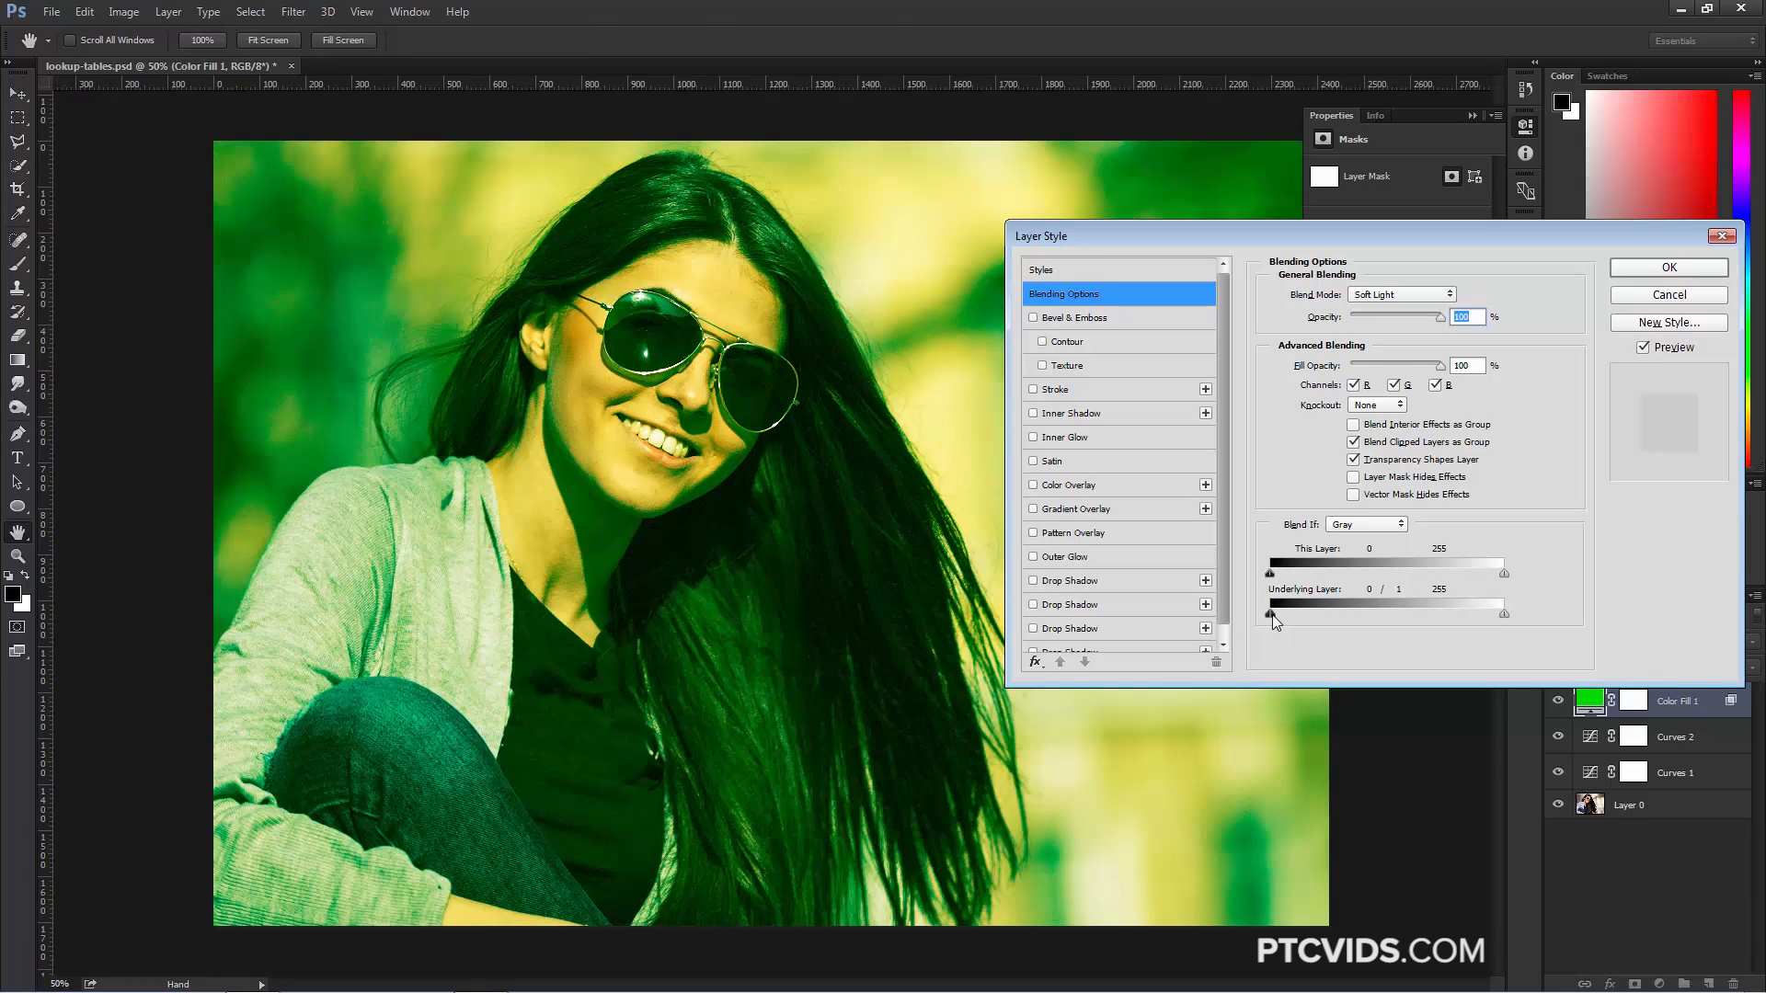
{"action": "left_click_drag", "start_coordinate": [1269, 609], "coordinate": [1287, 609]}
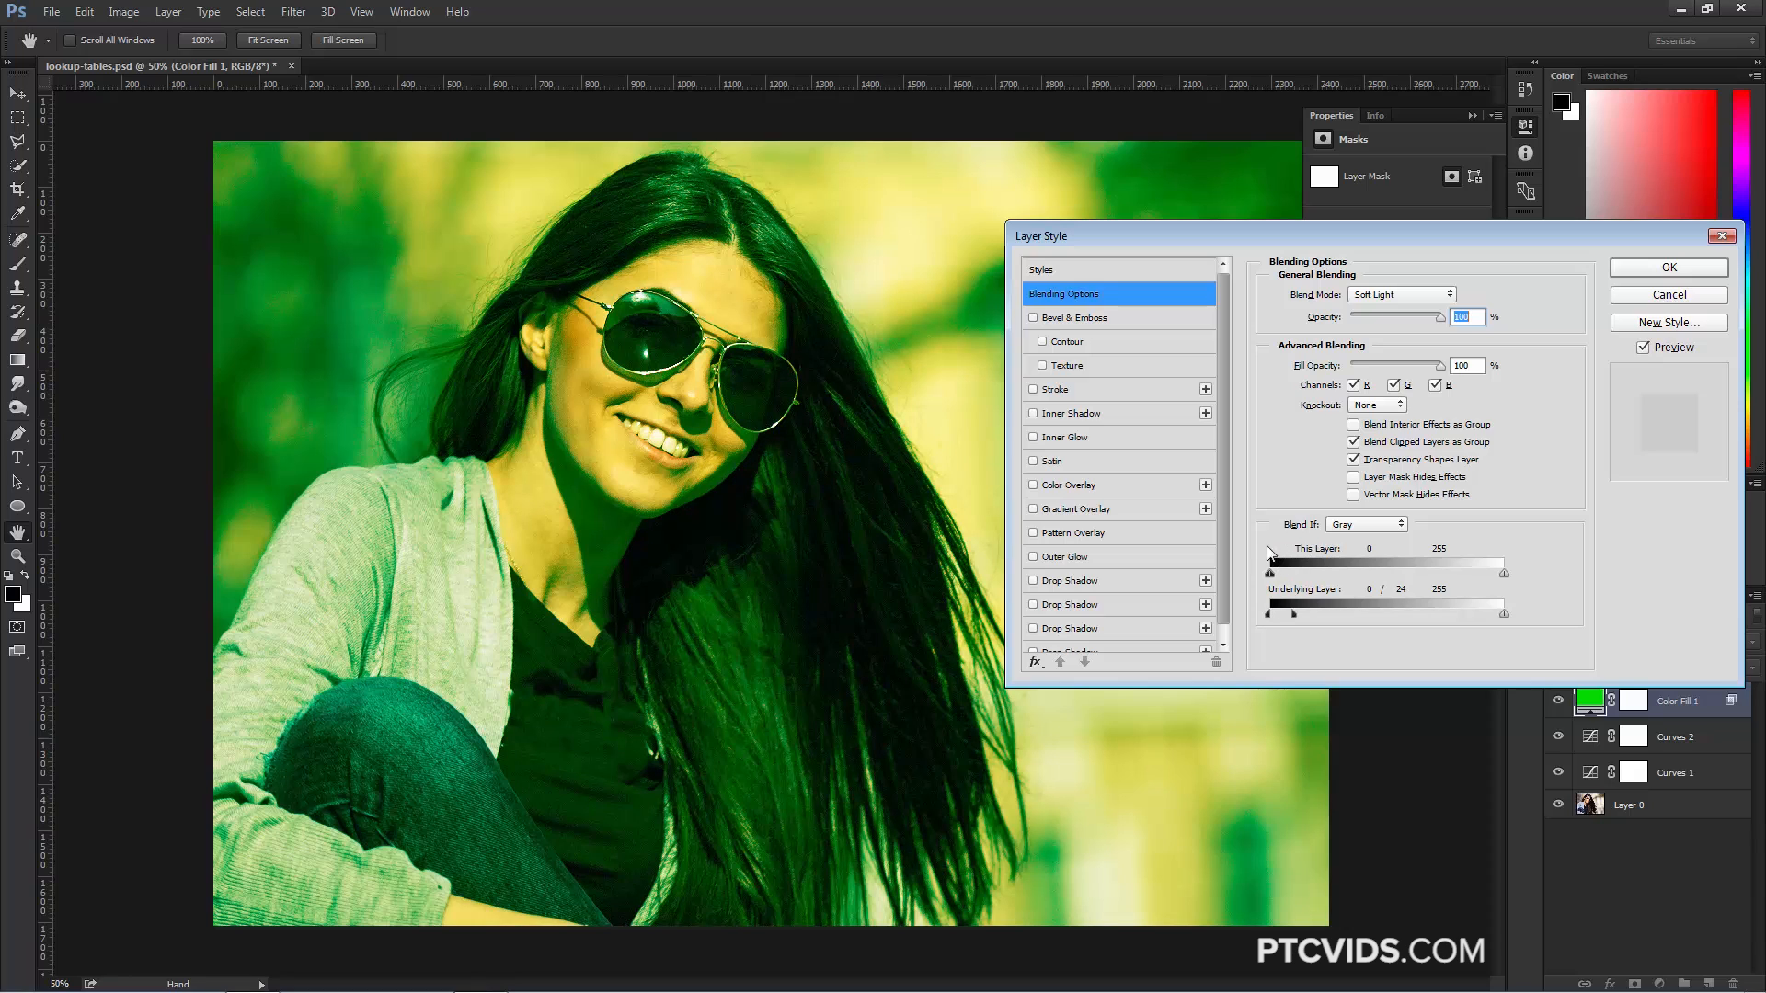
{"action": "mouse_move", "coordinate": [1302, 594]}
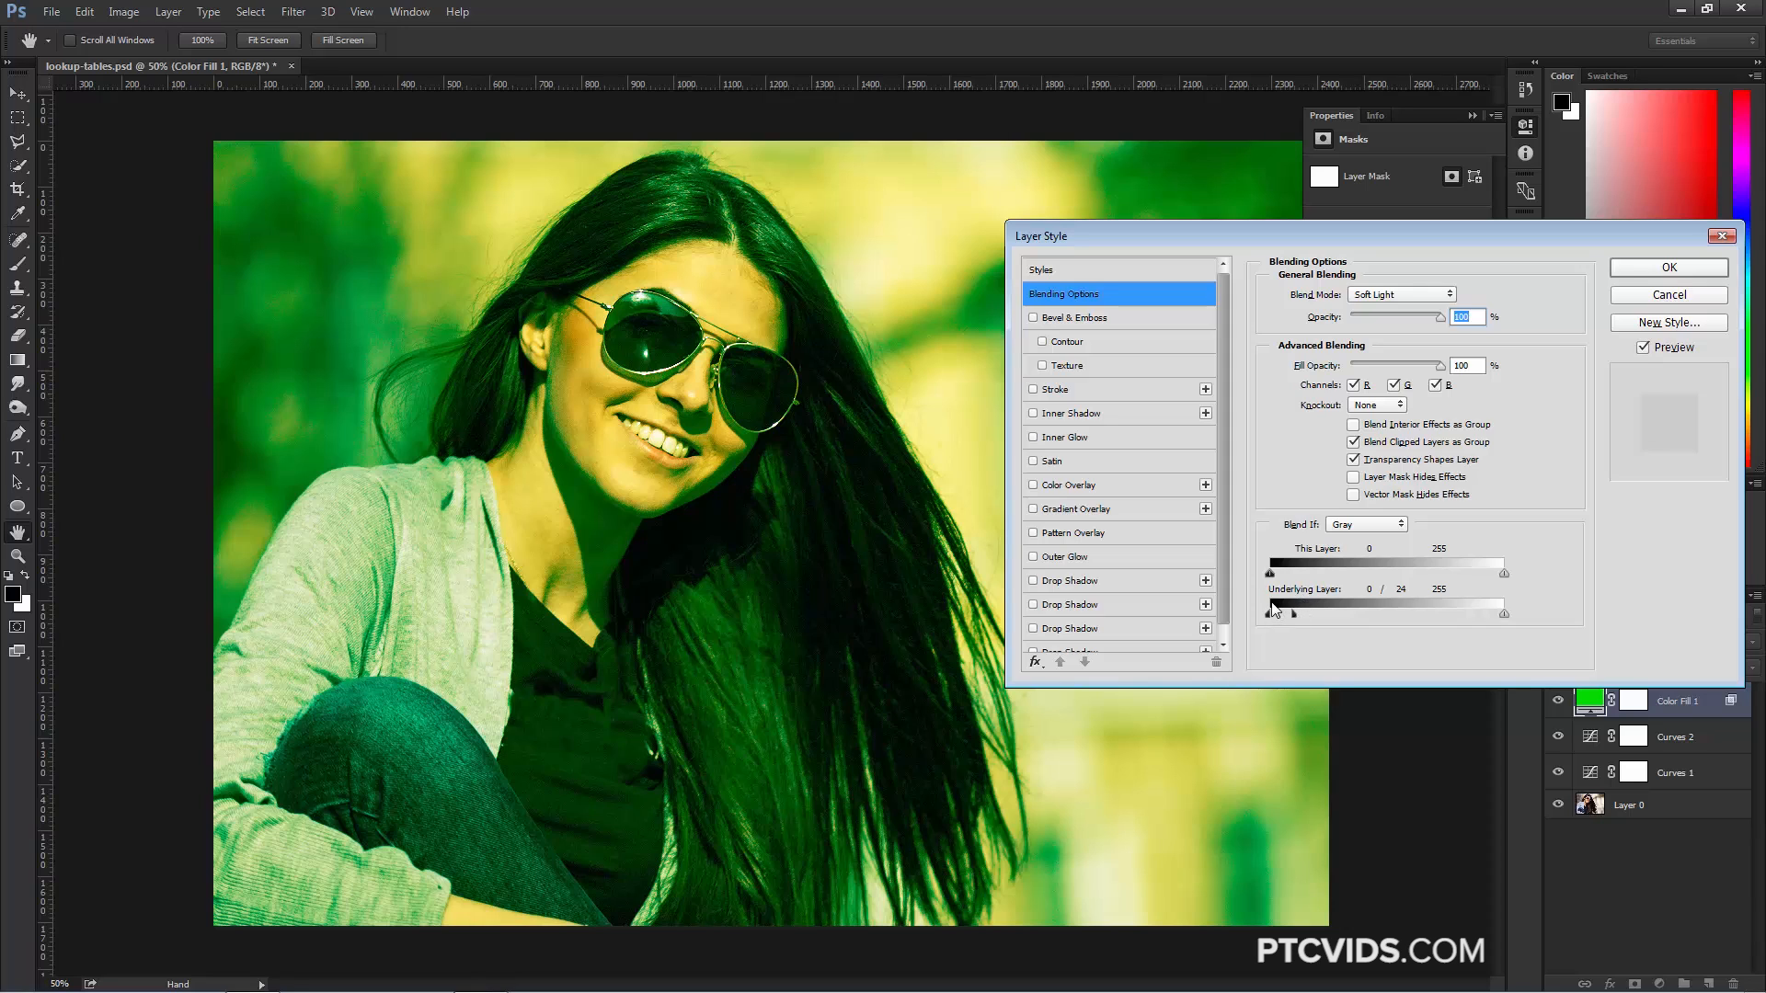
{"action": "mouse_move", "coordinate": [1271, 622]}
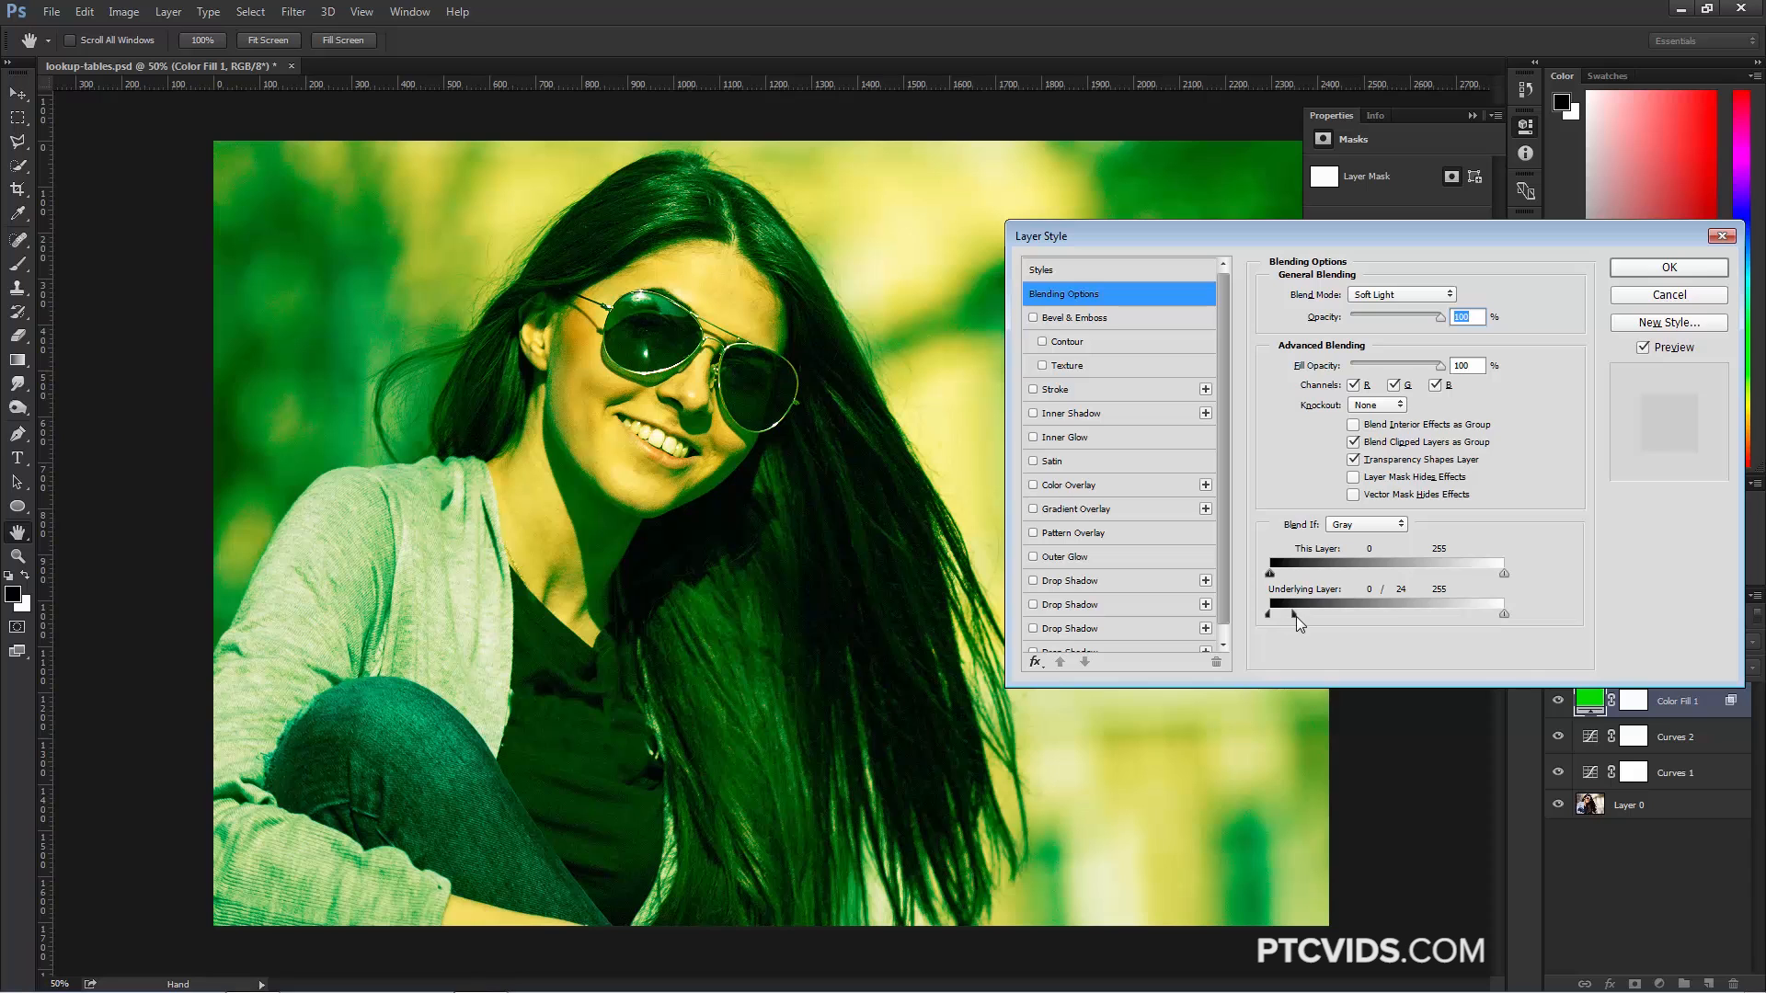
{"action": "left_click_drag", "start_coordinate": [1265, 614], "coordinate": [1291, 614]}
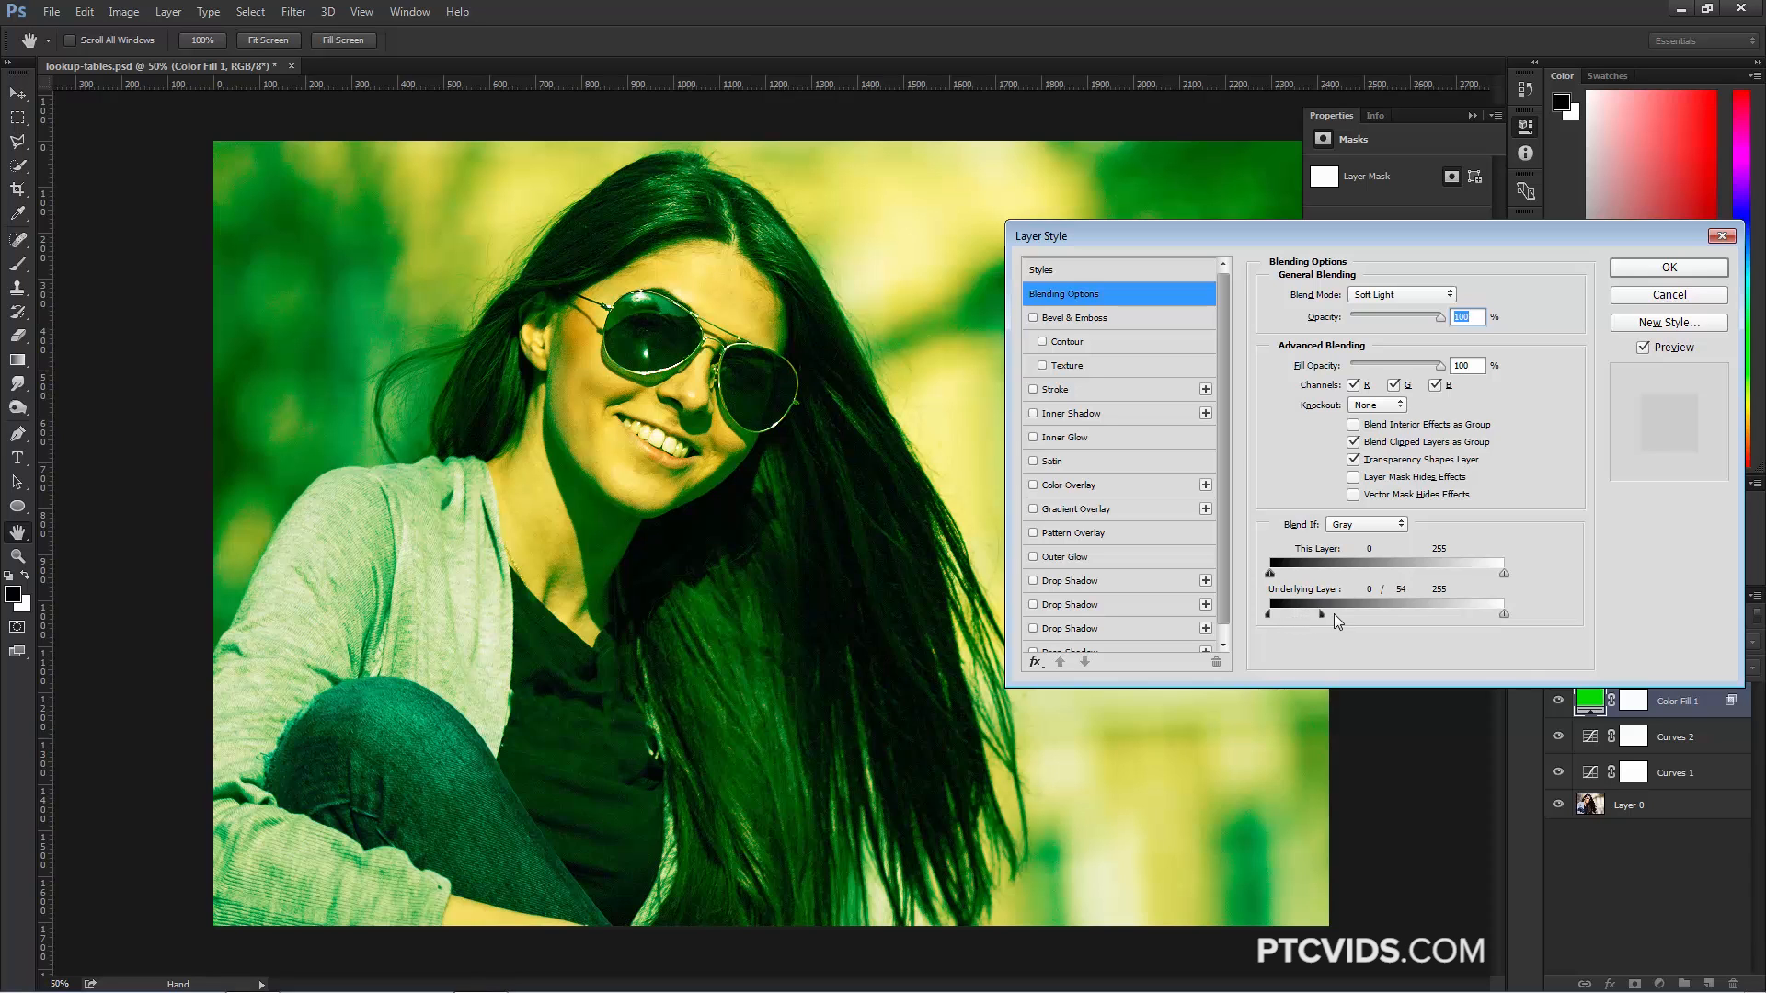
{"action": "left_click_drag", "start_coordinate": [1293, 614], "coordinate": [1374, 614]}
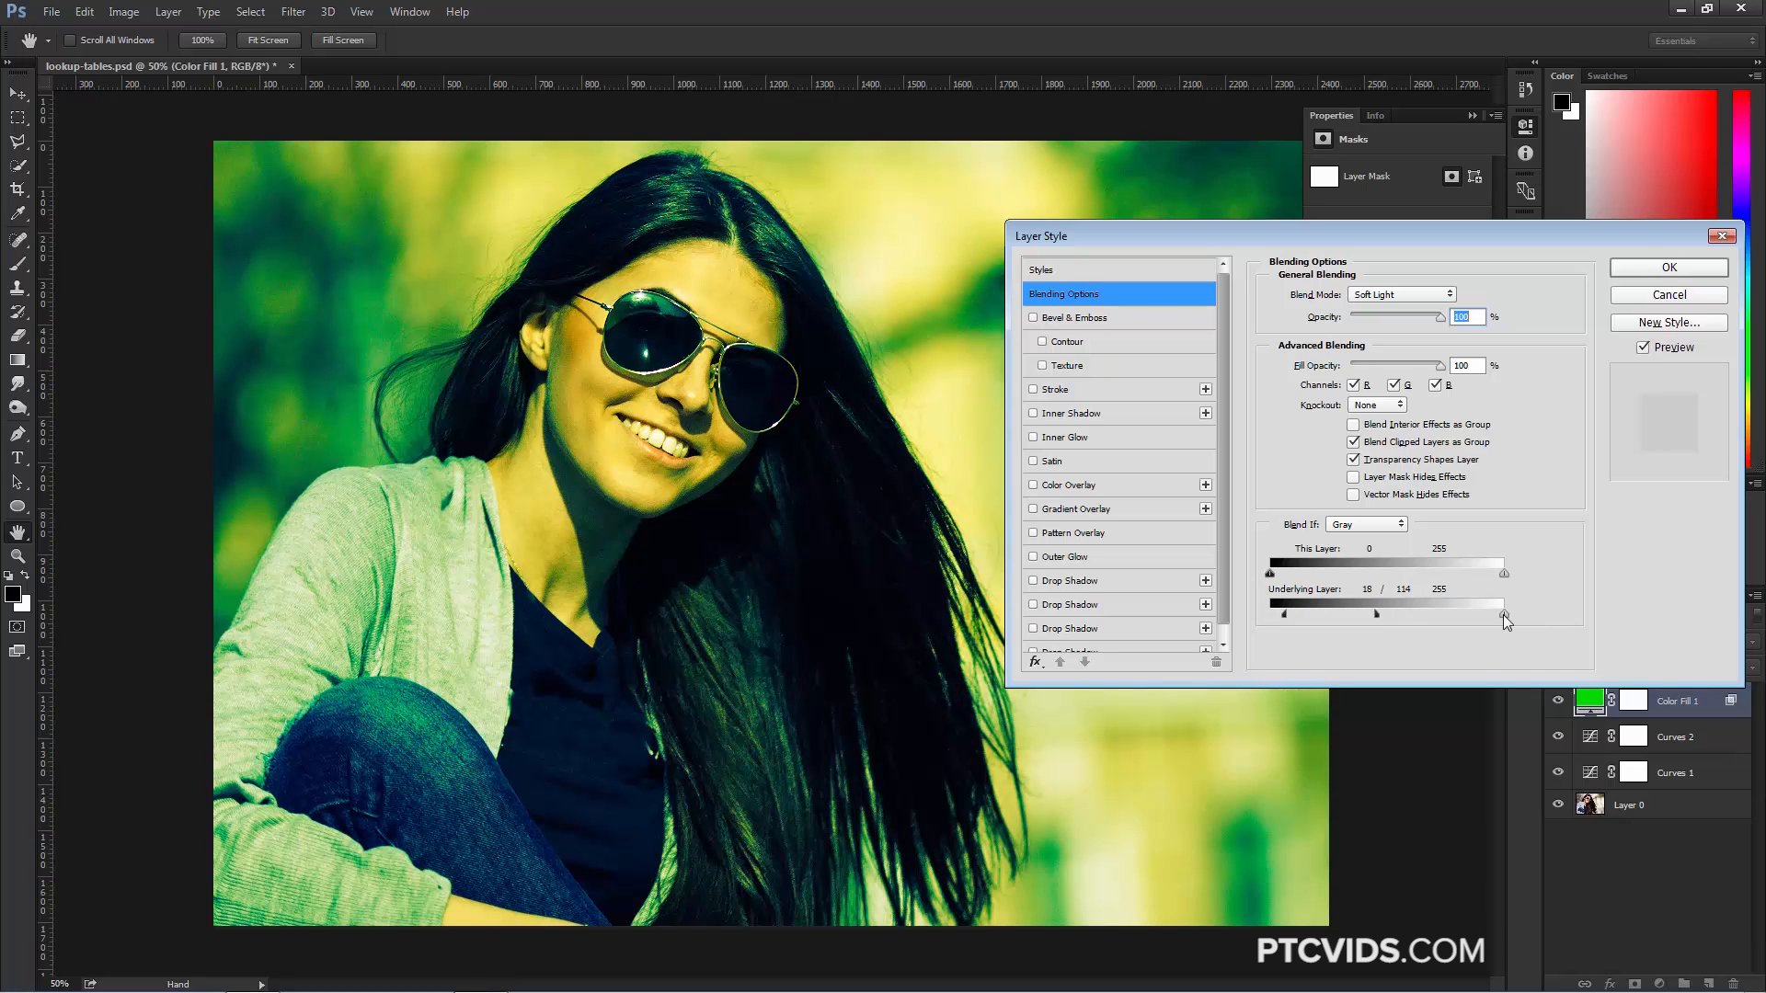
Step: Fade the green out of highlights across 194/226, compare with Preview, and apply
{"action": "left_click_drag", "start_coordinate": [1503, 614], "coordinate": [1475, 614]}
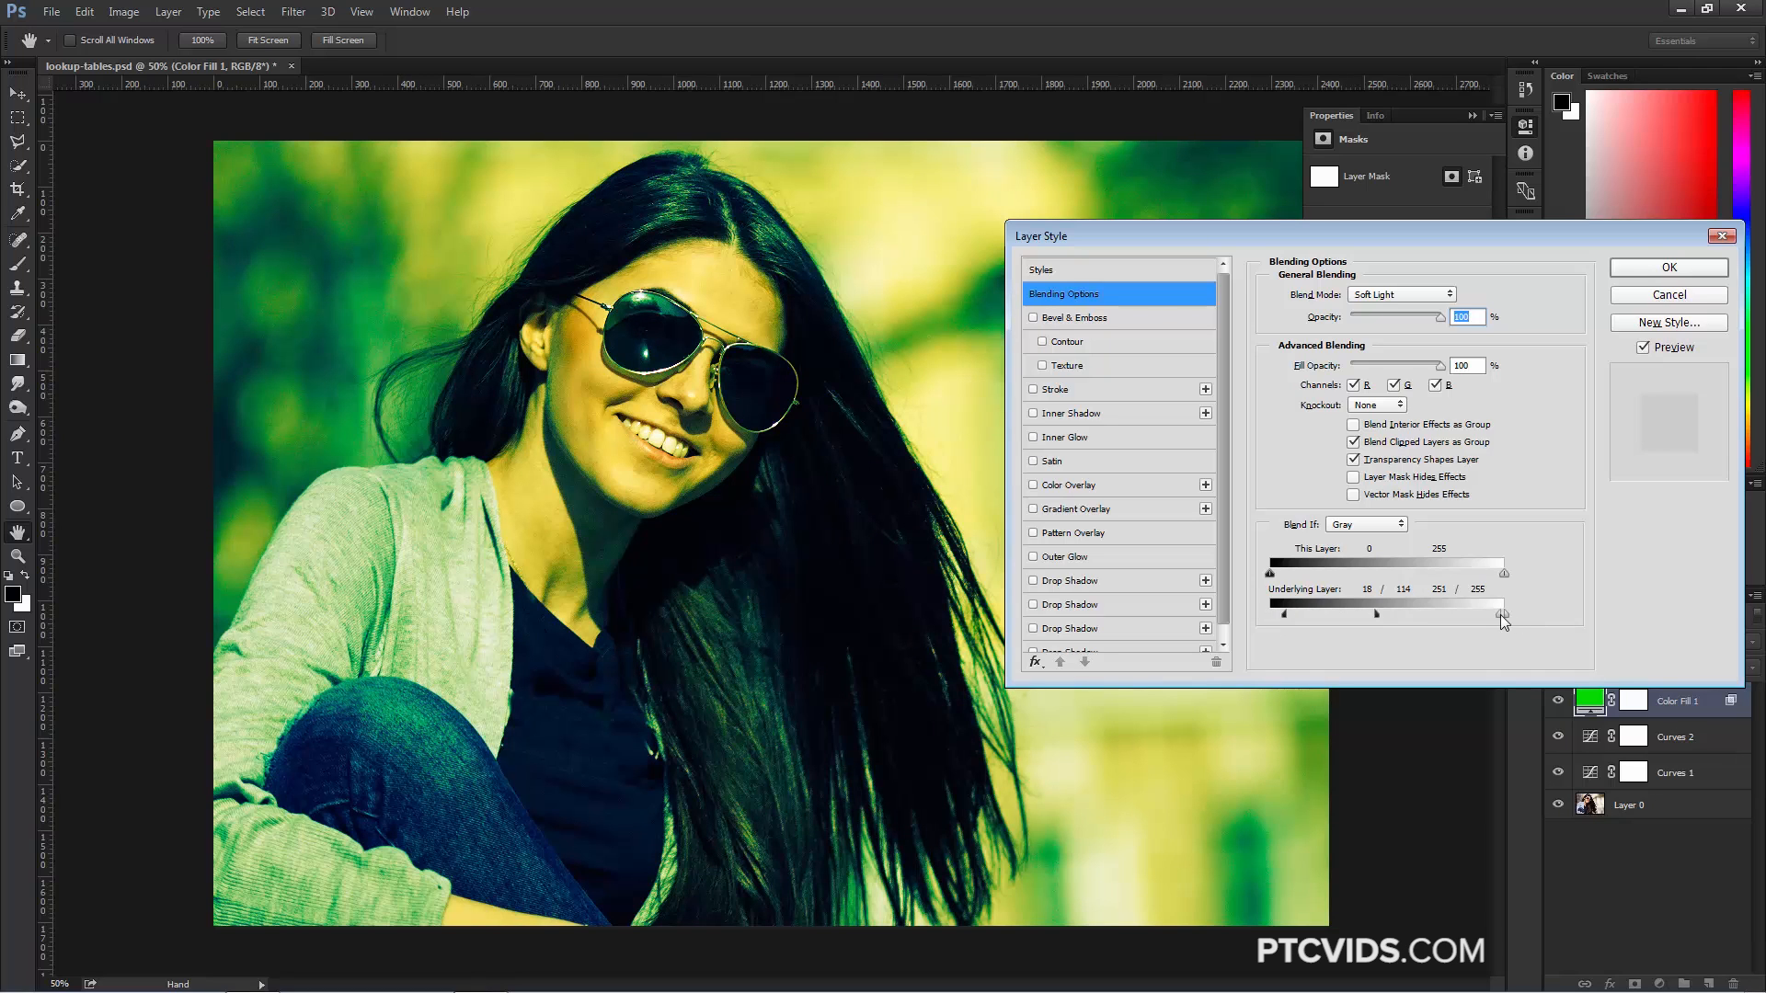
{"action": "left_click_drag", "start_coordinate": [1502, 615], "coordinate": [1484, 614]}
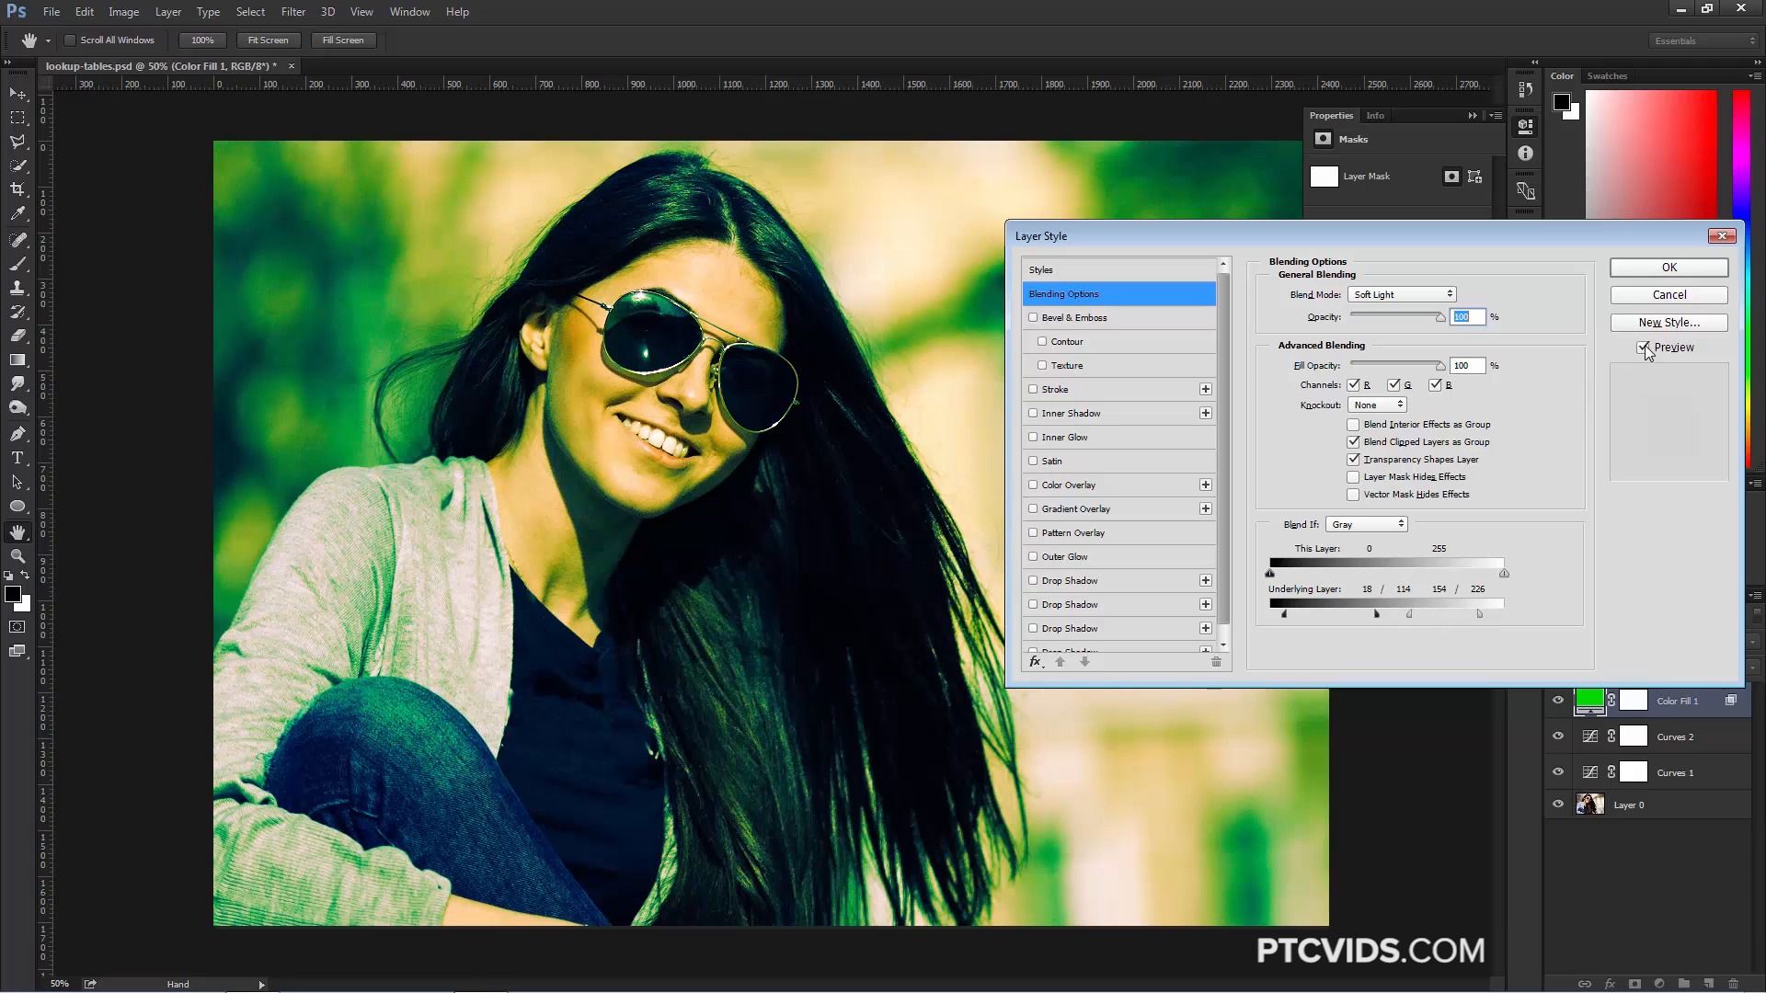
{"action": "left_click", "coordinate": [1644, 347]}
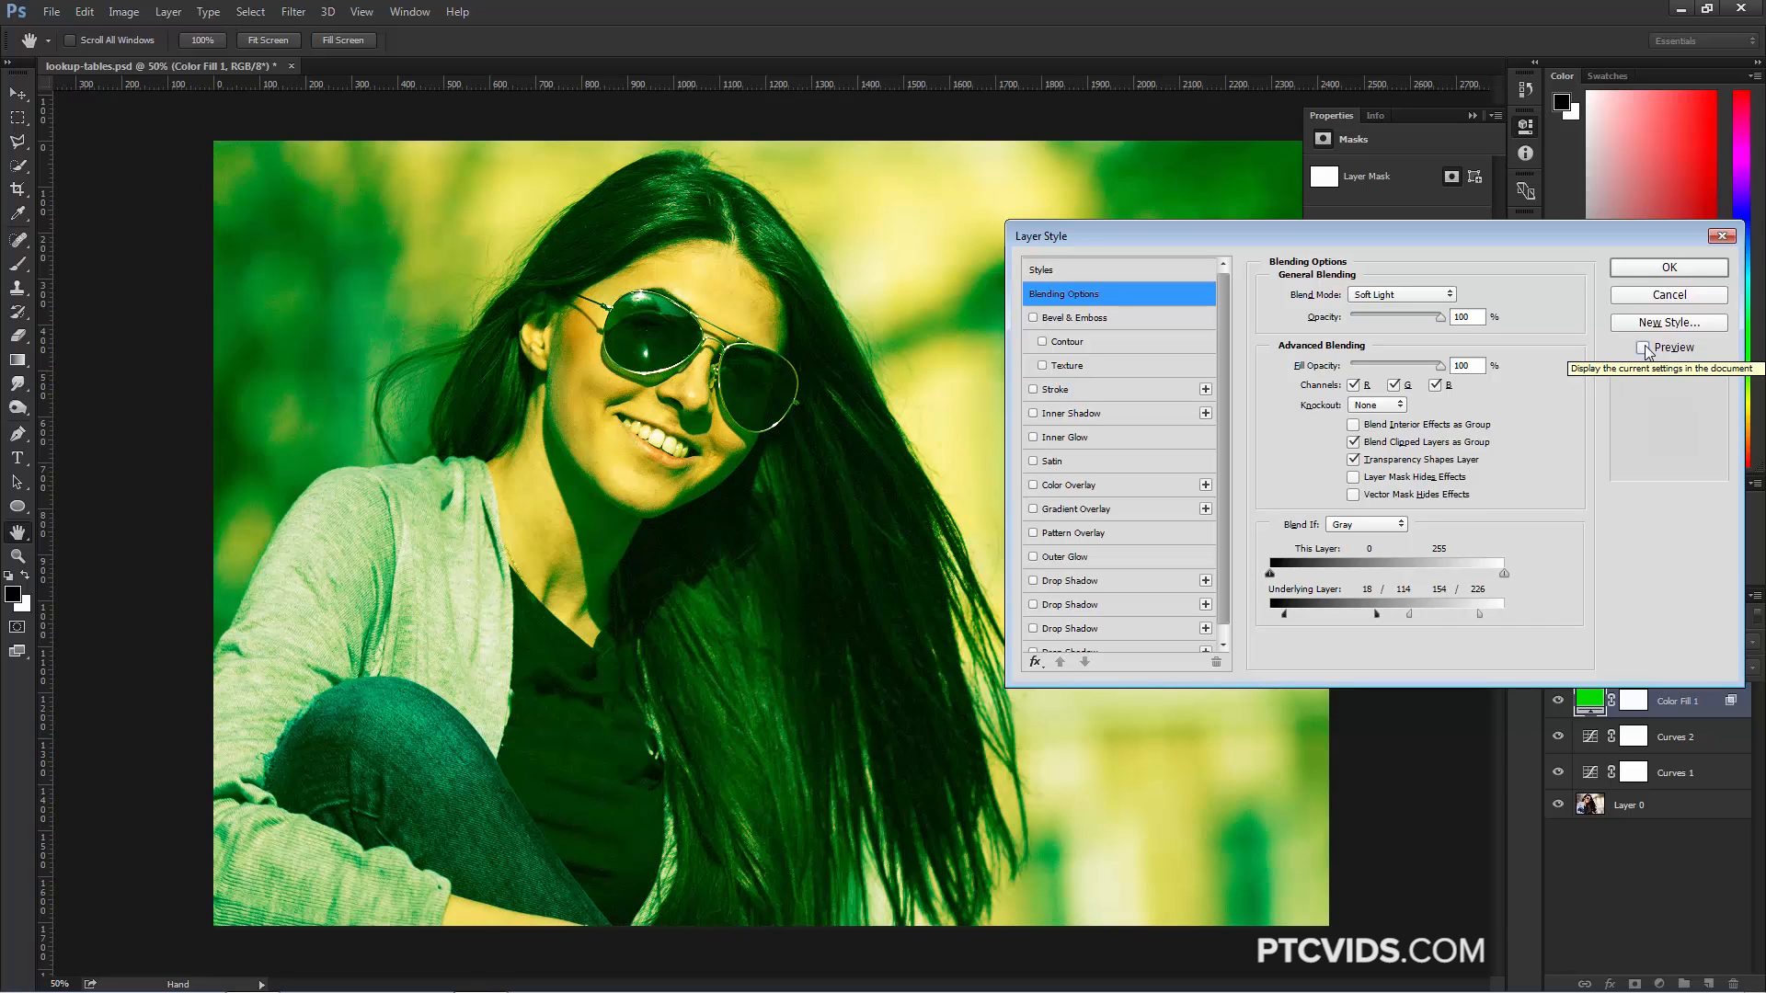
{"action": "left_click", "coordinate": [1644, 347]}
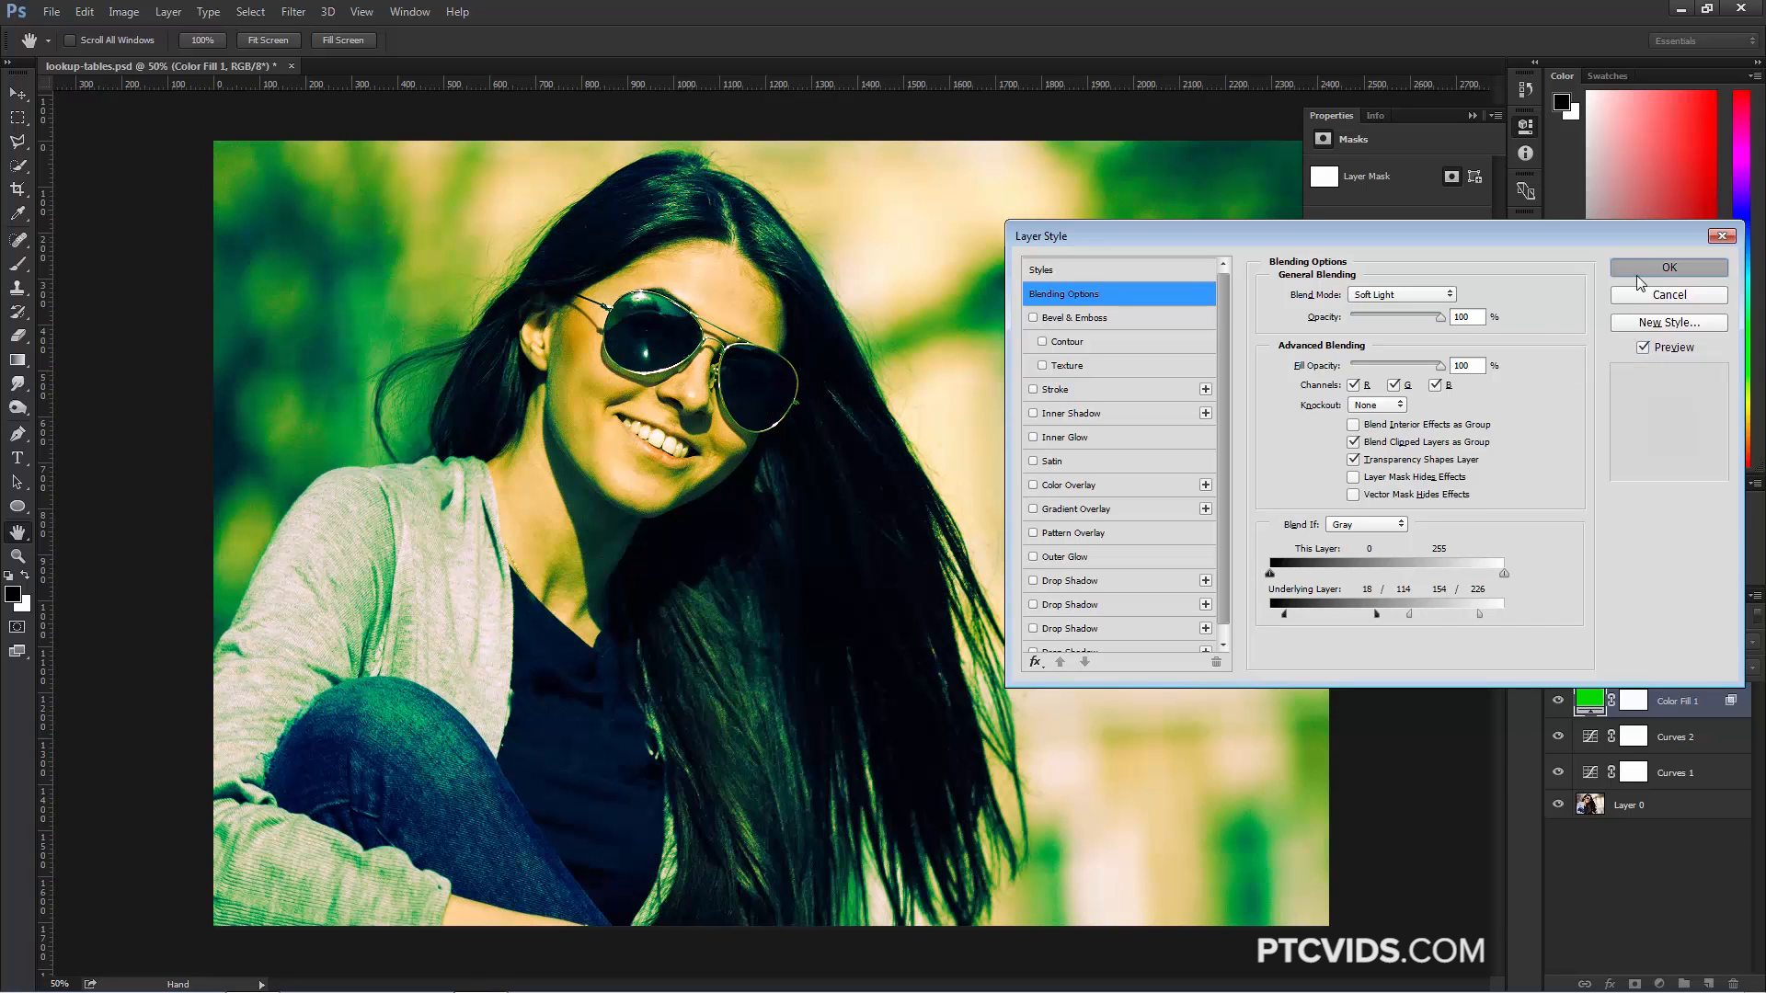
{"action": "left_click", "coordinate": [1668, 266]}
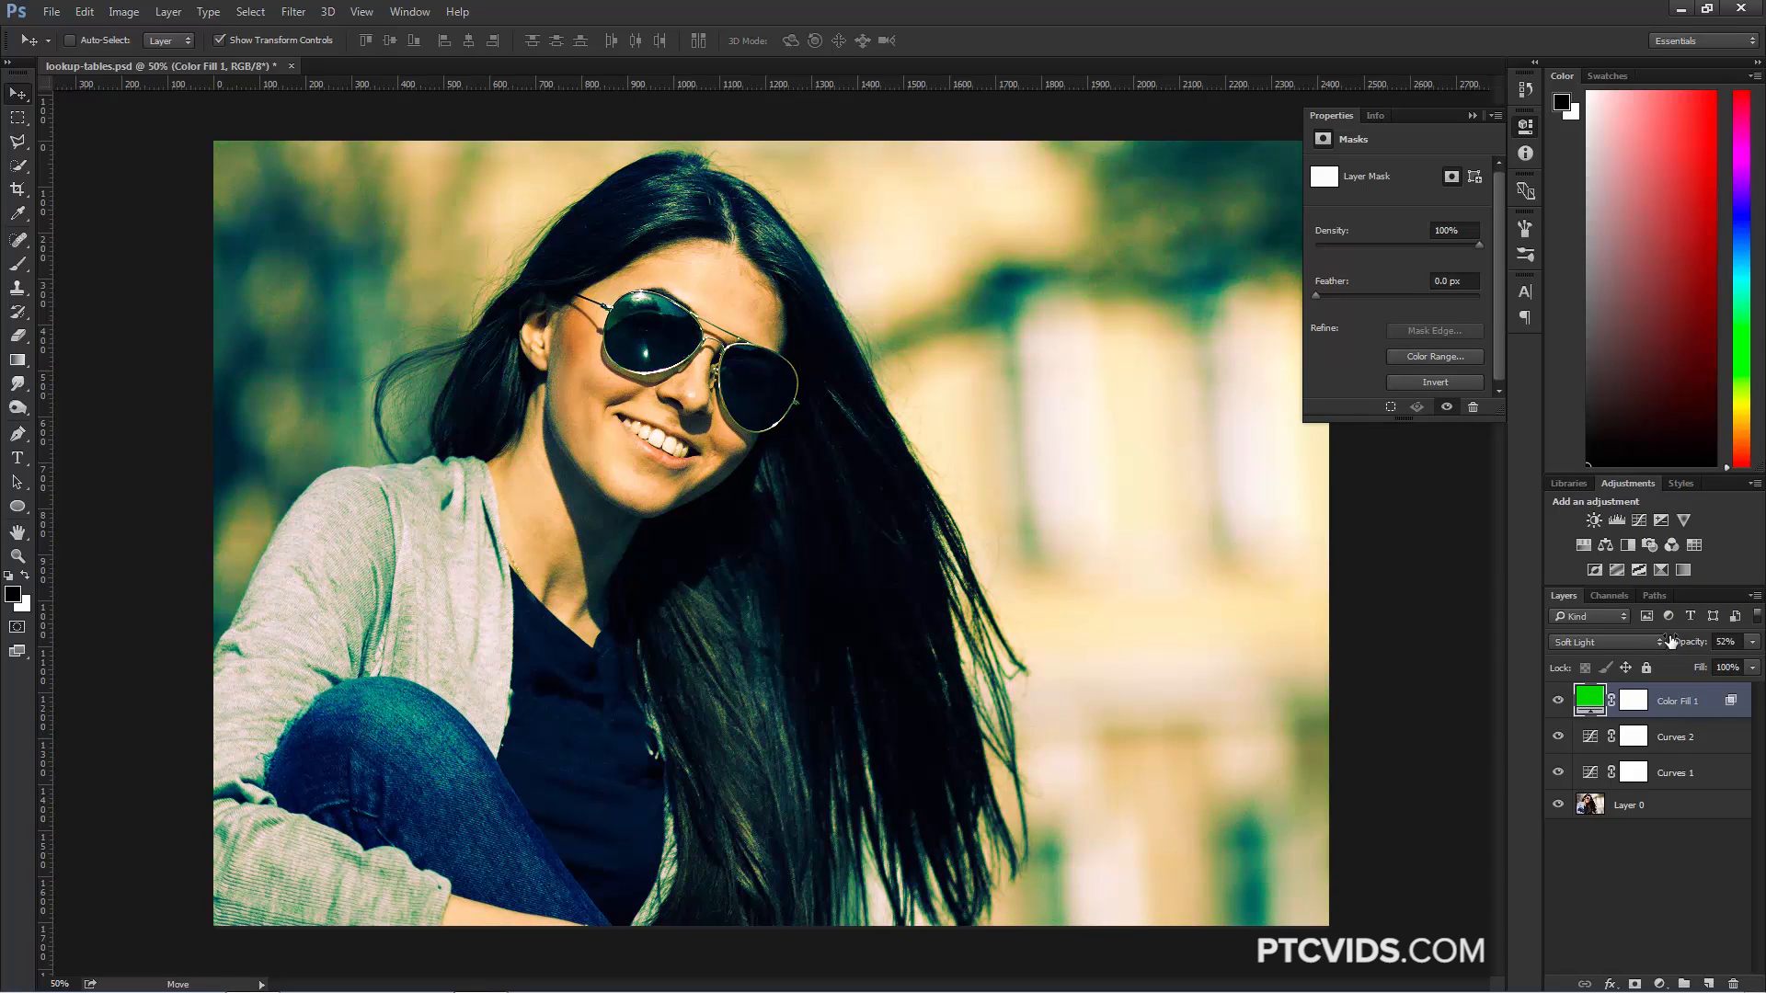
Step: Set the Color Fill 1 layer's opacity to about 67%
{"action": "left_click_drag", "start_coordinate": [1708, 642], "coordinate": [1727, 642]}
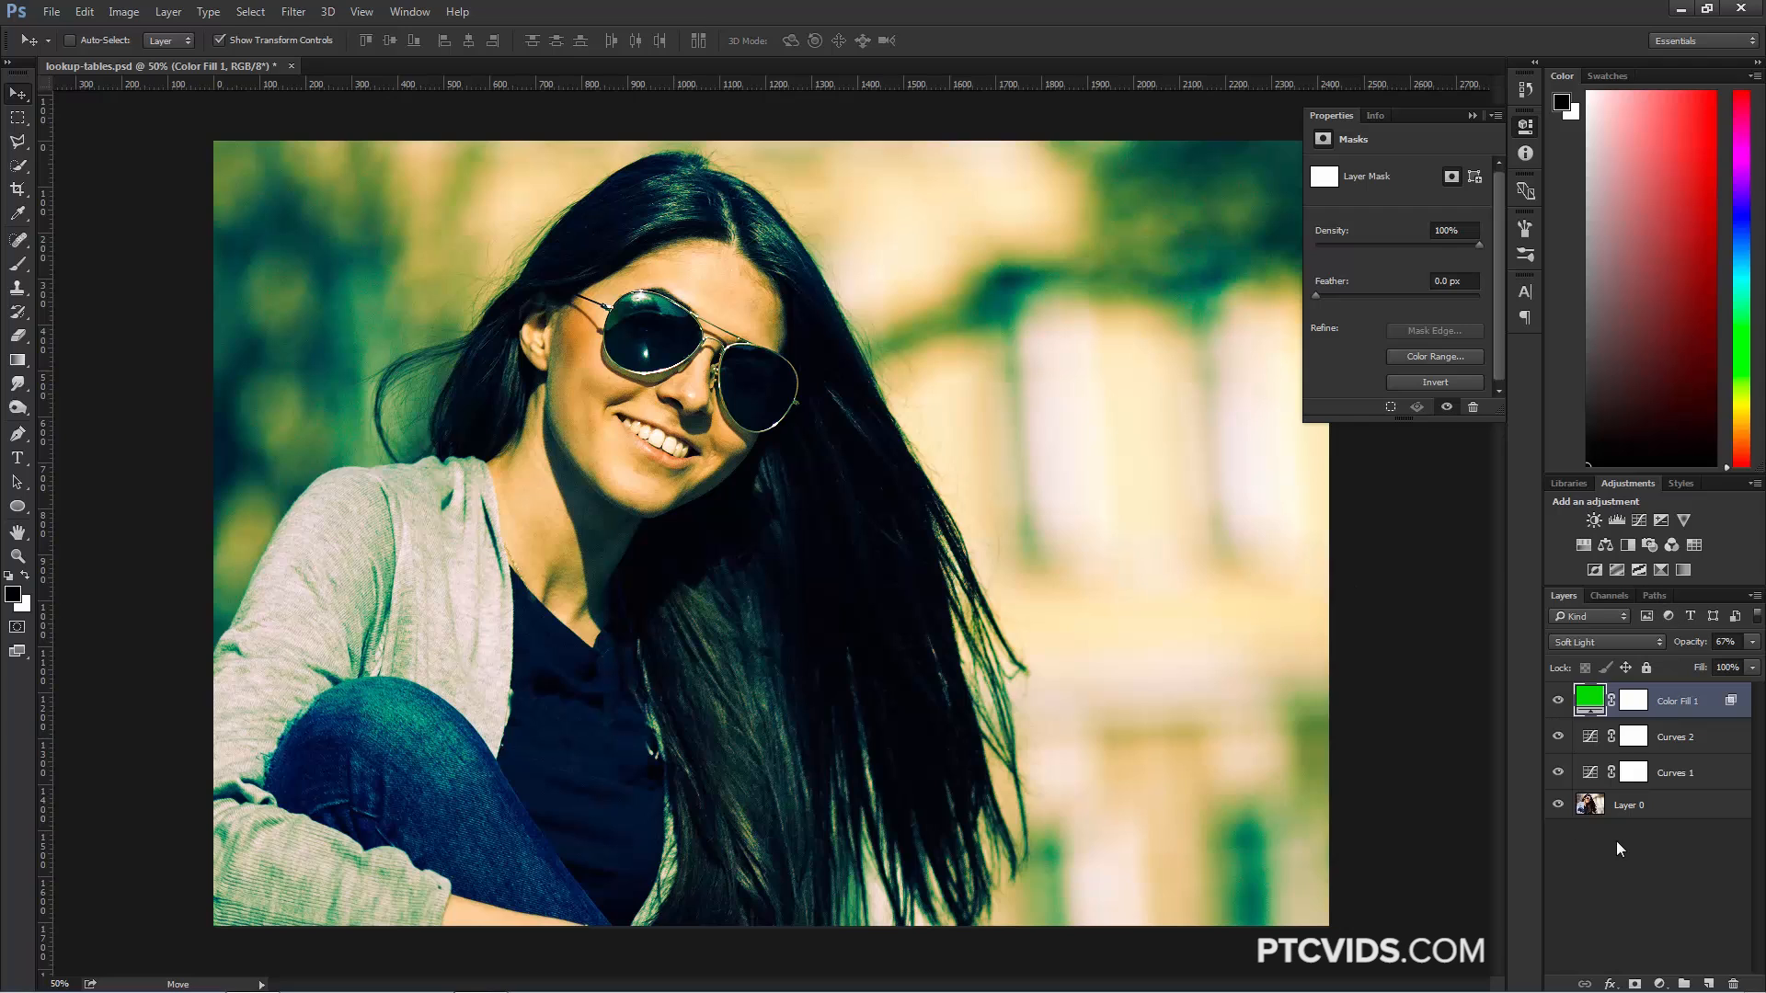
{"action": "mouse_move", "coordinate": [1623, 849]}
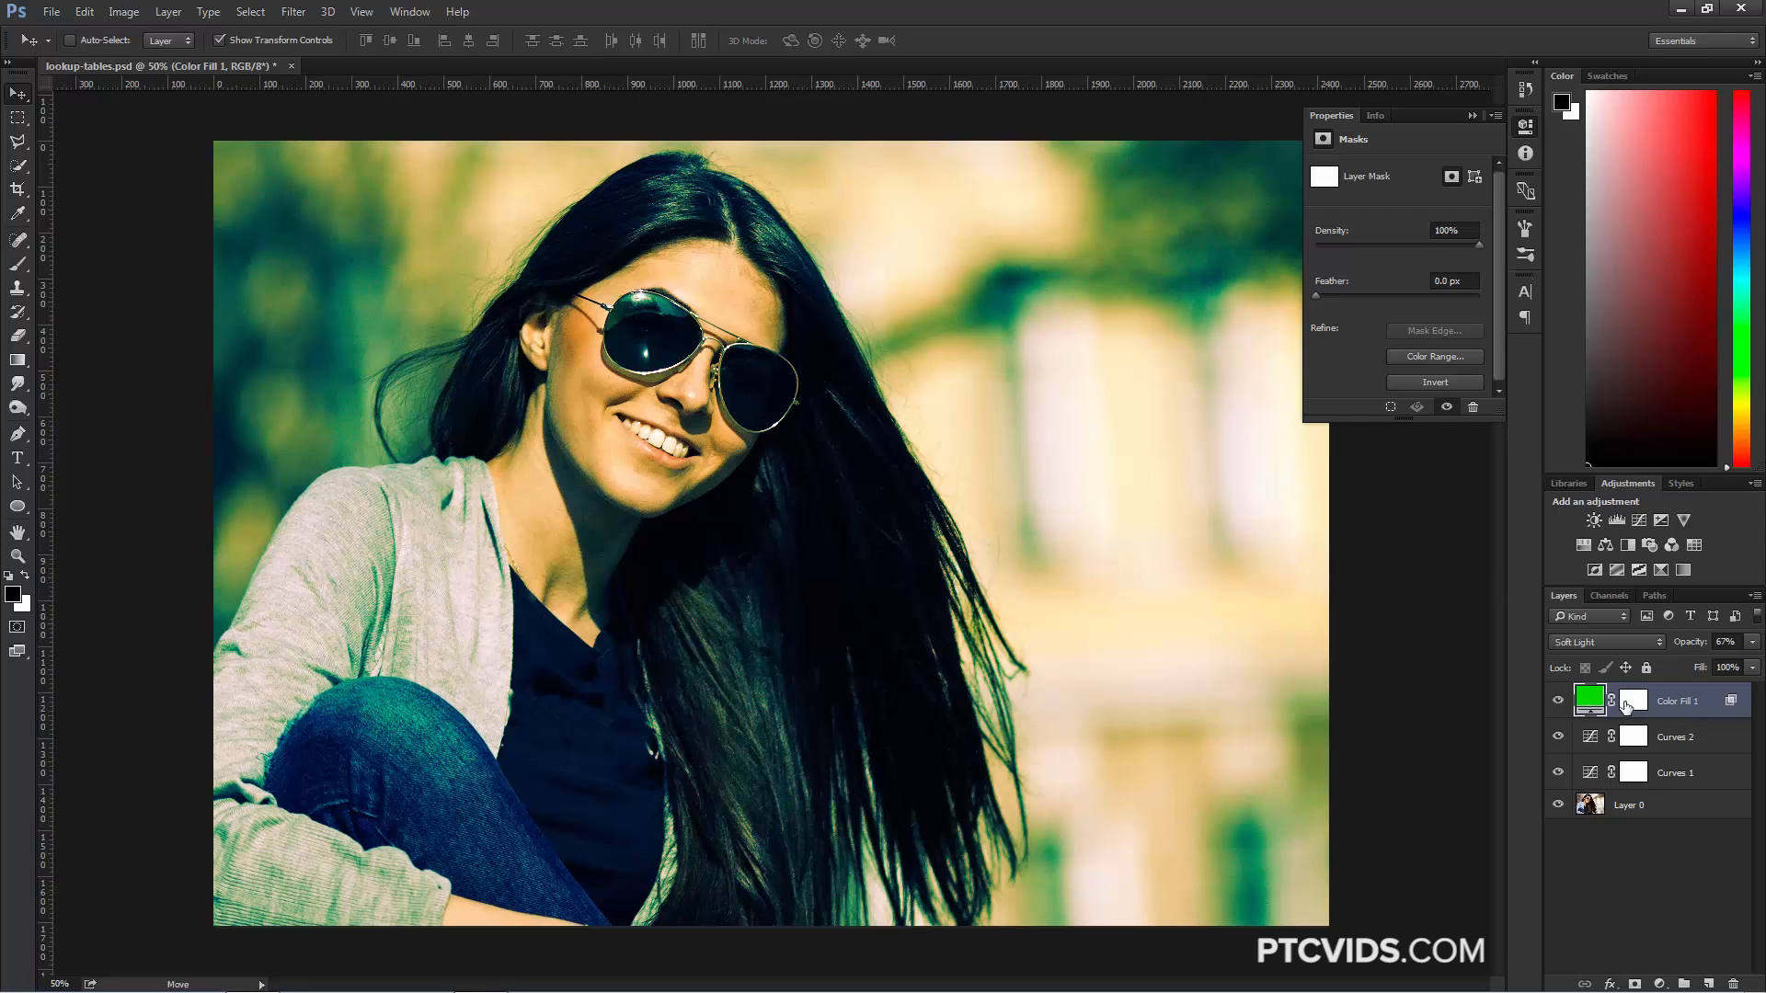
{"action": "mouse_move", "coordinate": [1692, 776]}
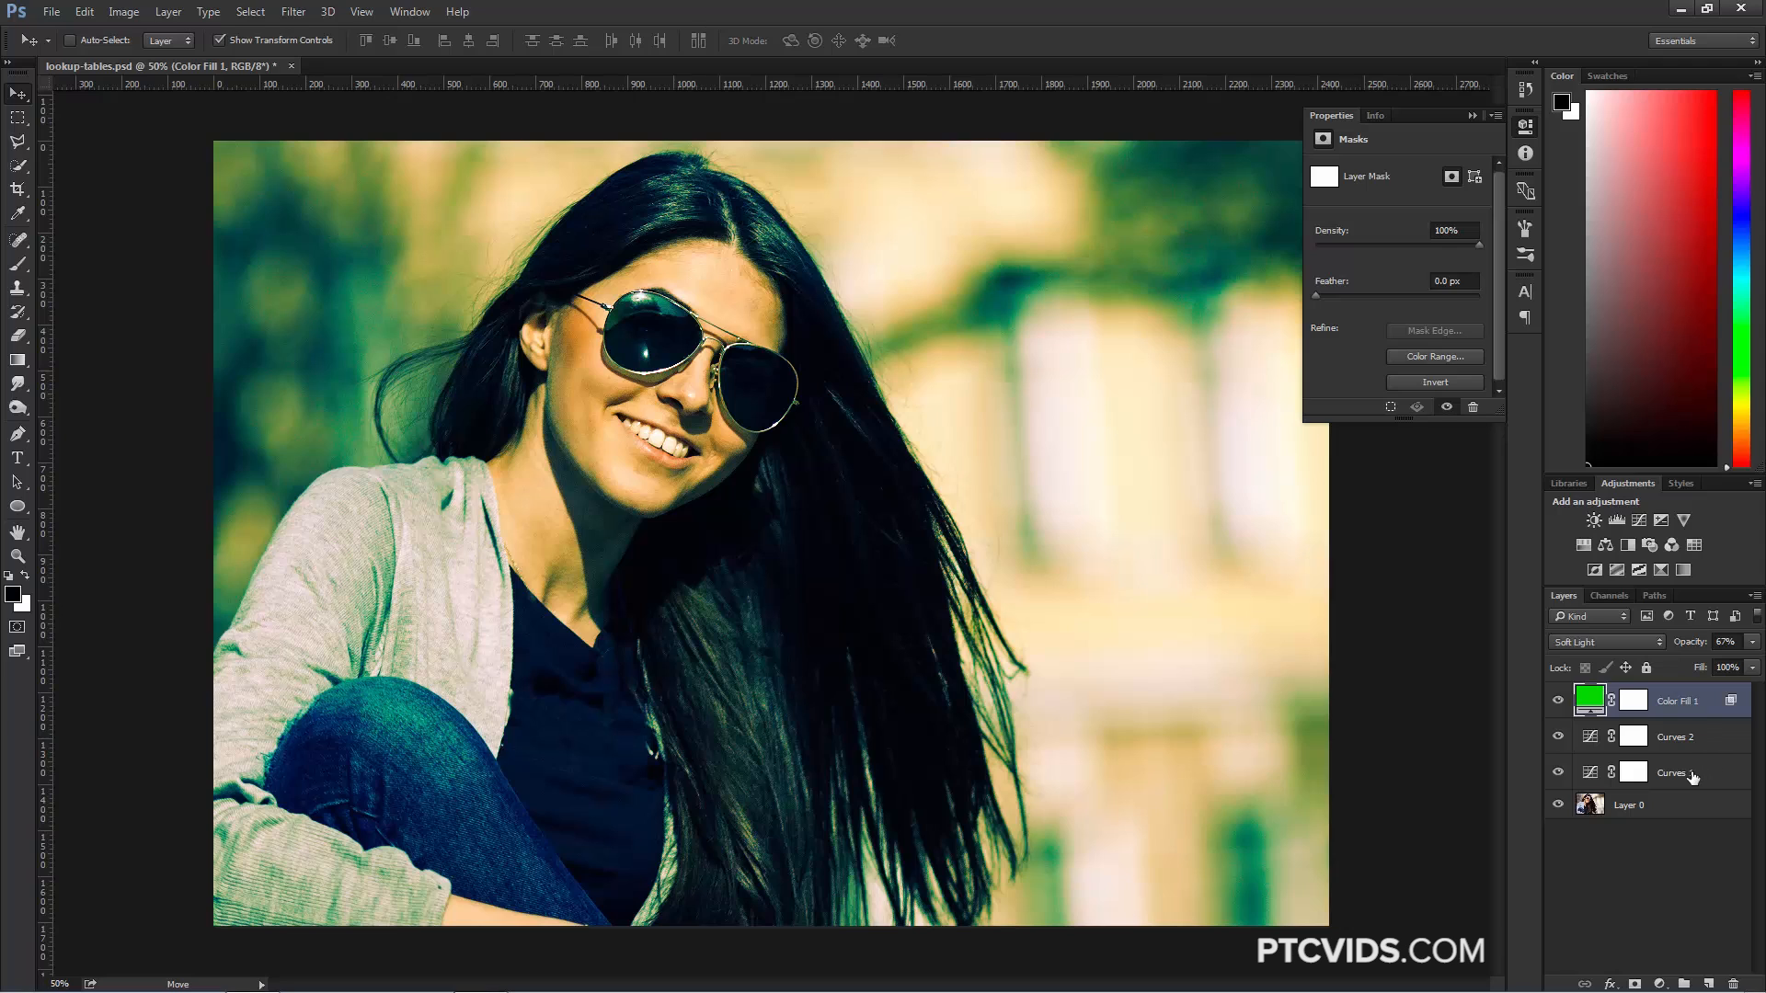
Step: Select both Curves layers and the green fill, then group them into Group 1
{"action": "left_click", "coordinate": [1671, 772]}
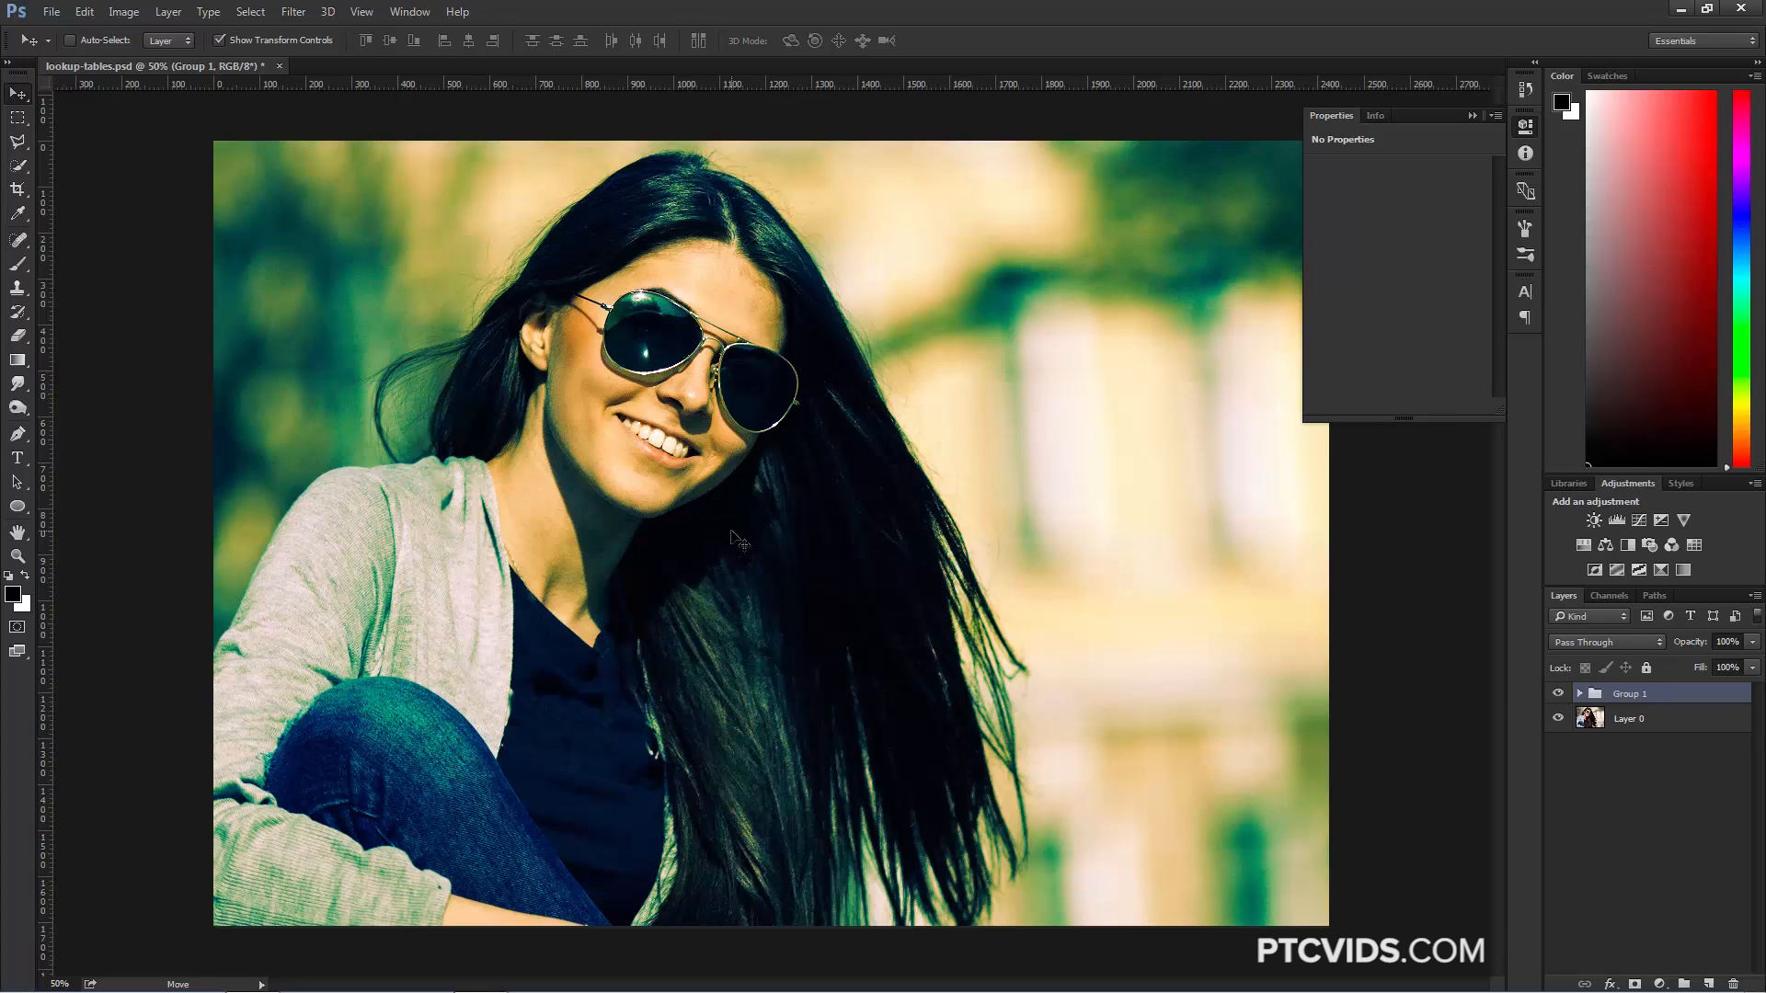
Step: Attempt File > Export > Color Lookup Tables, hitting the missing-background alert
{"action": "left_click", "coordinate": [51, 11]}
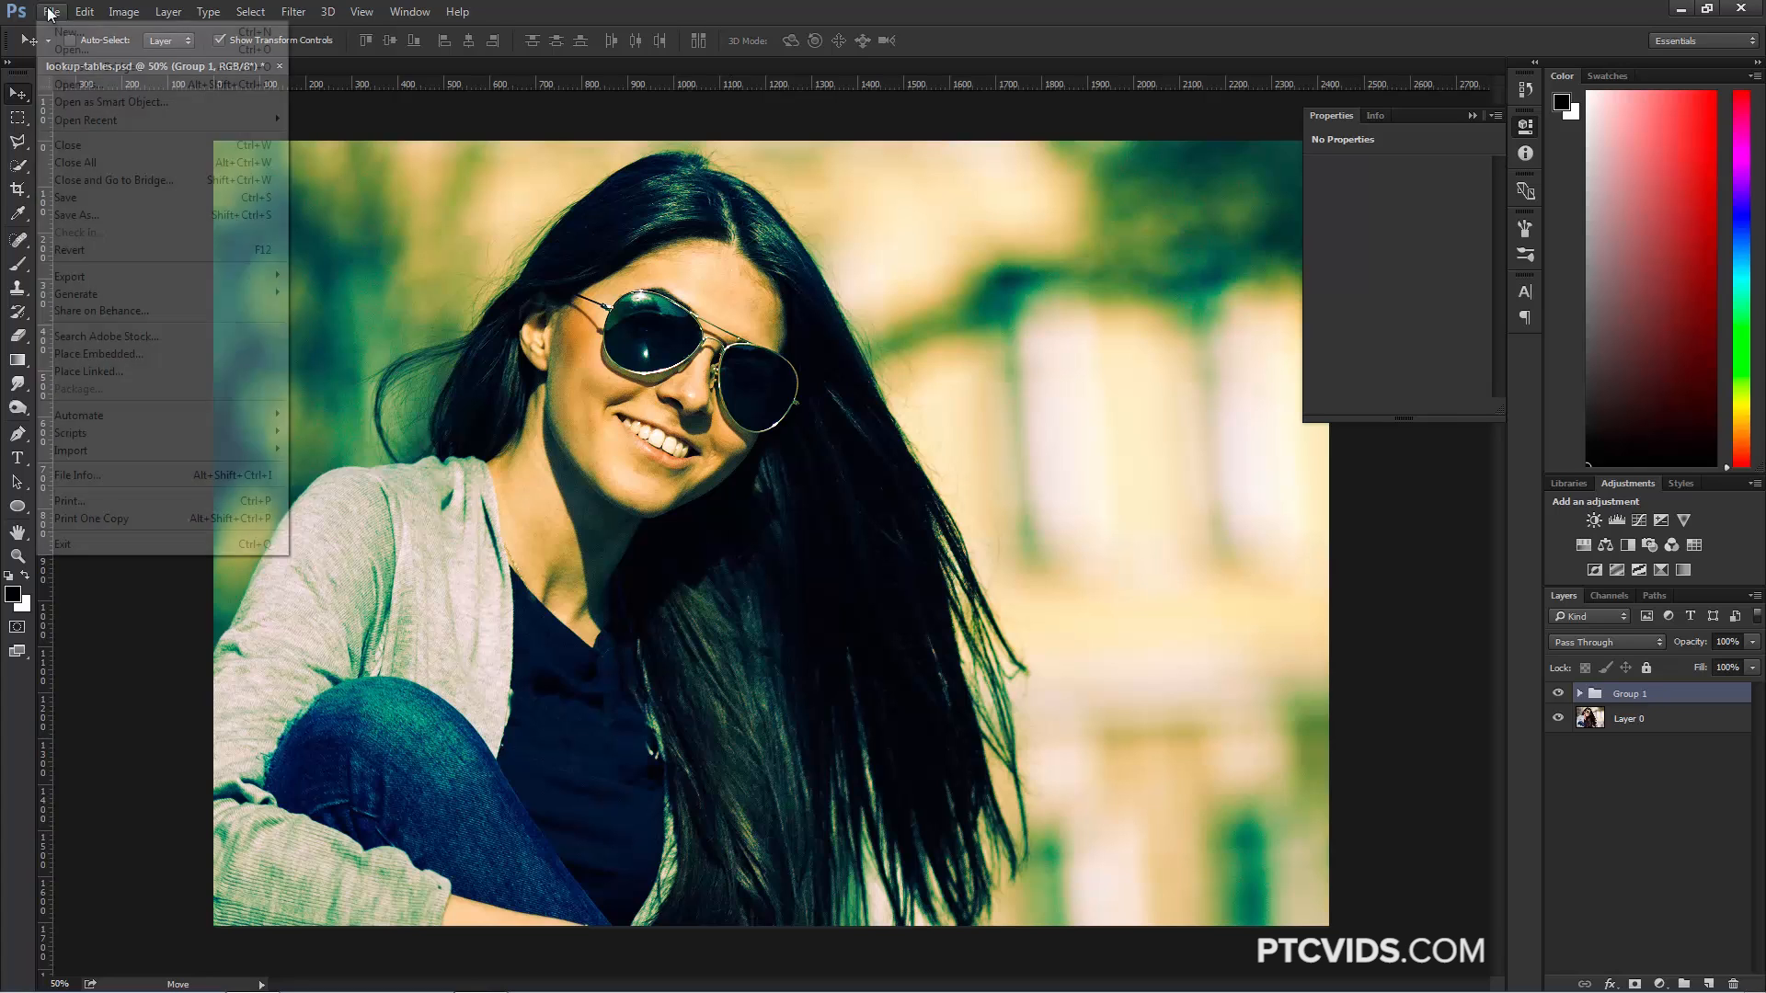
{"action": "mouse_move", "coordinate": [68, 276]}
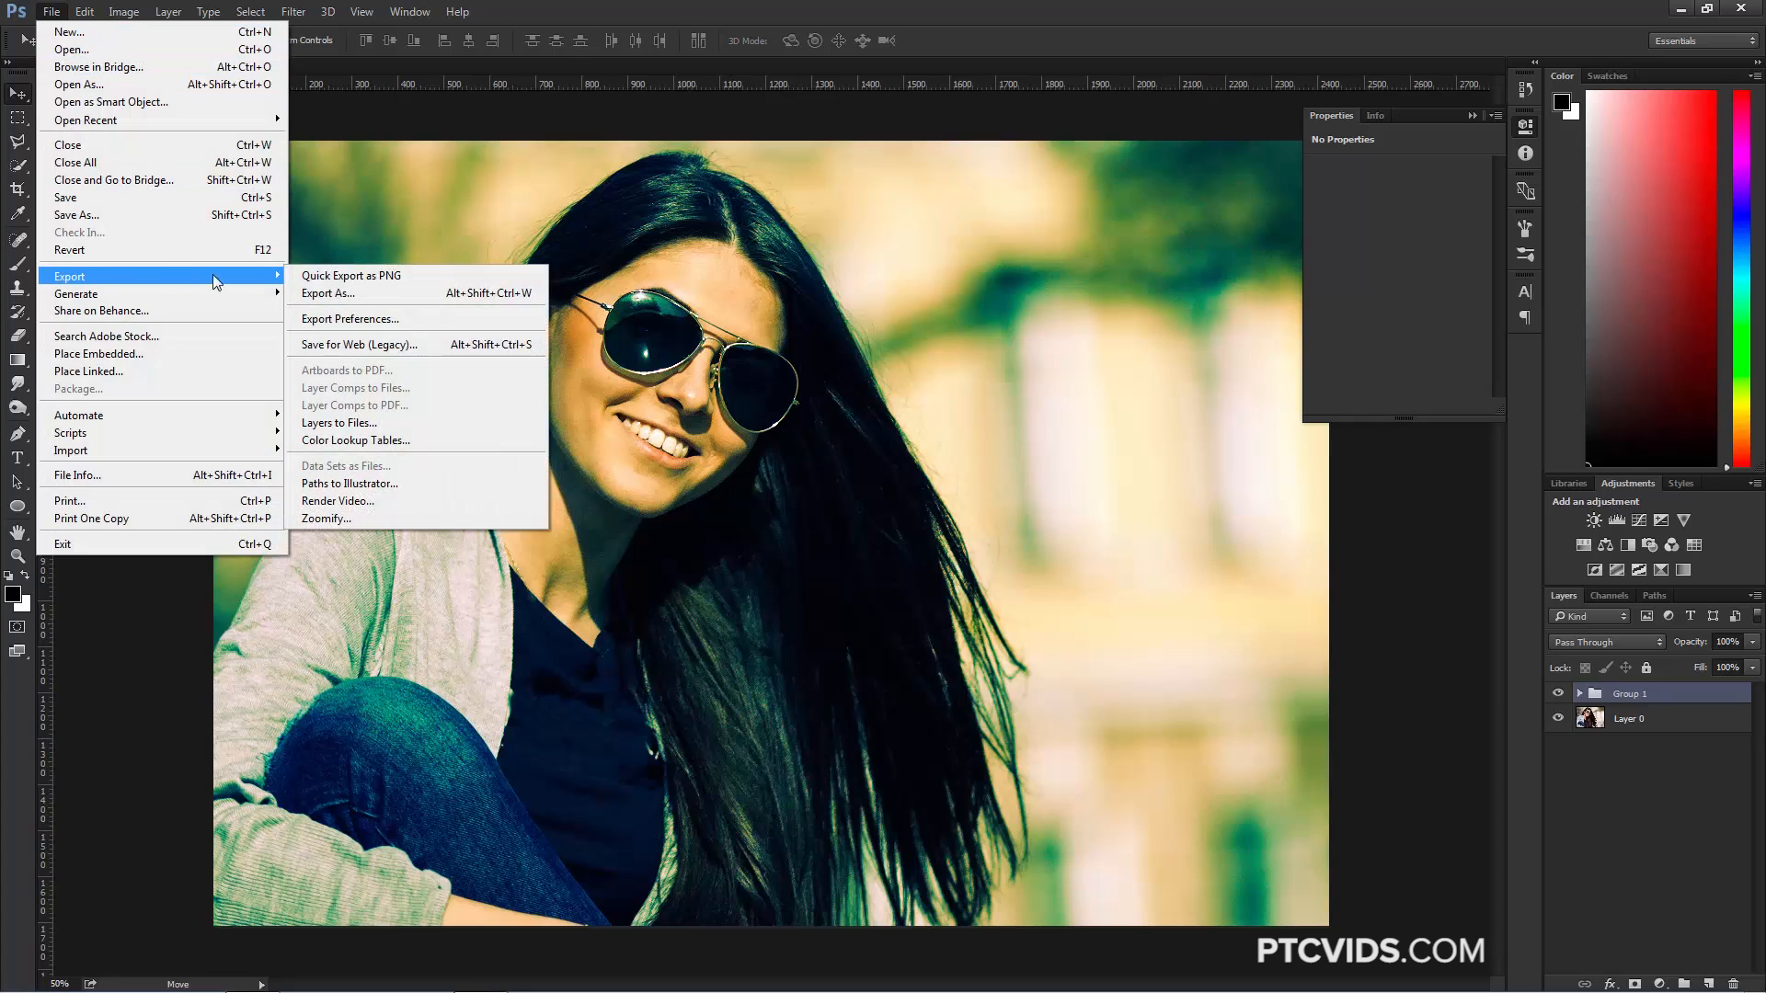
{"action": "mouse_move", "coordinate": [355, 440]}
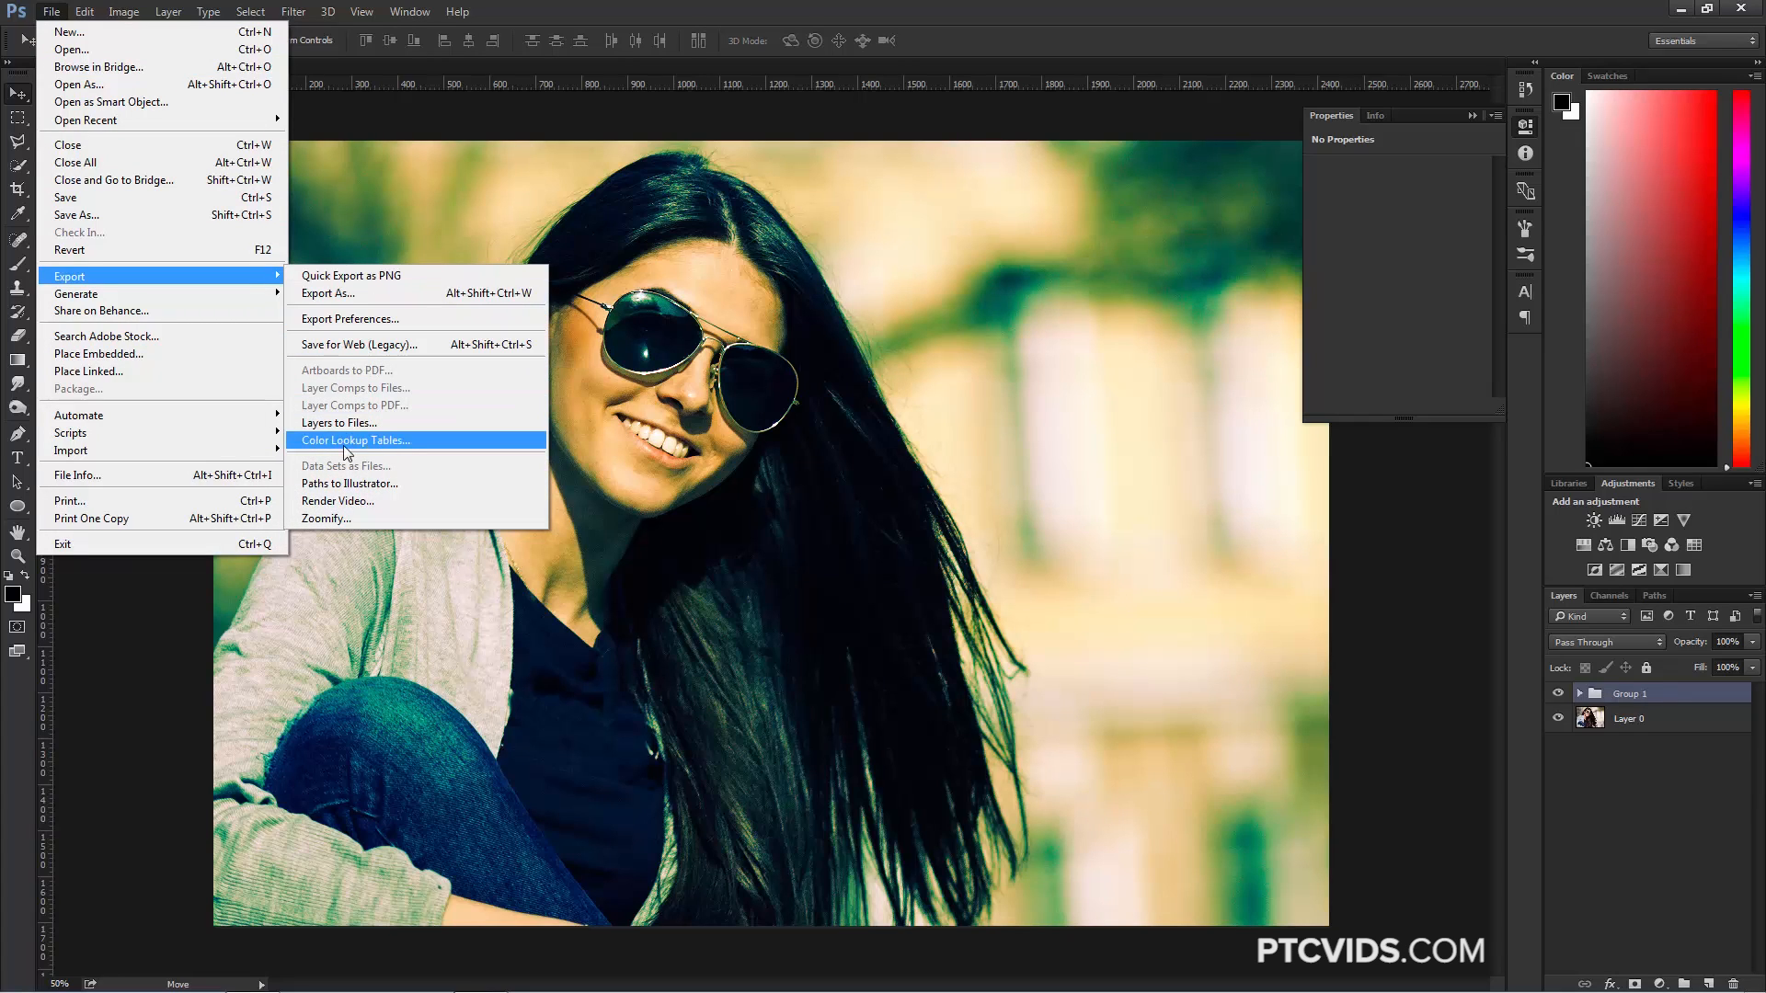
{"action": "left_click", "coordinate": [355, 440]}
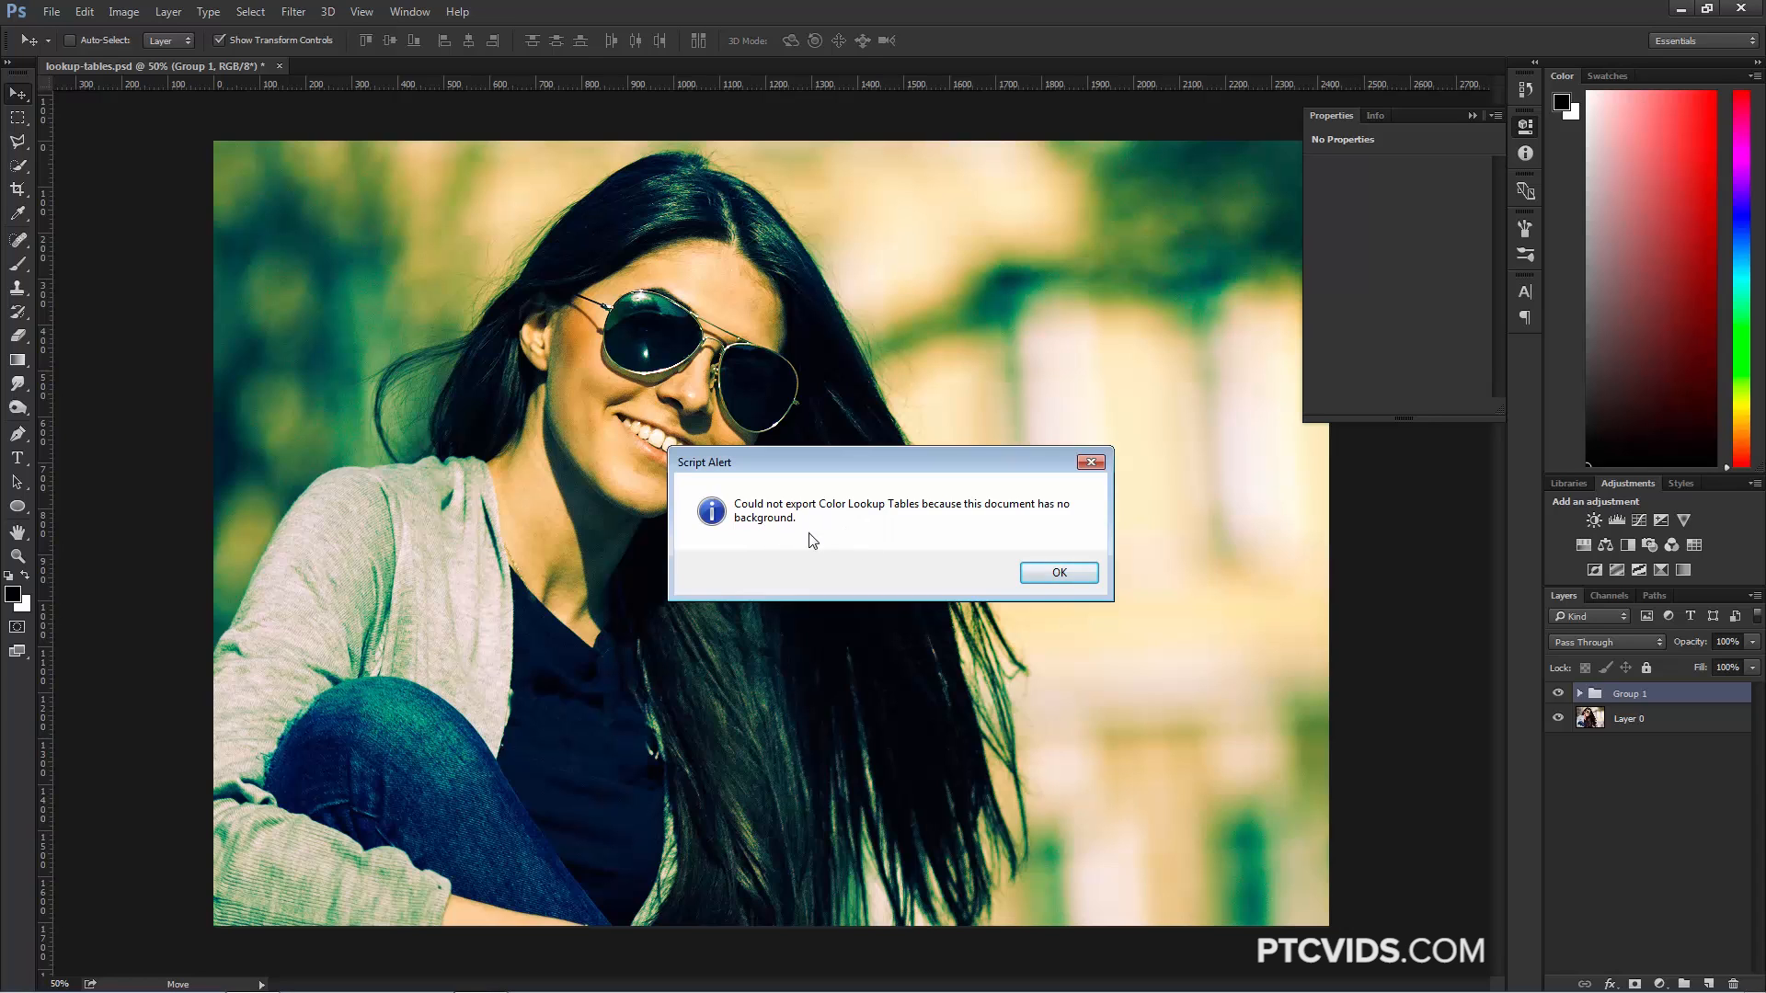
Step: Dismiss the alert and convert Layer 0 into a locked Background via Layer > New
{"action": "left_click", "coordinate": [1056, 572]}
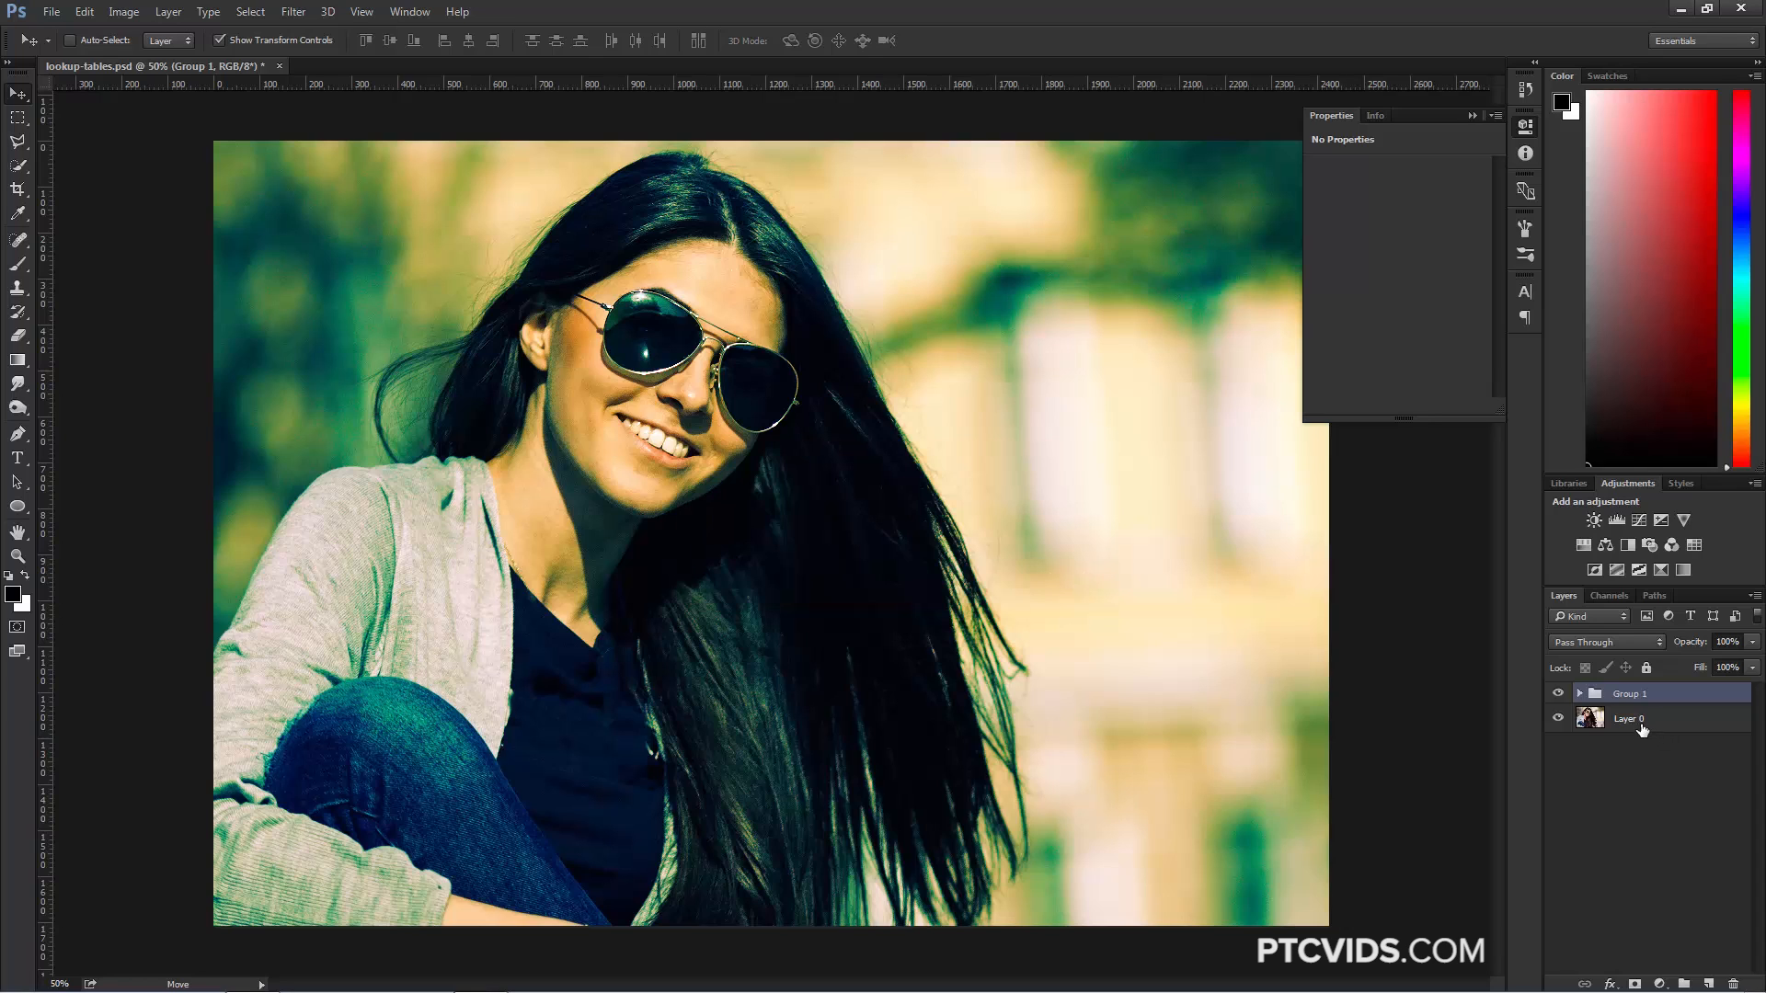
{"action": "left_click", "coordinate": [1628, 719]}
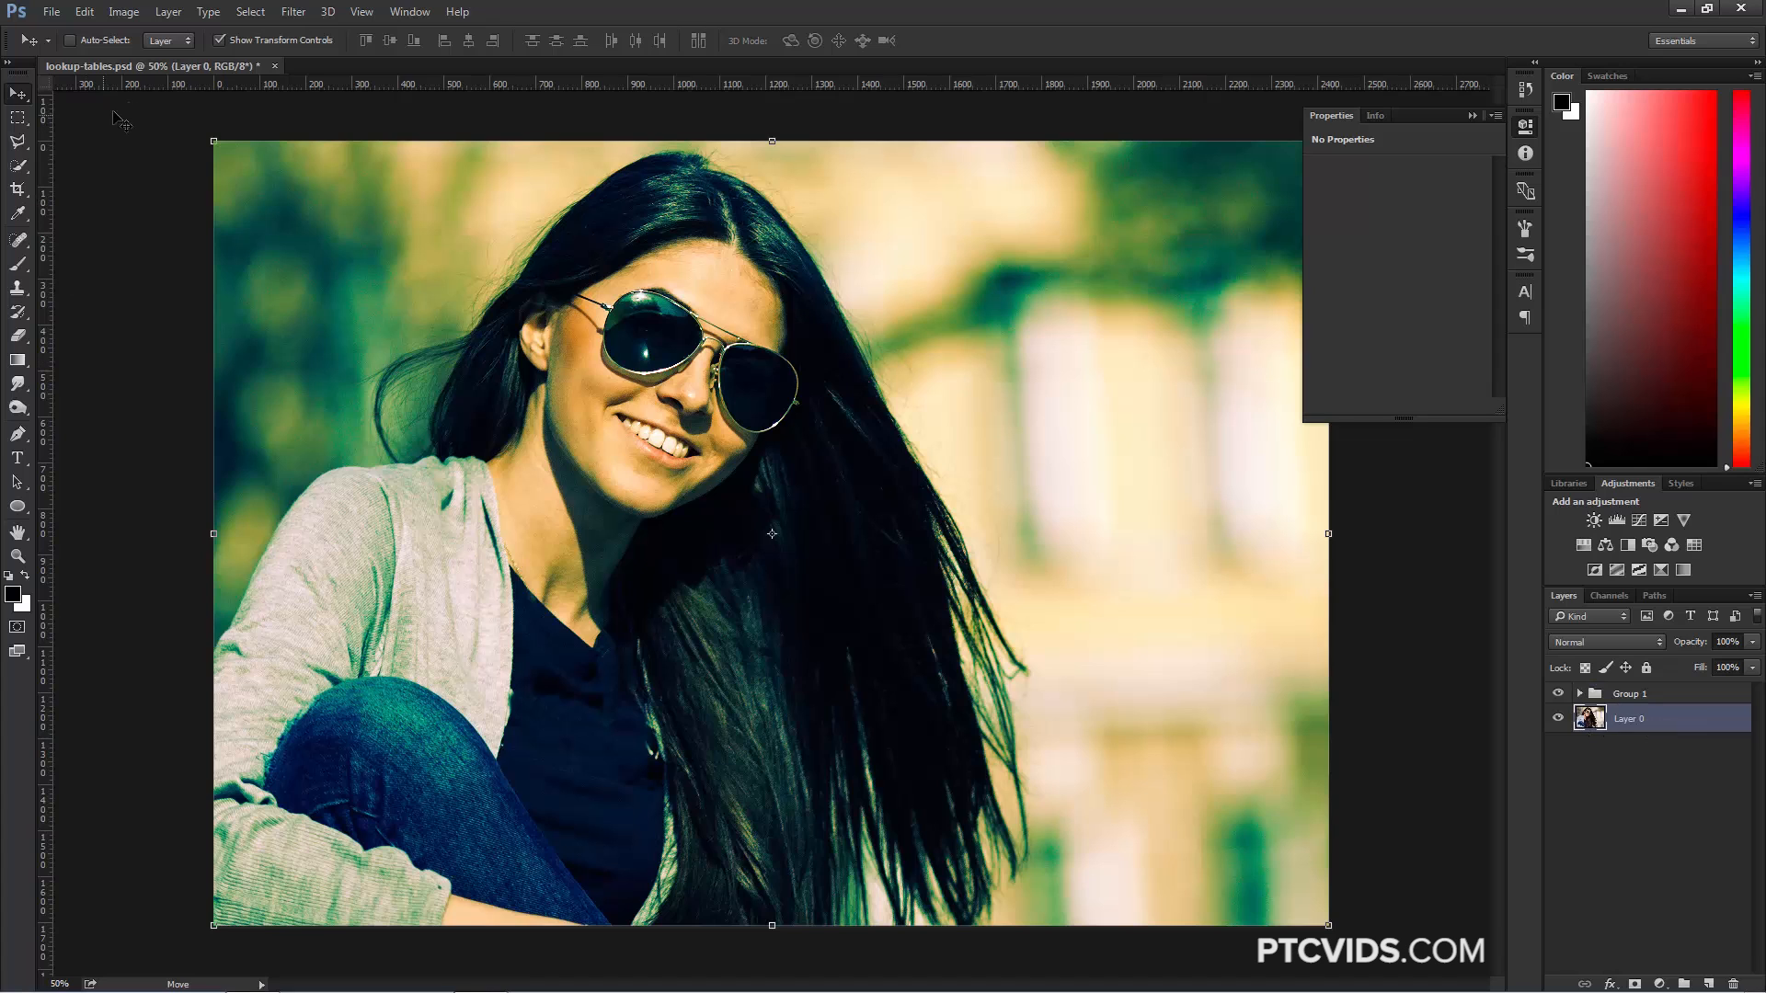
{"action": "left_click", "coordinate": [168, 11]}
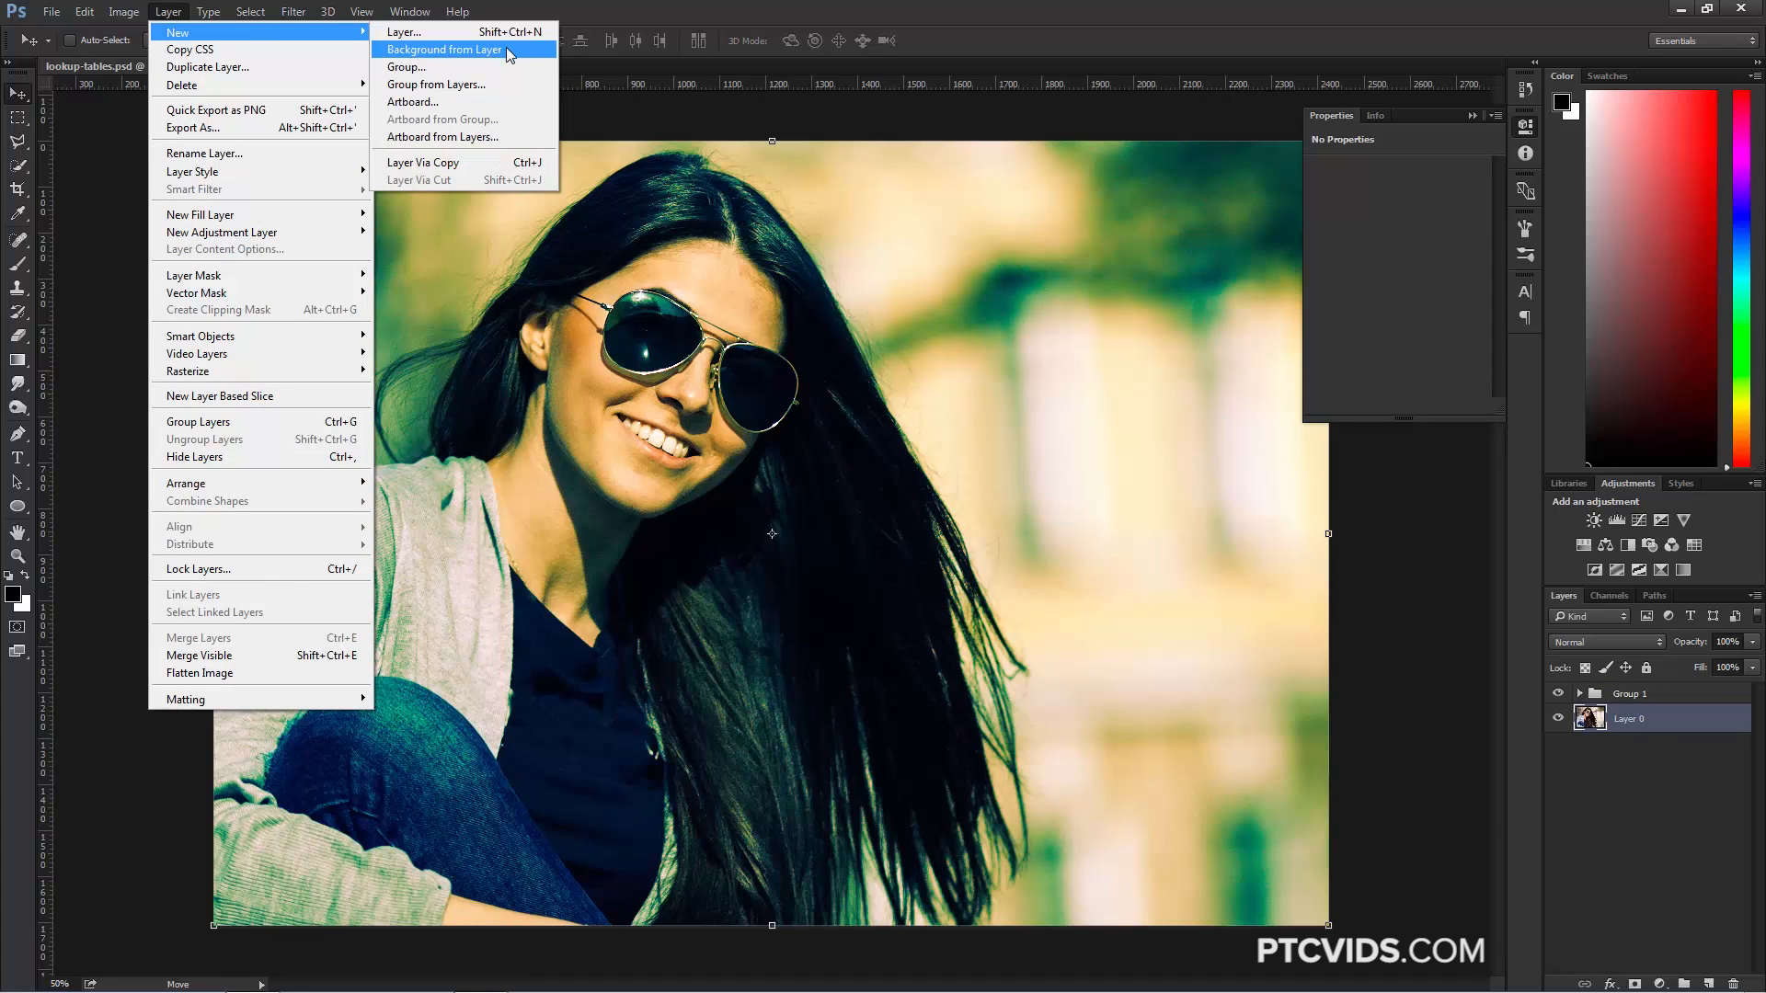
{"action": "left_click", "coordinate": [443, 49]}
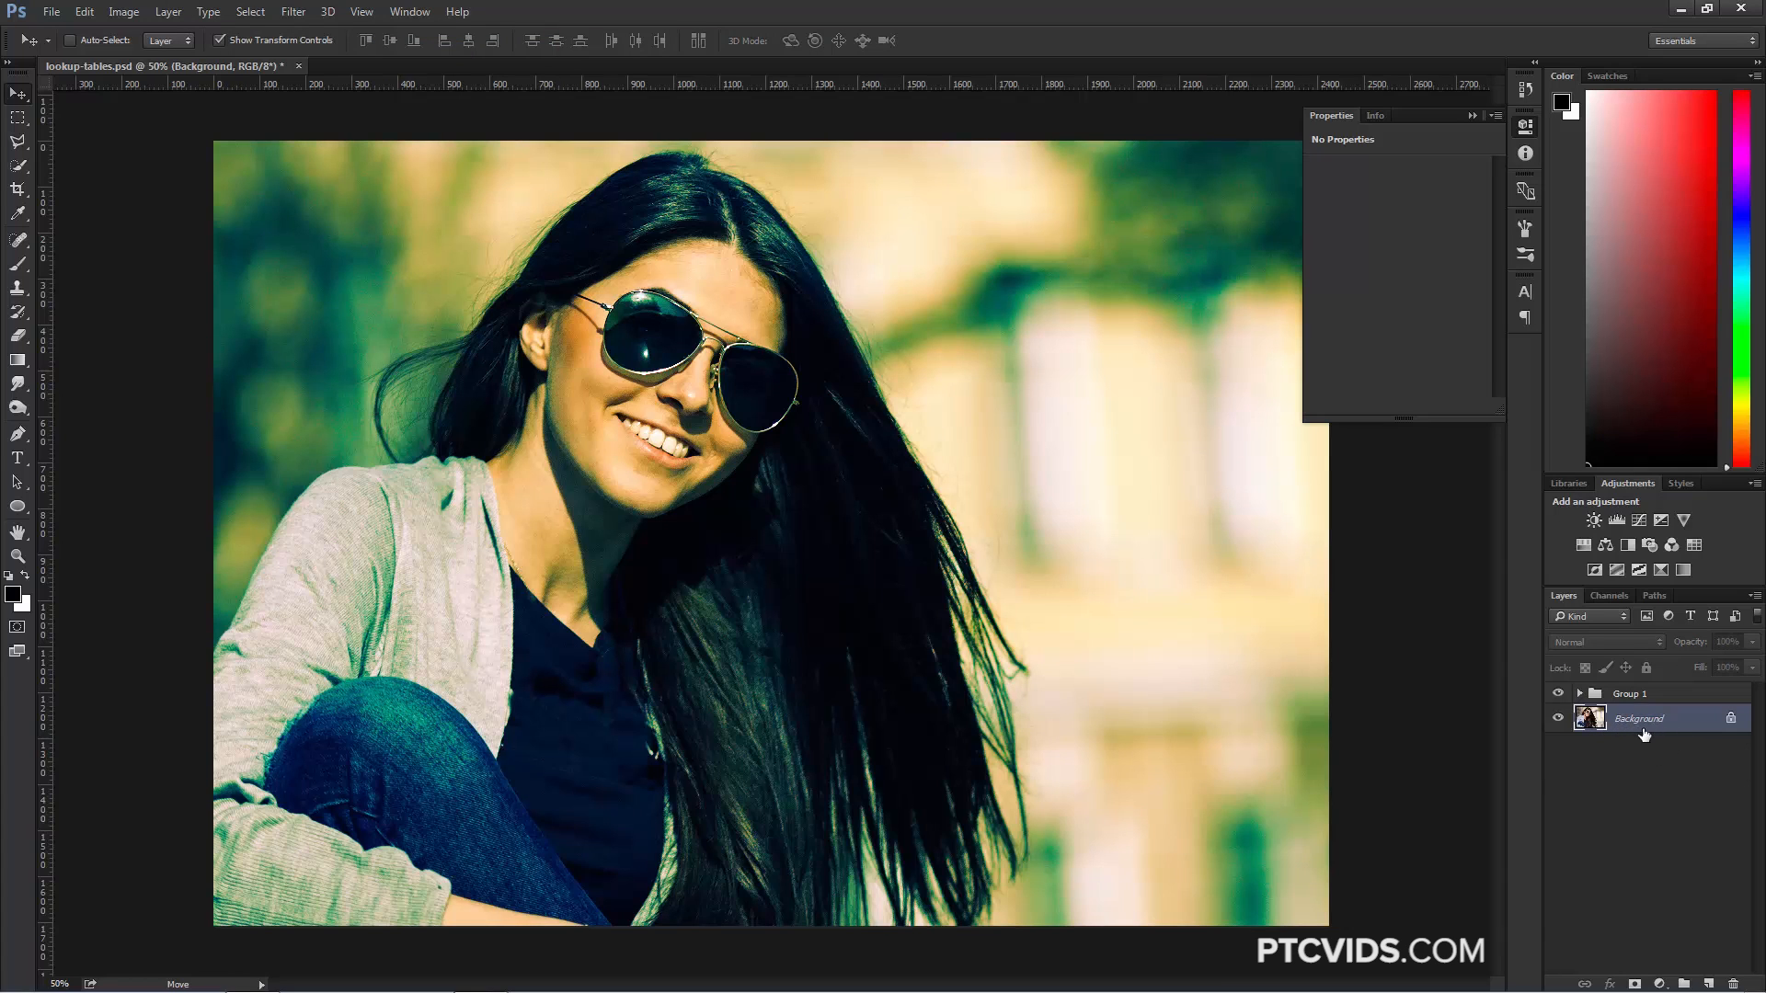
{"action": "mouse_move", "coordinate": [1721, 728]}
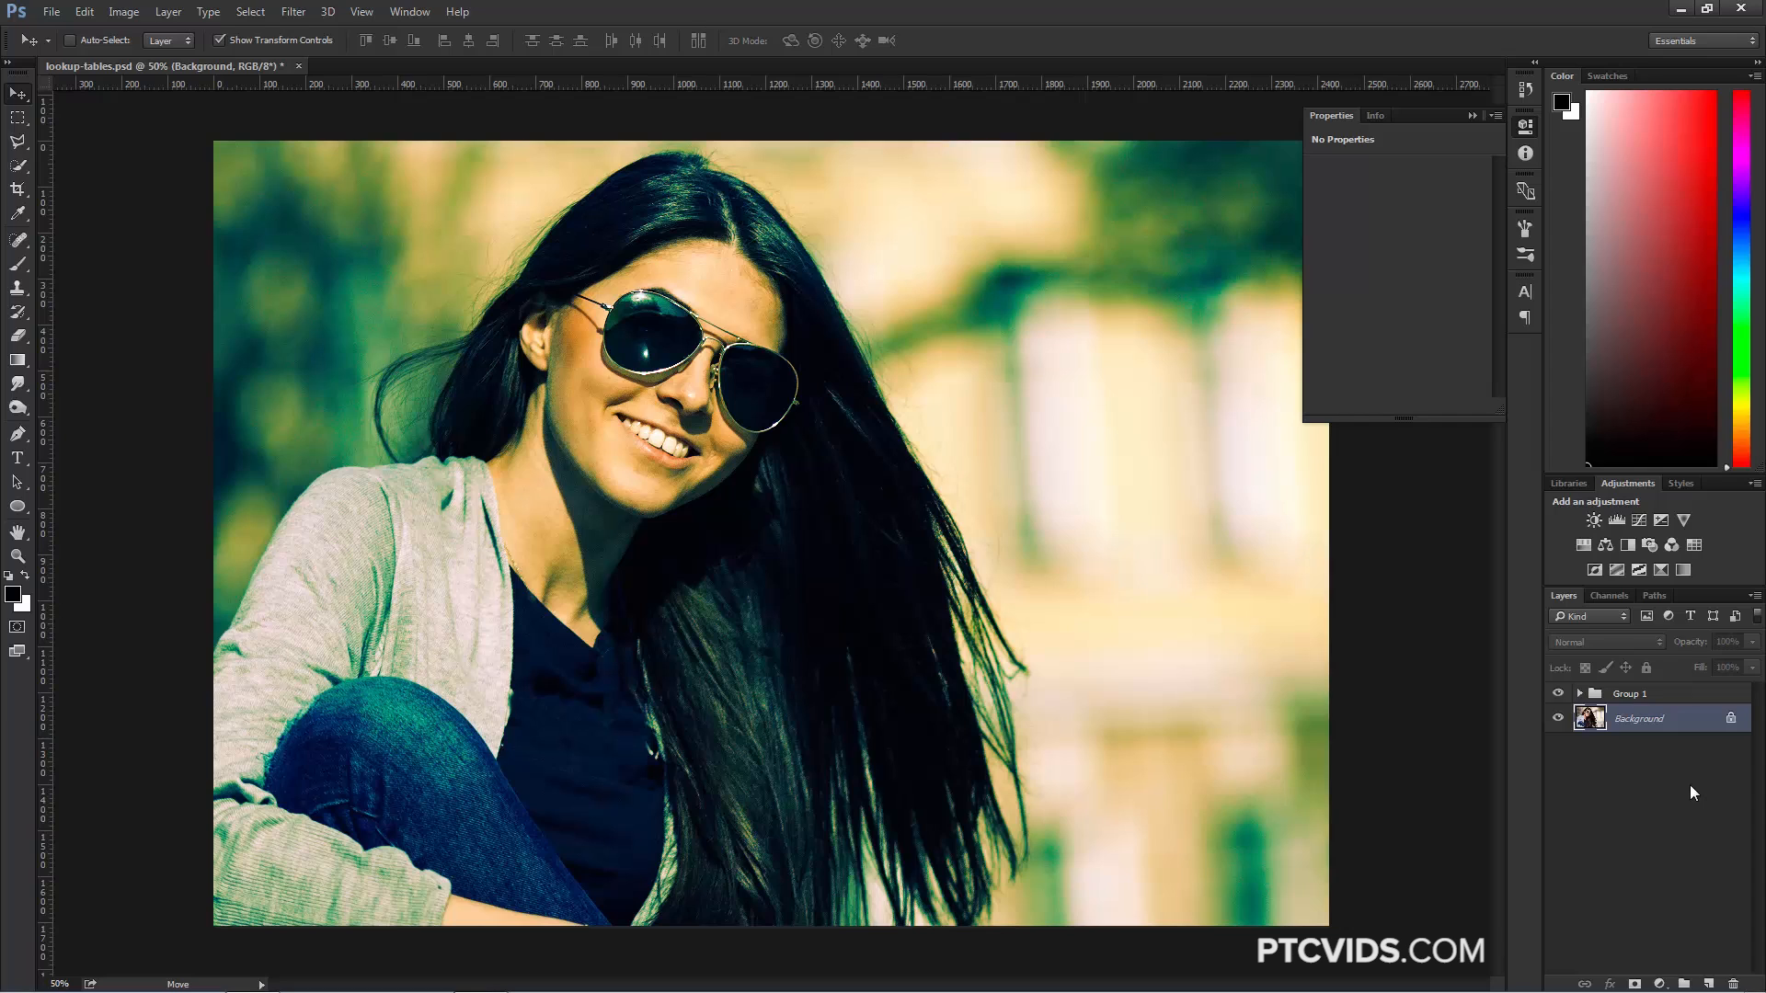
{"action": "left_click", "coordinate": [1631, 693]}
{"action": "type", "text": "lut"}
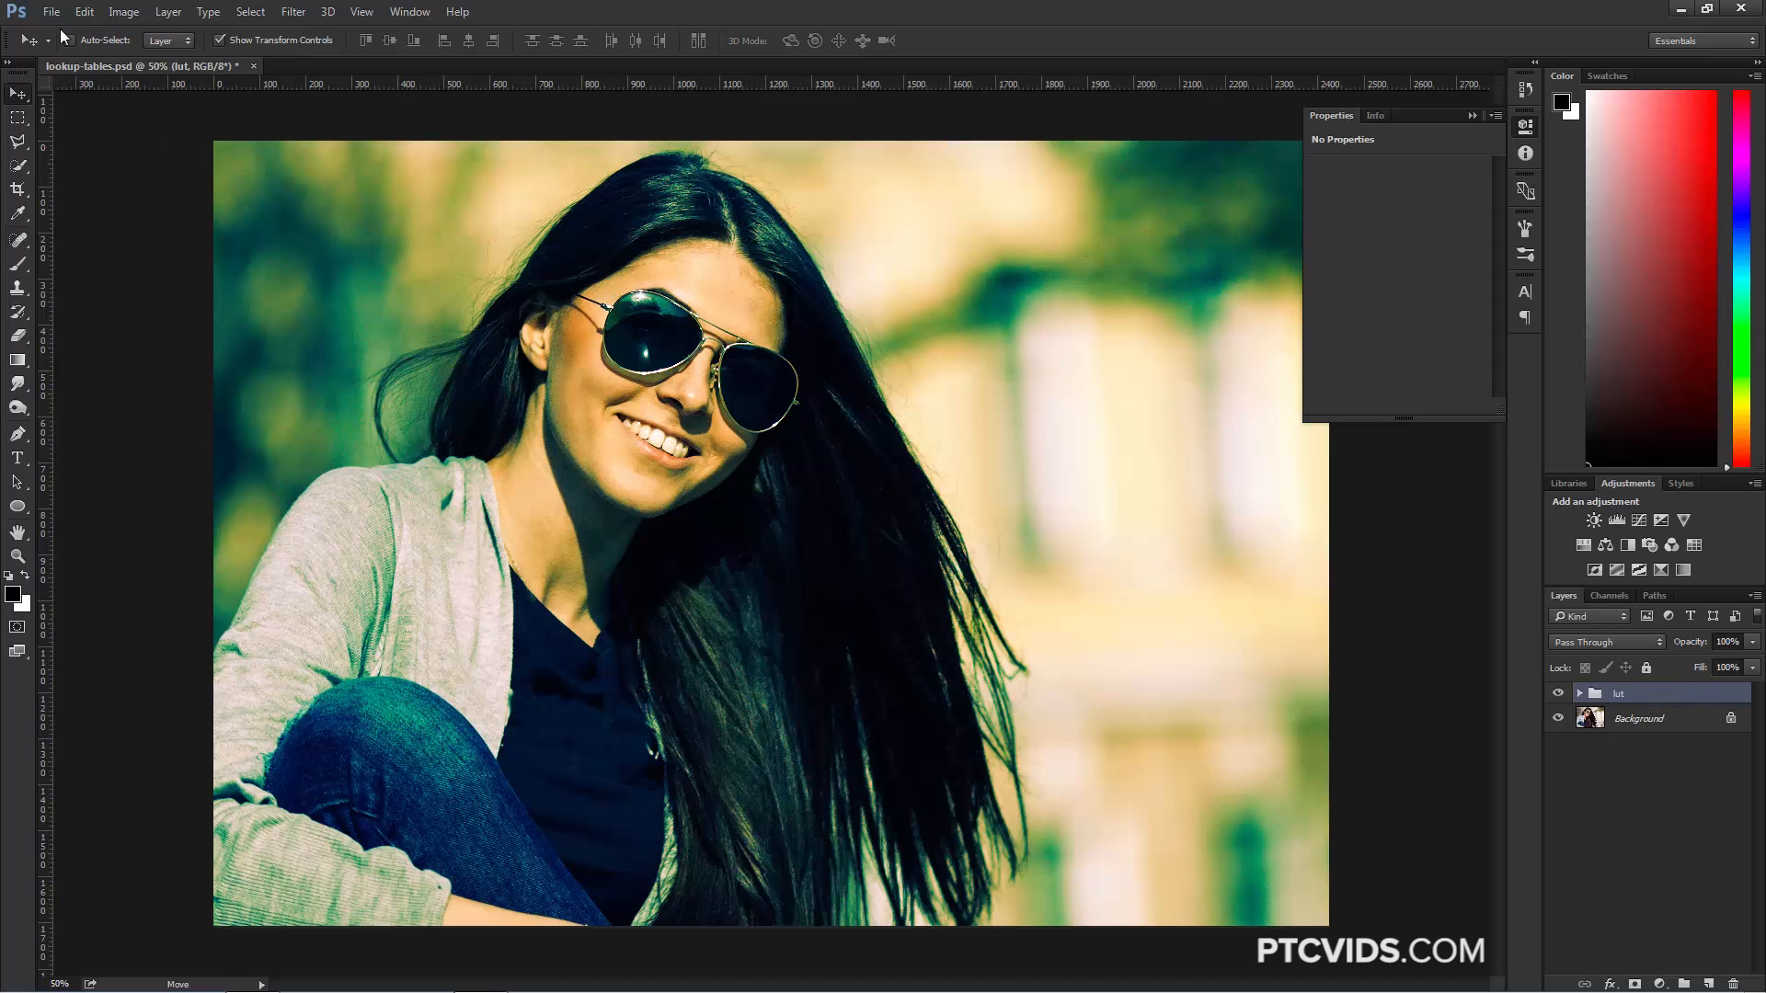
Step: Reopen Export Color Lookup Tables, now showing lookup-tables.psd with ICC Profile checked
{"action": "left_click", "coordinate": [52, 11]}
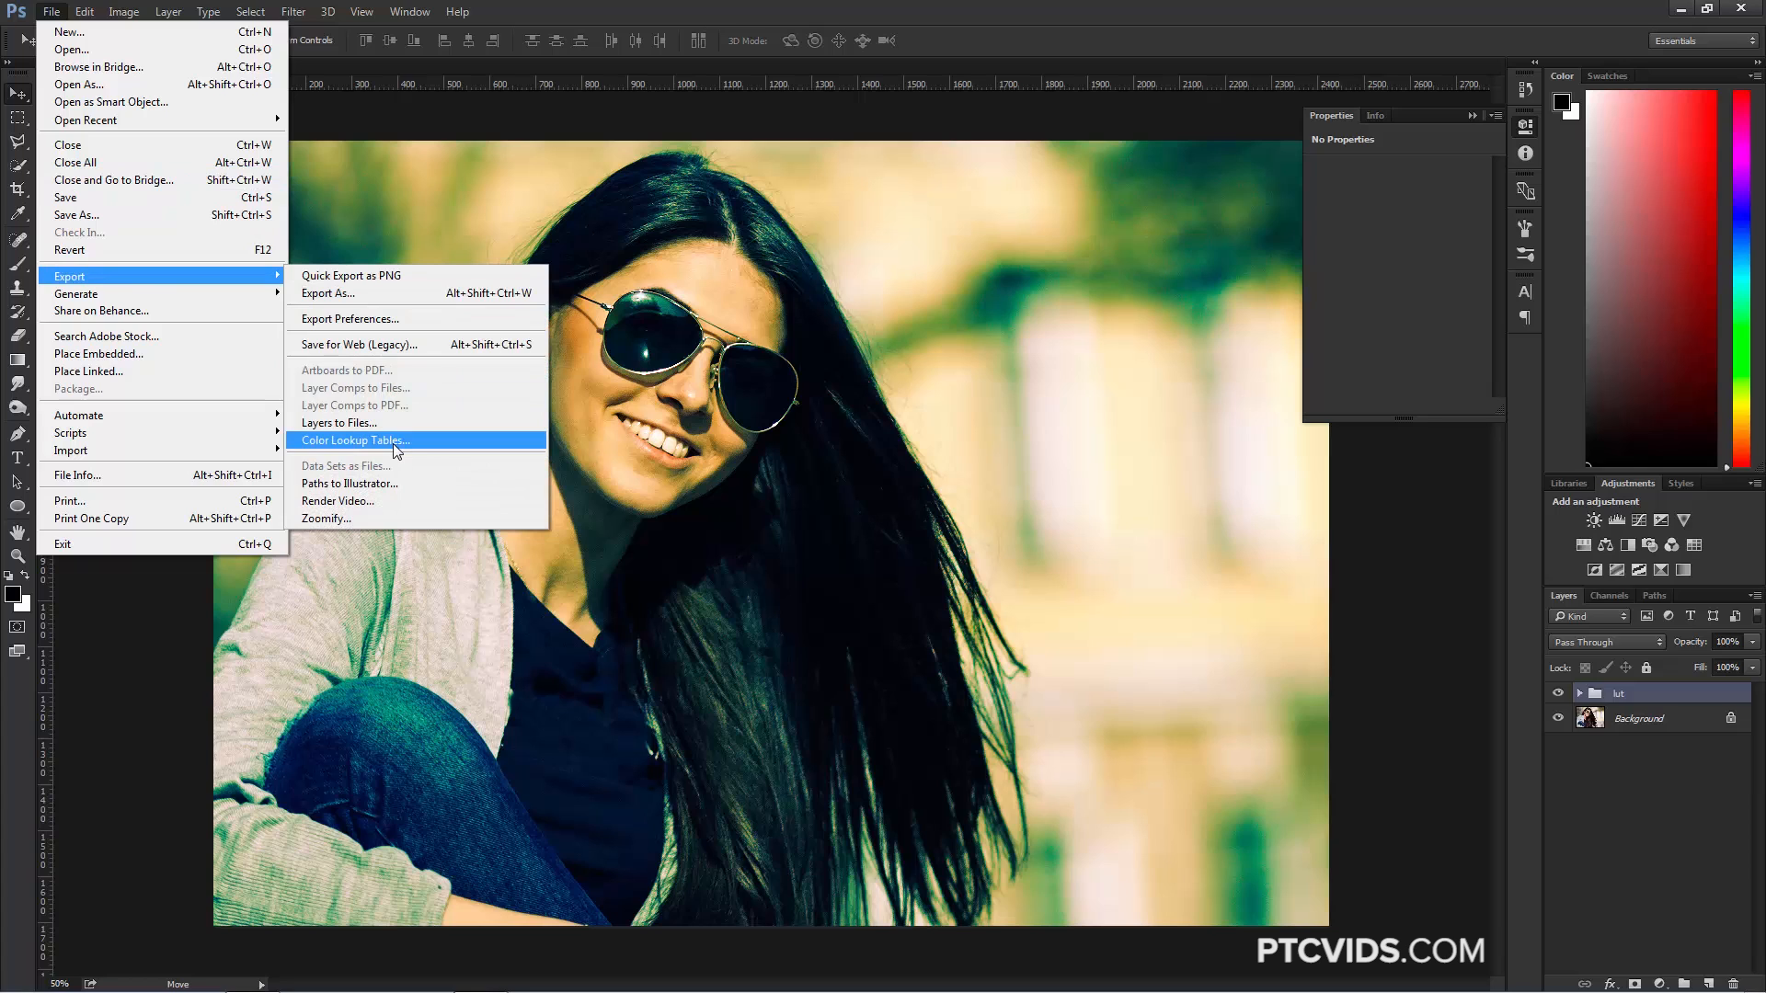
{"action": "left_click", "coordinate": [353, 440]}
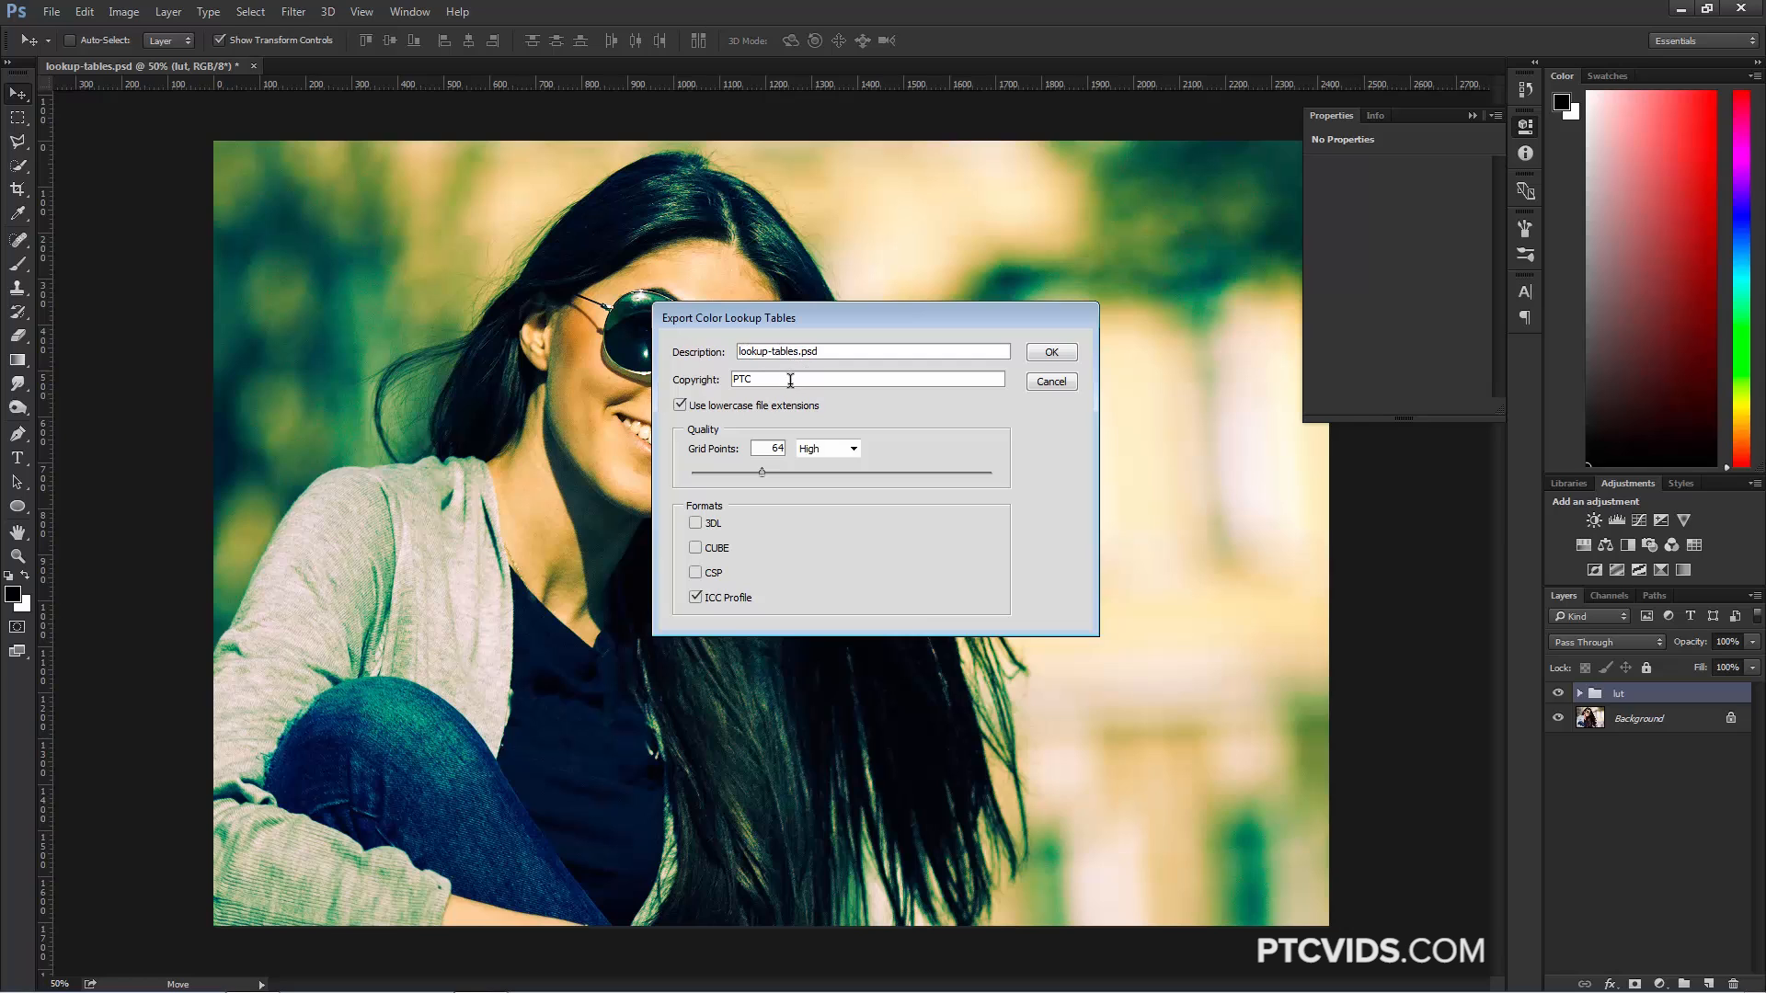
{"action": "mouse_move", "coordinate": [751, 393]}
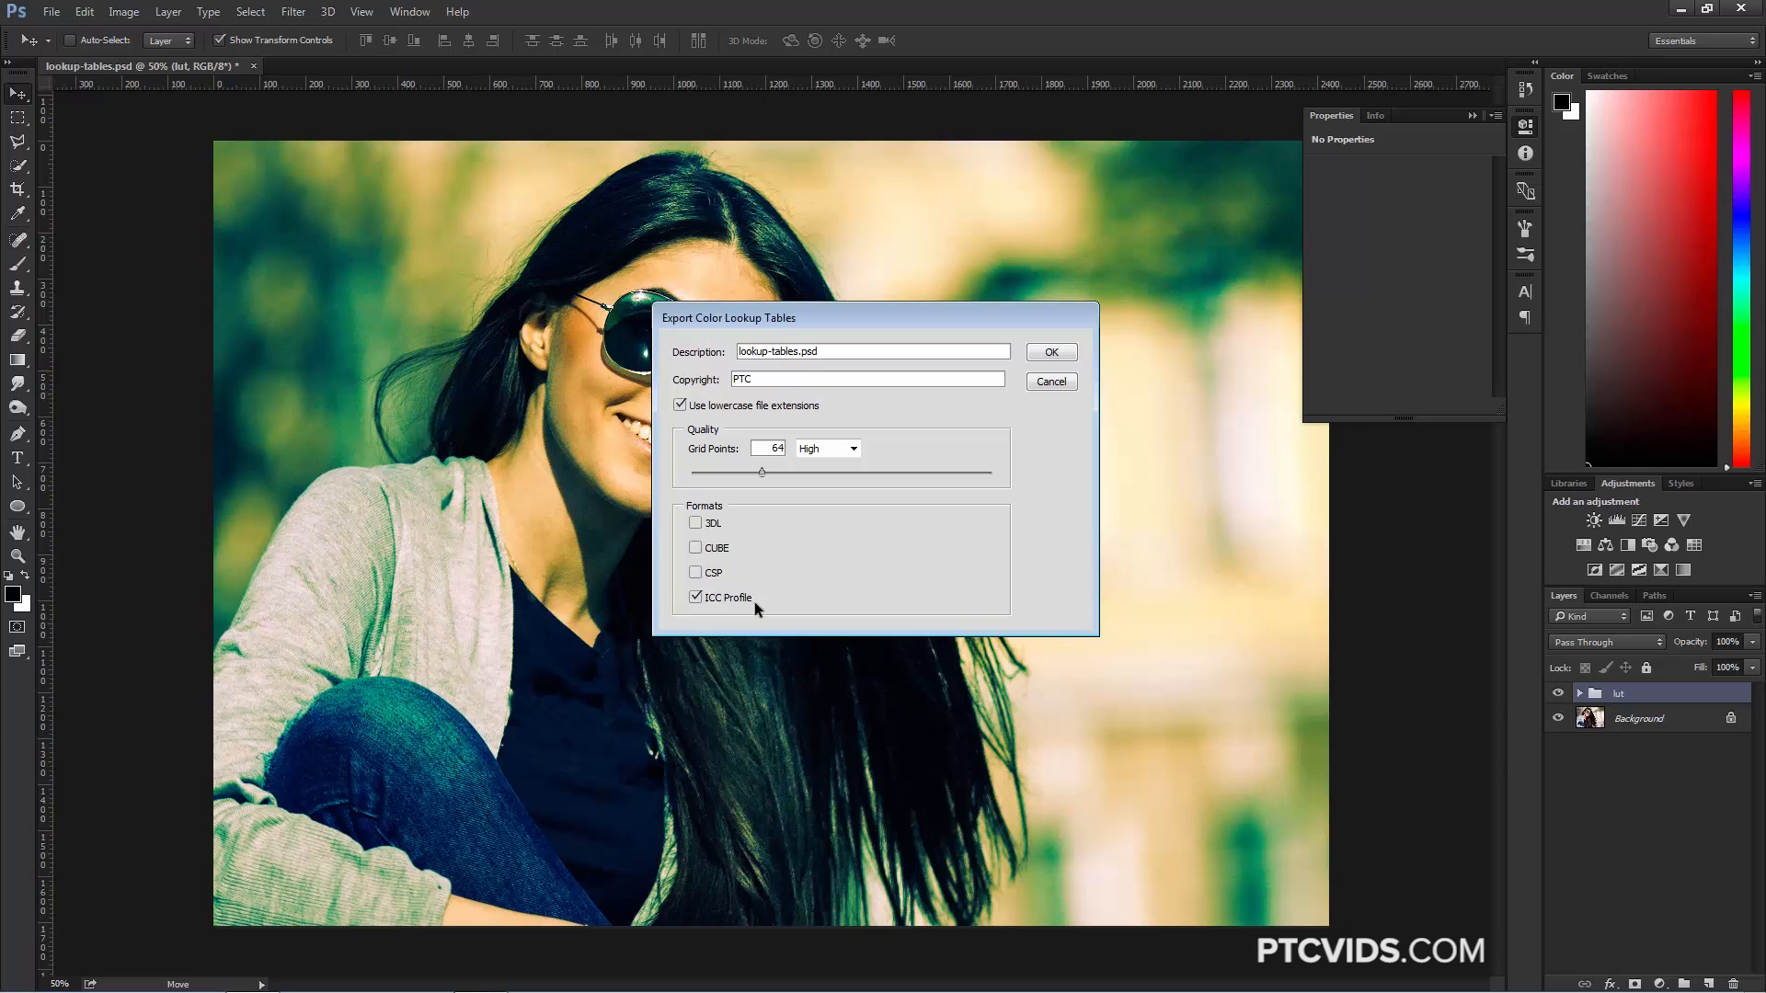
{"action": "mouse_move", "coordinate": [763, 609]}
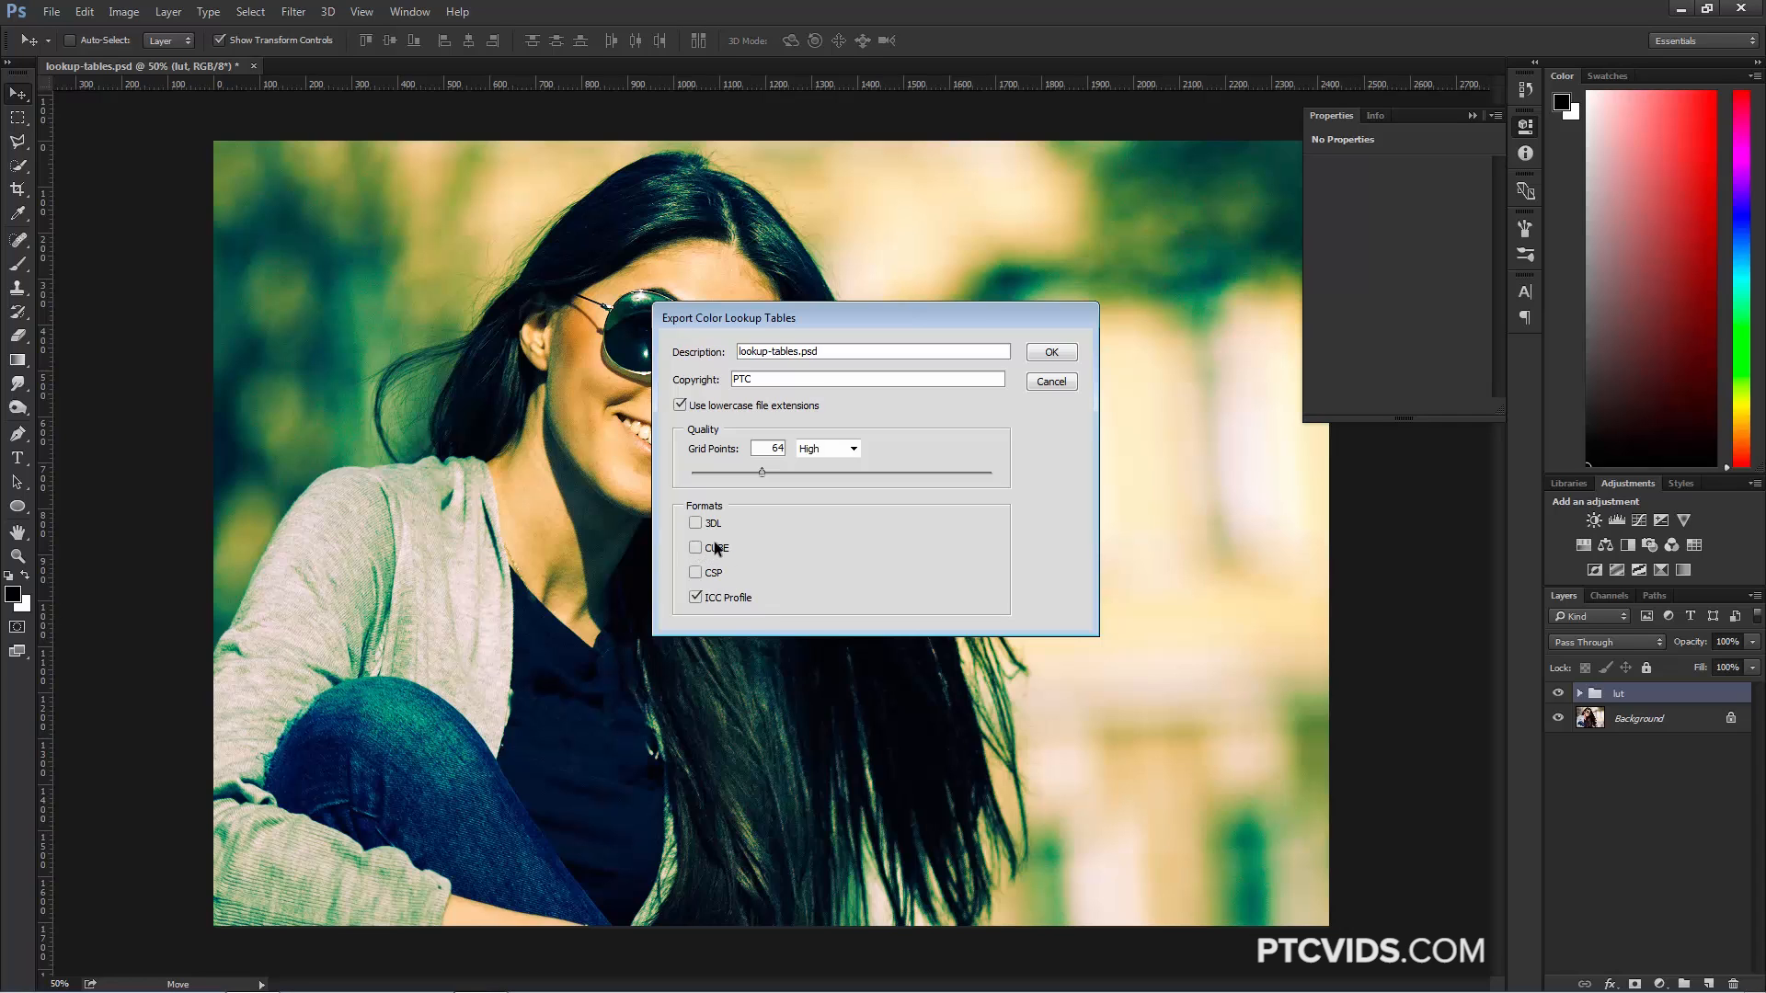
{"action": "mouse_move", "coordinate": [1017, 401]}
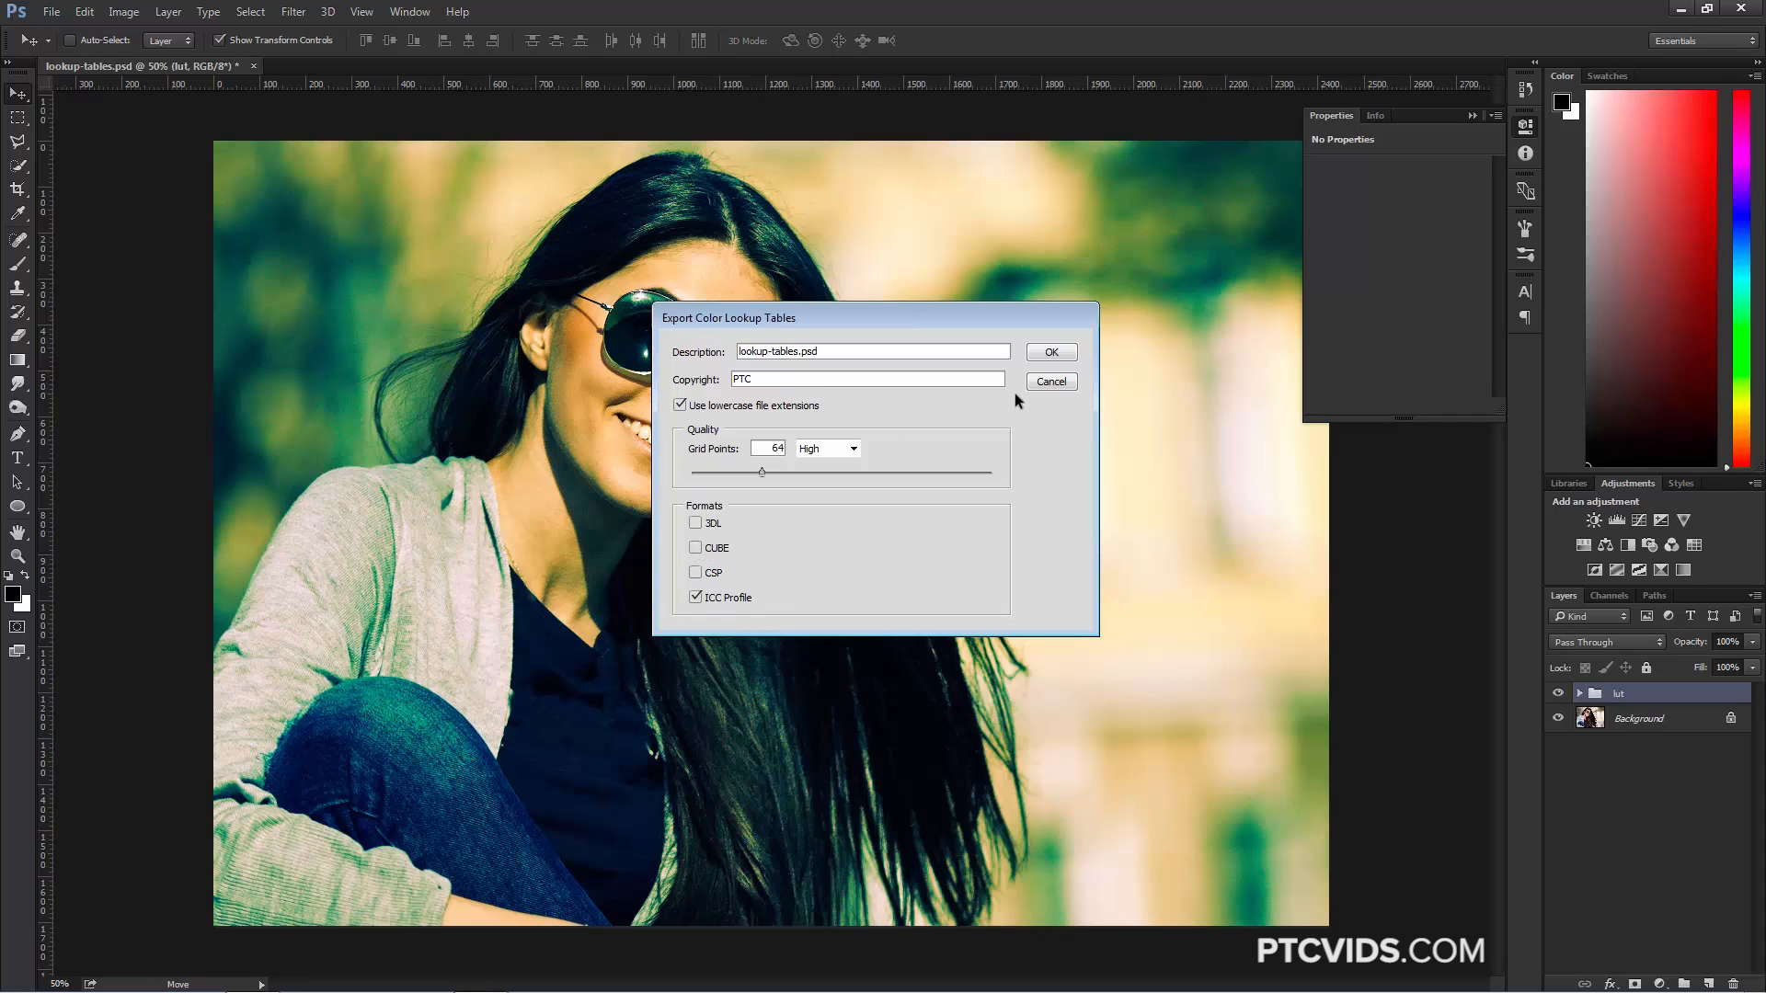
Step: Confirm the ICC Profile export and save it as lookup-tables.icc in the psds folder
{"action": "left_click", "coordinate": [1048, 351]}
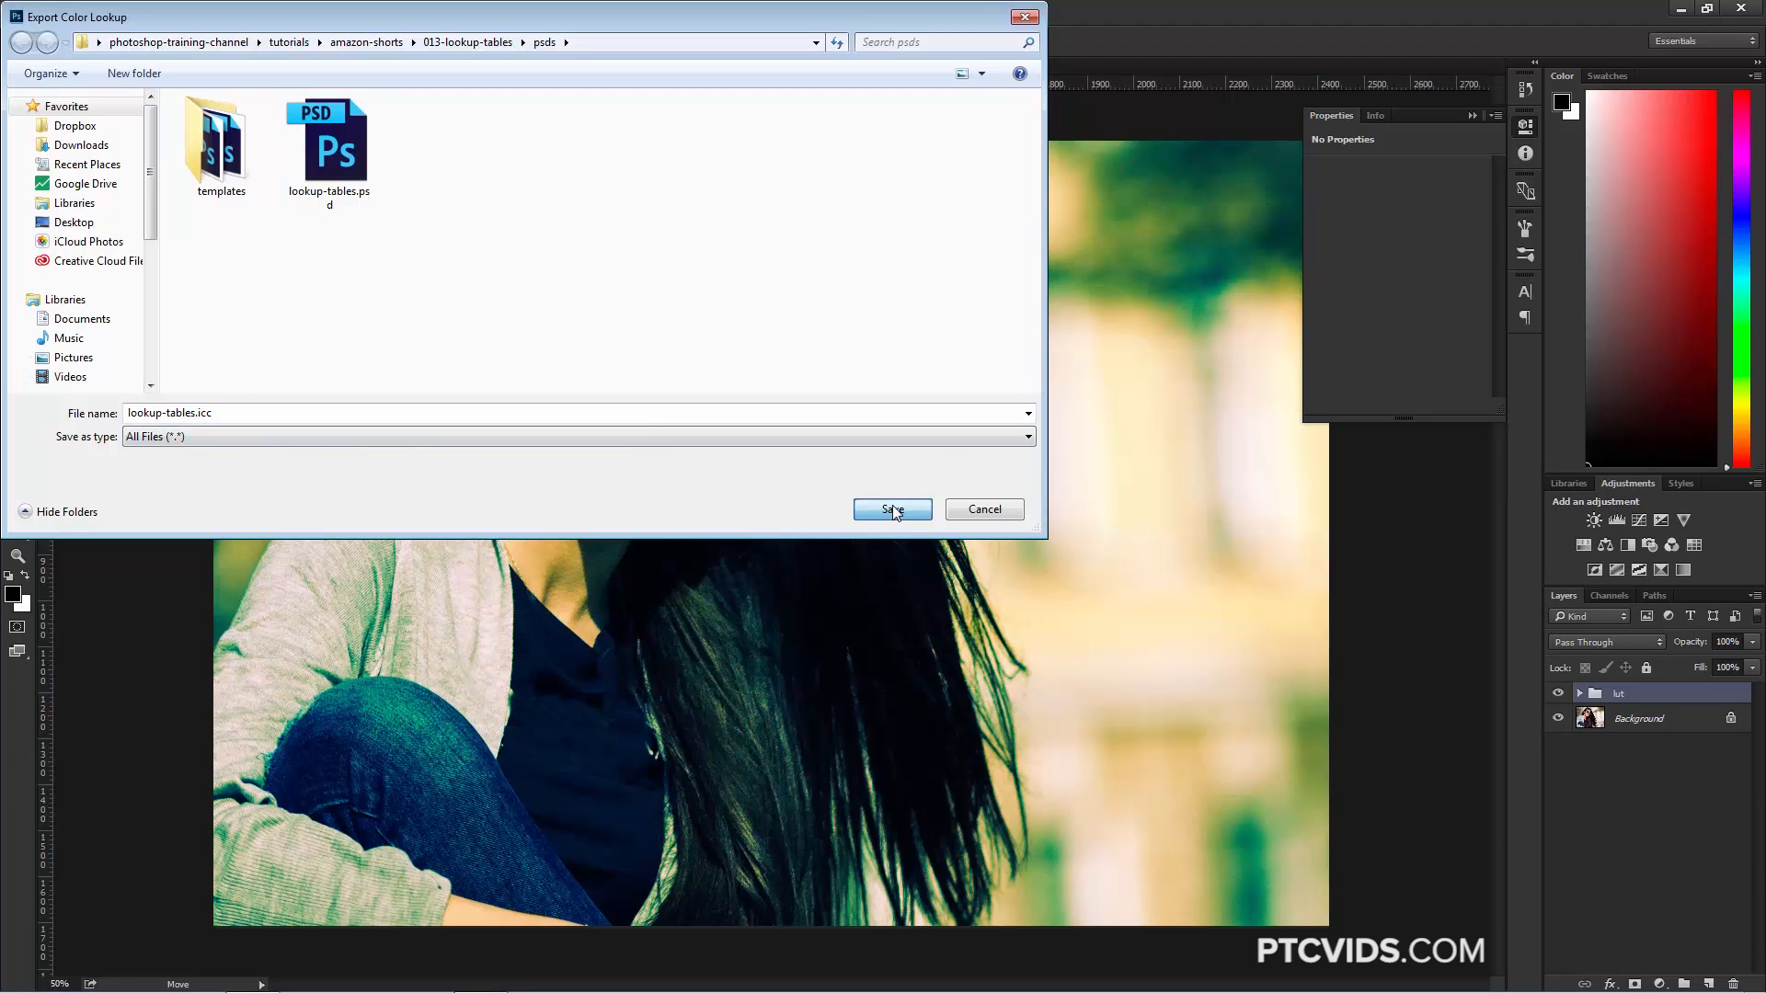
{"action": "left_click", "coordinate": [890, 510]}
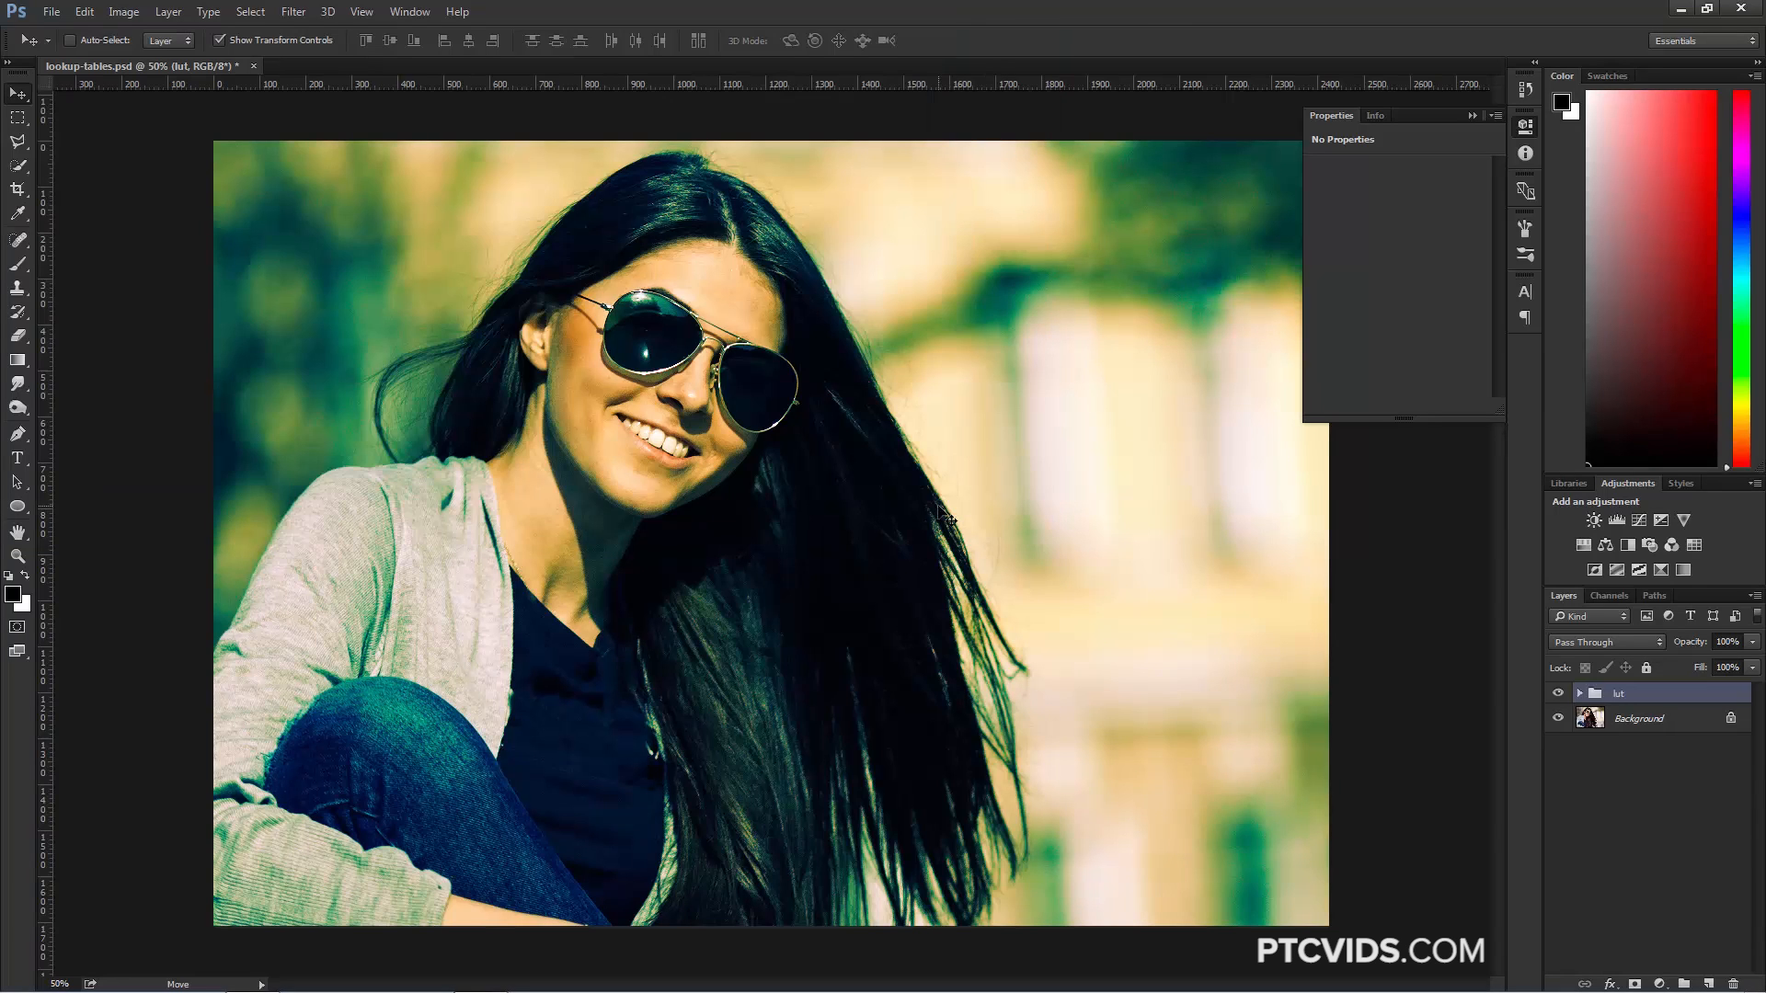
{"action": "left_click", "coordinate": [1558, 694]}
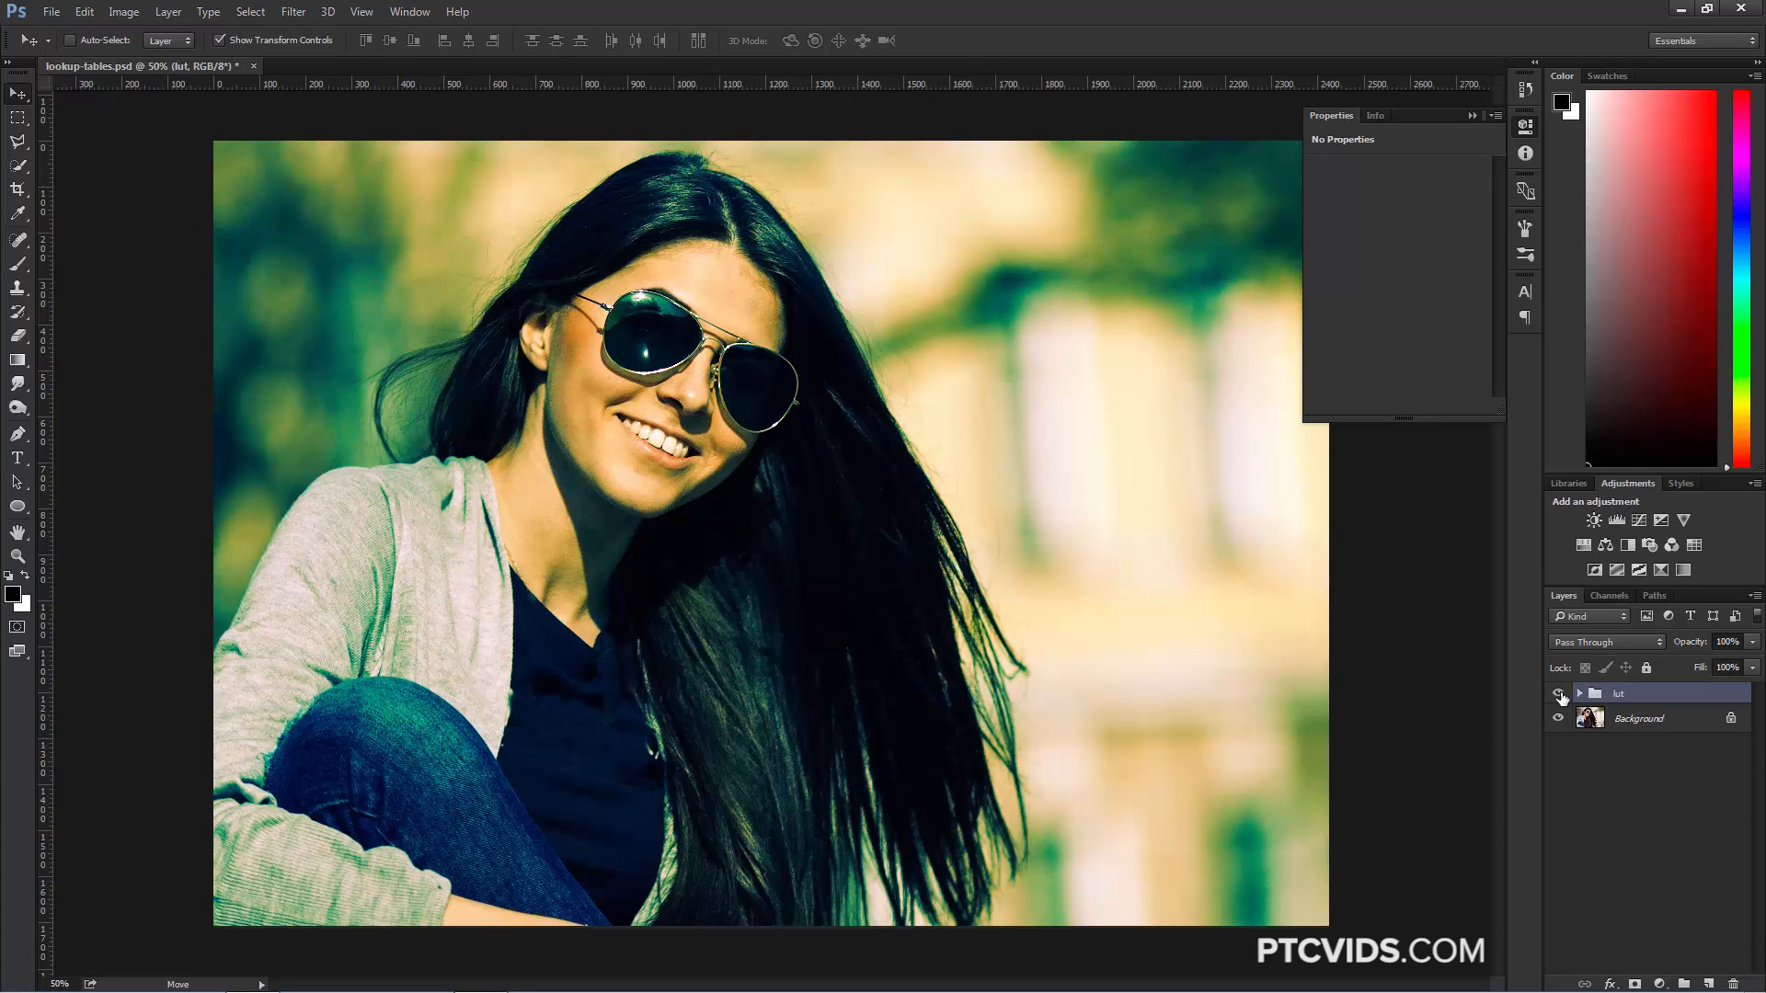
Step: Hide lut, add a Color Lookup layer loading DeviceLink profile lookup-tables.icc, then hide it
{"action": "left_click", "coordinate": [1557, 691]}
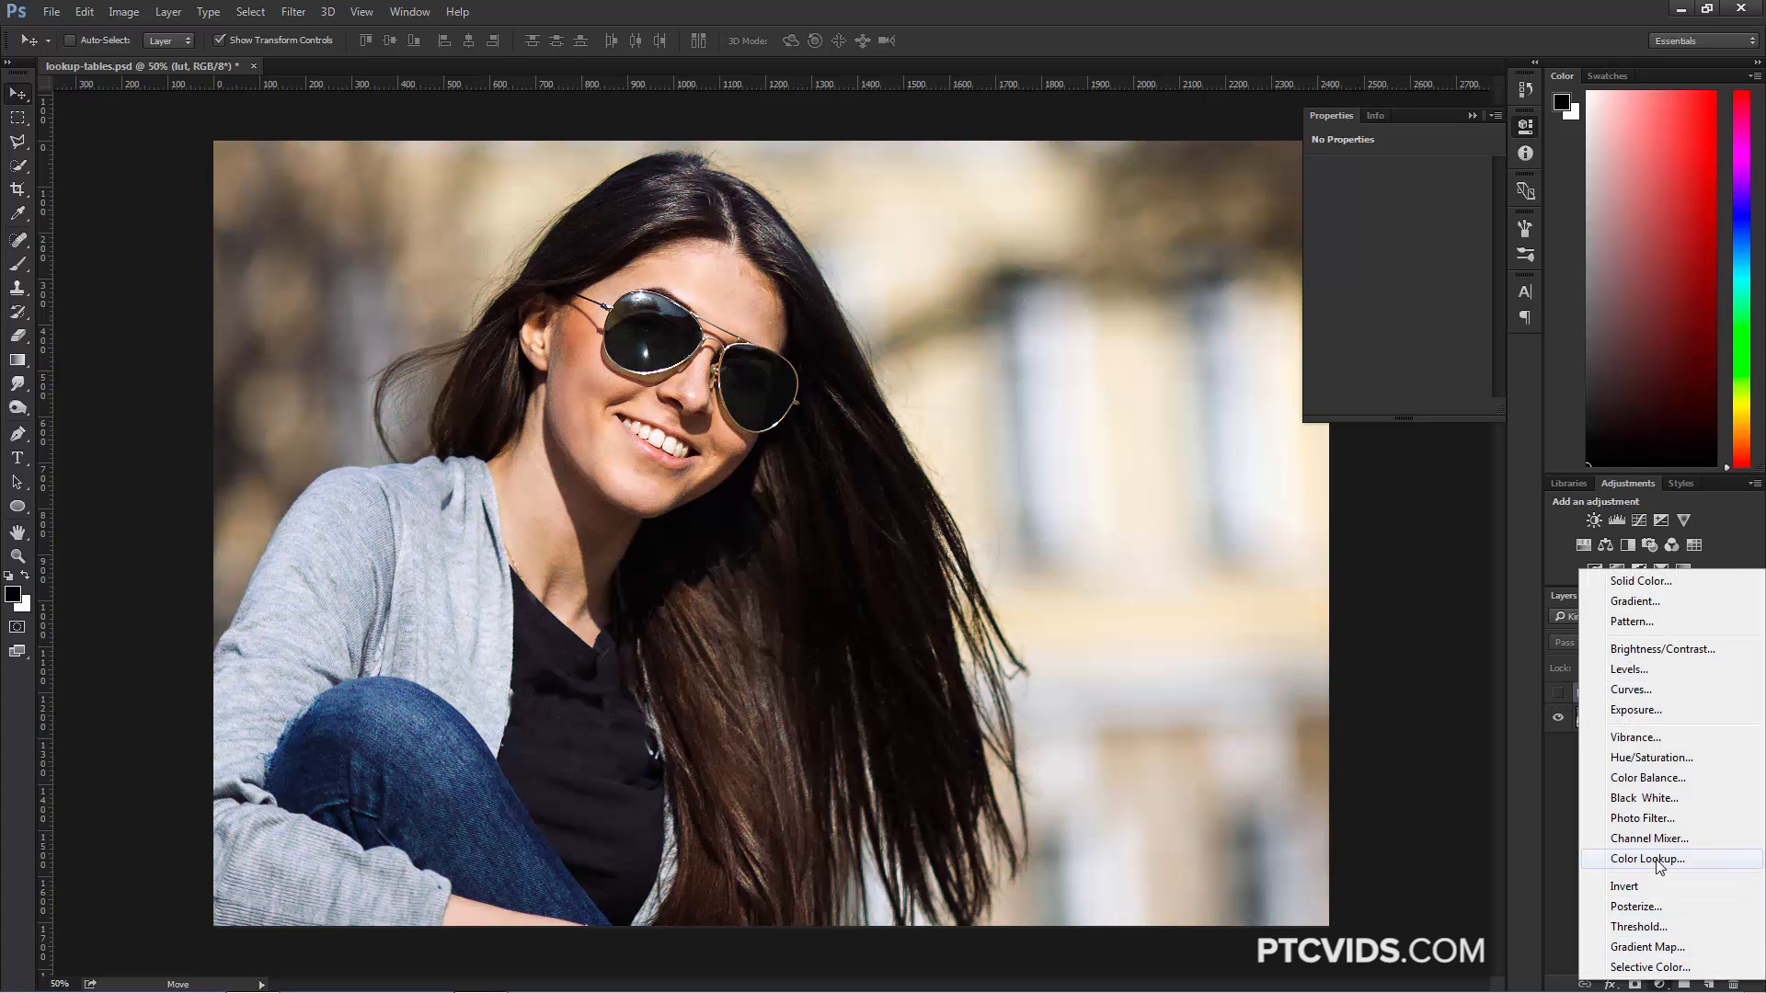
{"action": "left_click", "coordinate": [1644, 859]}
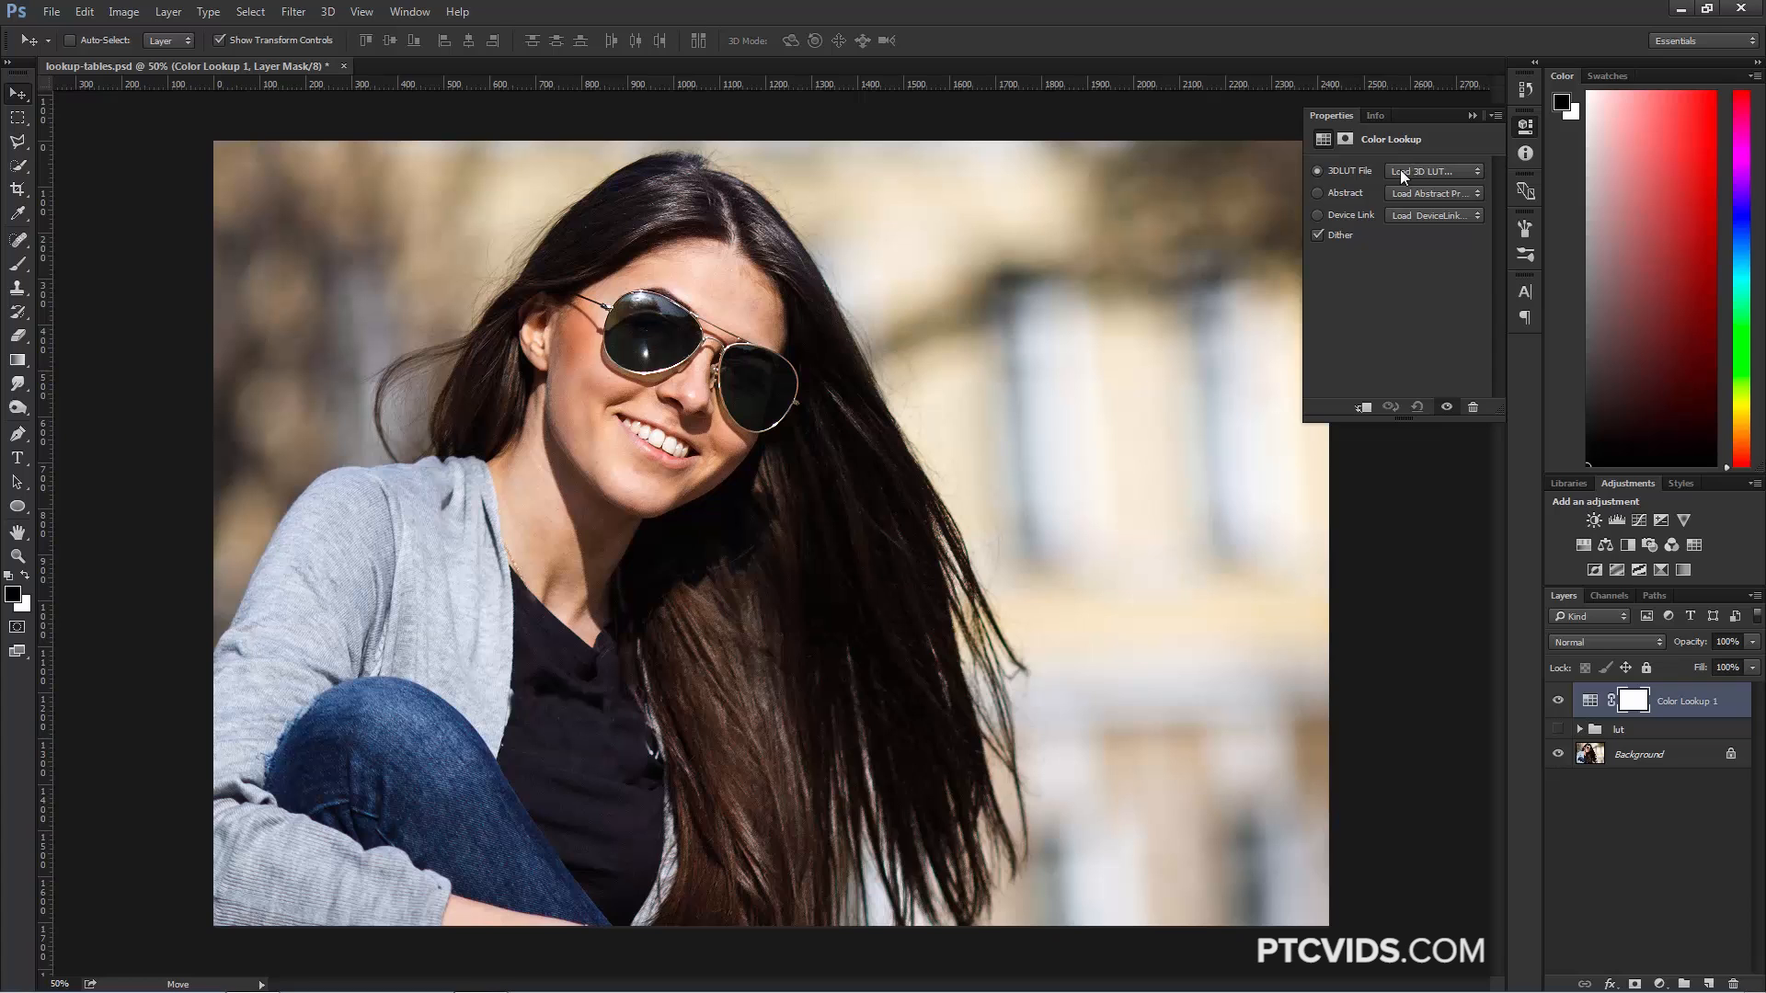
{"action": "left_click", "coordinate": [1433, 169]}
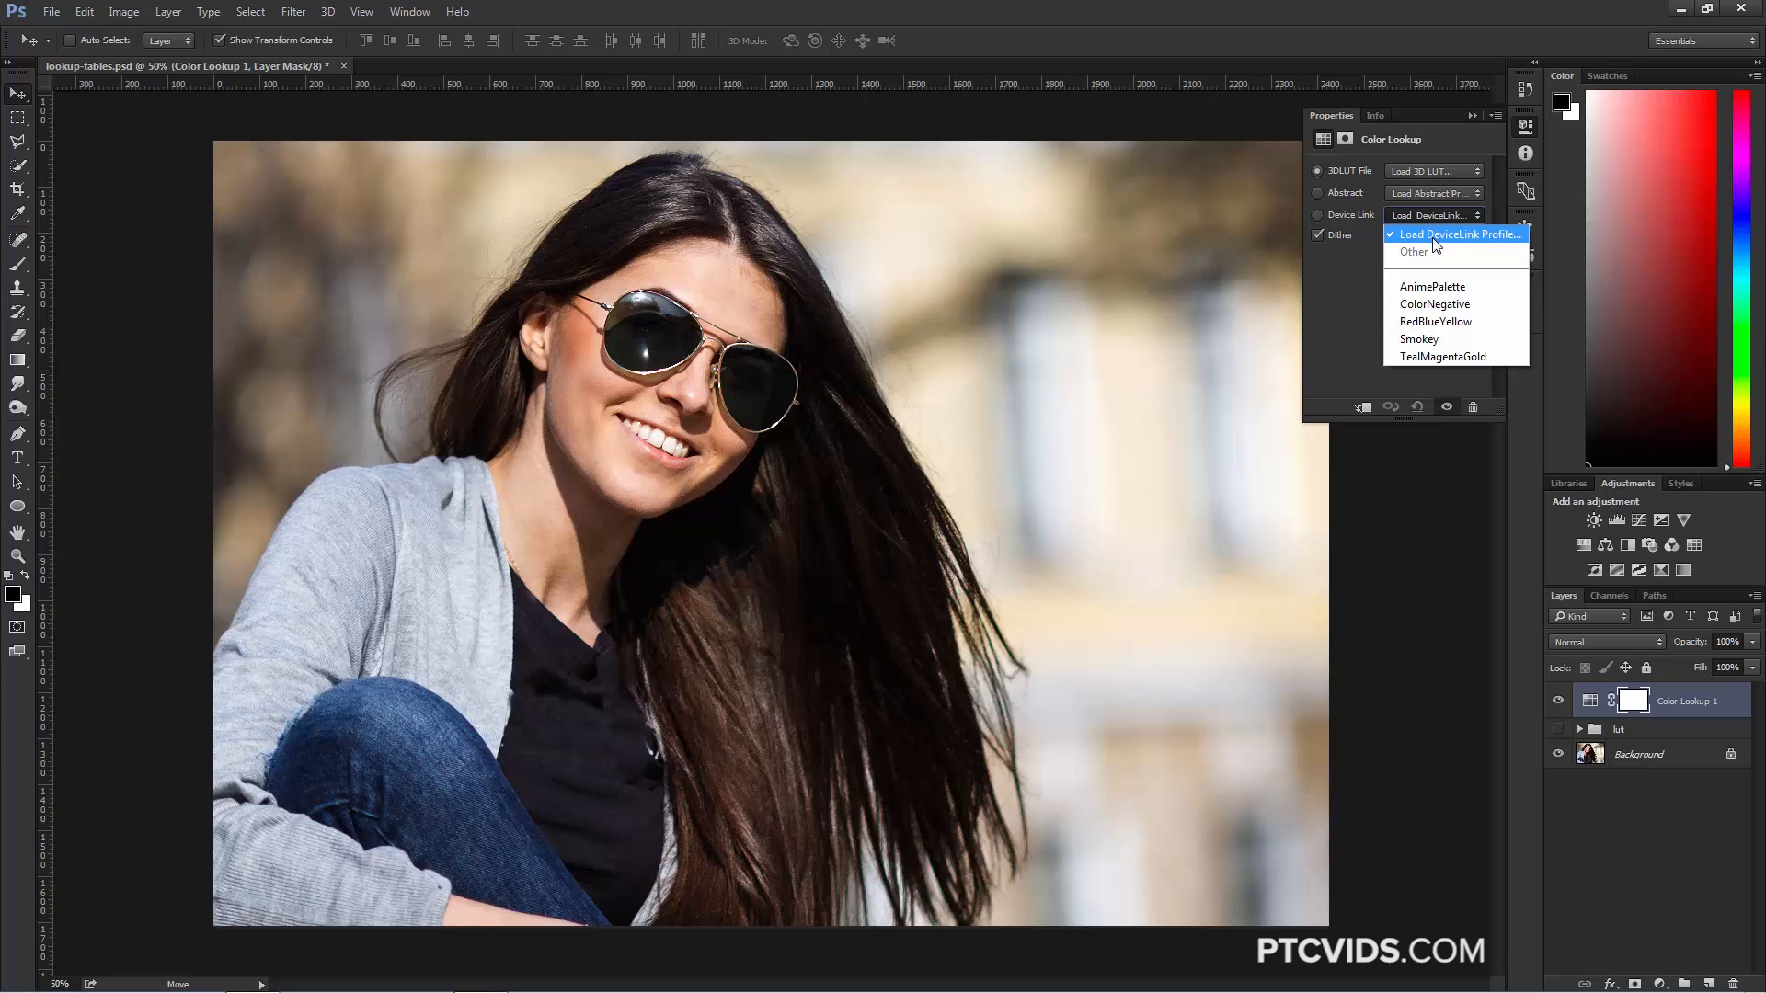
{"action": "left_click", "coordinate": [1457, 233]}
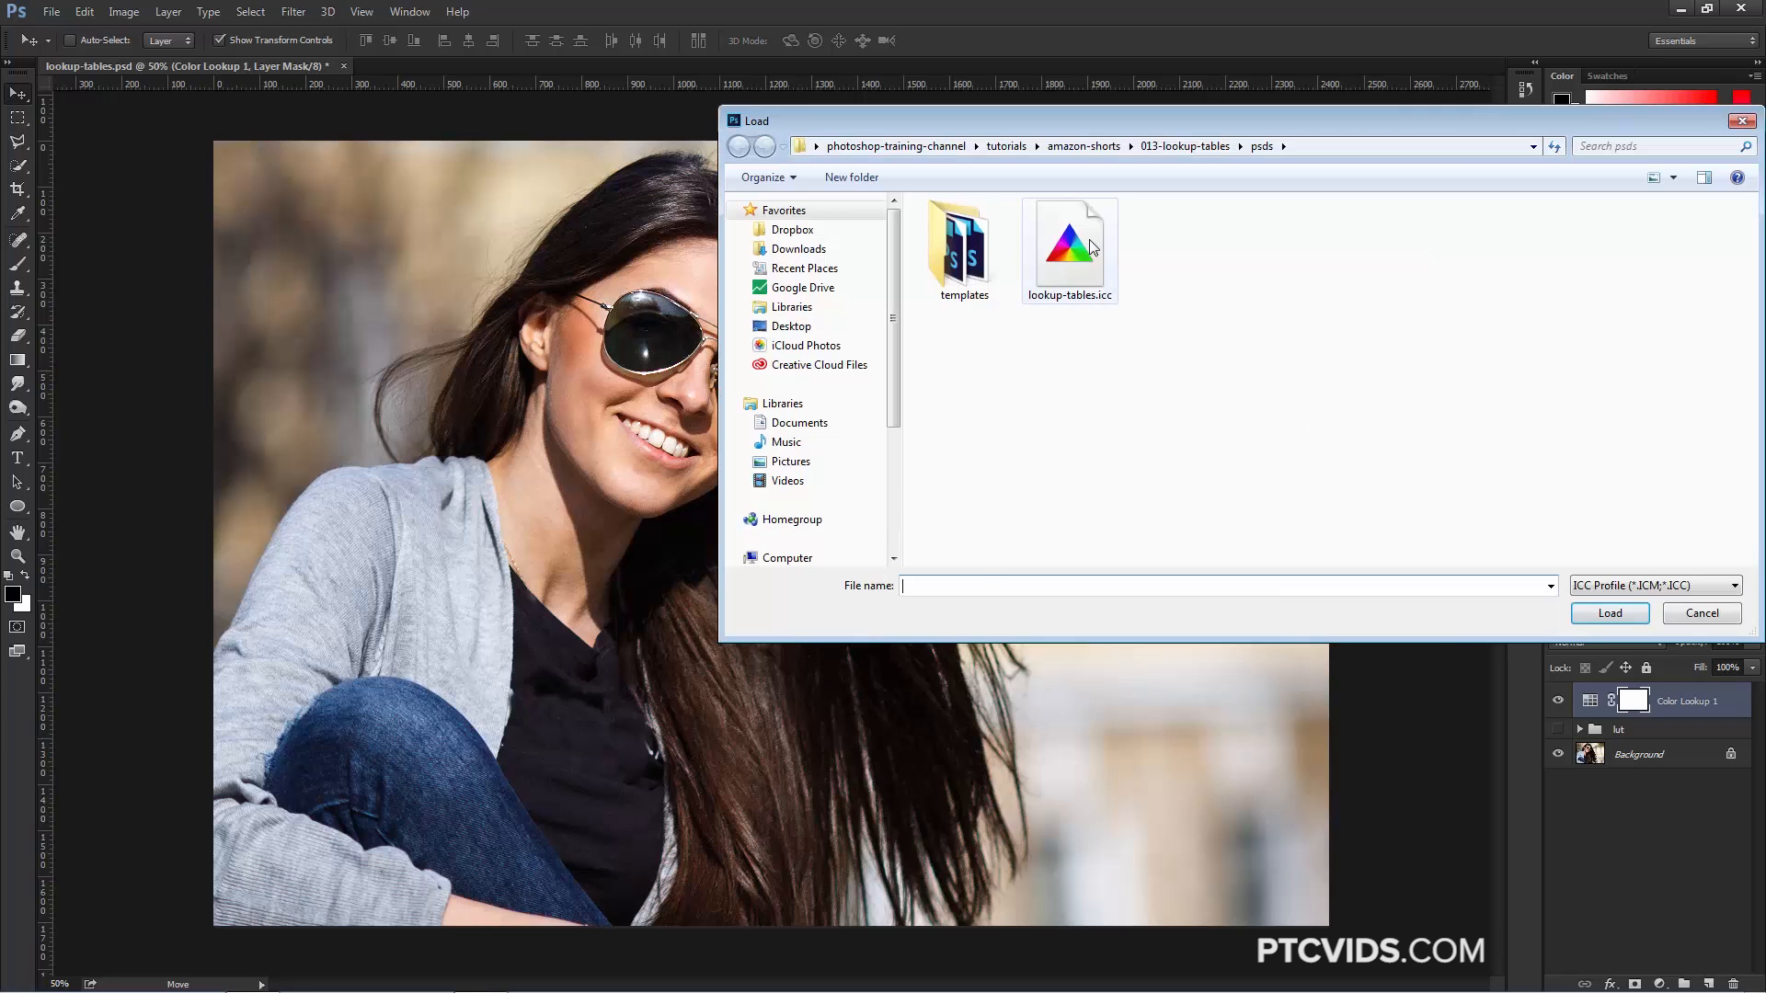
{"action": "left_click", "coordinate": [1067, 239]}
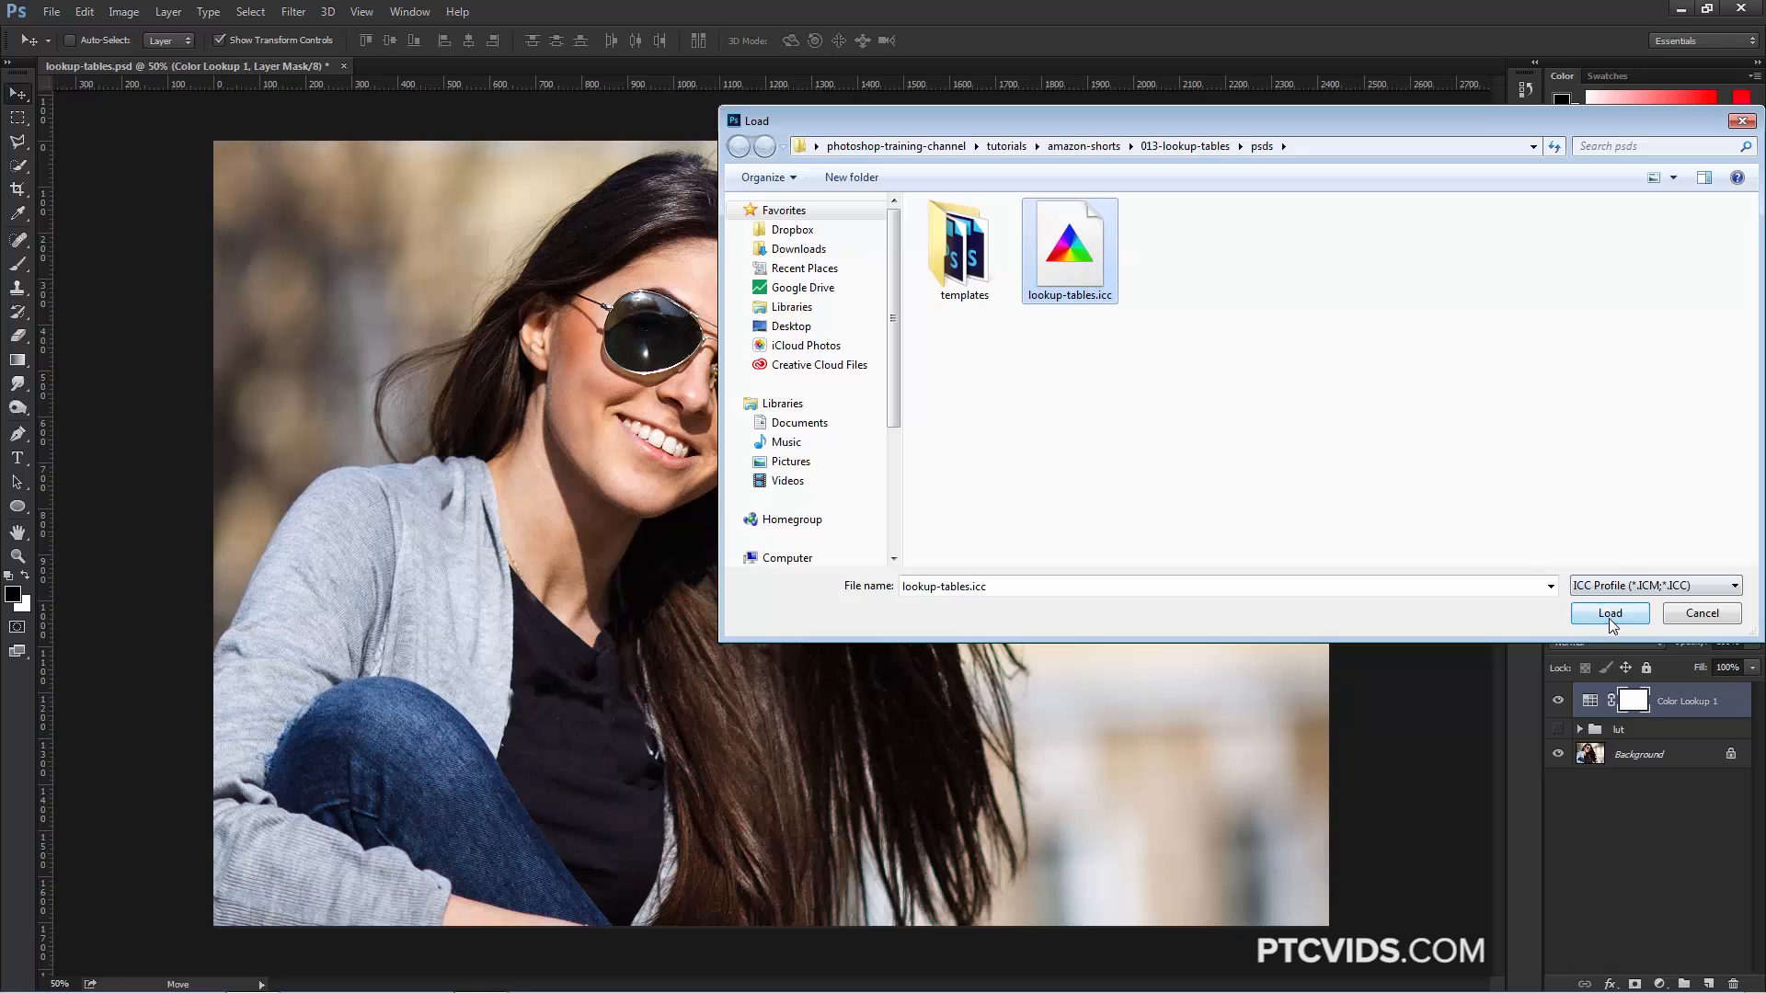
{"action": "left_click", "coordinate": [1610, 613]}
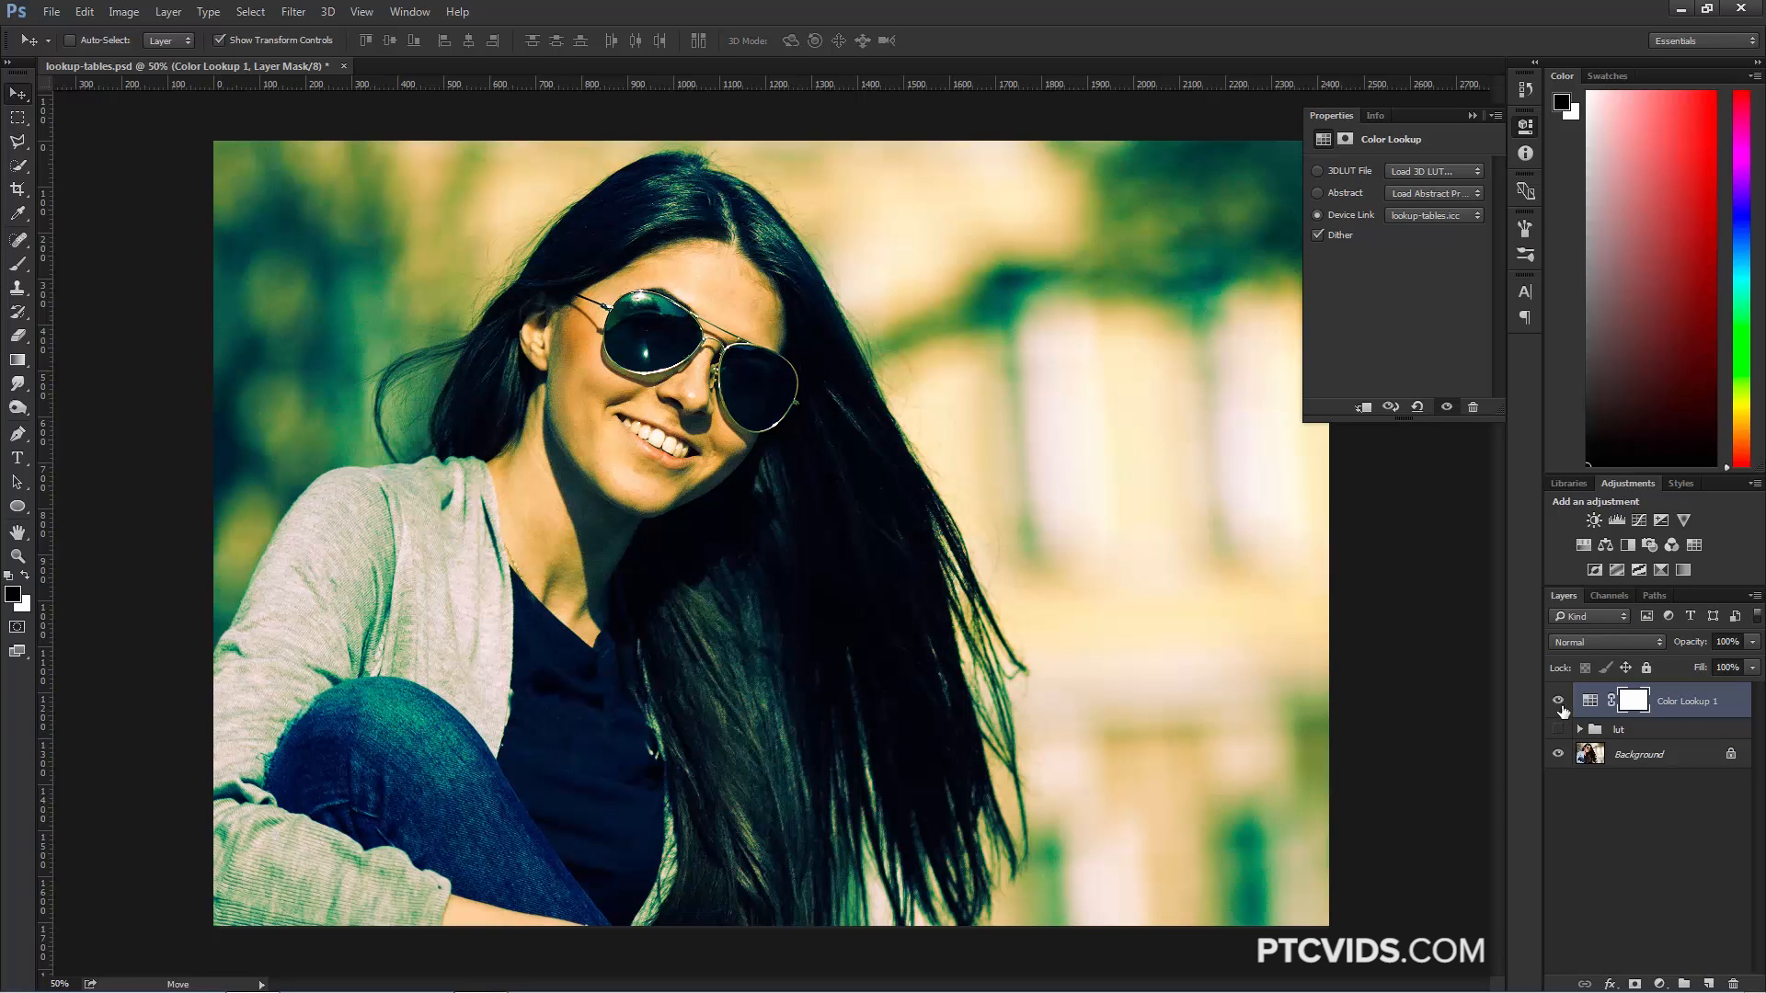
{"action": "mouse_move", "coordinate": [1558, 710]}
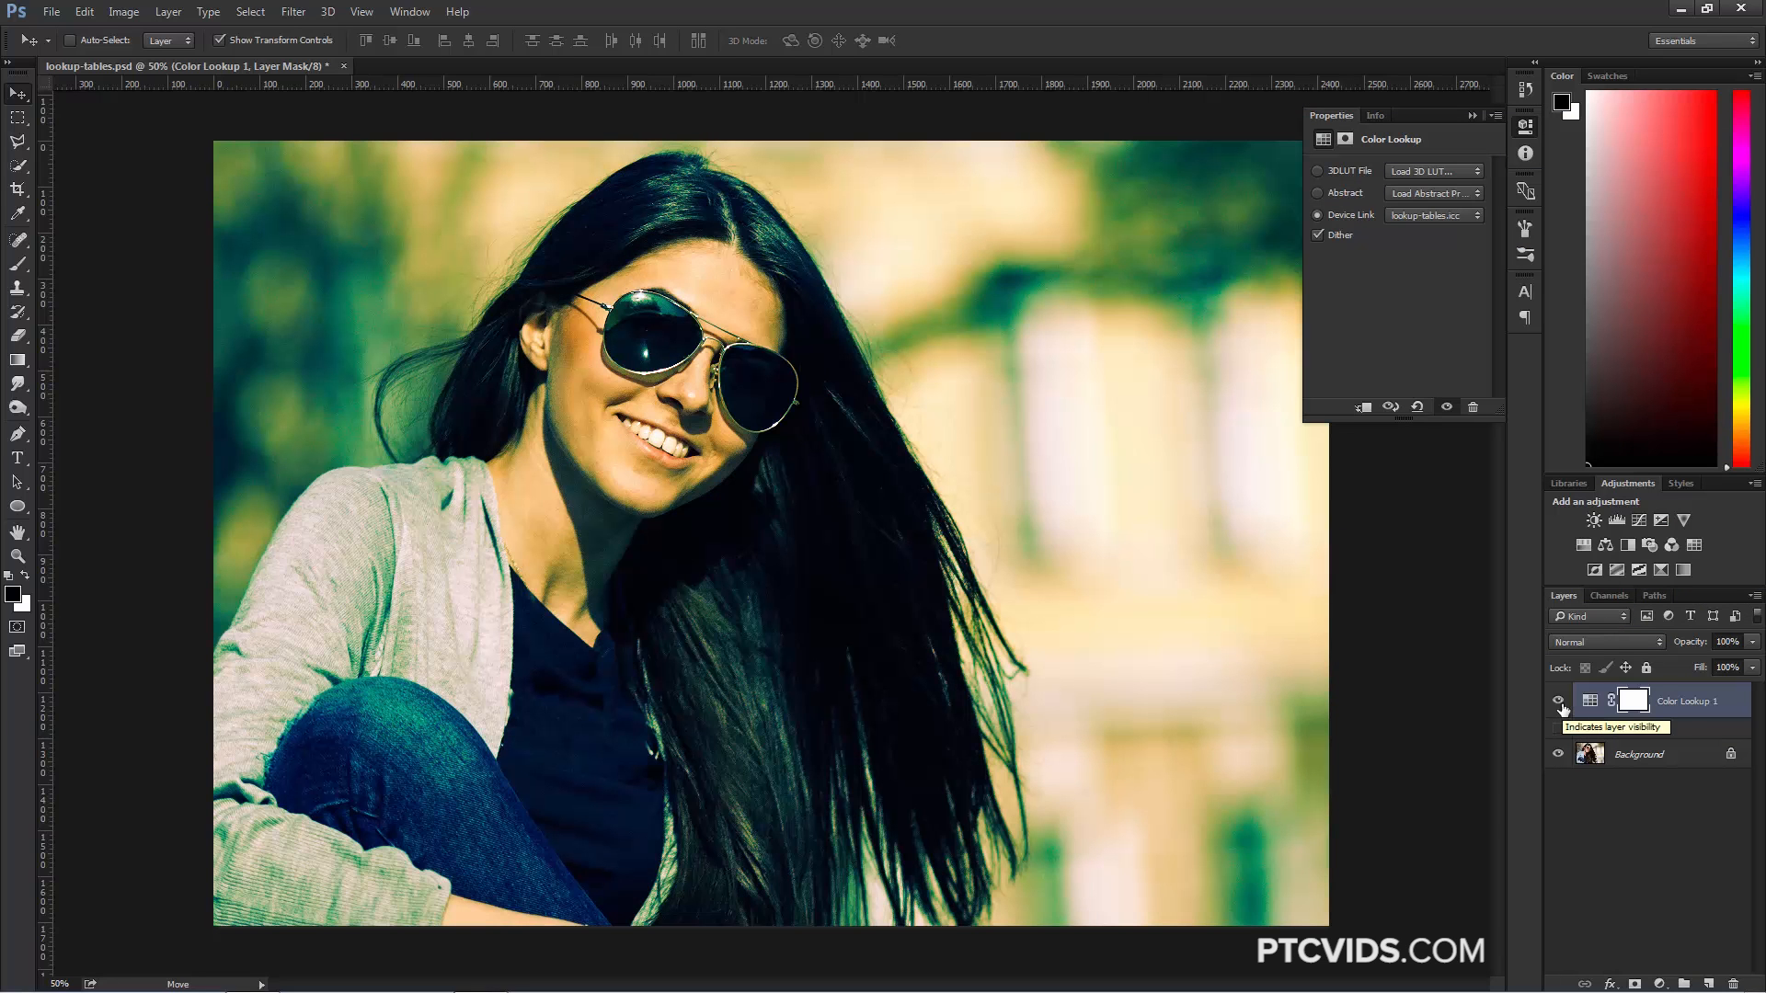
{"action": "left_click", "coordinate": [1576, 699]}
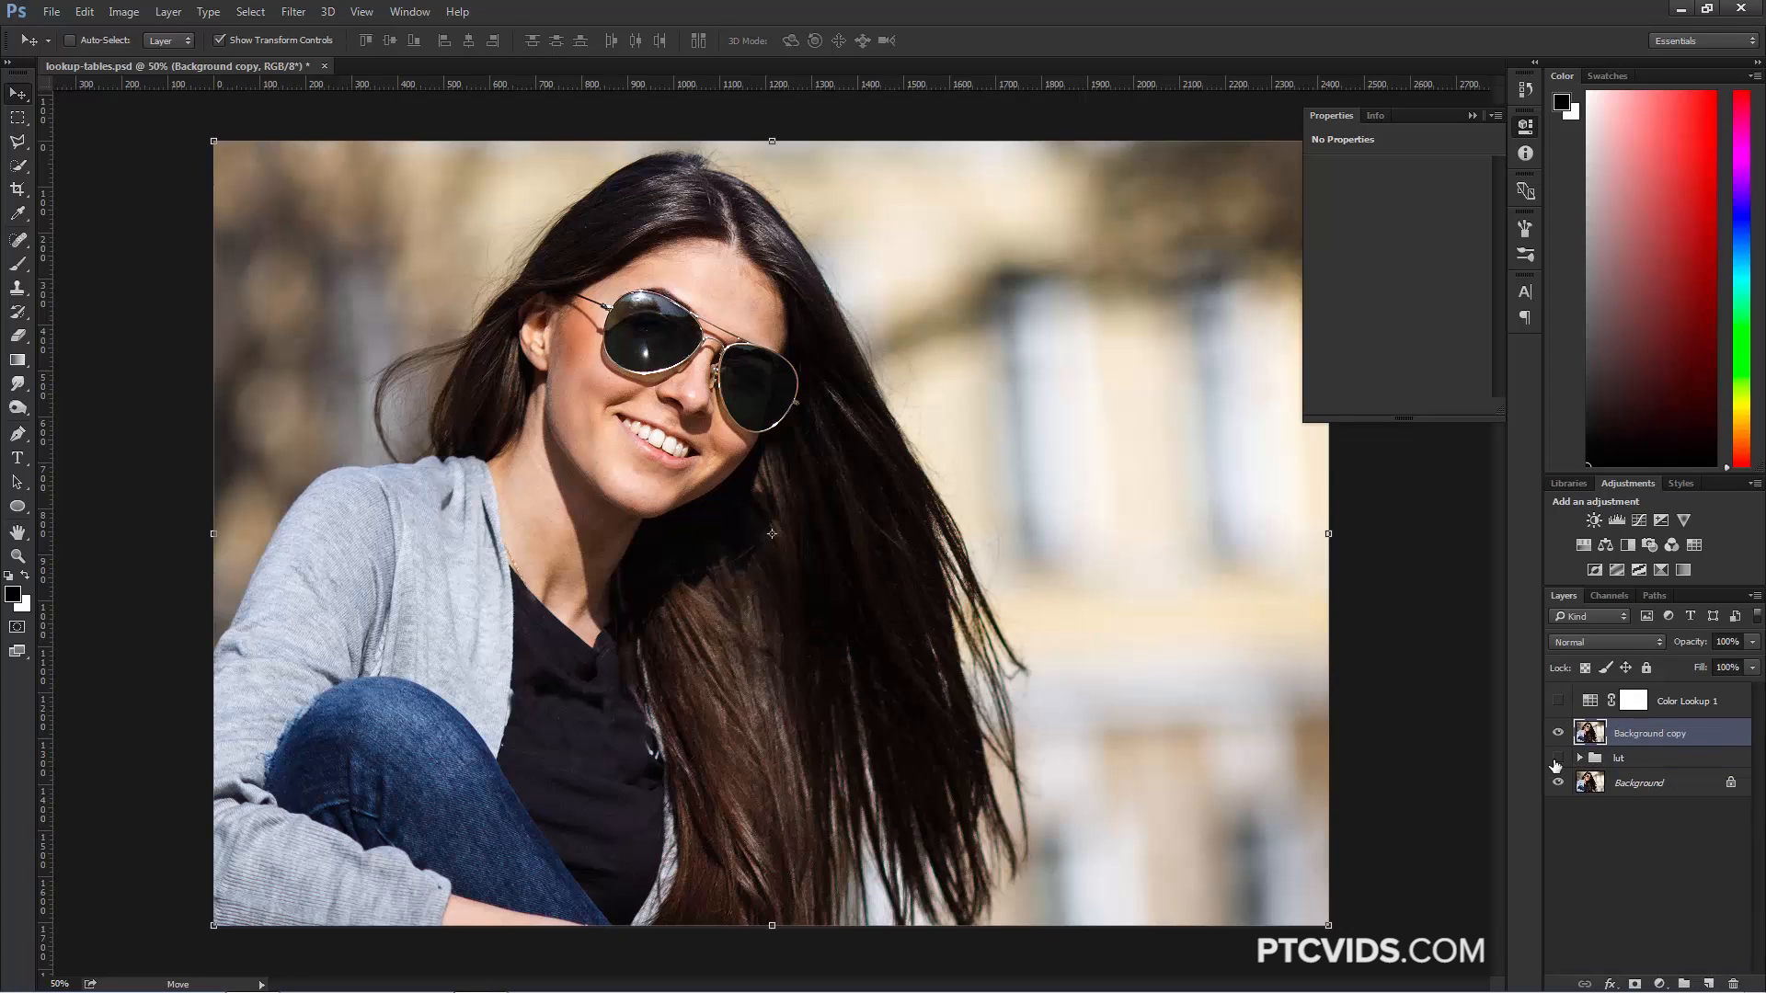
Step: Group Color Lookup 1 with Background copy as Group 1, then hide it to compare against lut
{"action": "left_click", "coordinate": [1687, 699]}
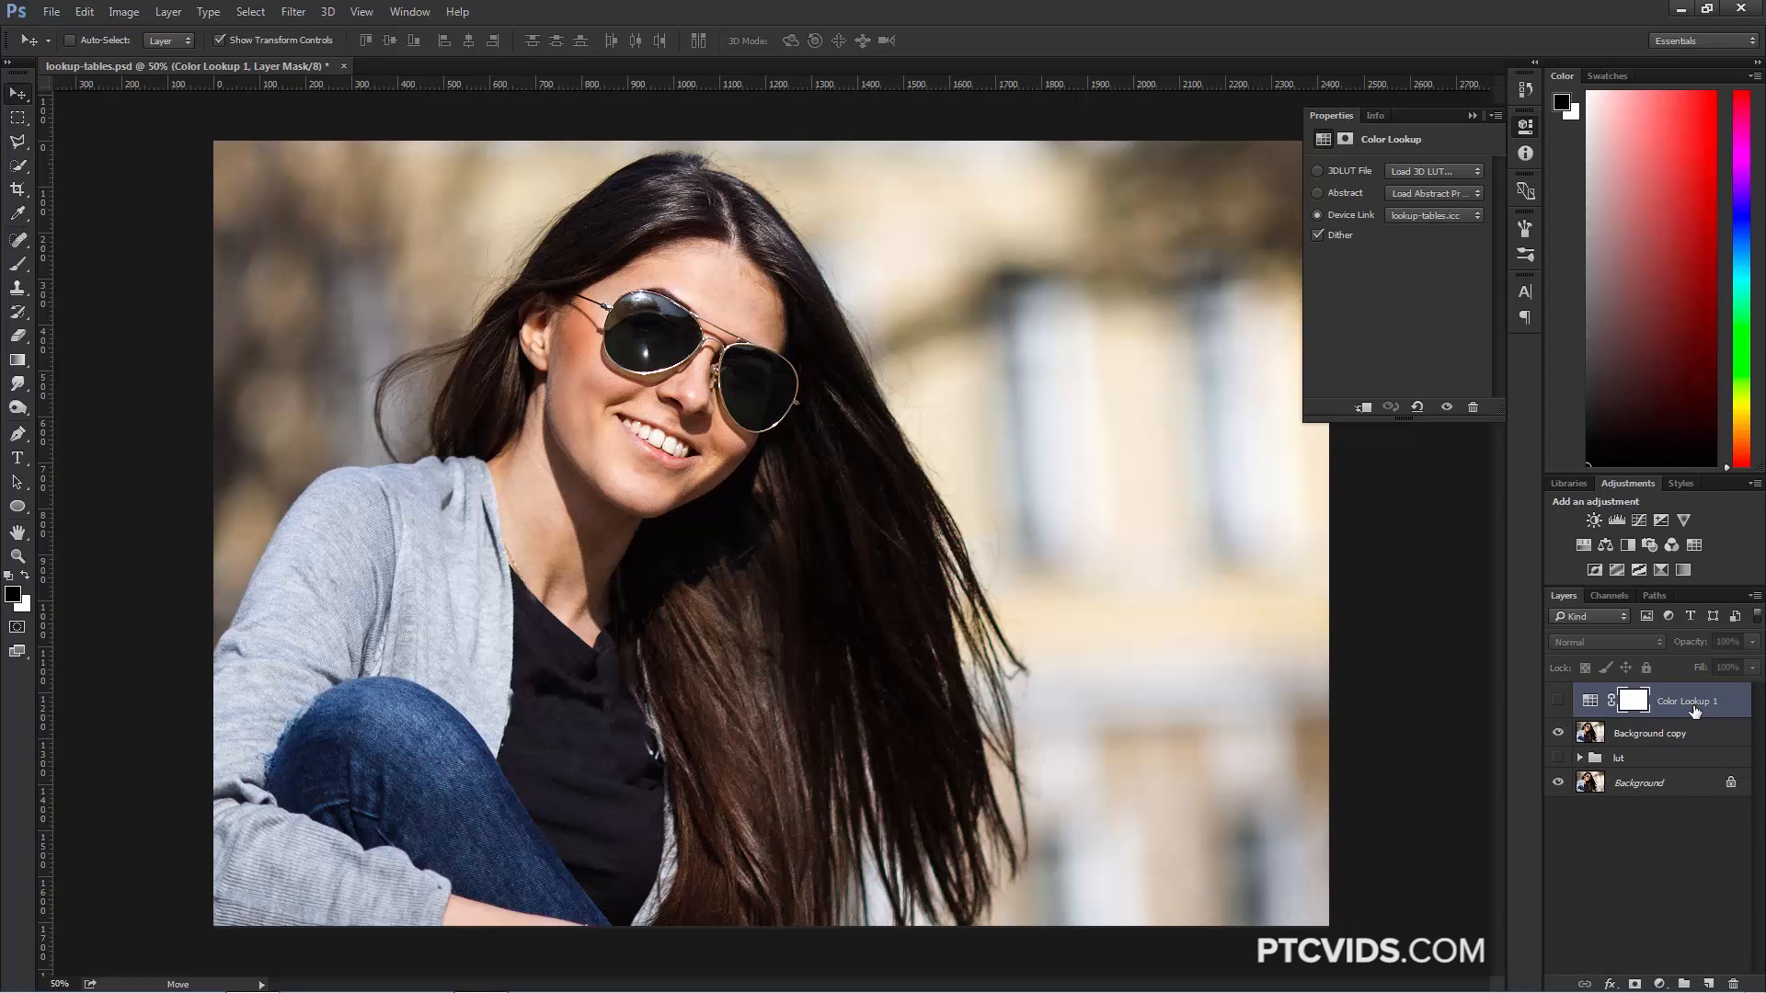
{"action": "left_click", "coordinate": [1648, 734]}
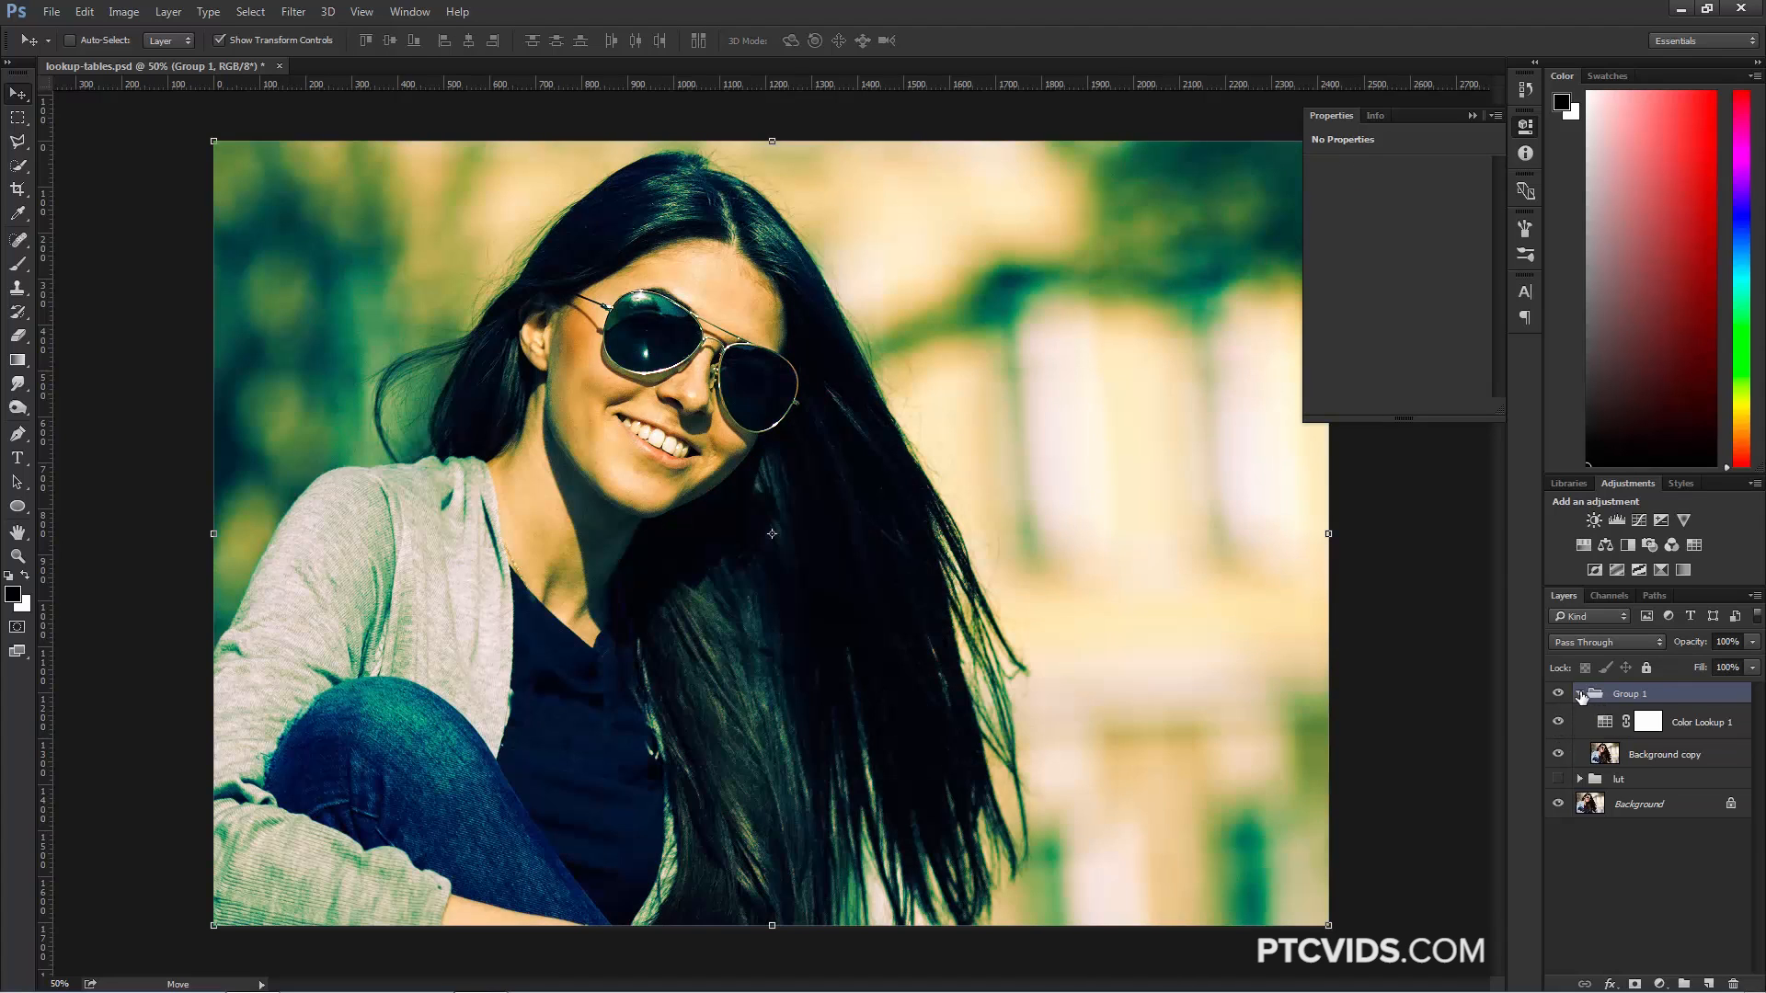
{"action": "left_click", "coordinate": [1578, 693]}
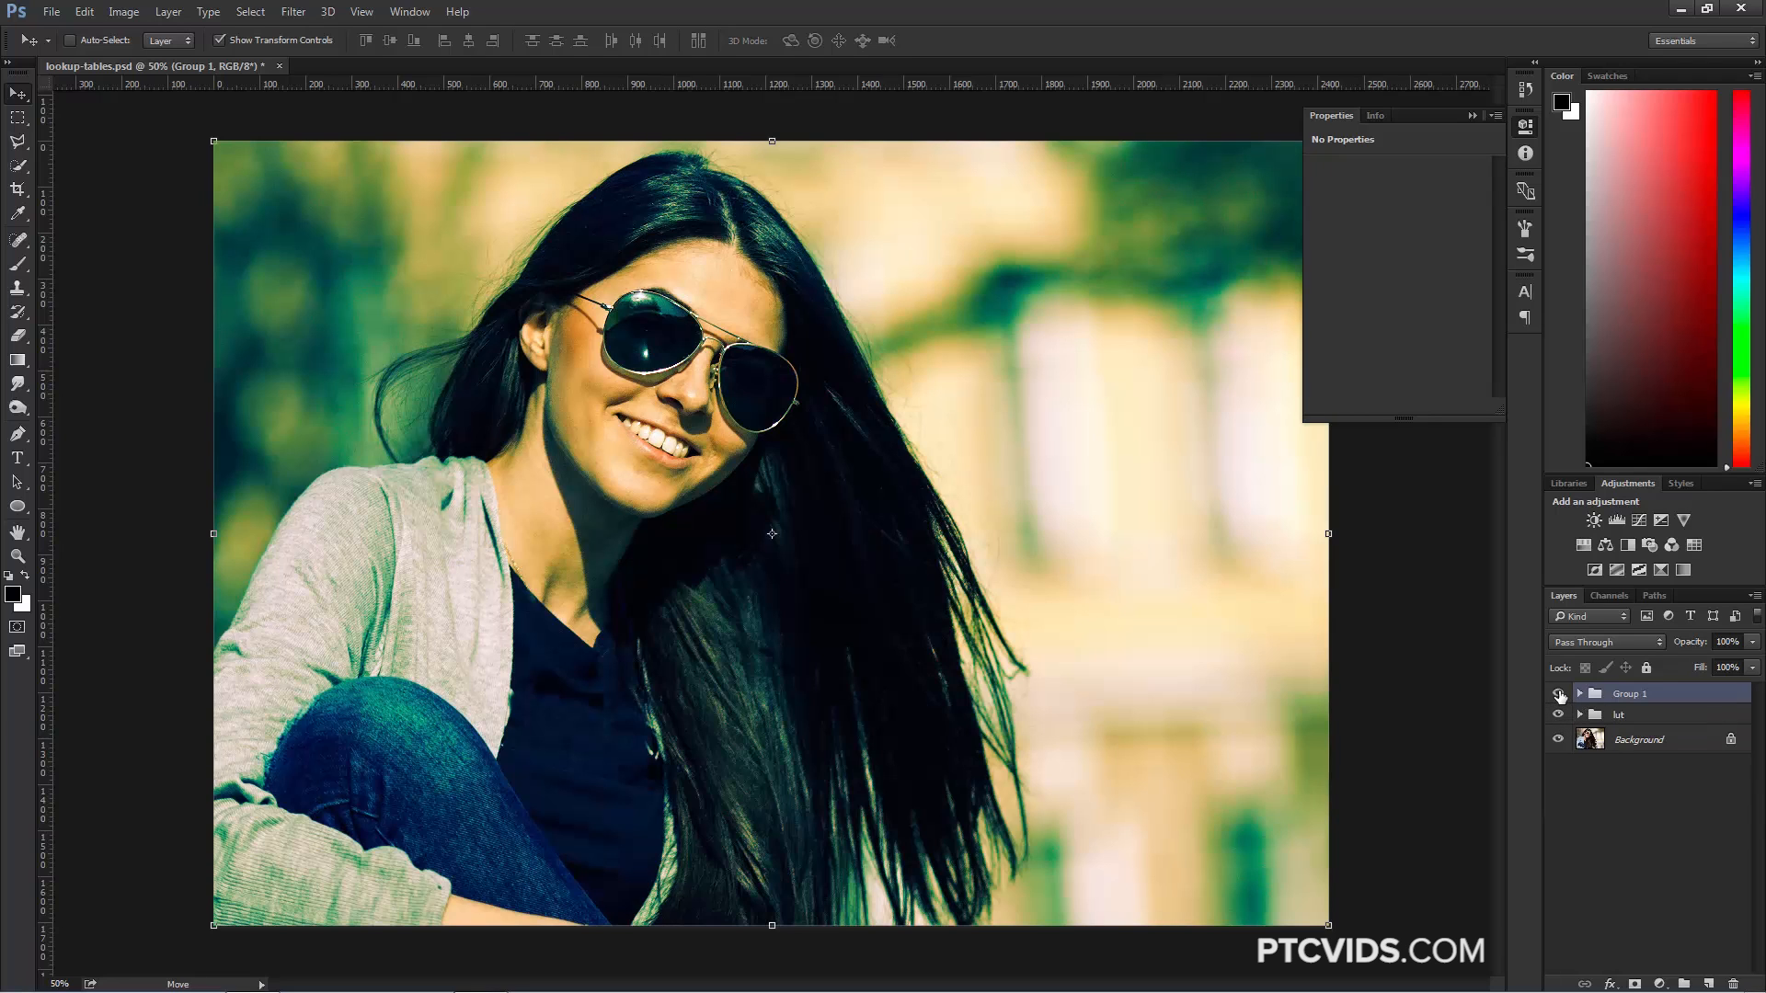
{"action": "left_click", "coordinate": [1557, 695]}
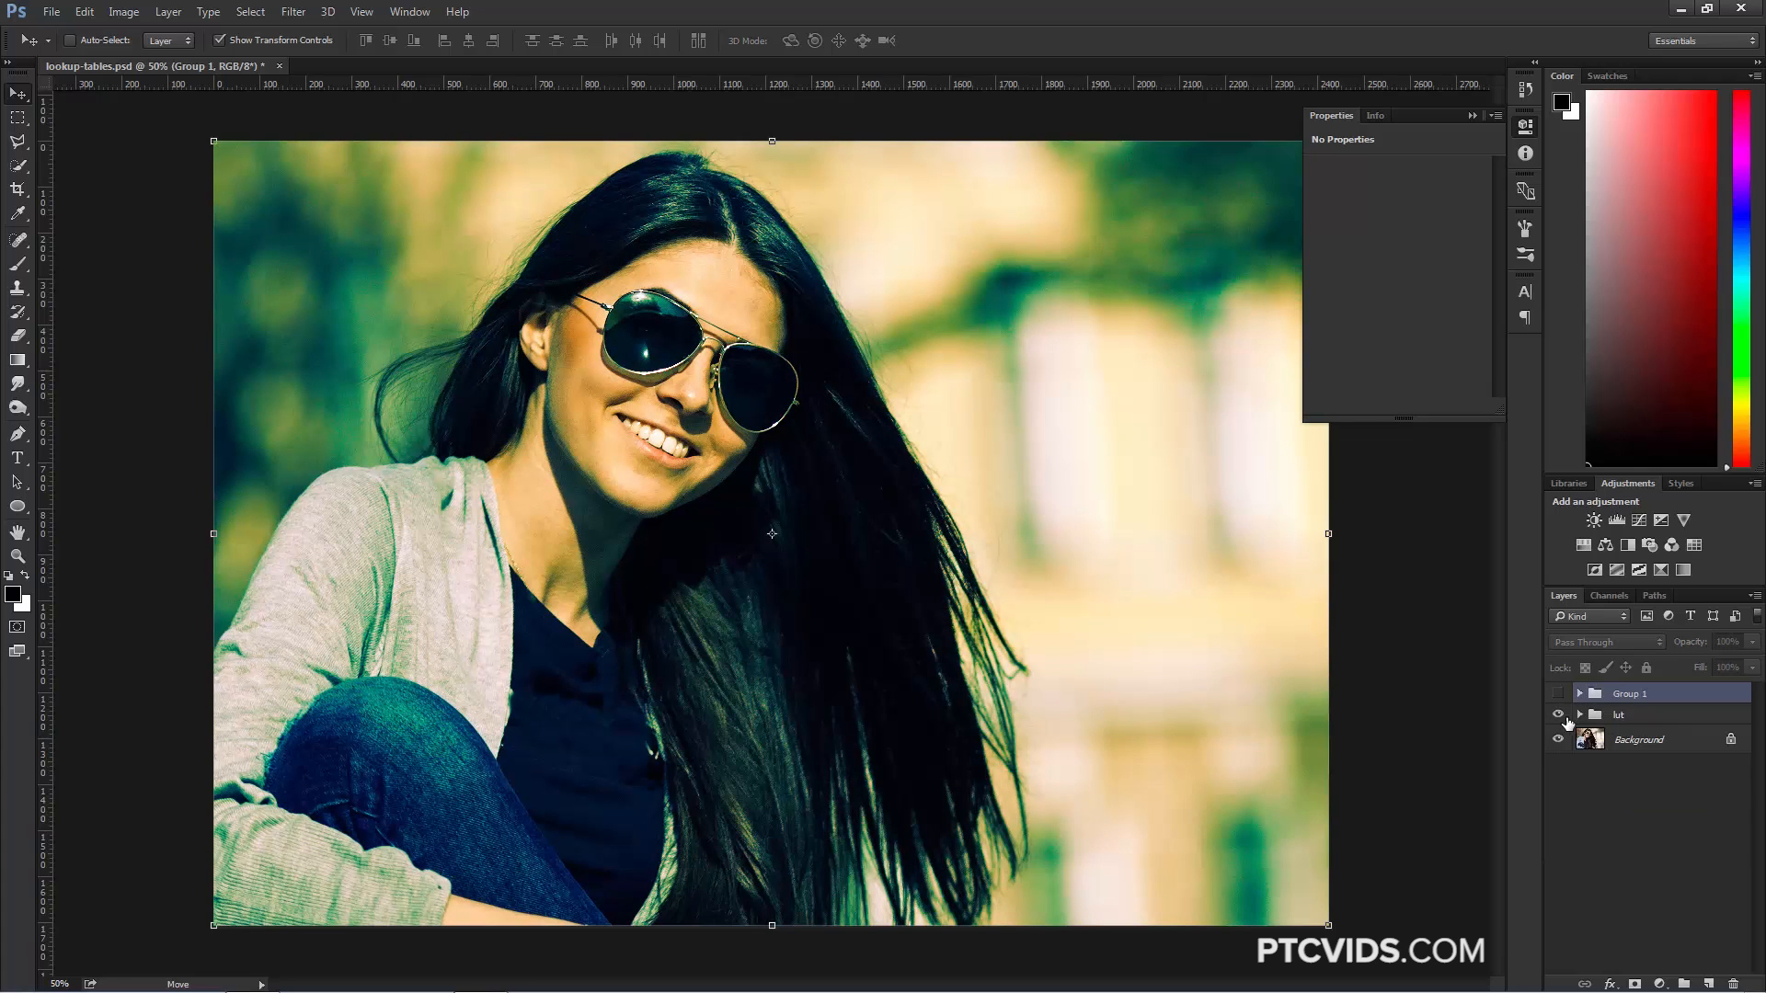
Step: Hide the lut group and set Color Lookup 1's opacity to 50%
{"action": "left_click", "coordinate": [1579, 693]}
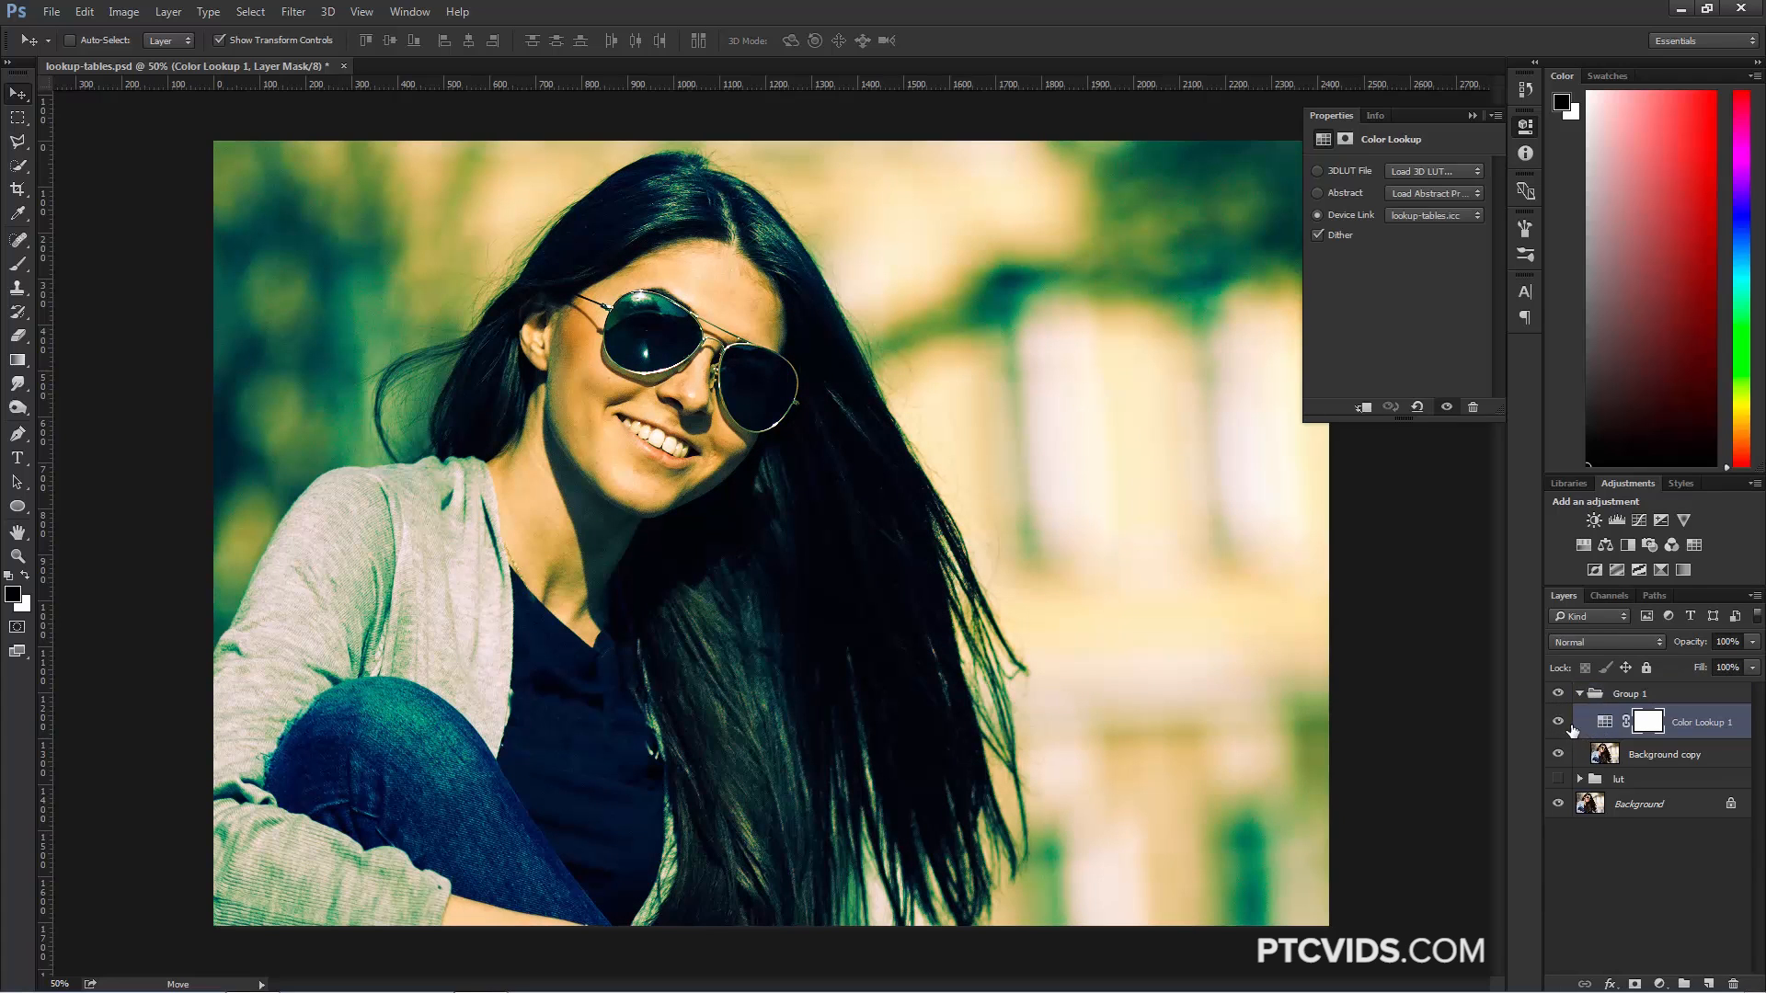
{"action": "left_click", "coordinate": [1727, 642]}
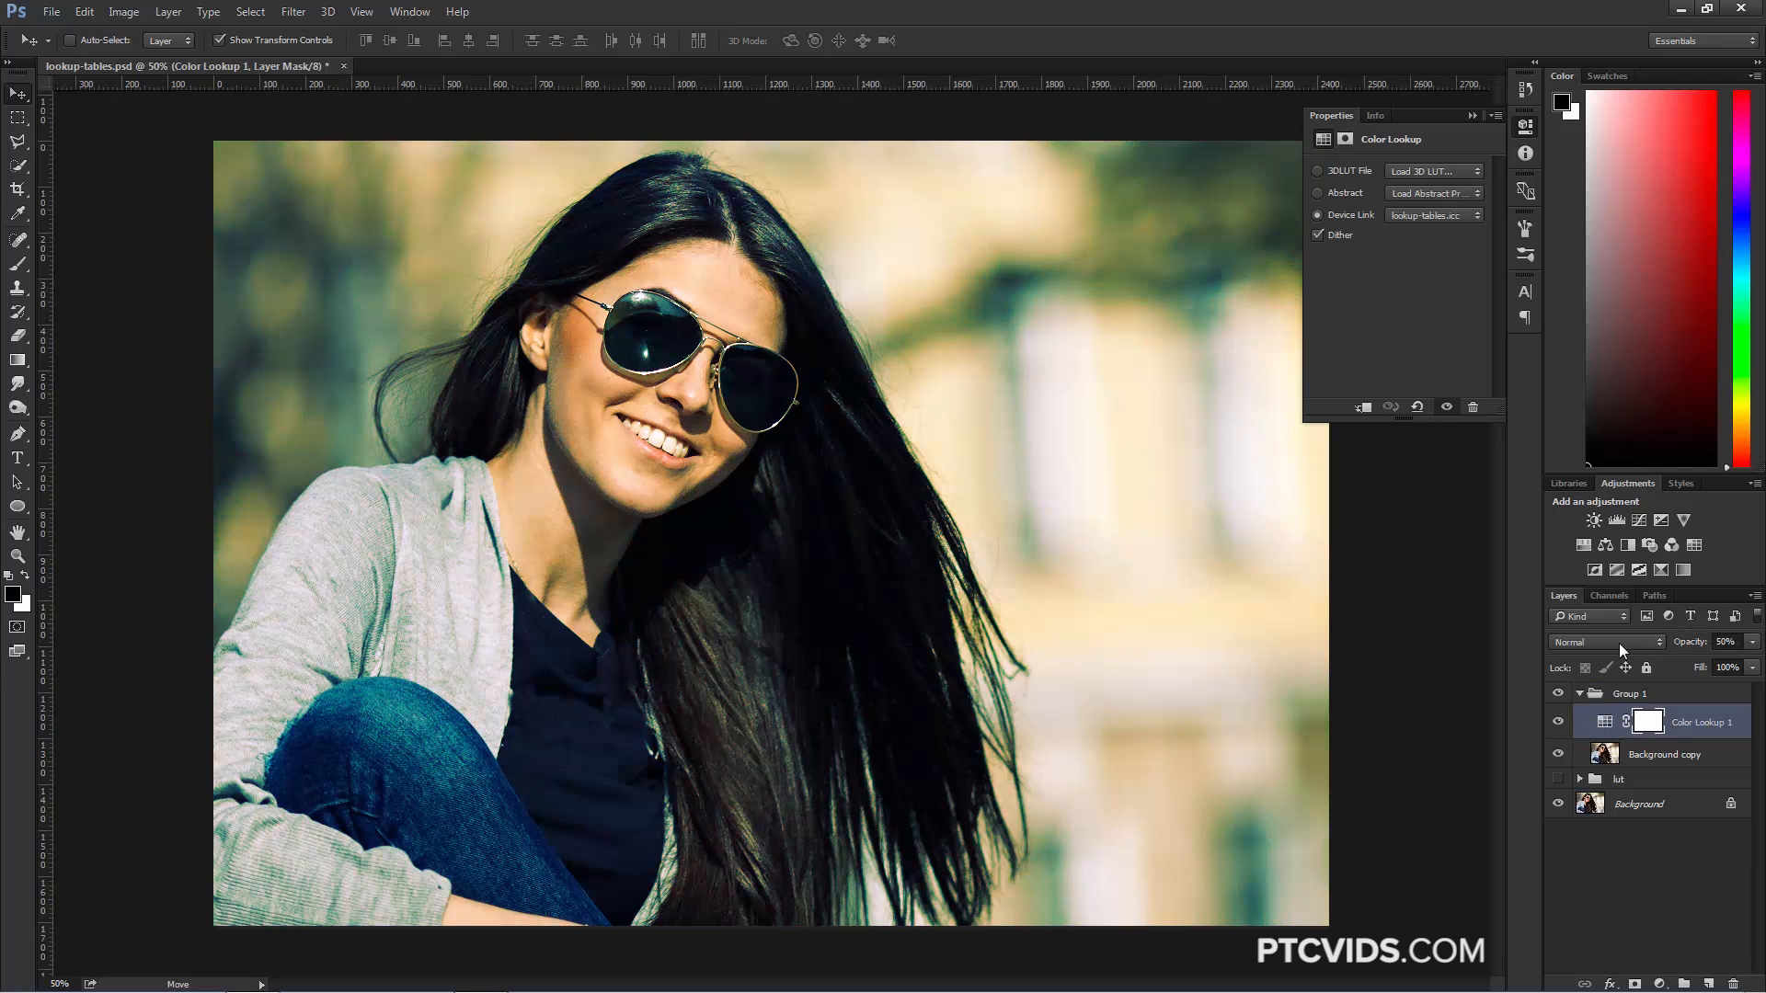
{"action": "left_click", "coordinate": [1604, 640]}
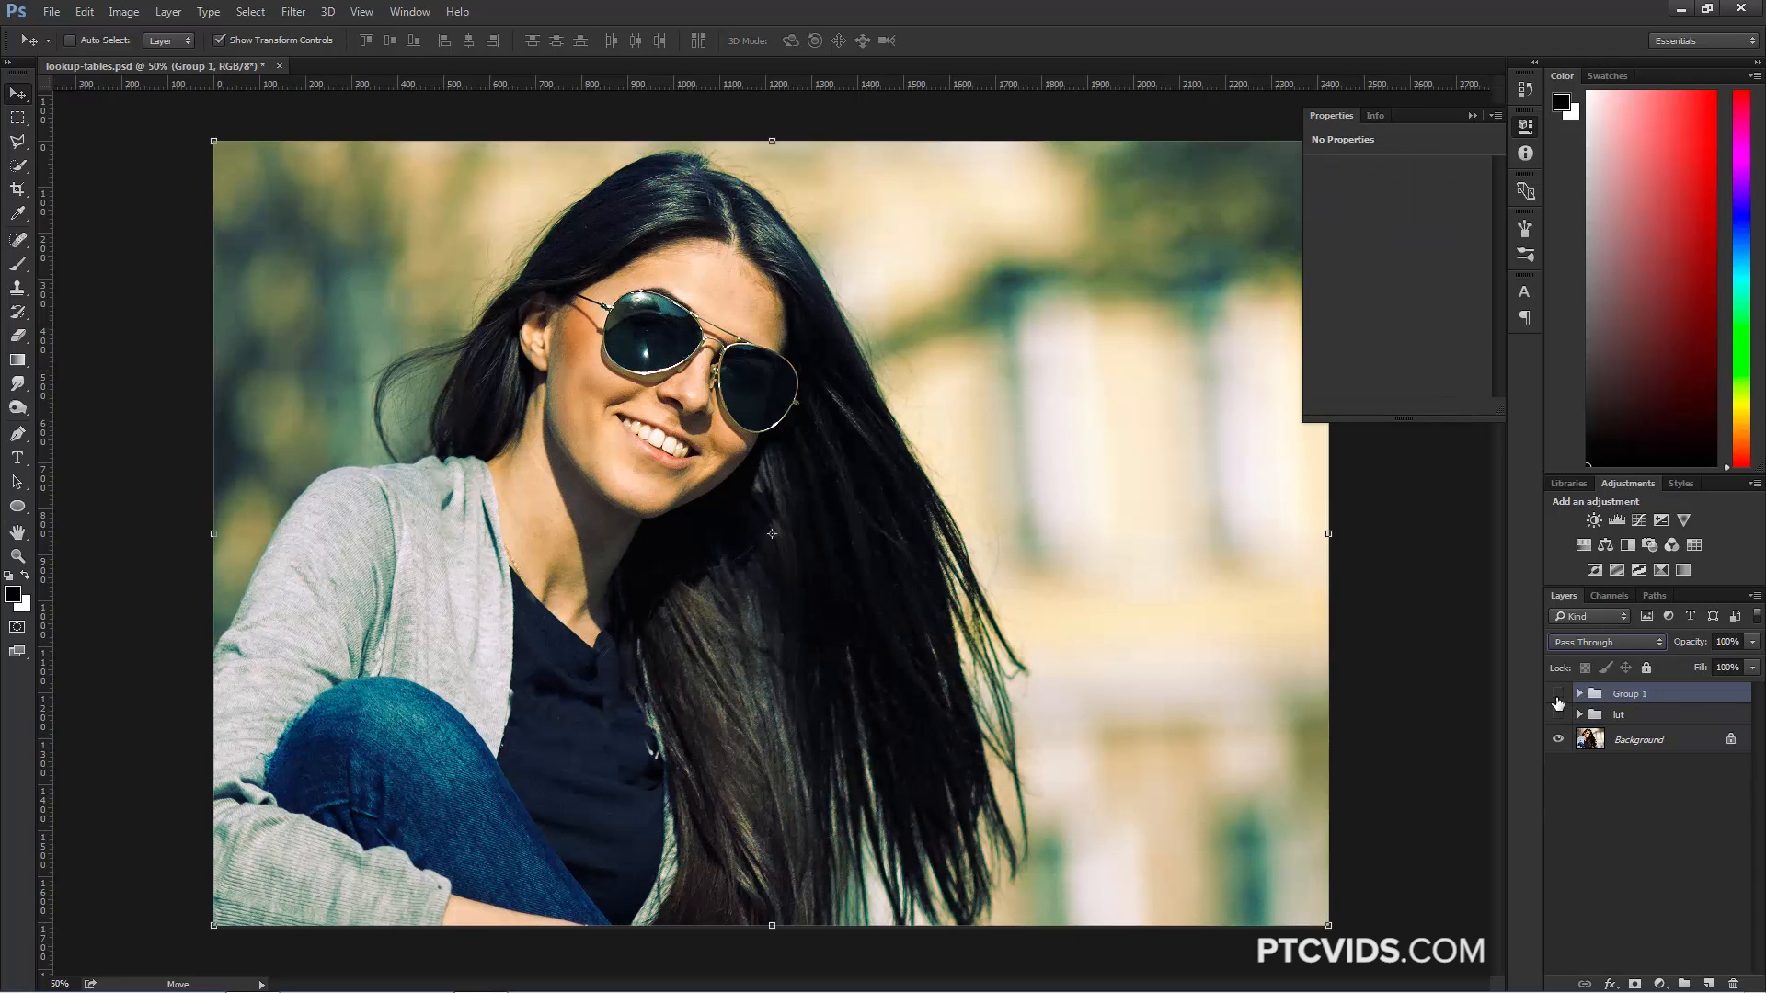
Step: Bring up the new fill or adjustment layer list to add another Color Lookup
{"action": "left_click", "coordinate": [1692, 545]}
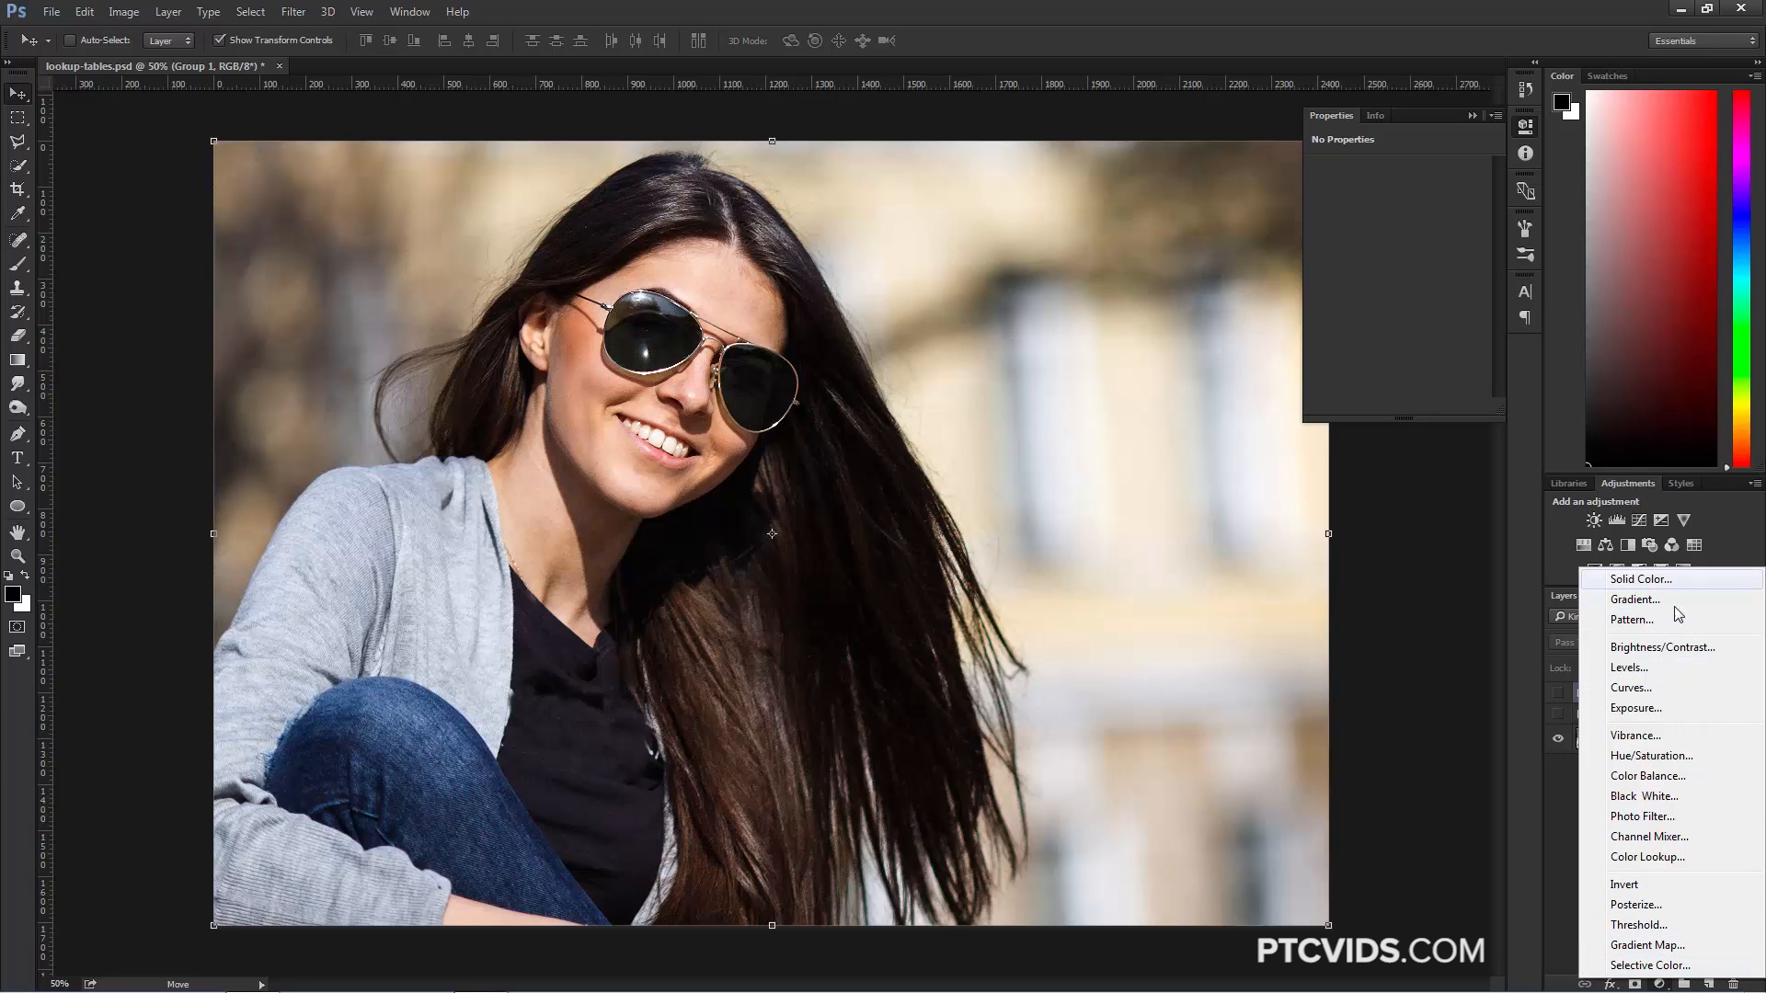
{"action": "mouse_move", "coordinate": [1667, 885]}
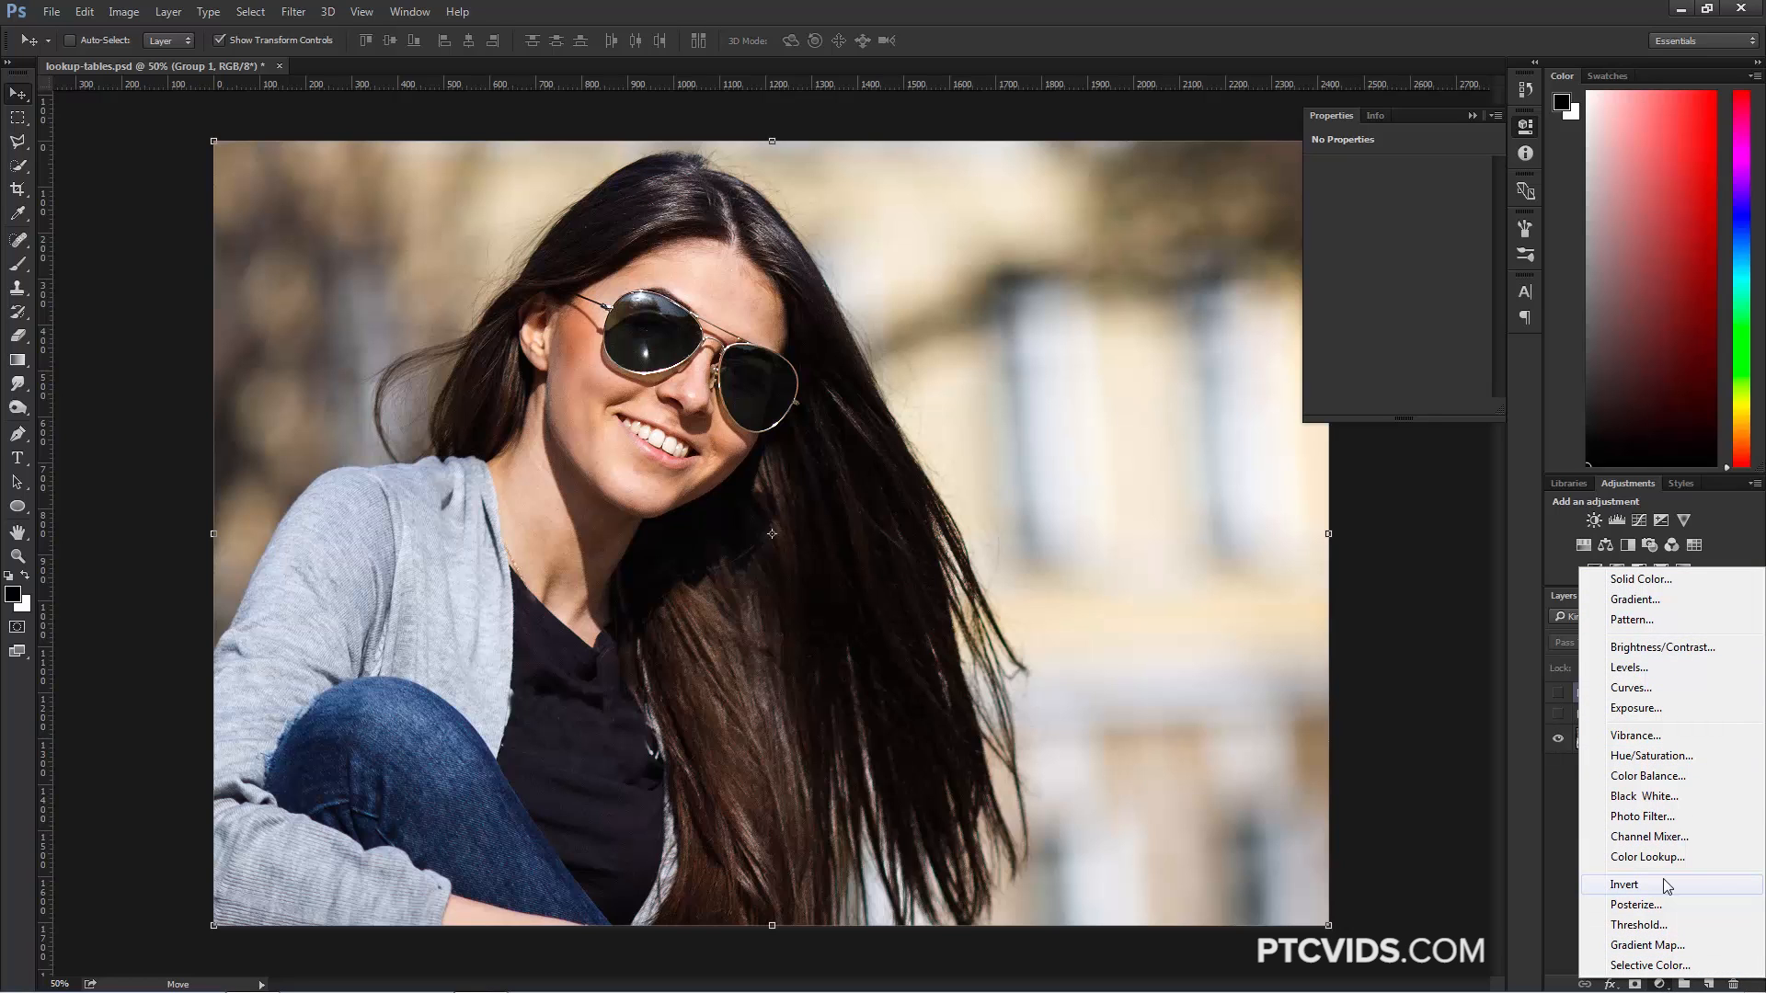
{"action": "mouse_move", "coordinate": [1644, 857]}
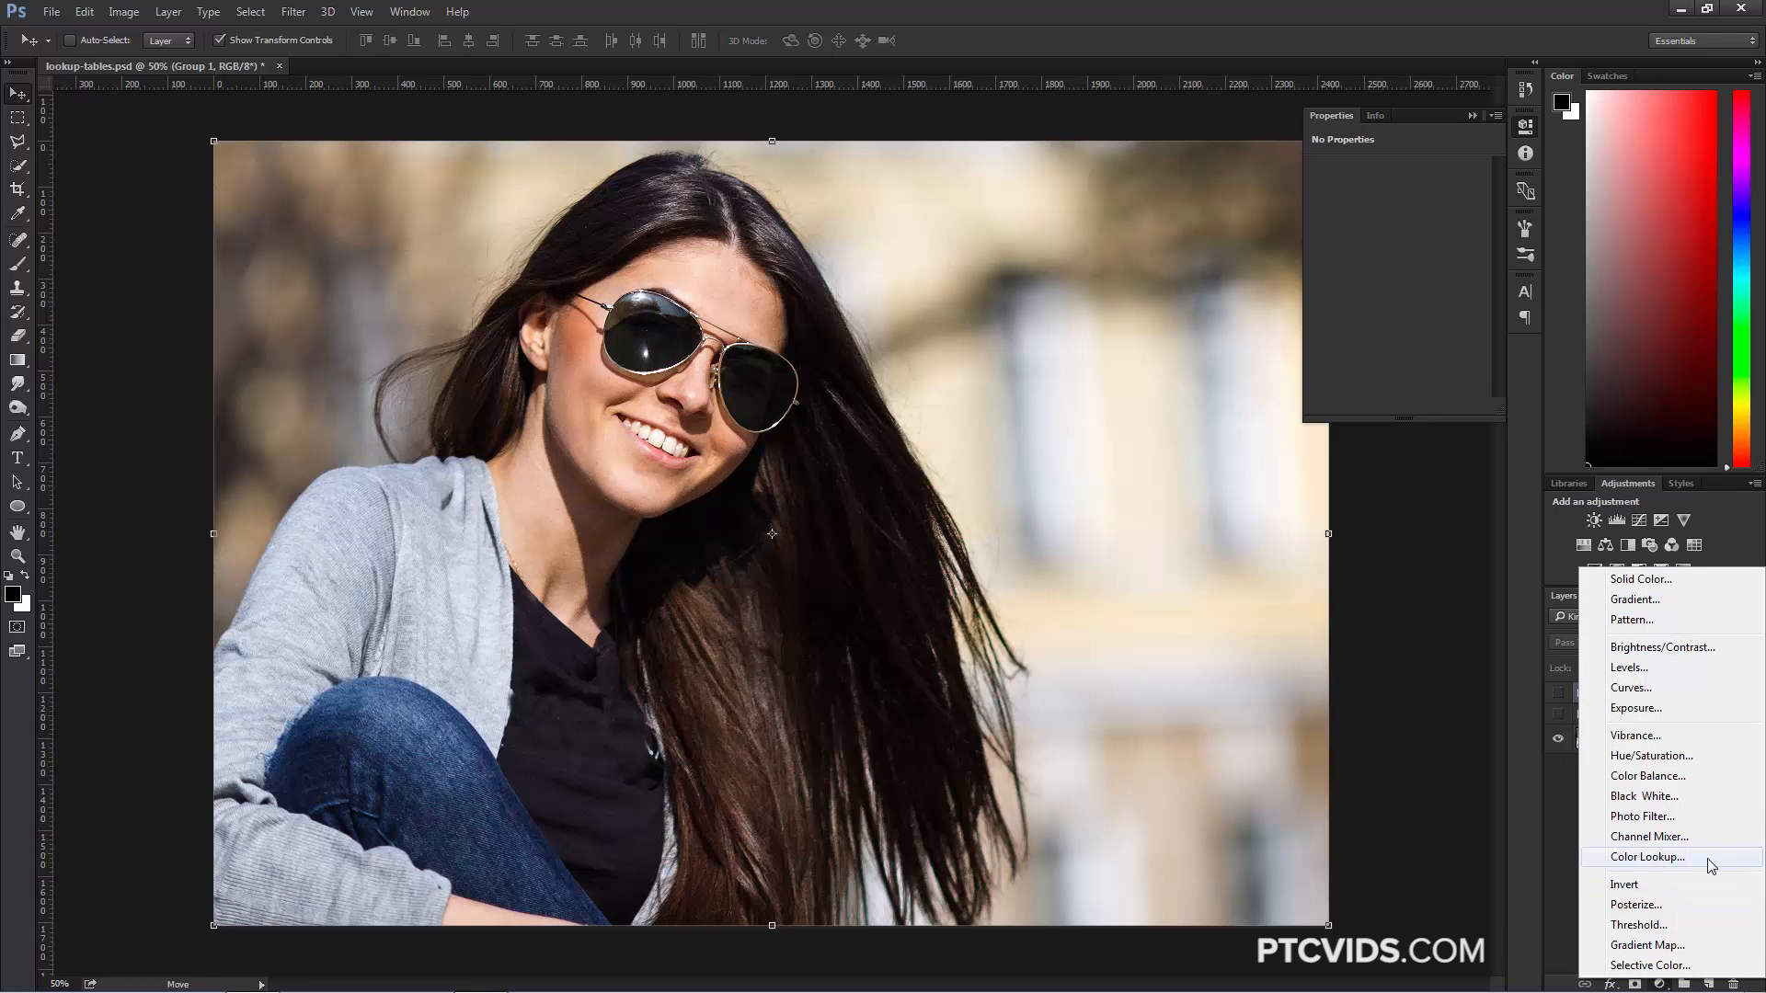